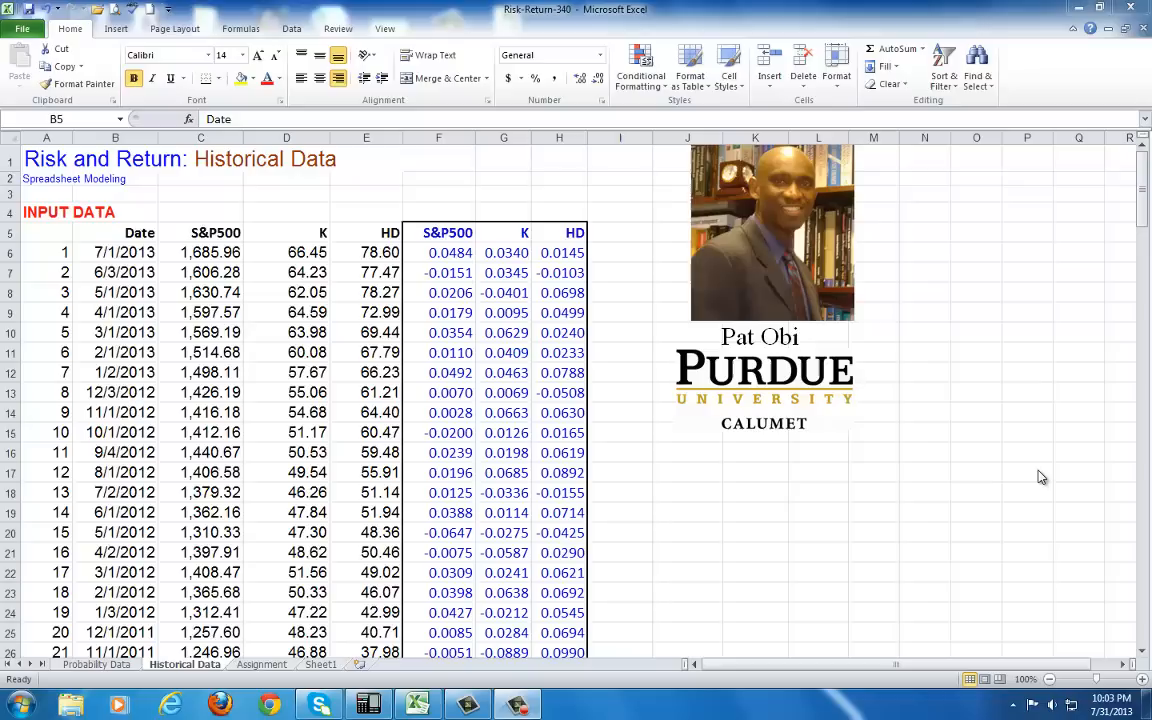
mouse_move(1049, 496)
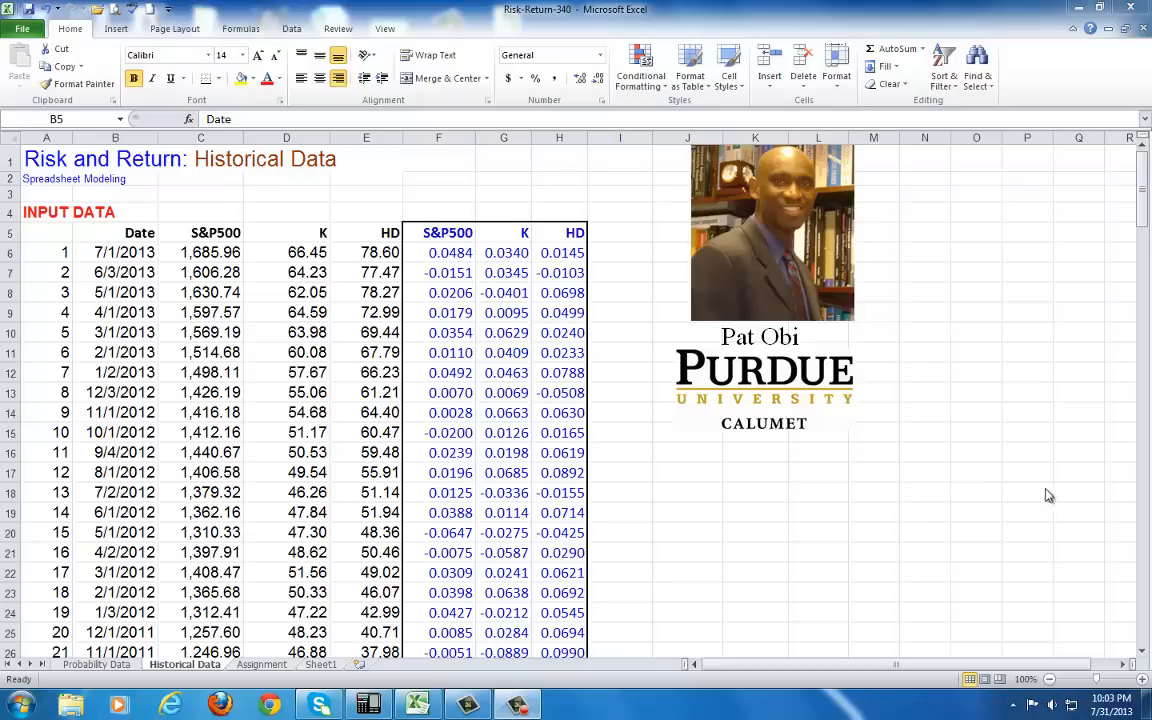
mouse_move(122, 250)
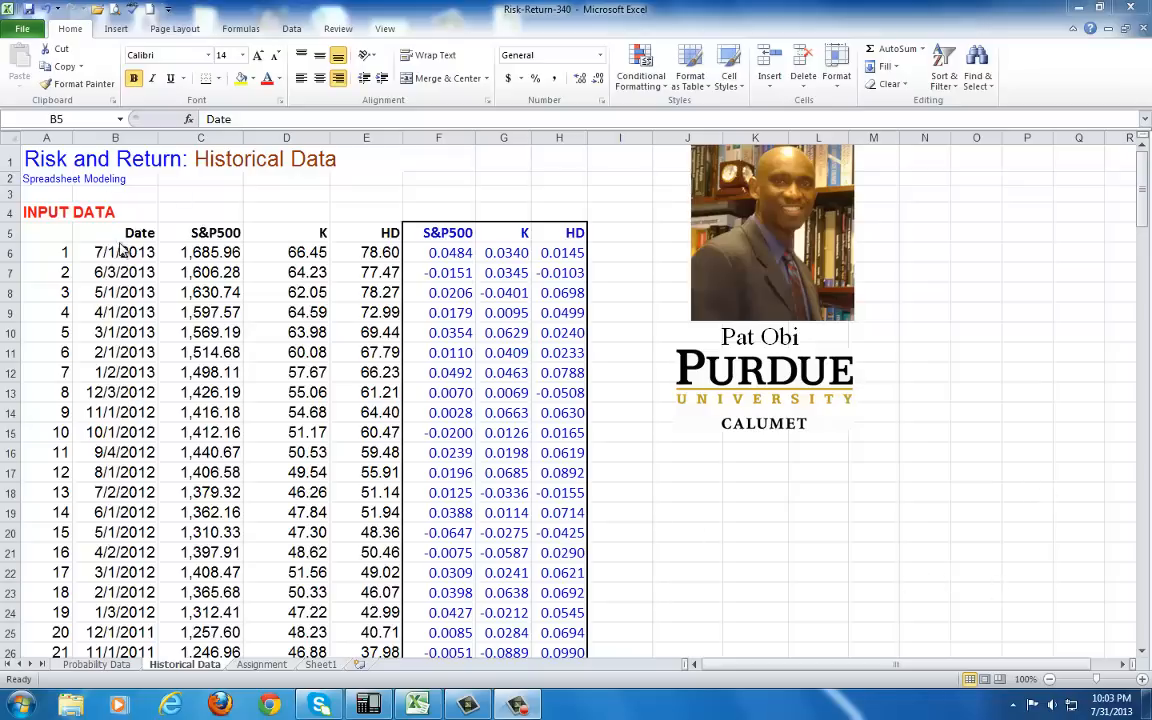
- Review the dates, the S&P500, K and HD price columns, and the three return columns
click(115, 252)
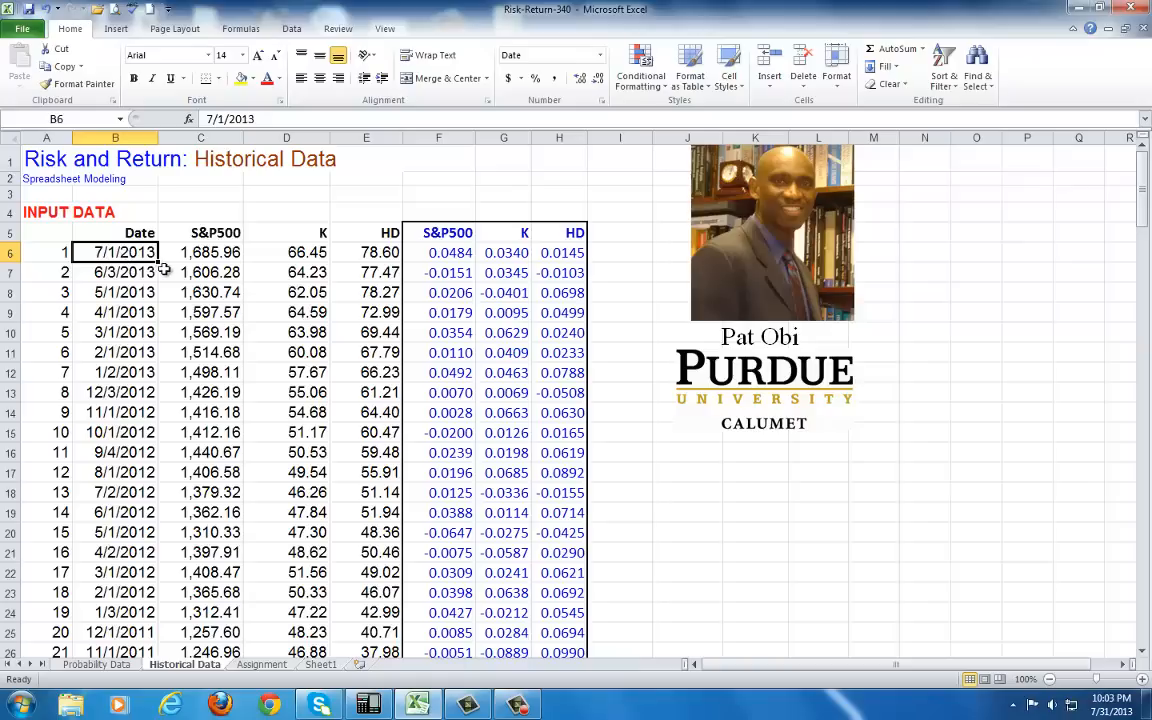
click(200, 232)
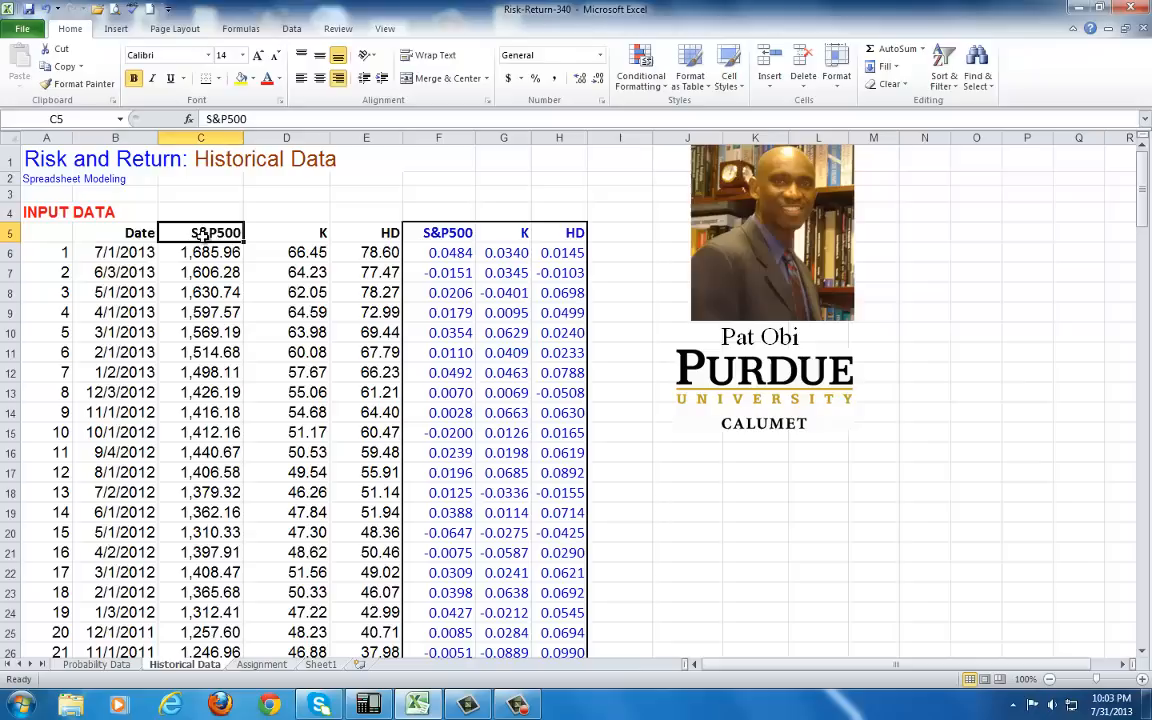
click(286, 232)
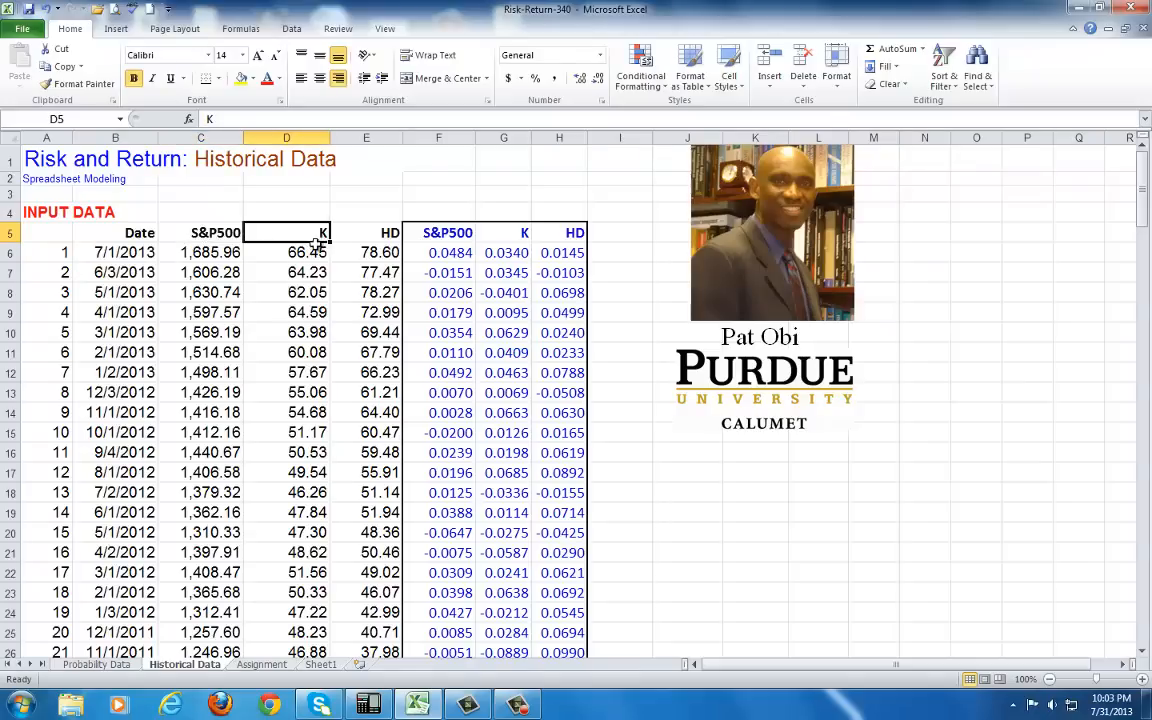
mouse_move(343, 242)
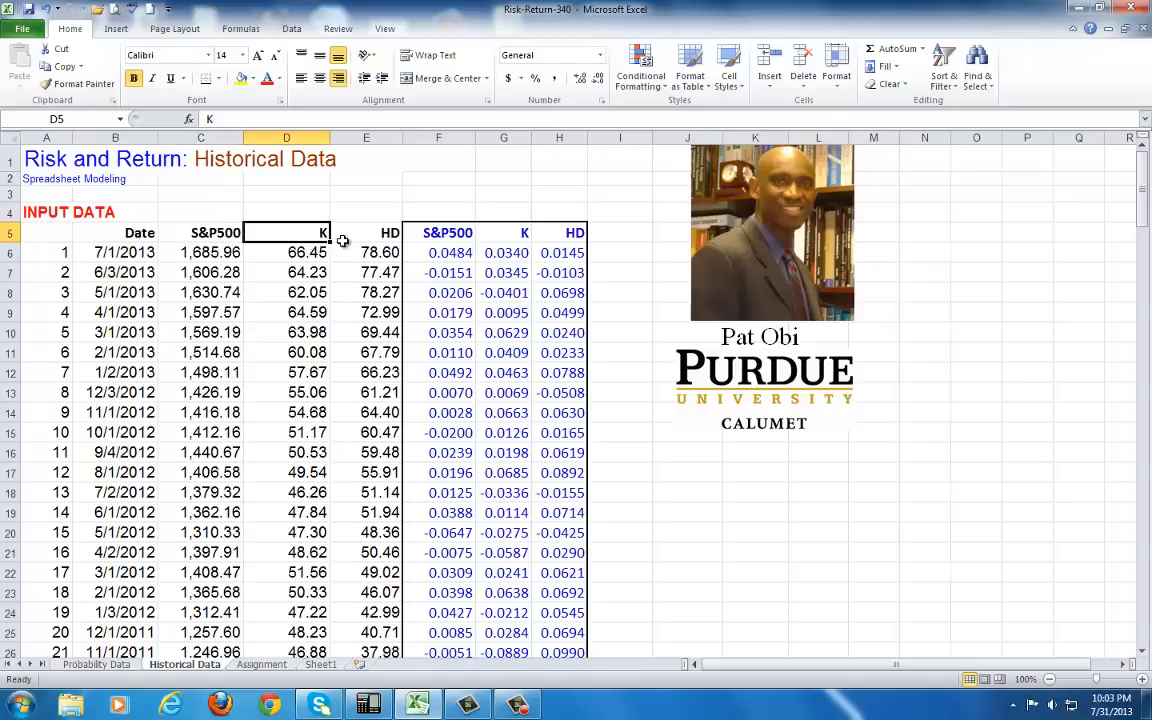
click(366, 233)
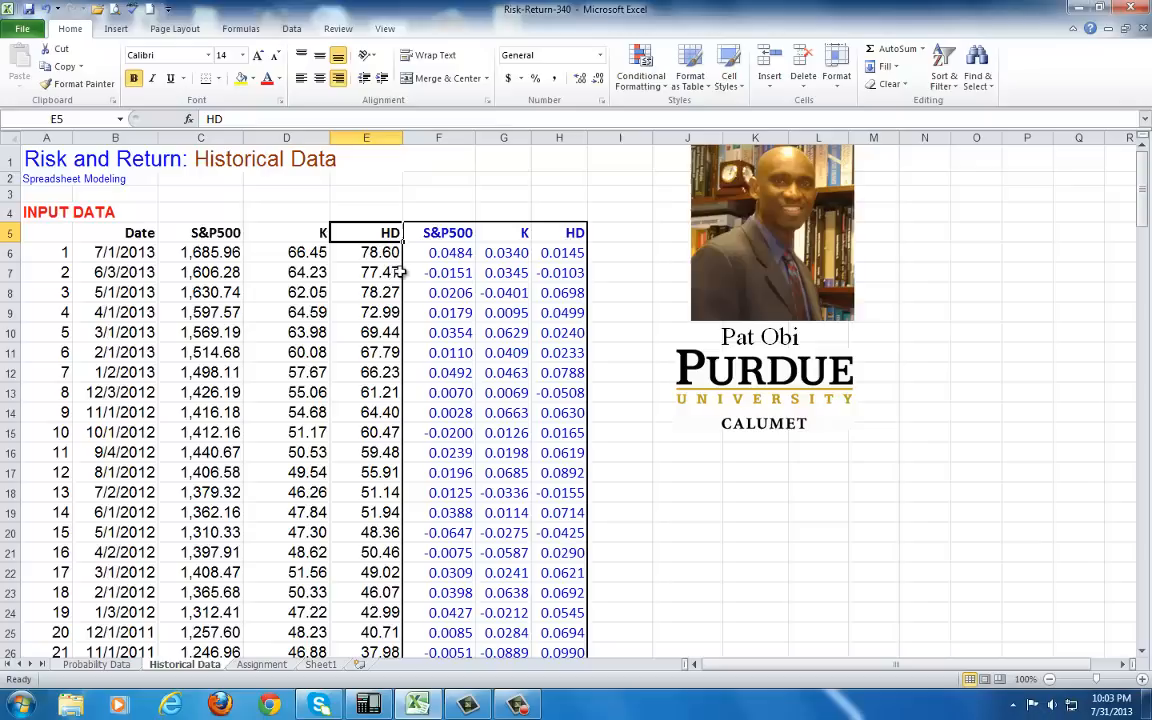
drag(447, 232, 558, 351)
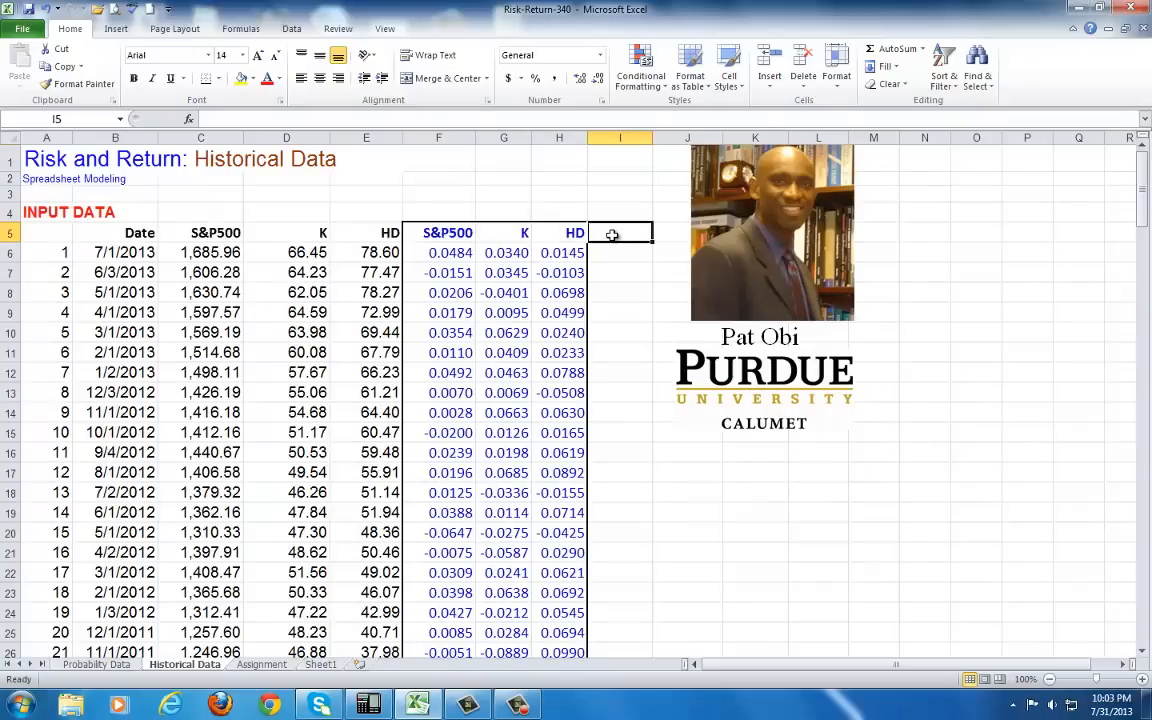
- Enter =LN(C6/C7) in I6, giving the first S&P500 log return of 0.0484
click(620, 252)
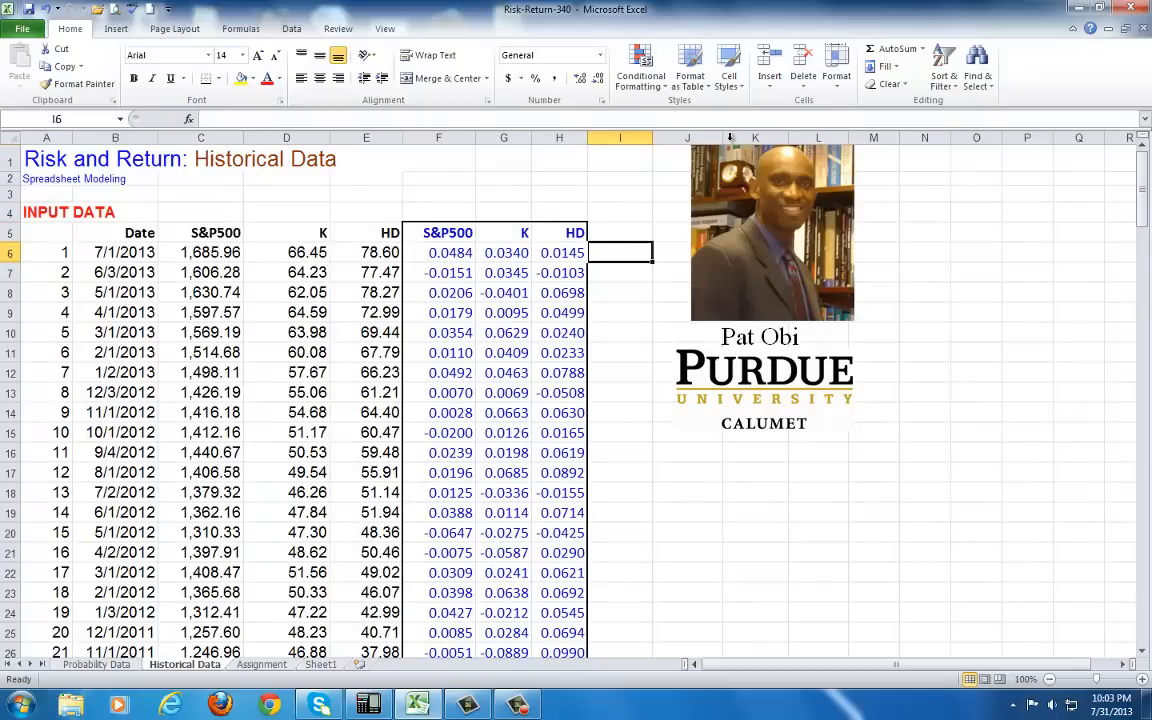
mouse_move(643, 184)
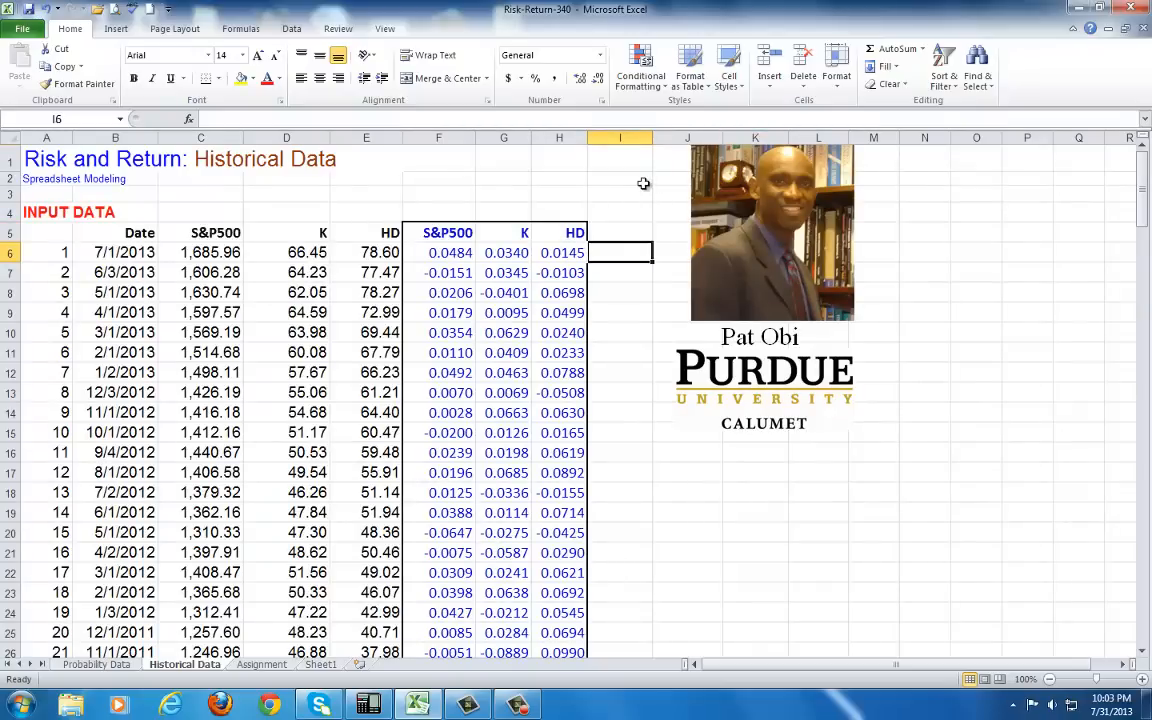
text(=ln)
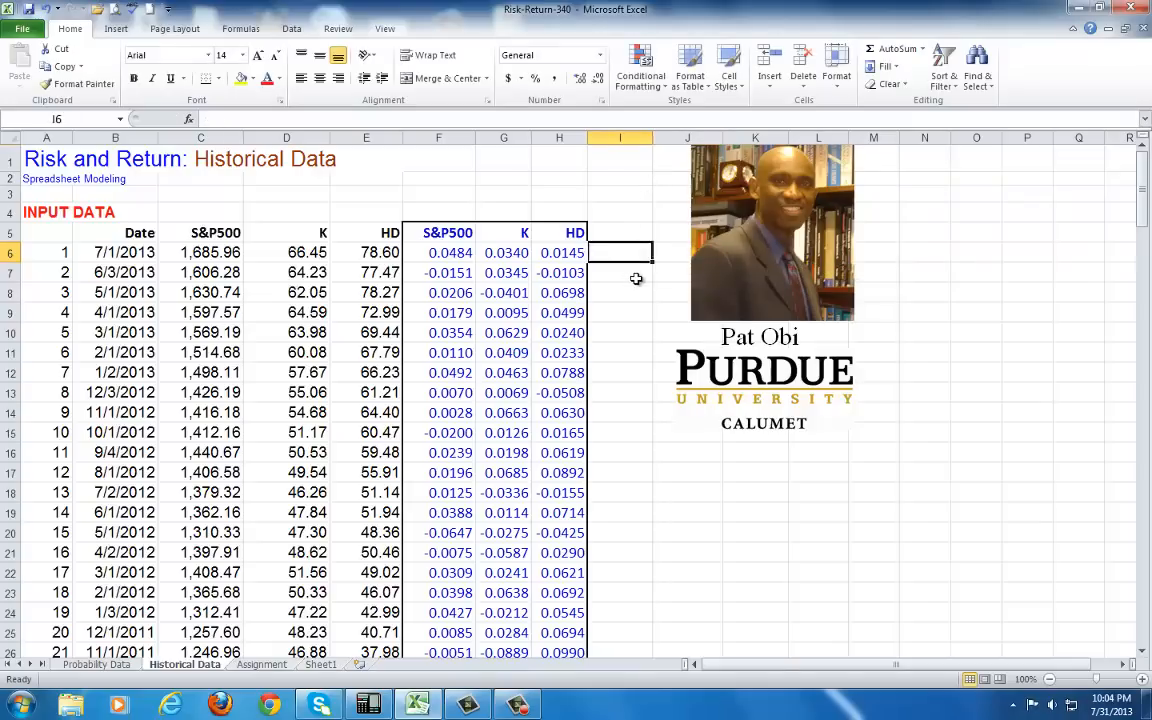
text(=ln()
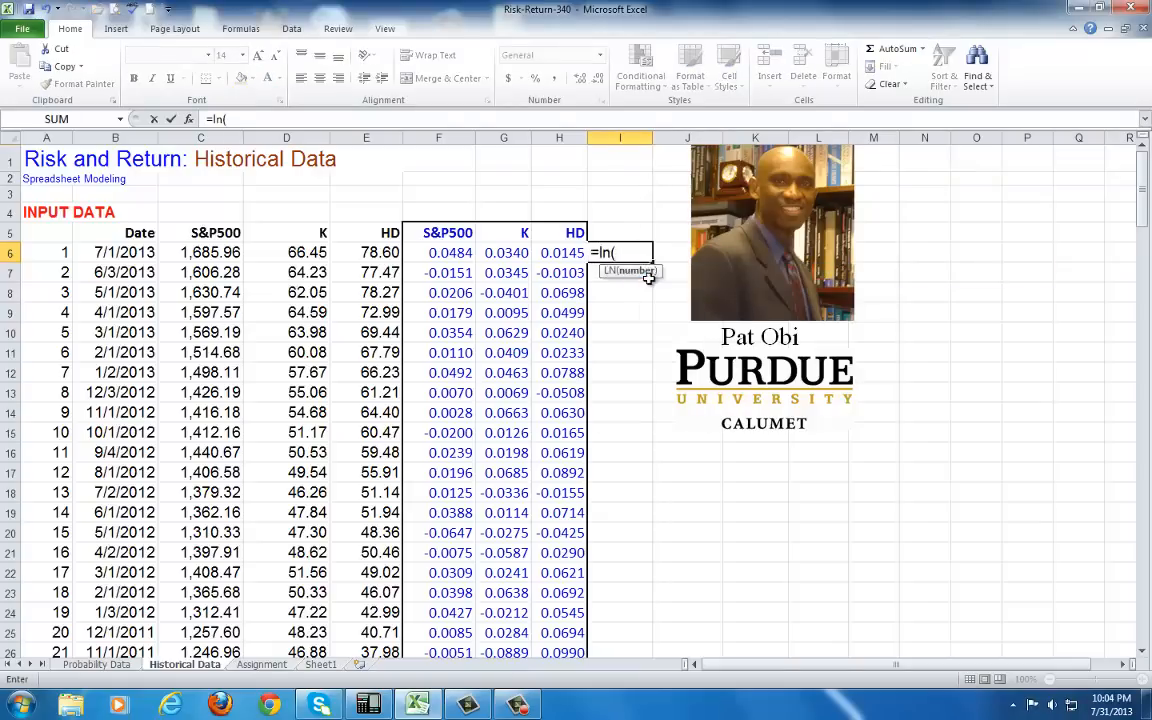
click(200, 252)
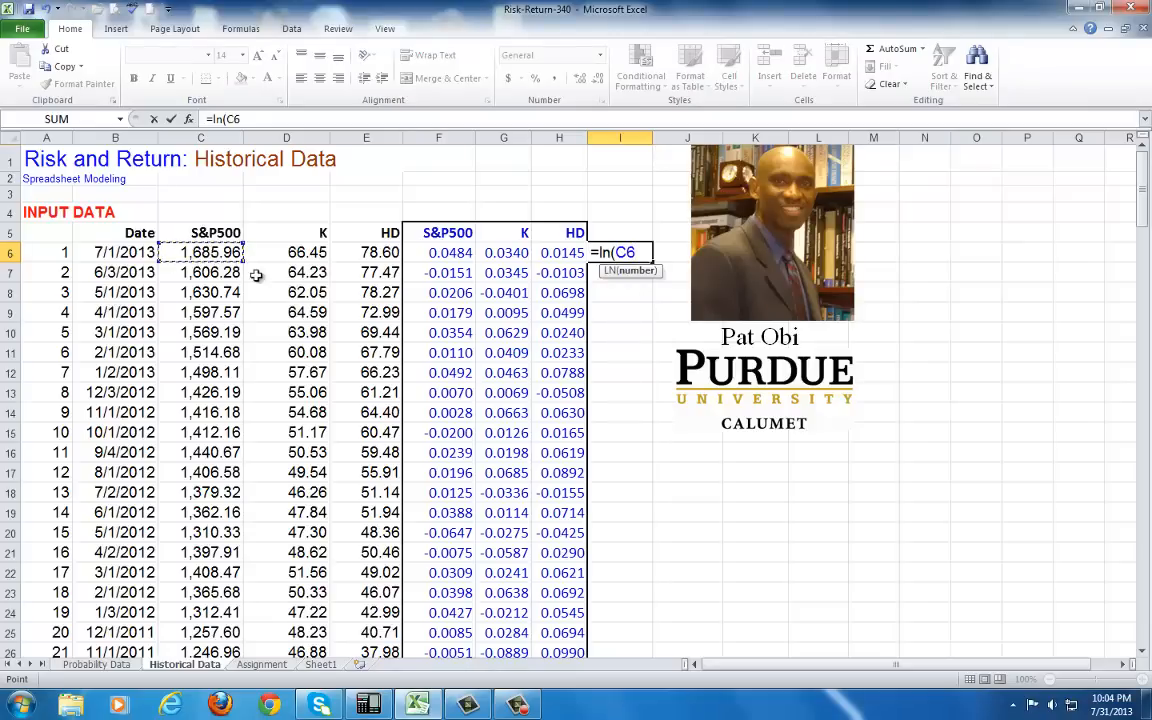
text(/)
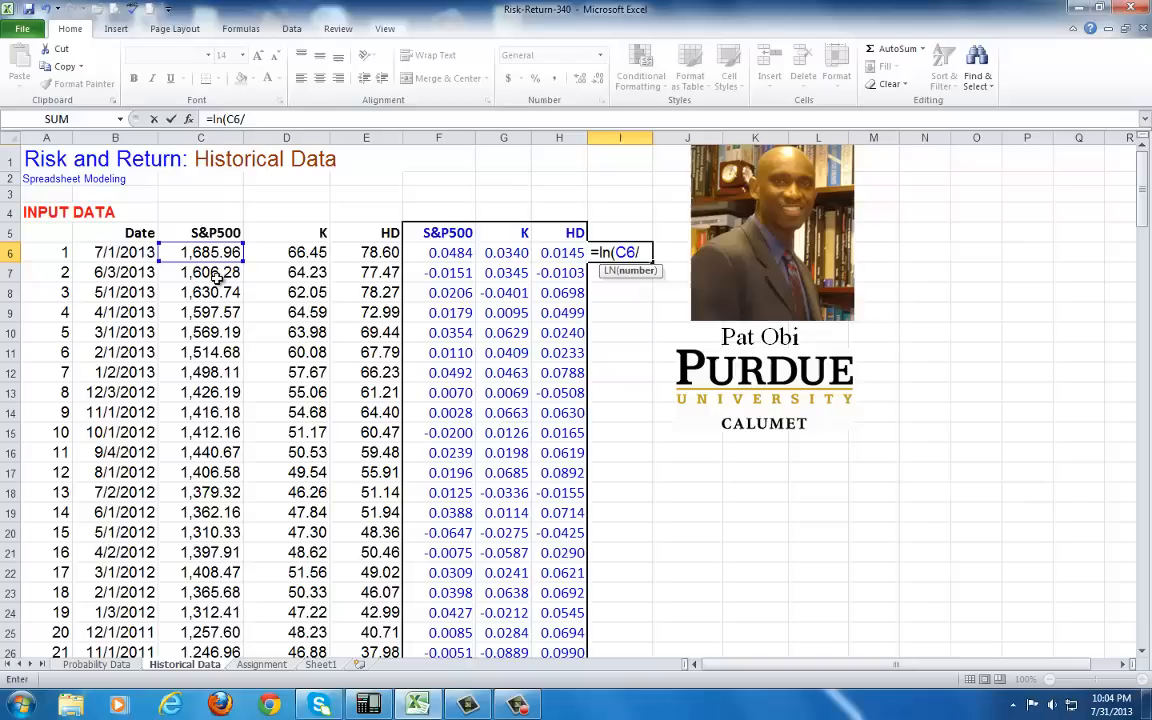
click(200, 272)
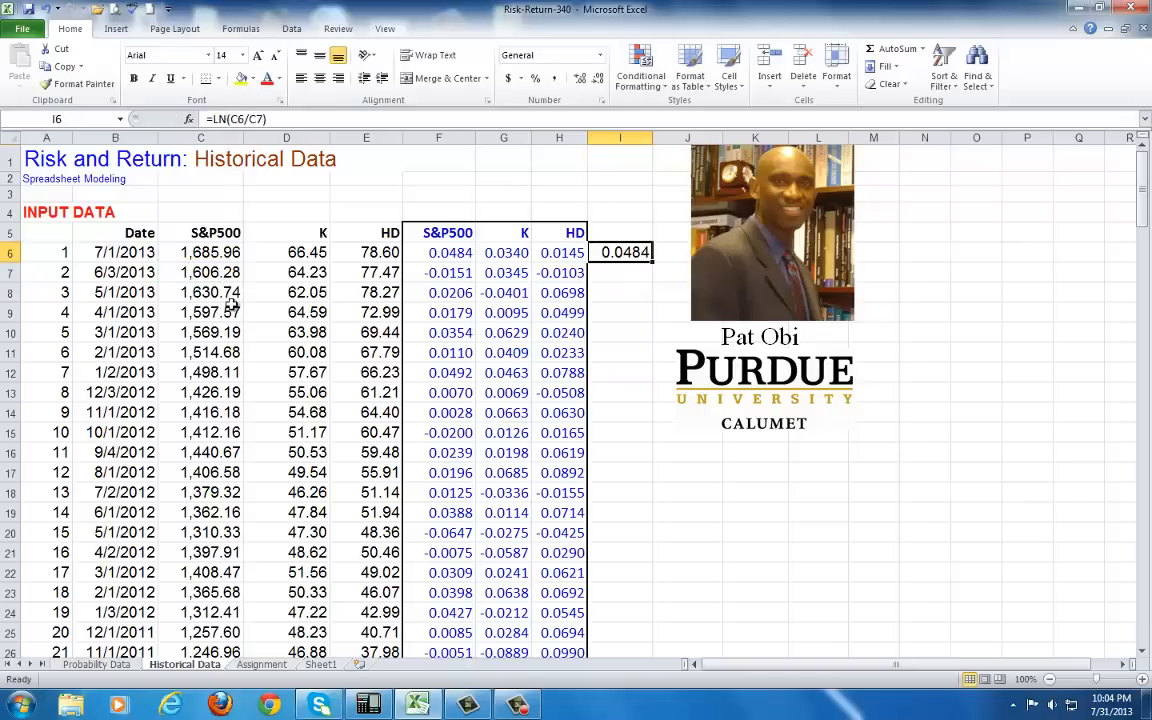
click(447, 252)
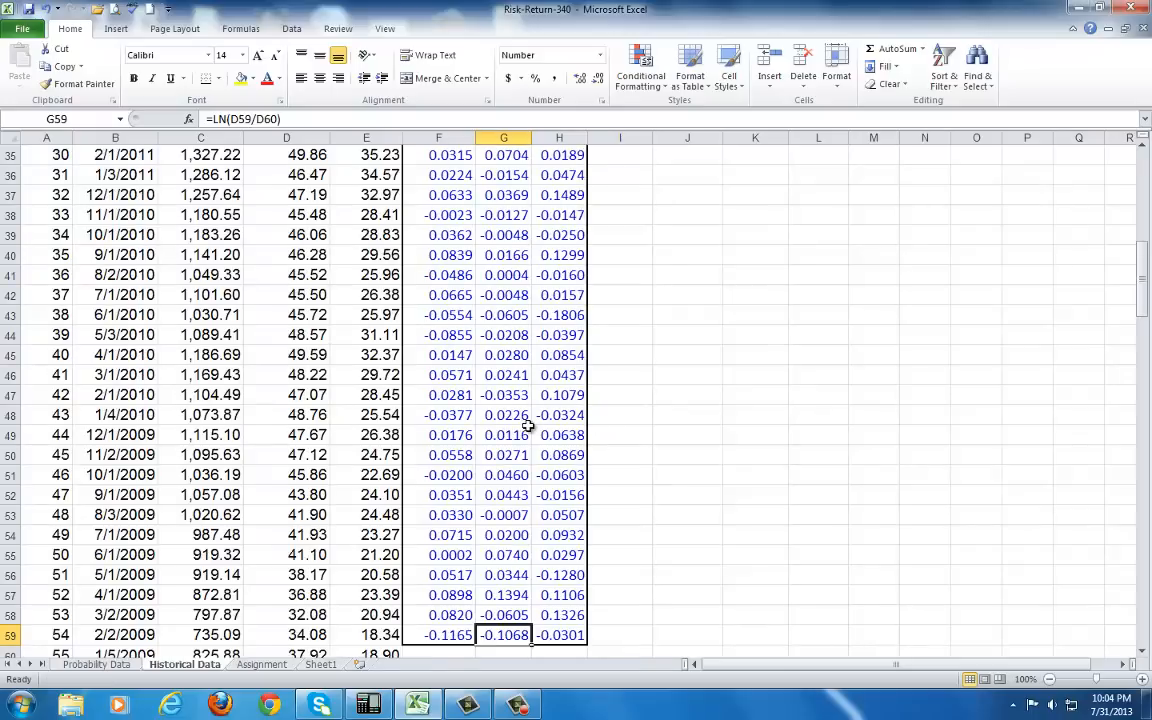
- Enter =COUNT(F6:F59) in D63 to get a sample size of 54
scroll(down, 3)
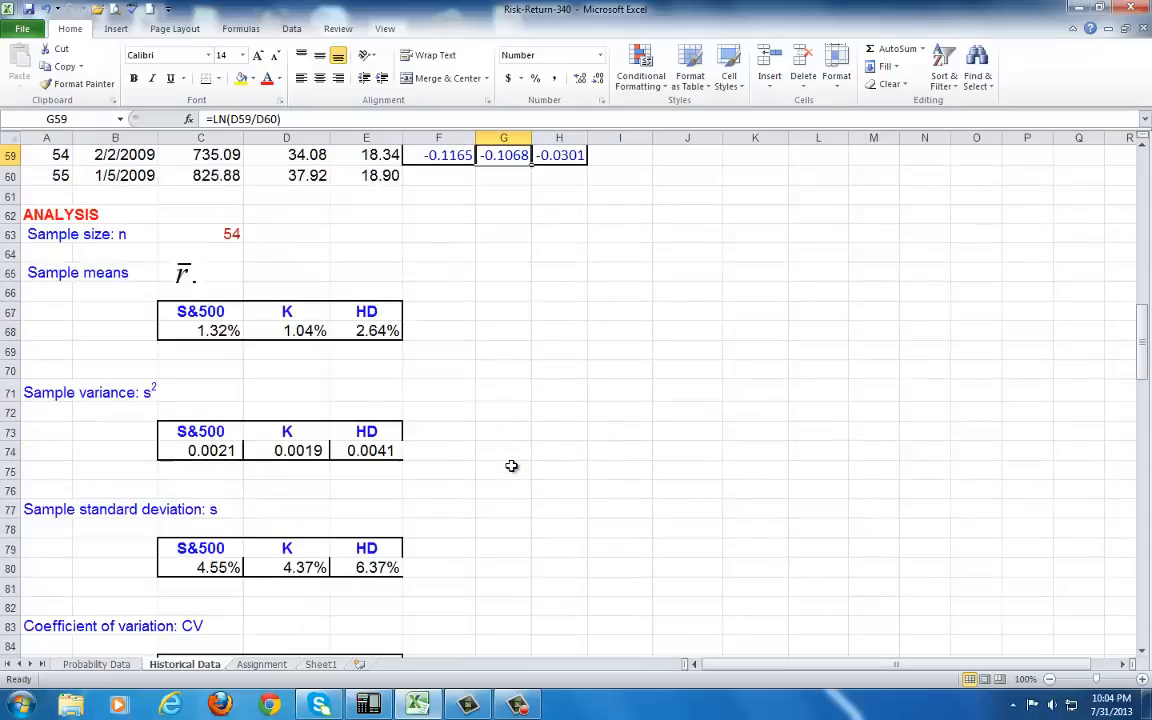
mouse_move(482, 425)
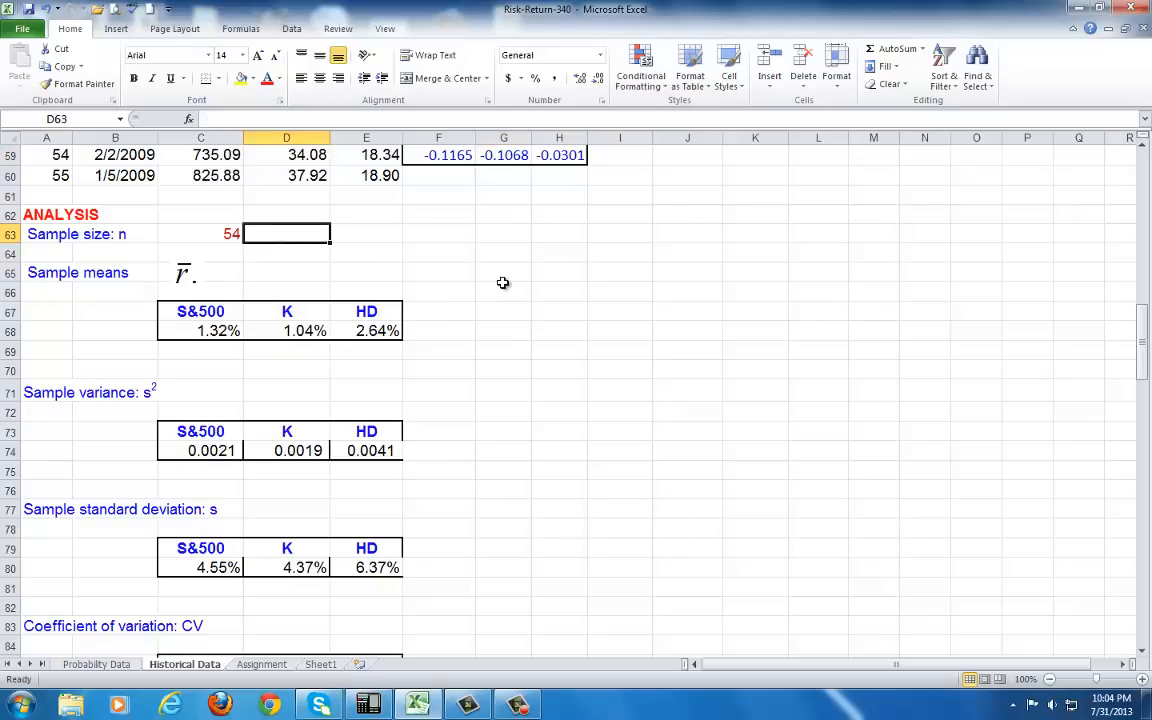
text(=)
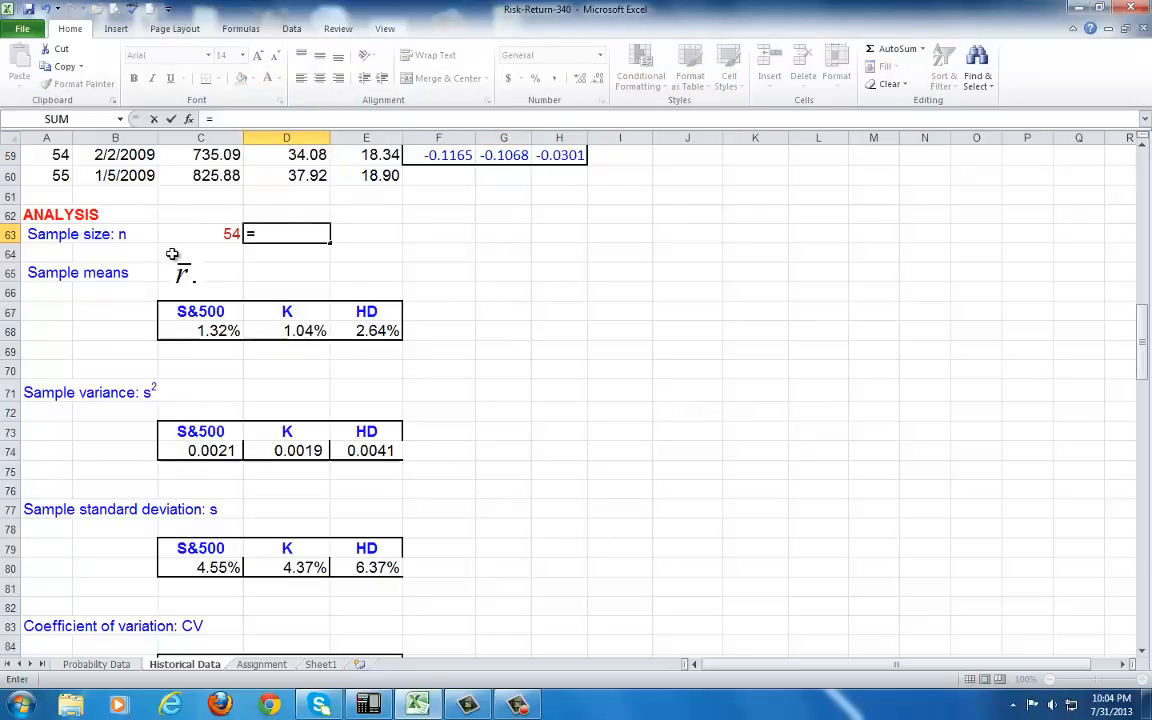
text(CO)
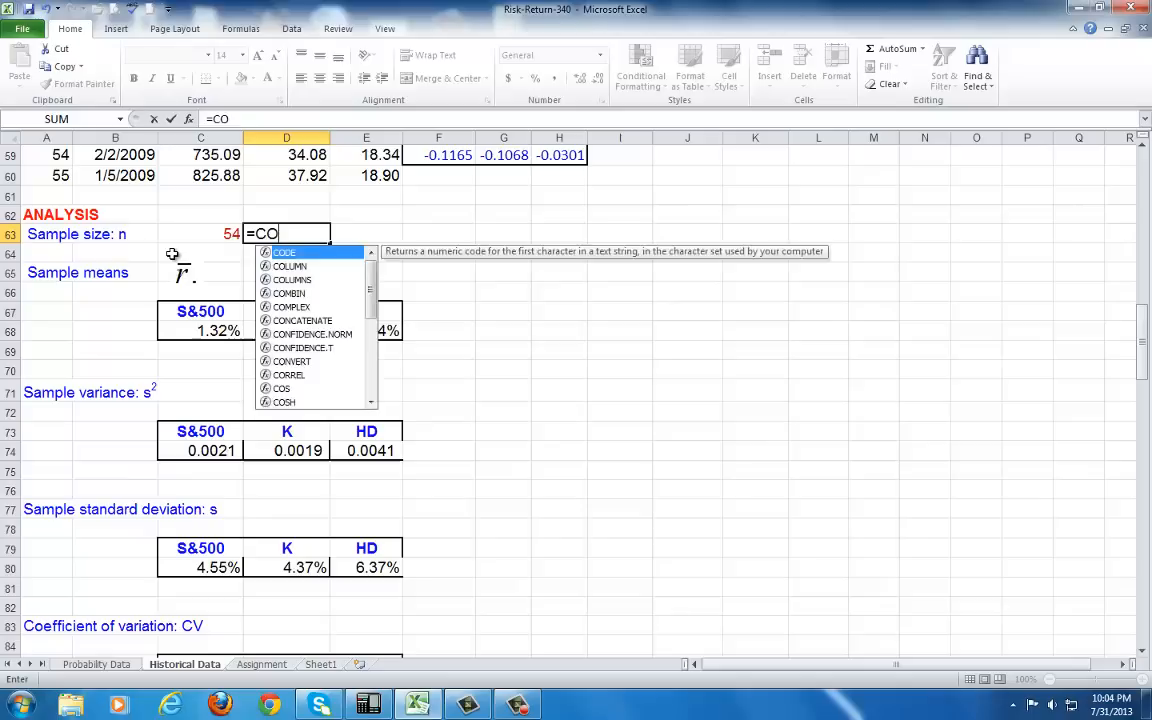
text(UNT()
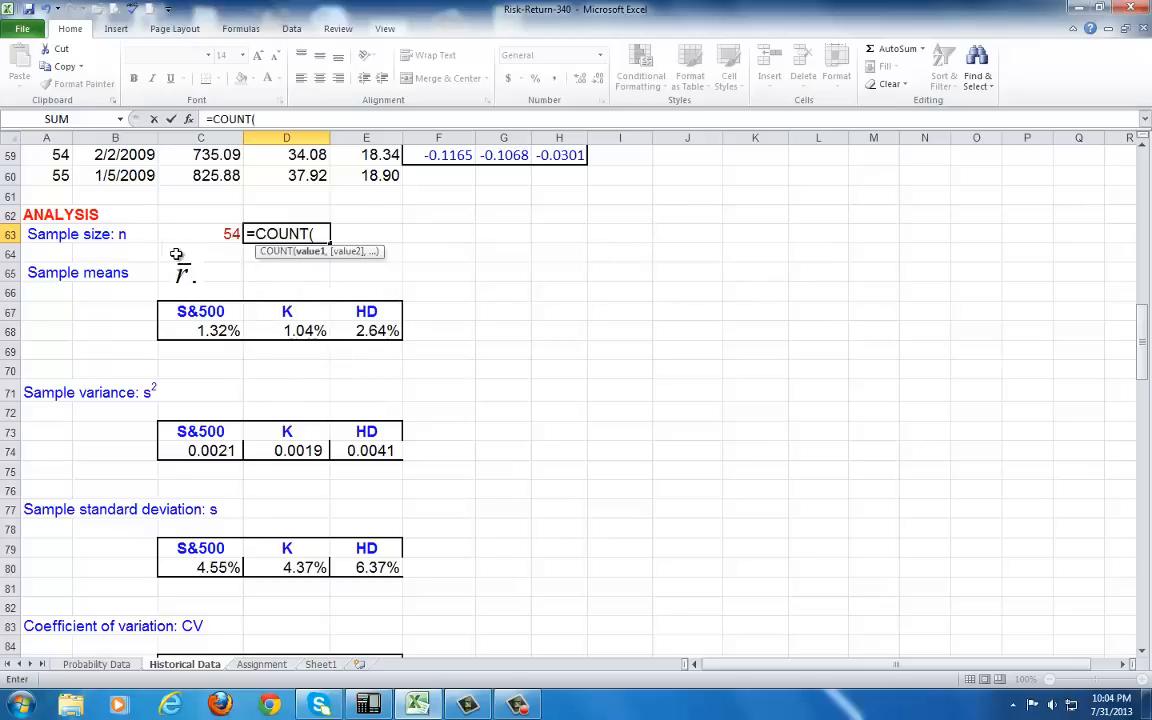
scroll(down, 3)
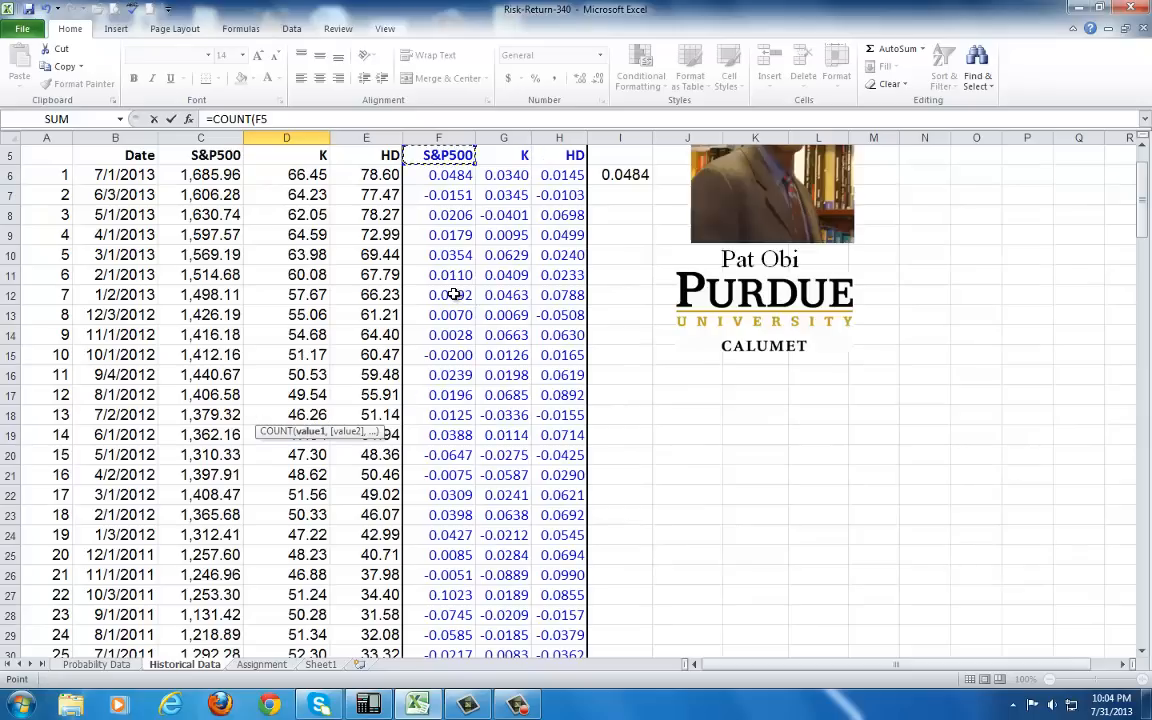
click(437, 175)
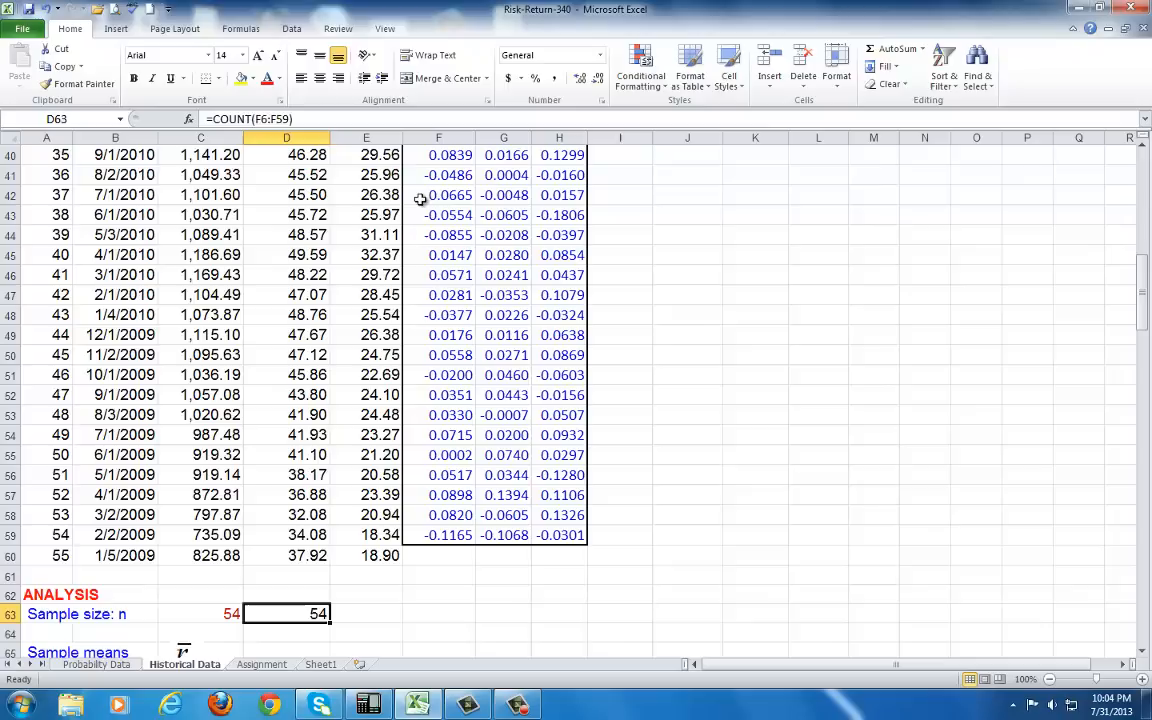
scroll(down, 3)
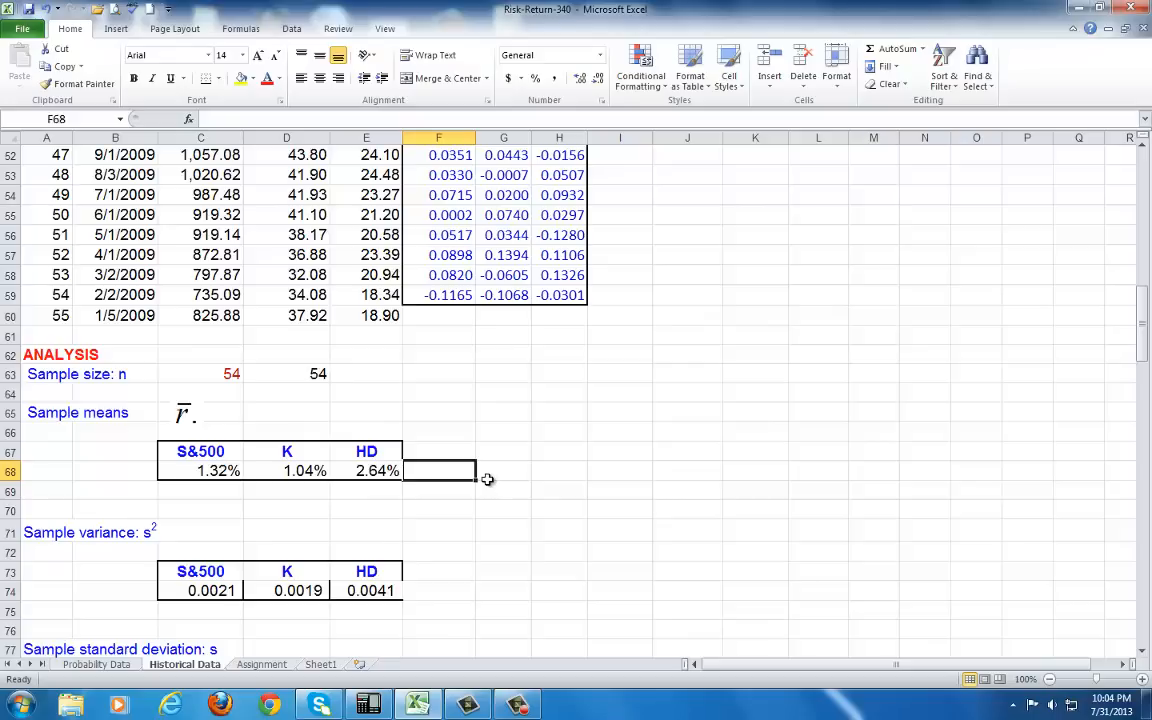
mouse_move(500, 455)
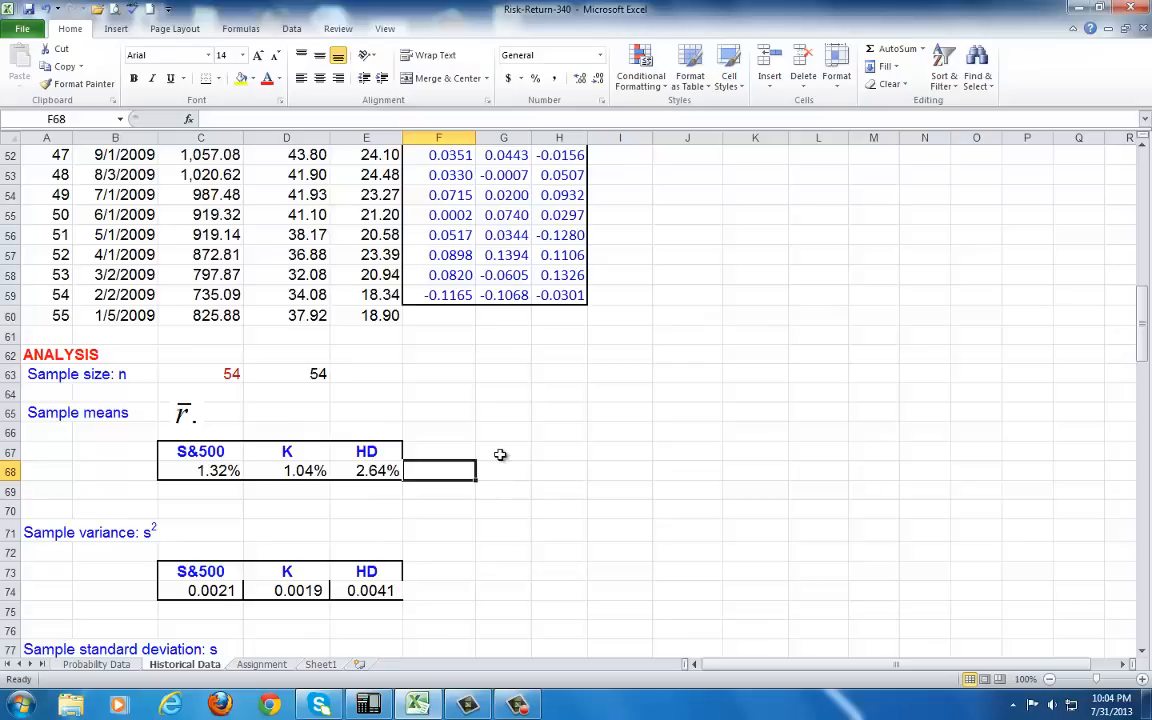
- Fill =AVERAGE(F6:F59) across F68:H68, giving means 0.0132, 0.0104 and 0.0264
text(=AVERAGE()
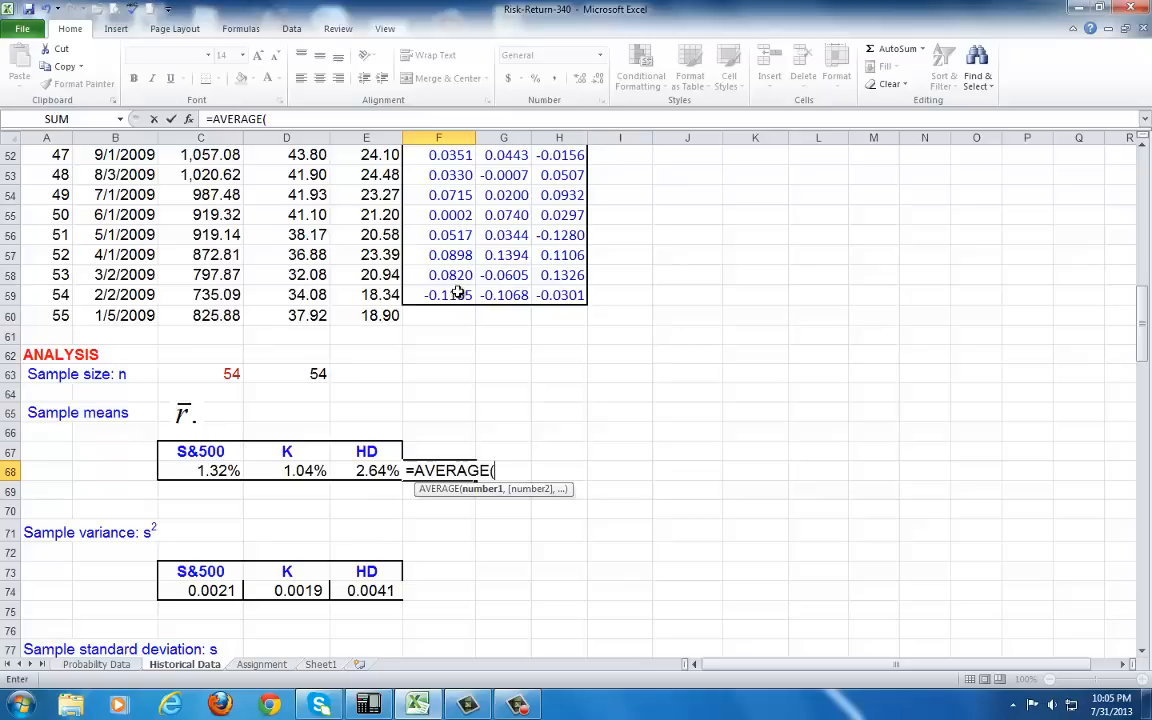
click(438, 275)
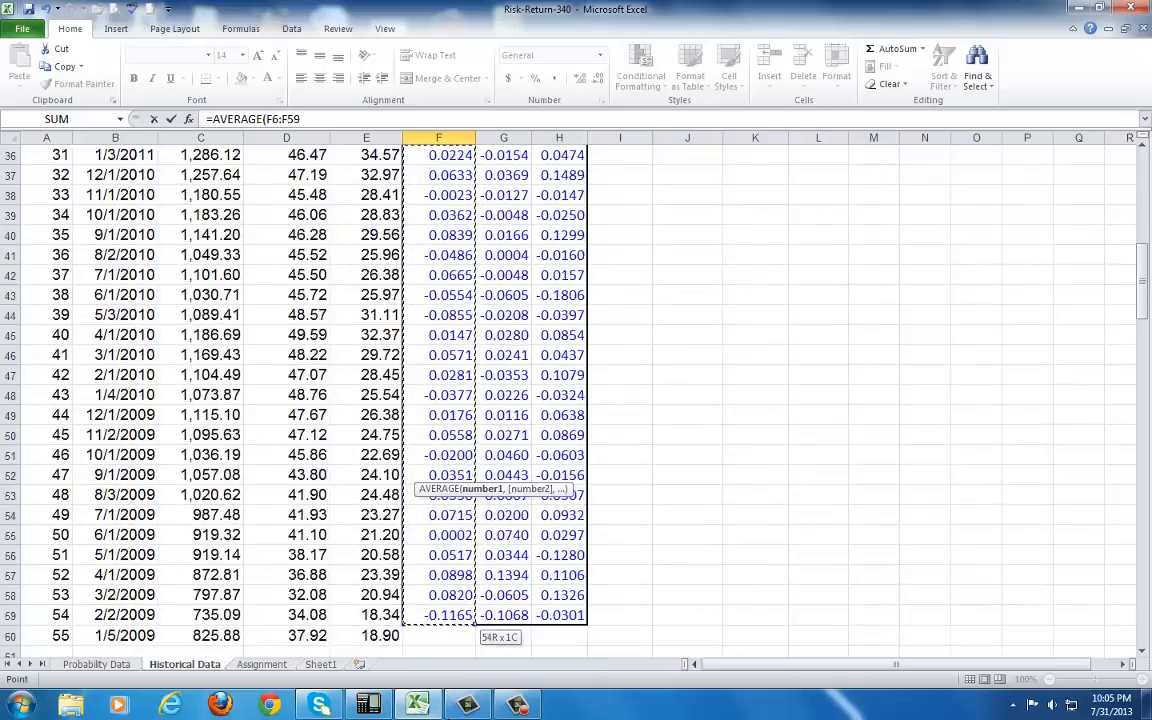
scroll(down, 3)
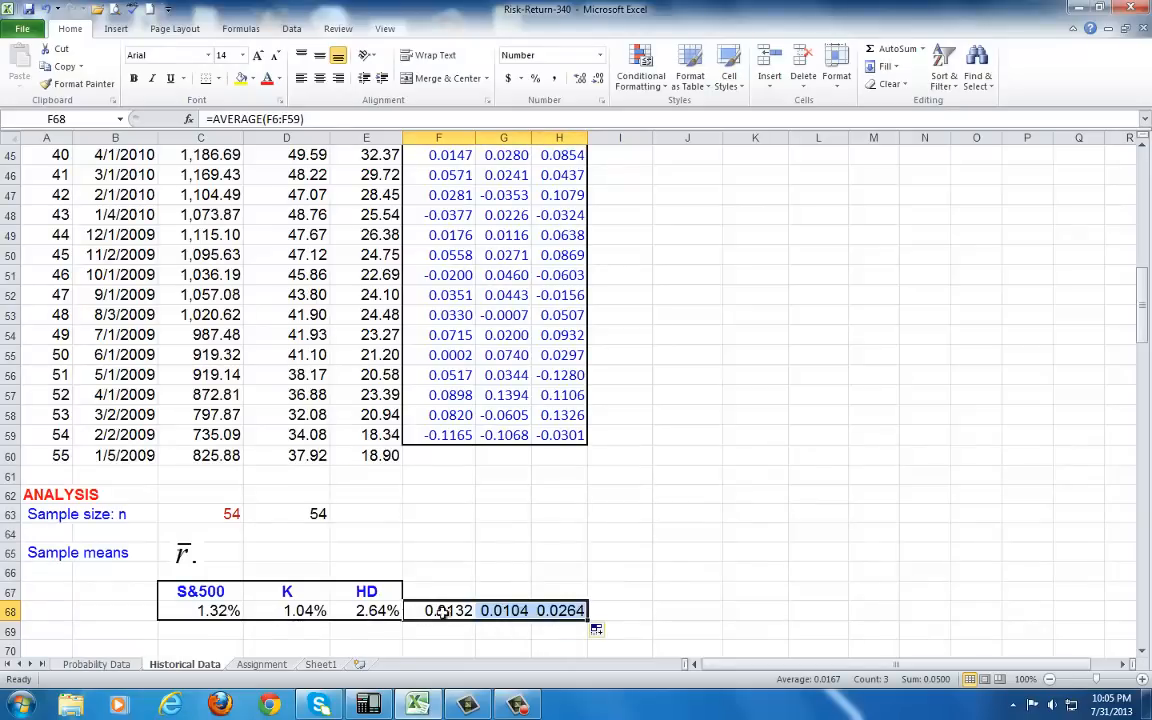
scroll(down, 3)
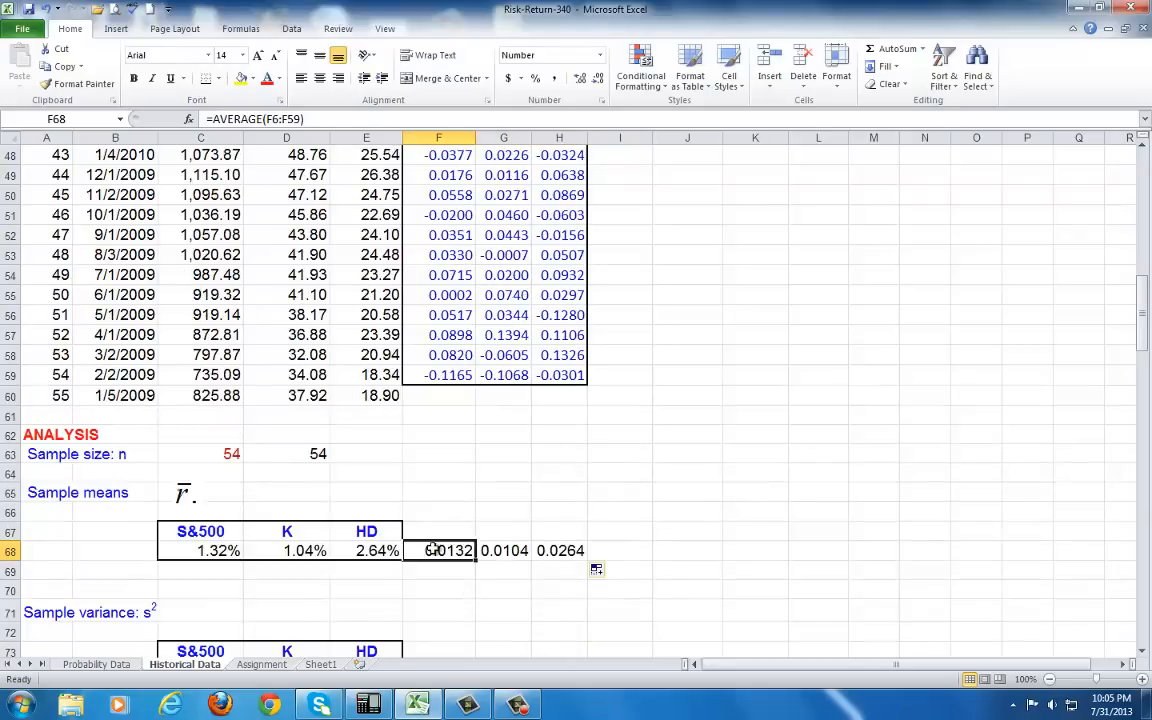
drag(438, 550, 560, 550)
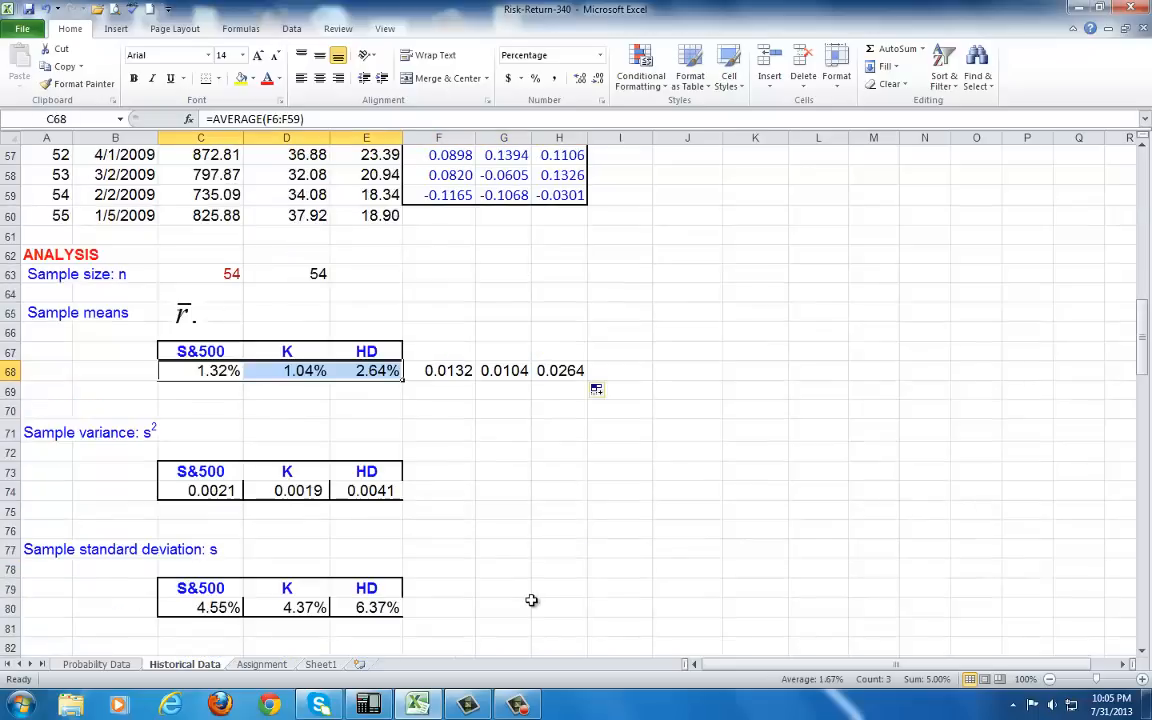
click(438, 490)
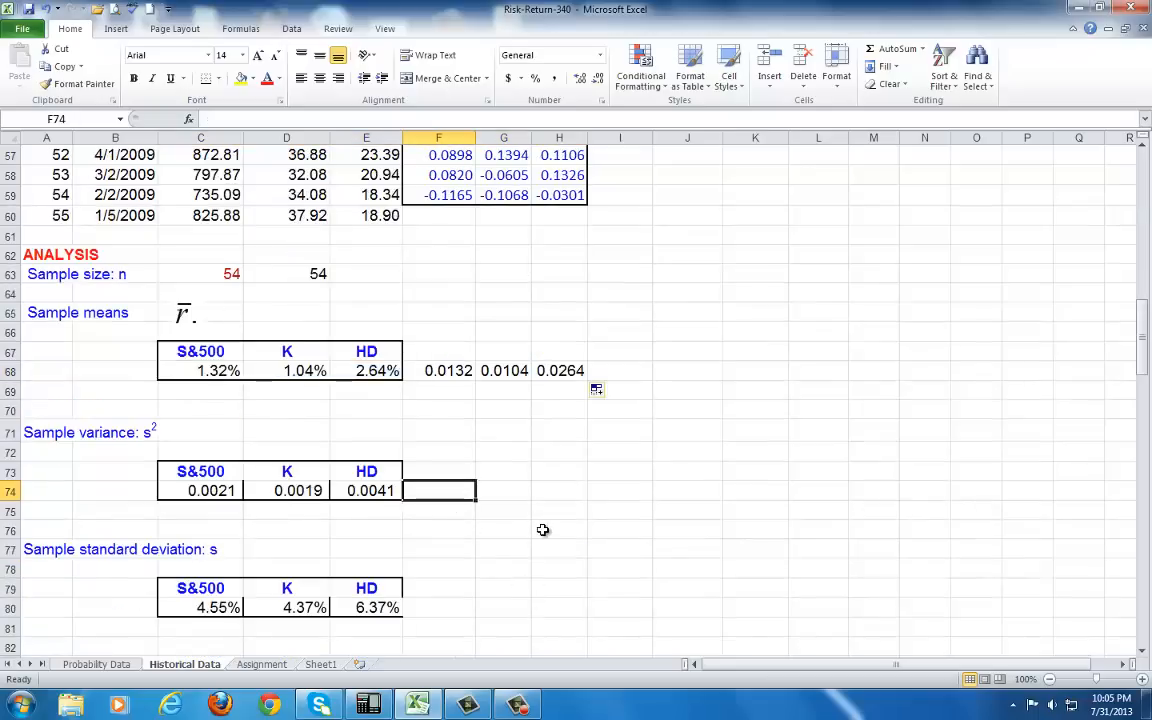
- Fill =VAR(F6:F59) across F74:H74, giving variances 0.00207, 0.002 and 0.004
text(=VA)
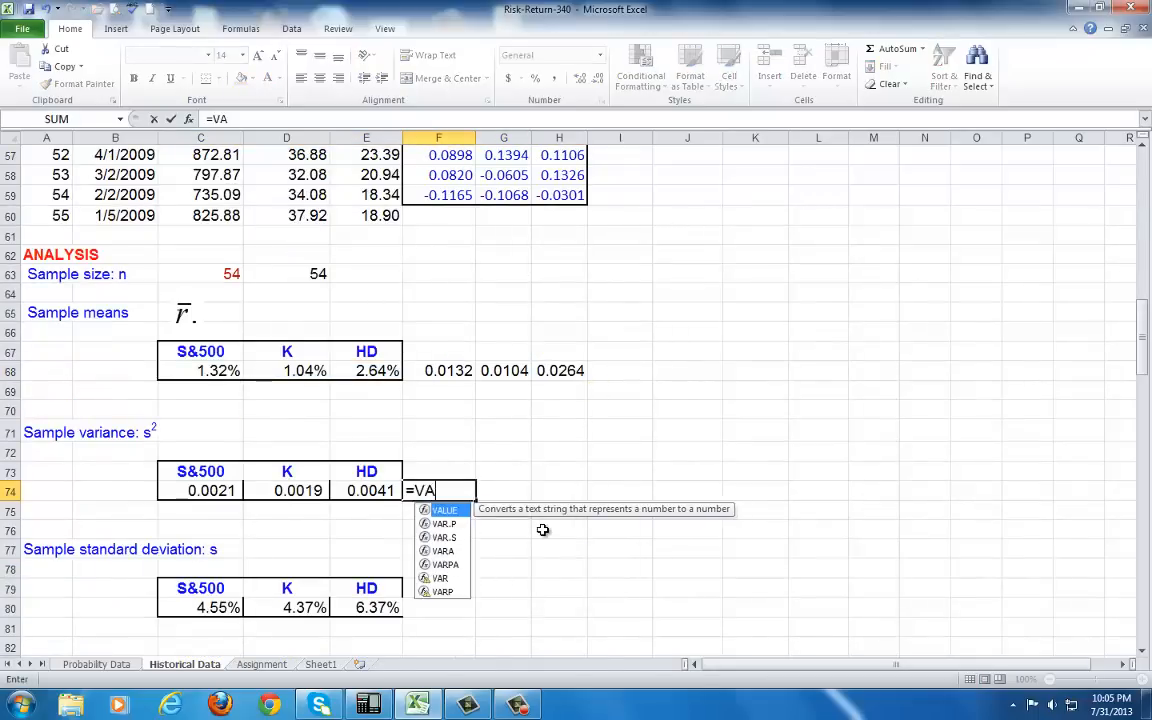
text(R)
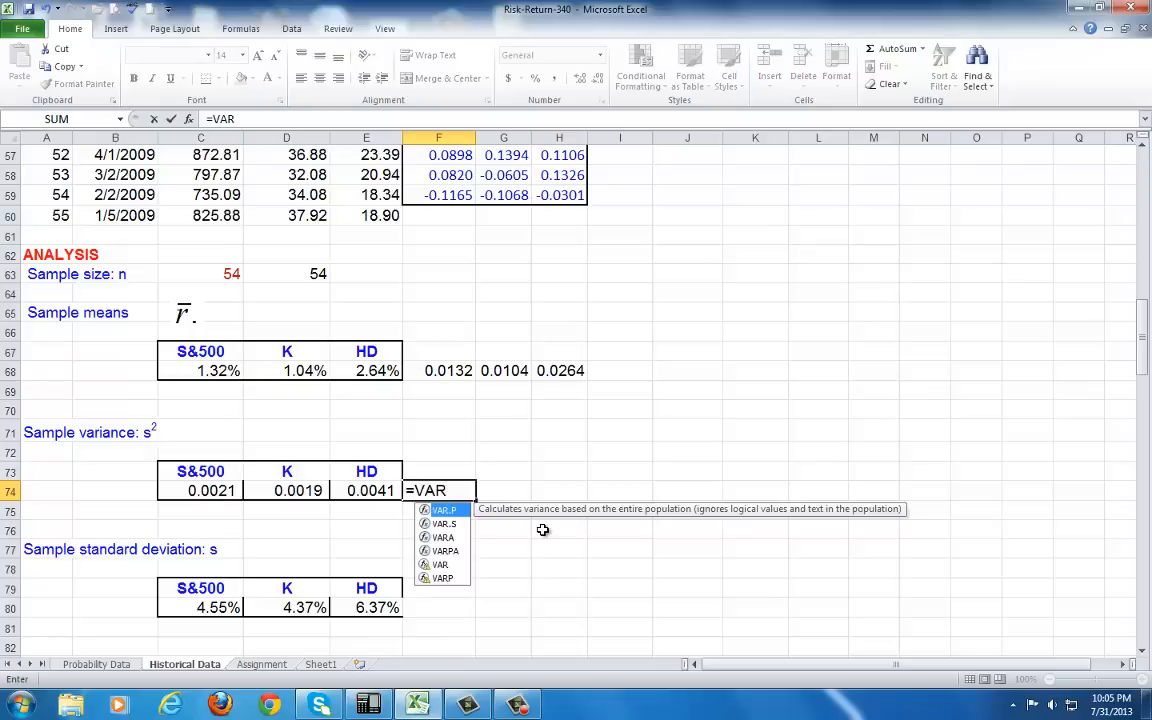
text(P)
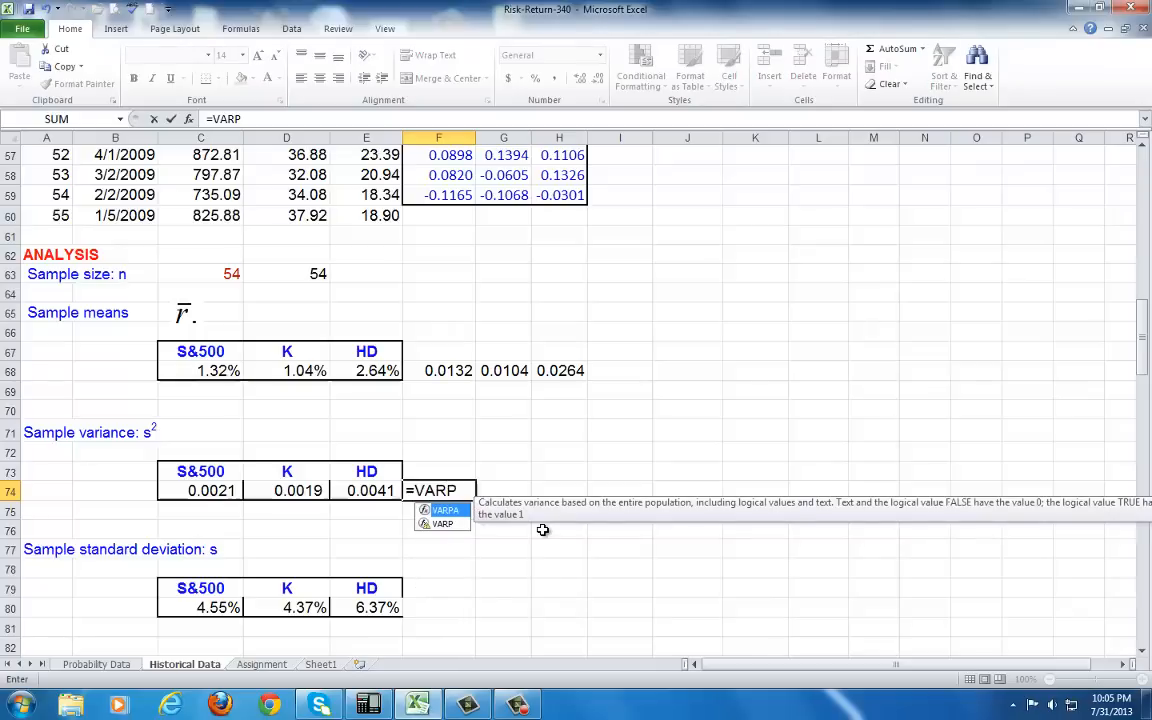
mouse_move(635, 512)
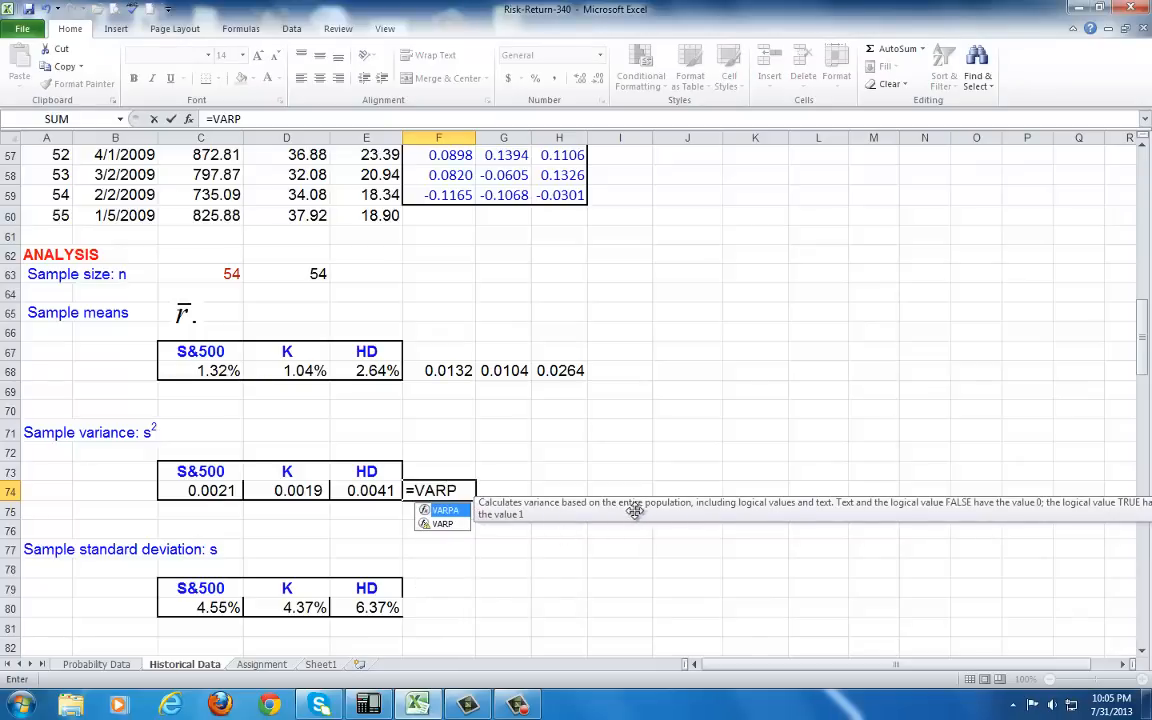
mouse_move(638, 512)
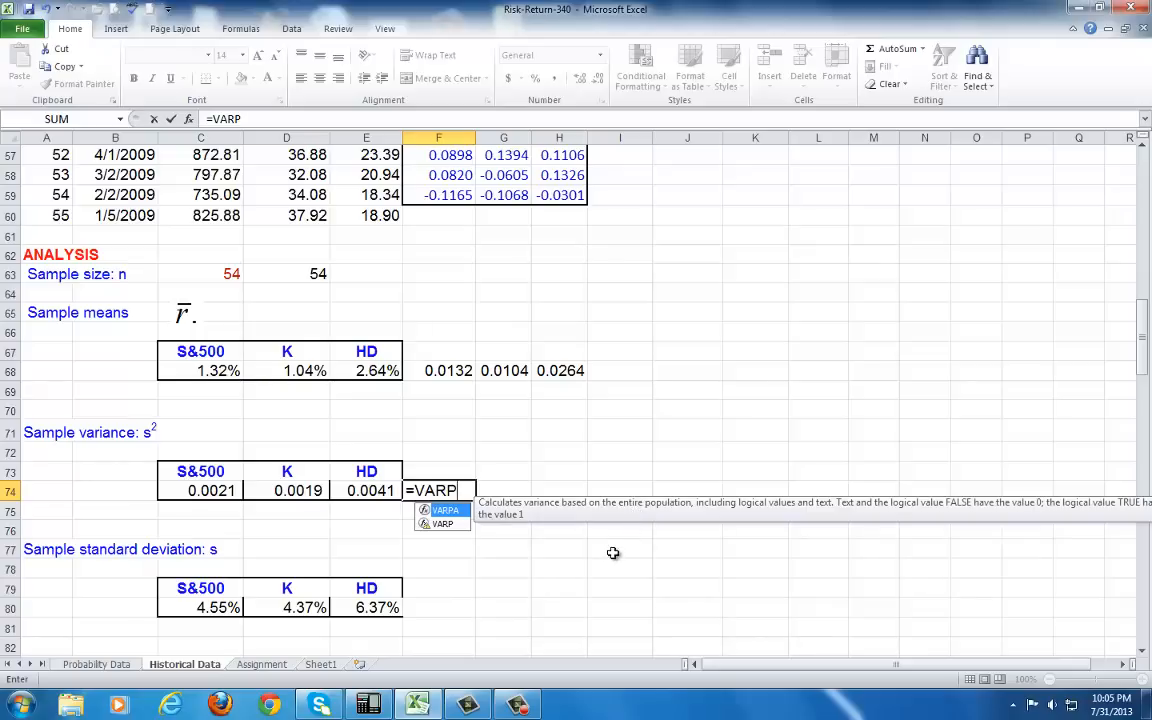
key(backspace)
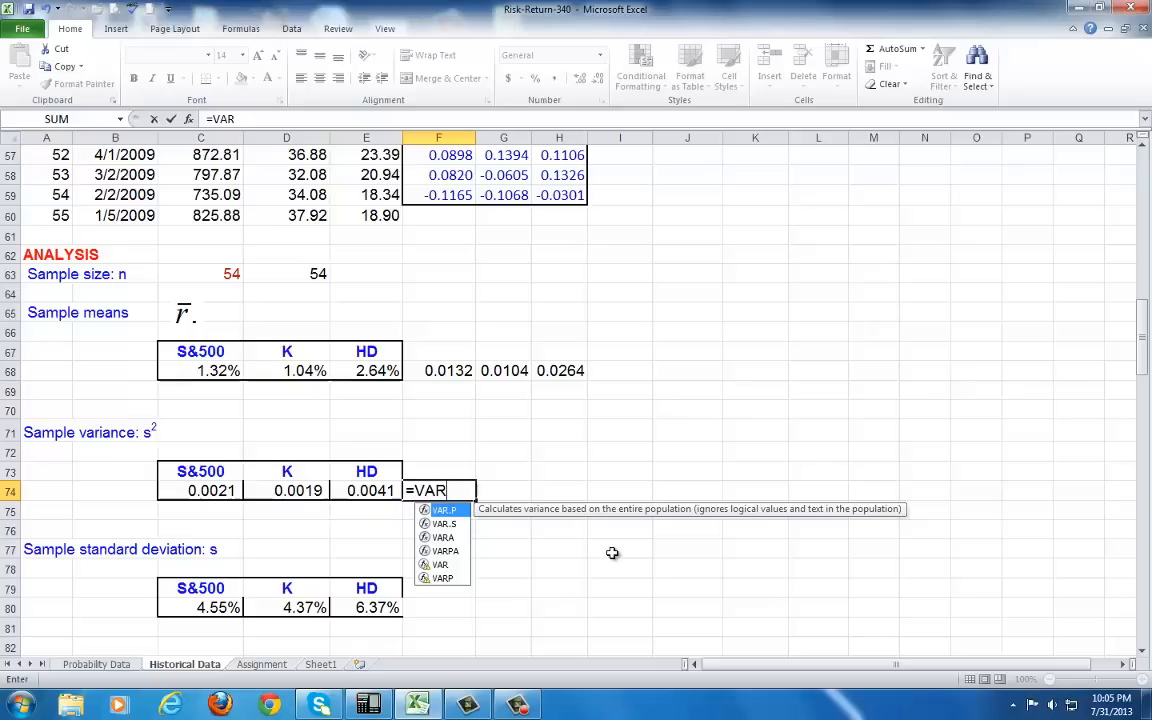
text(()
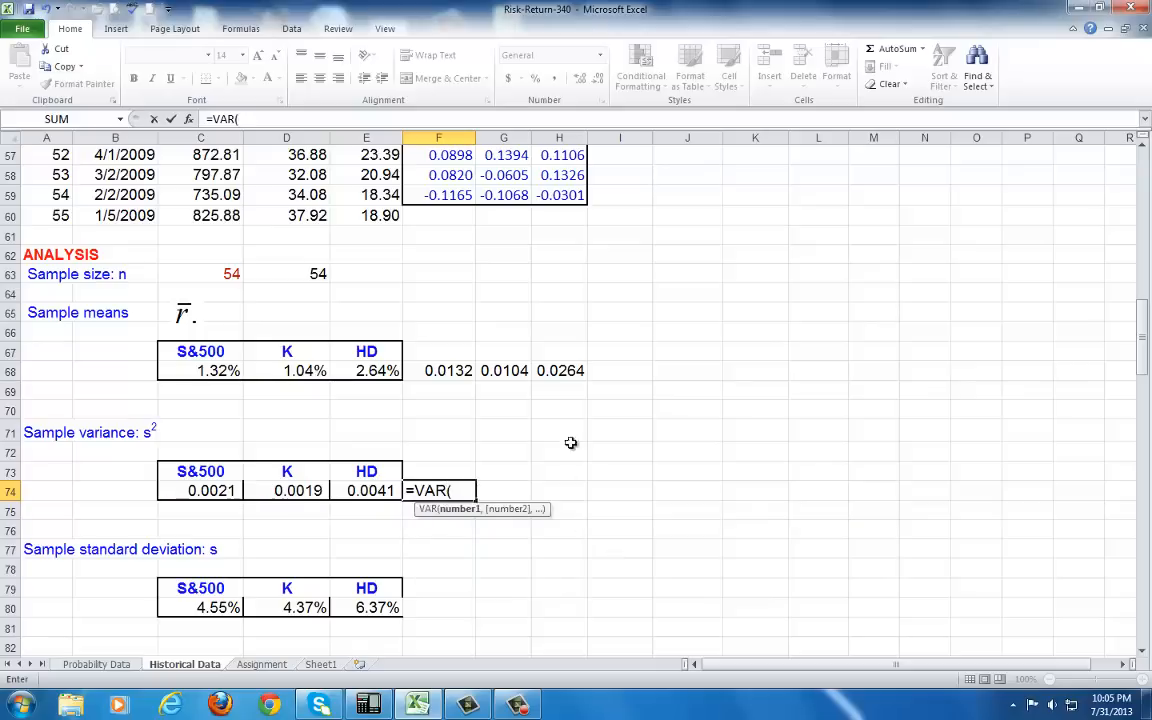
click(439, 195)
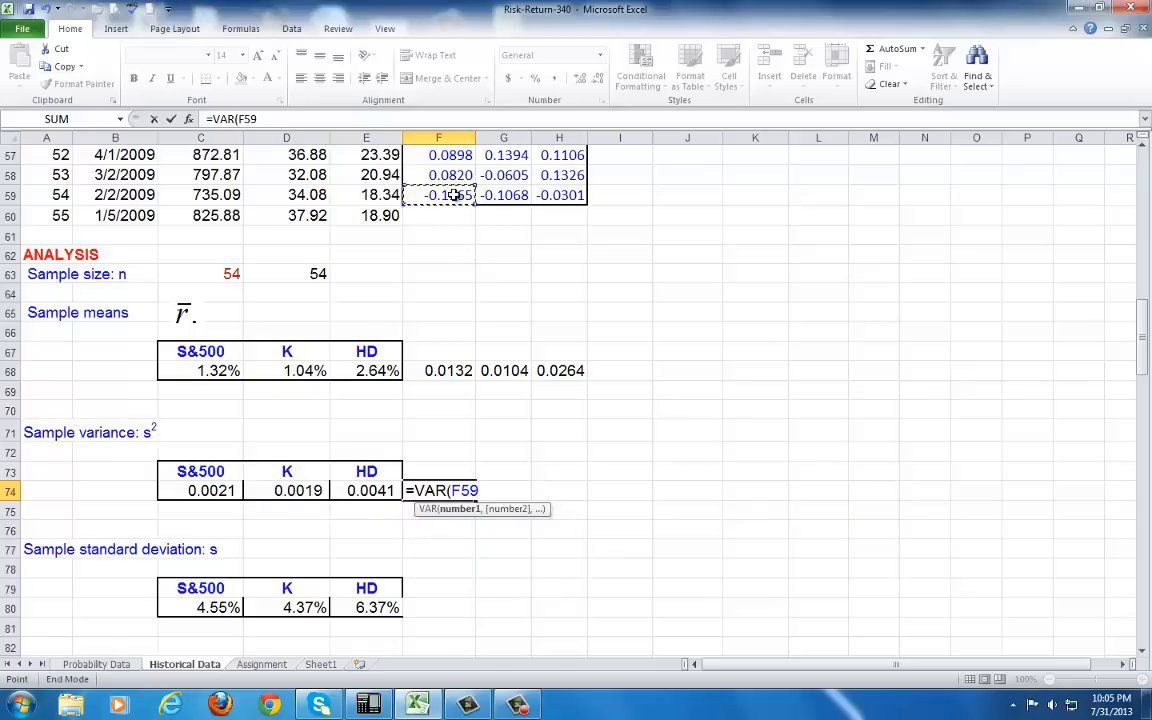
scroll(up, 3)
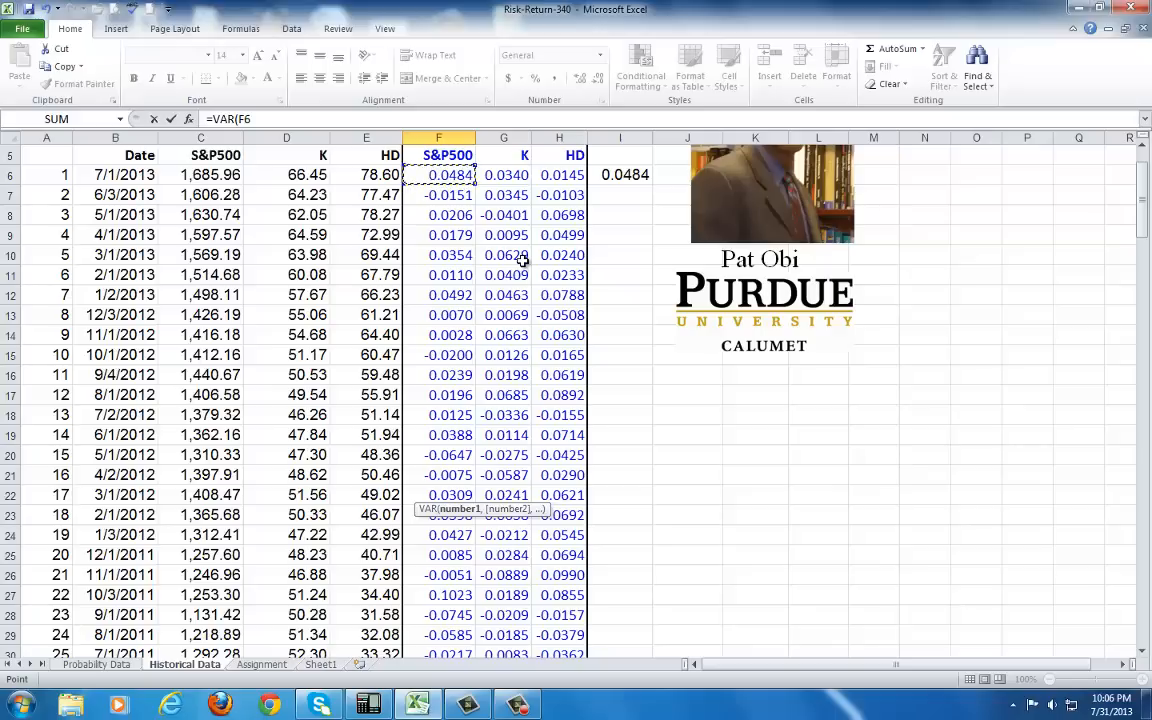
key(End)
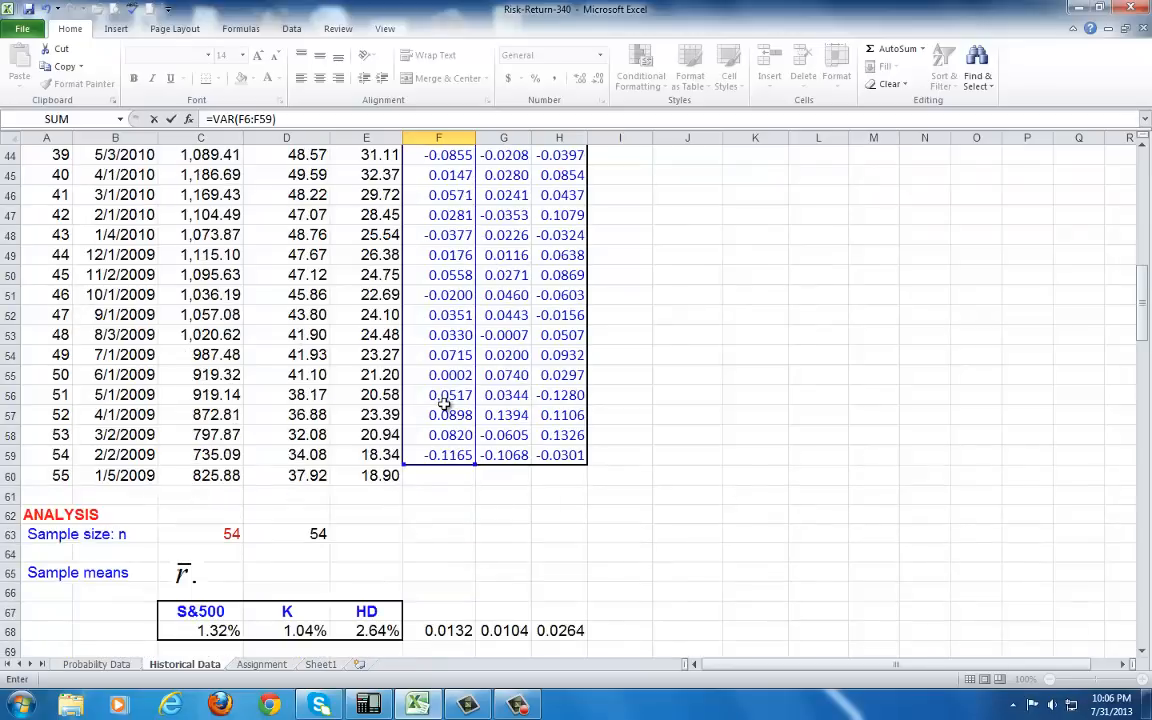
scroll(down, 3)
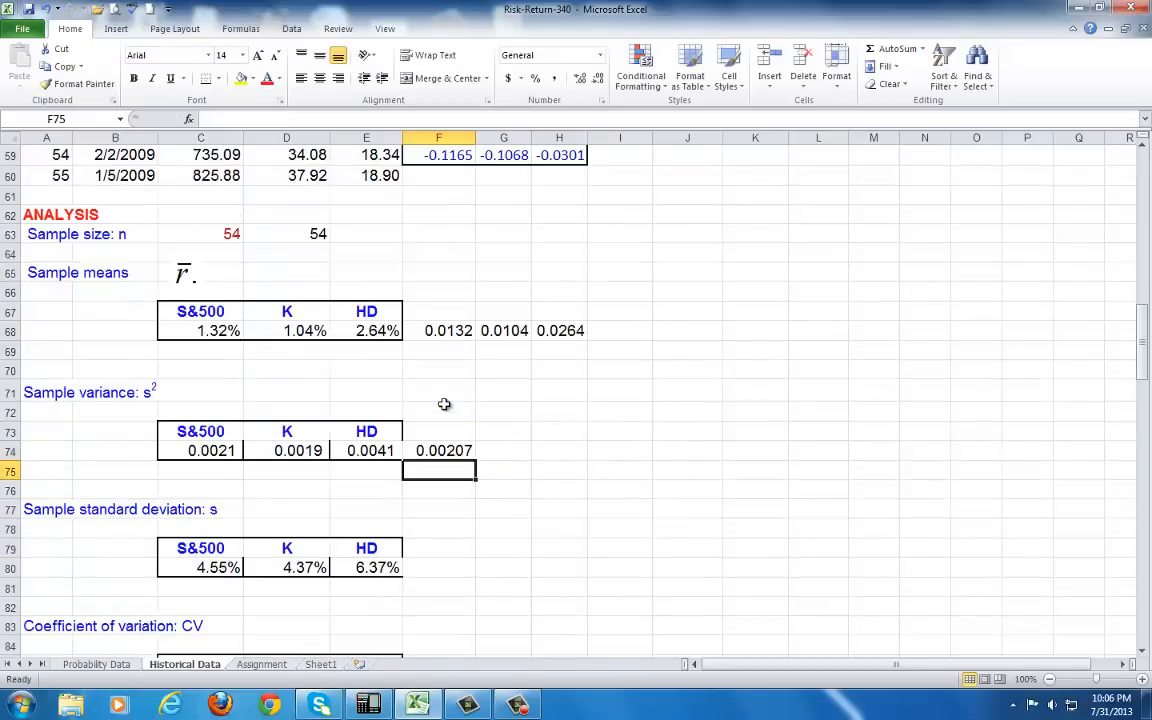
click(440, 450)
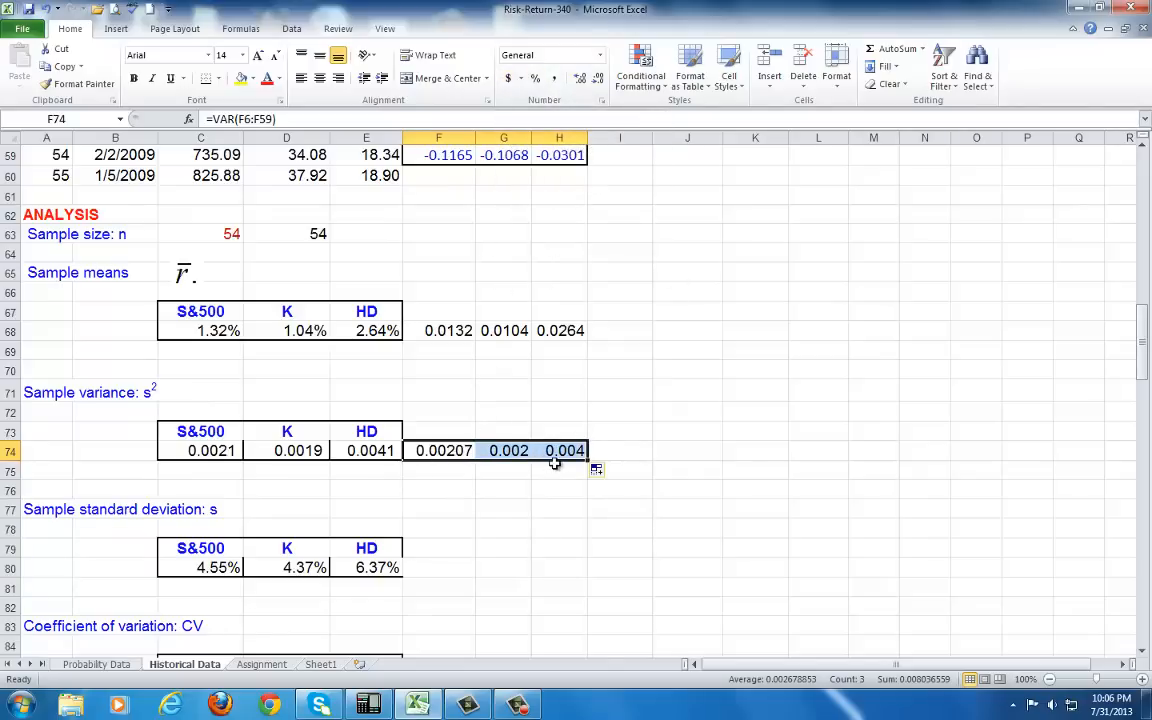
click(438, 567)
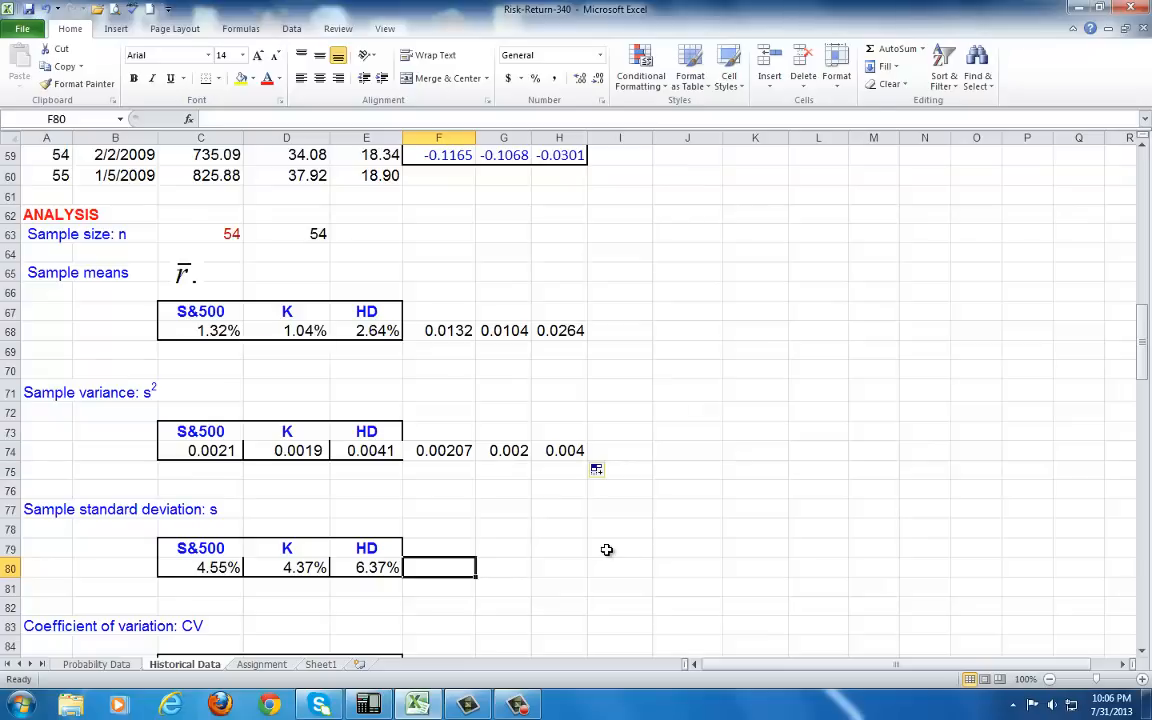
- Fill =SQRT(F74) across F80:H80, giving standard deviations 0.04548, 0.044 and 0.064
text(=SQRT)
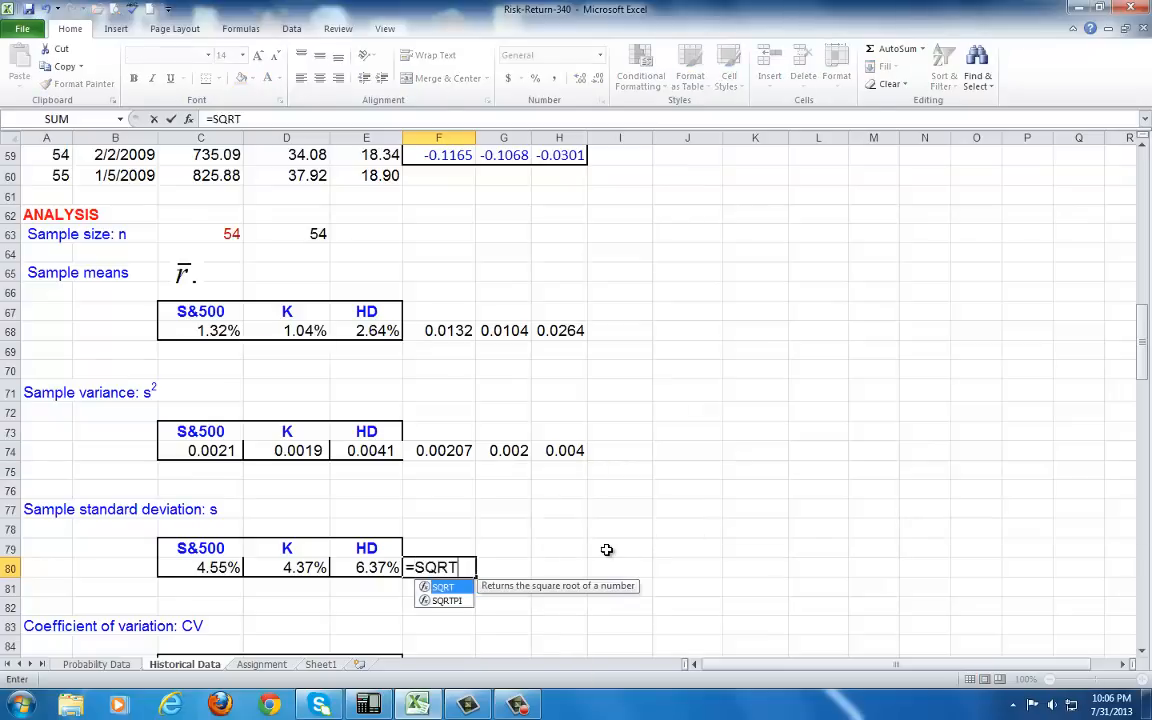
text(()
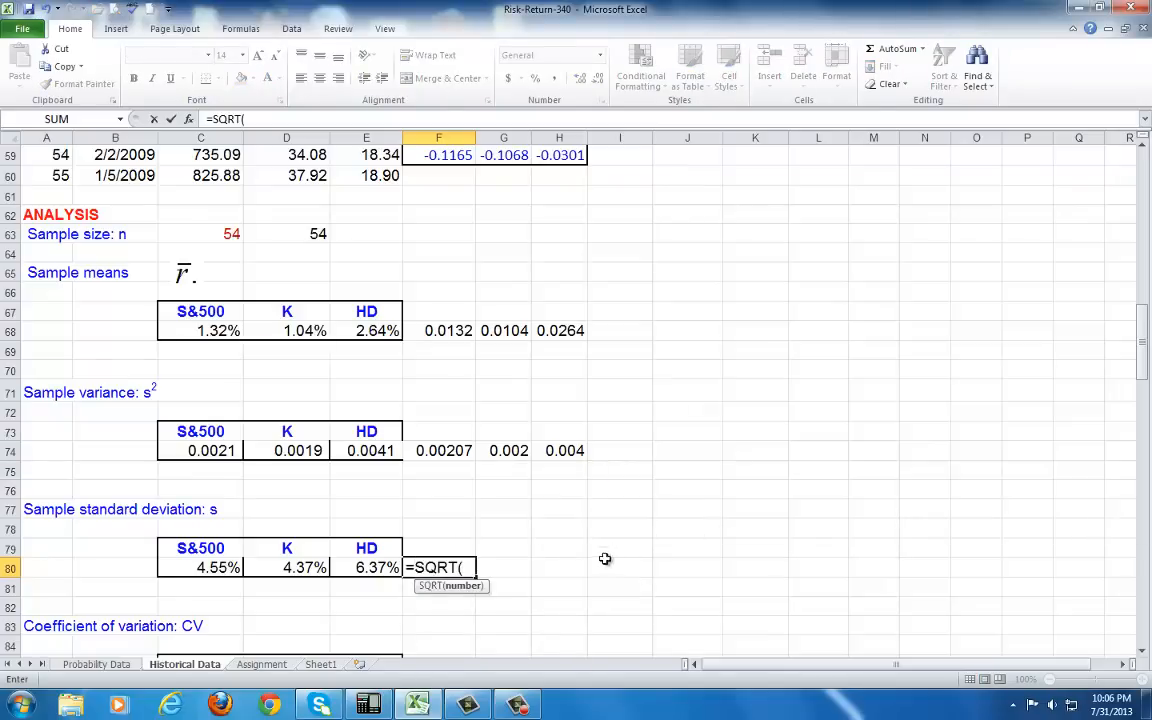
click(442, 450)
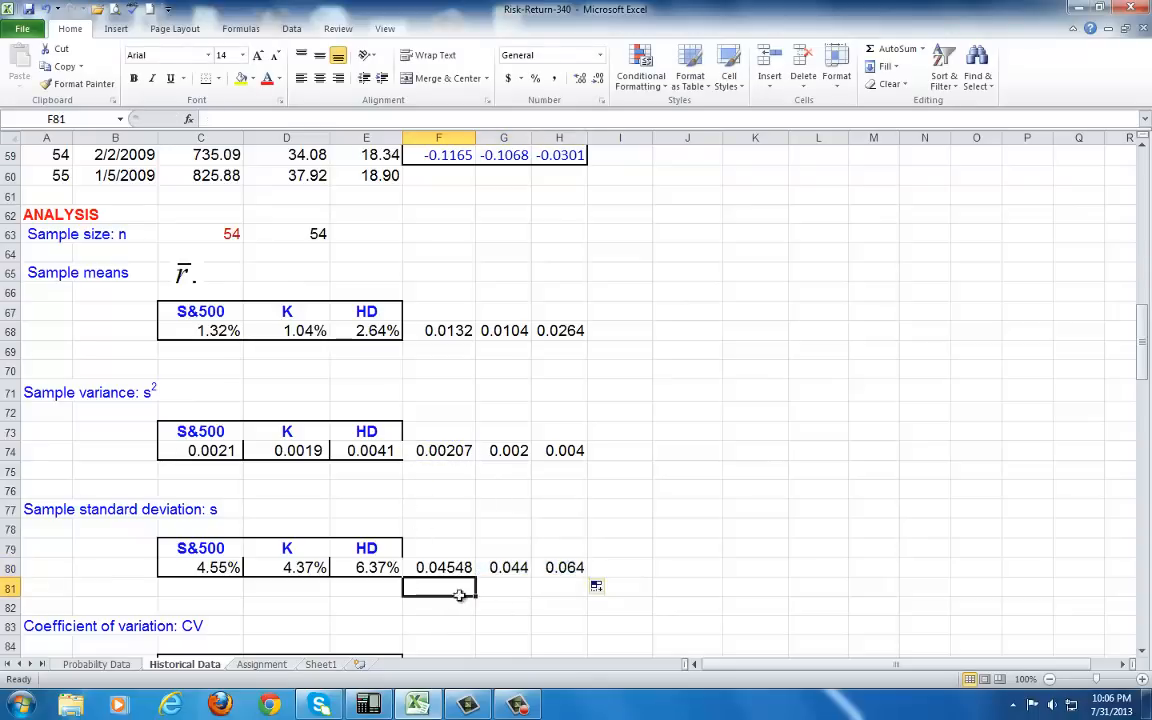
- Fill =STDEV(F6:F59) across F81:H81, matching 0.04548, 0.044 and 0.064
text(=S)
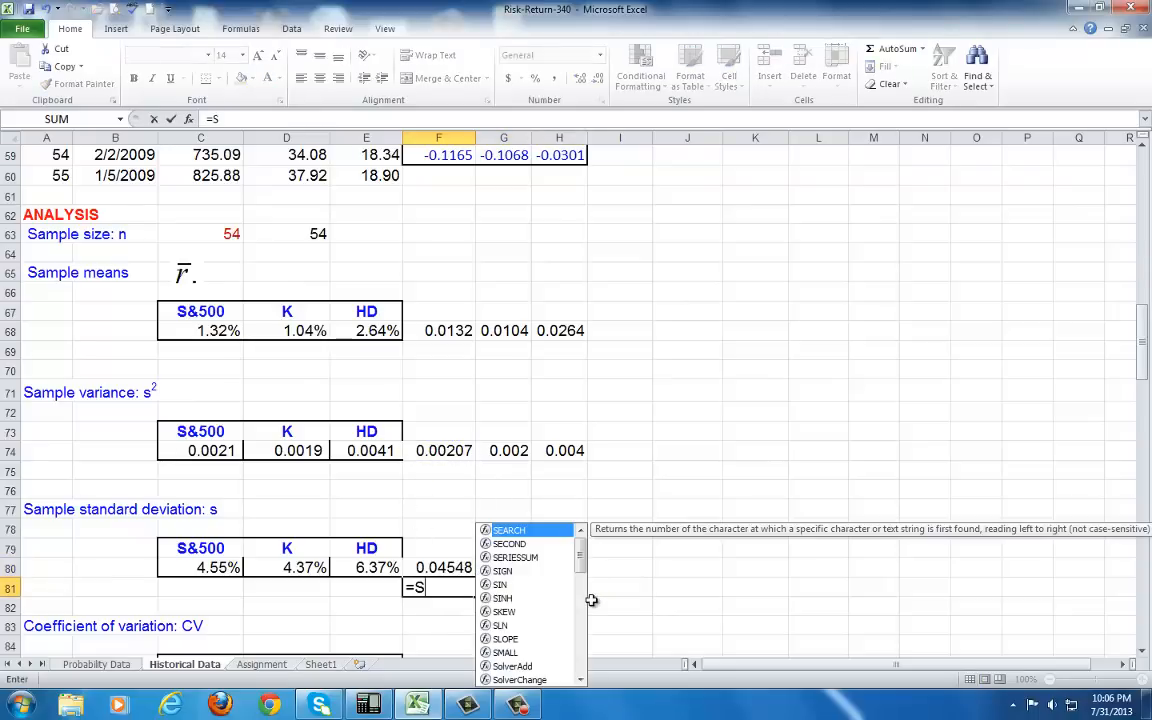
text(TDEV)
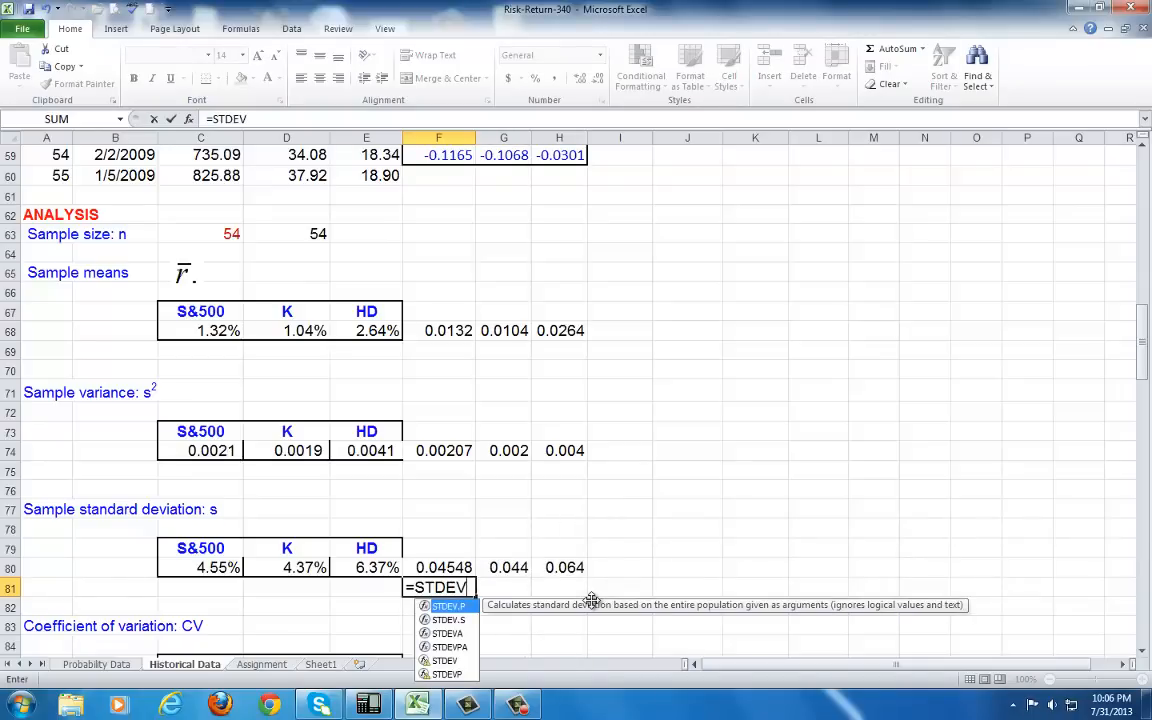
text(P)
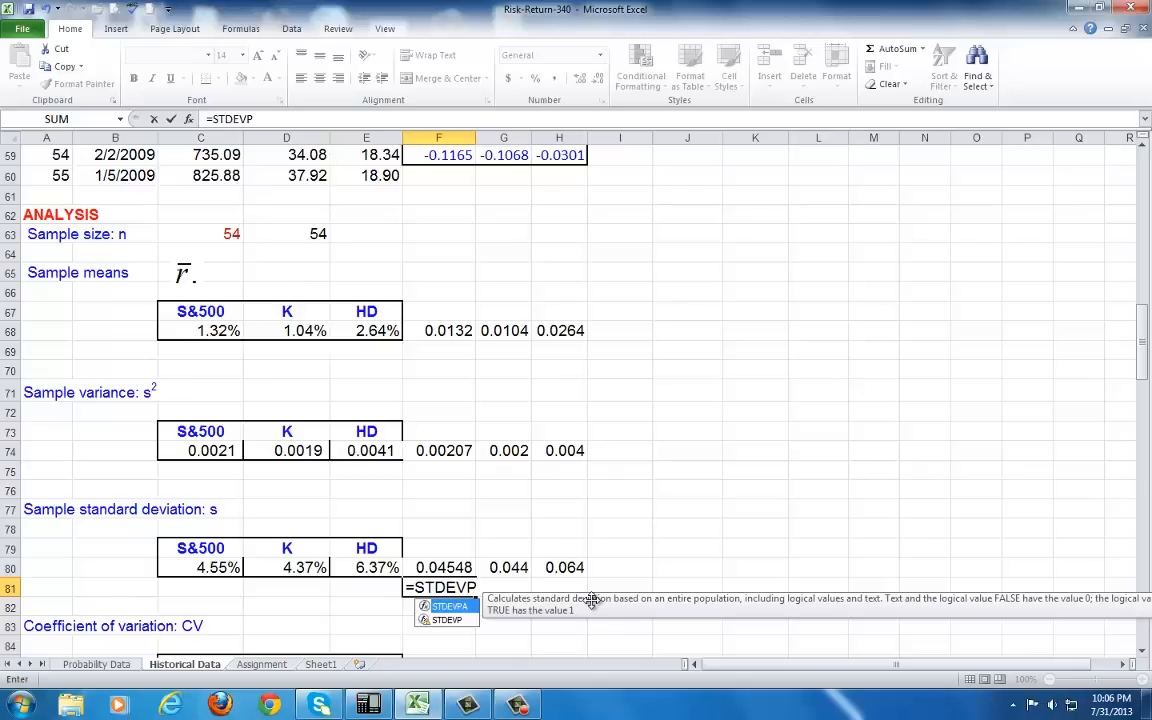
key(Backspace)
text((F6:F59))
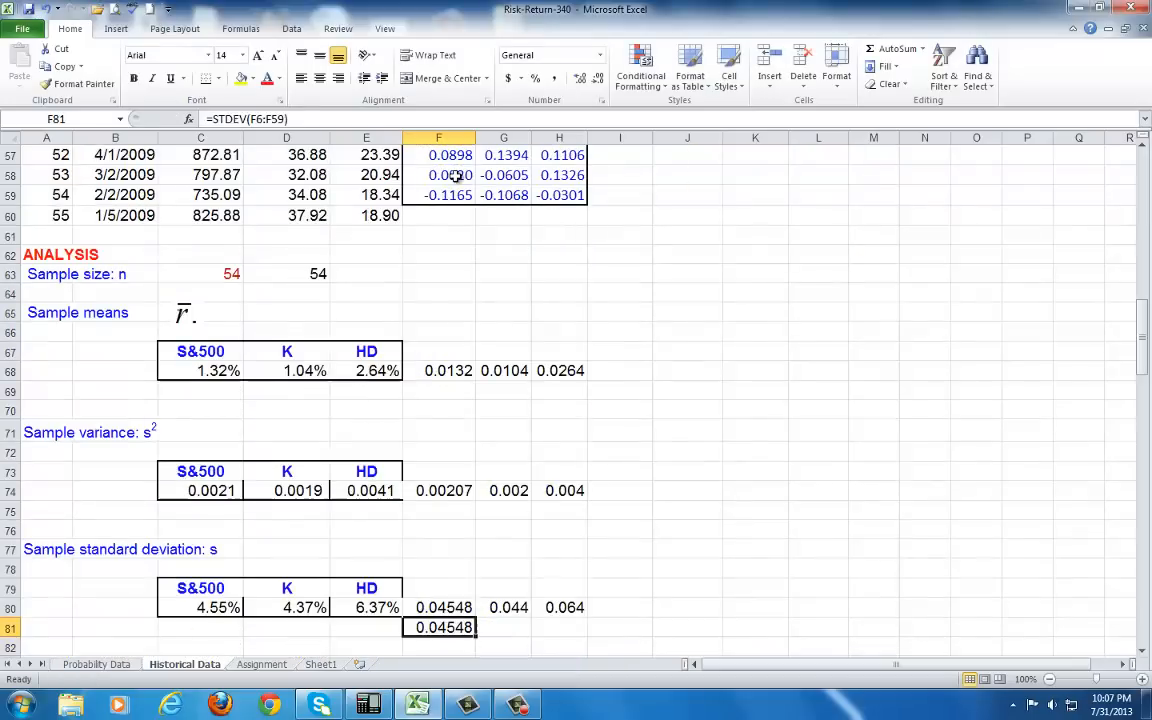
scroll(down, 3)
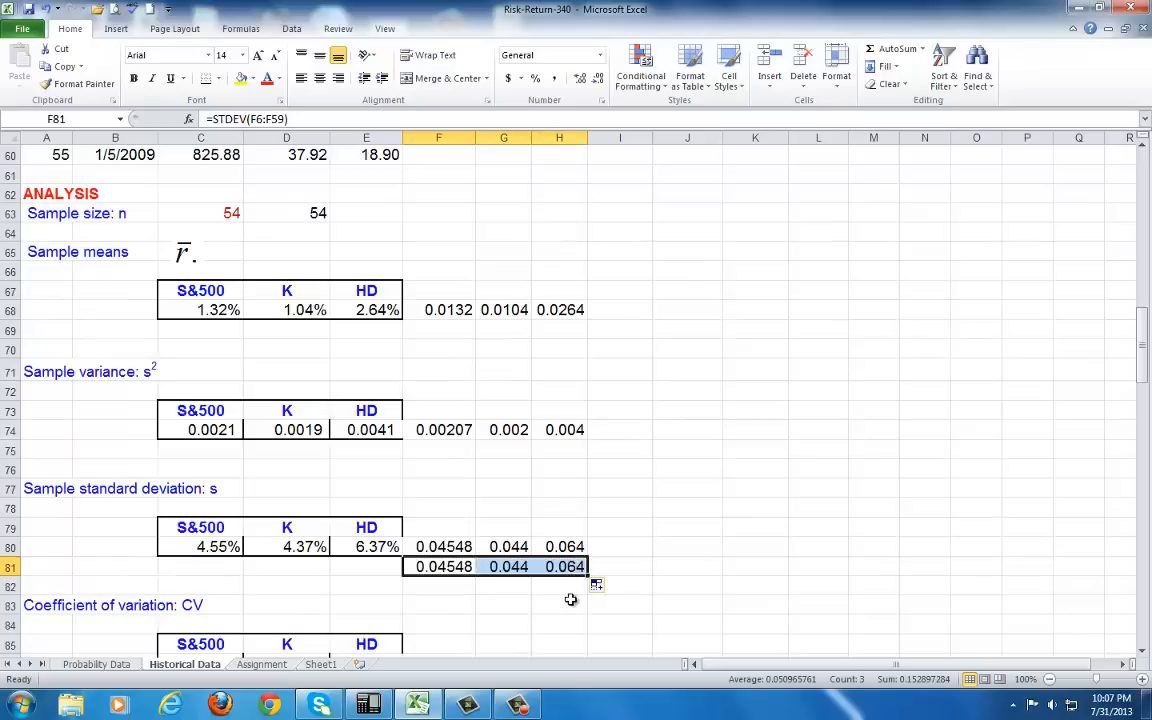
click(438, 546)
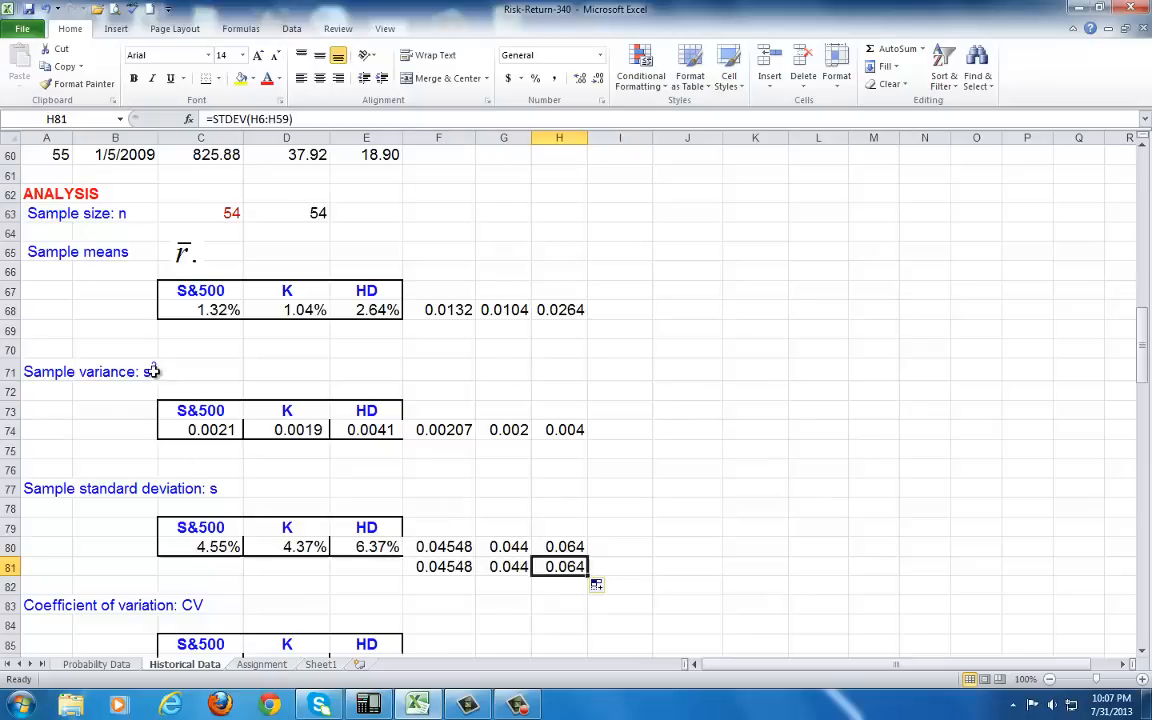
mouse_move(225, 540)
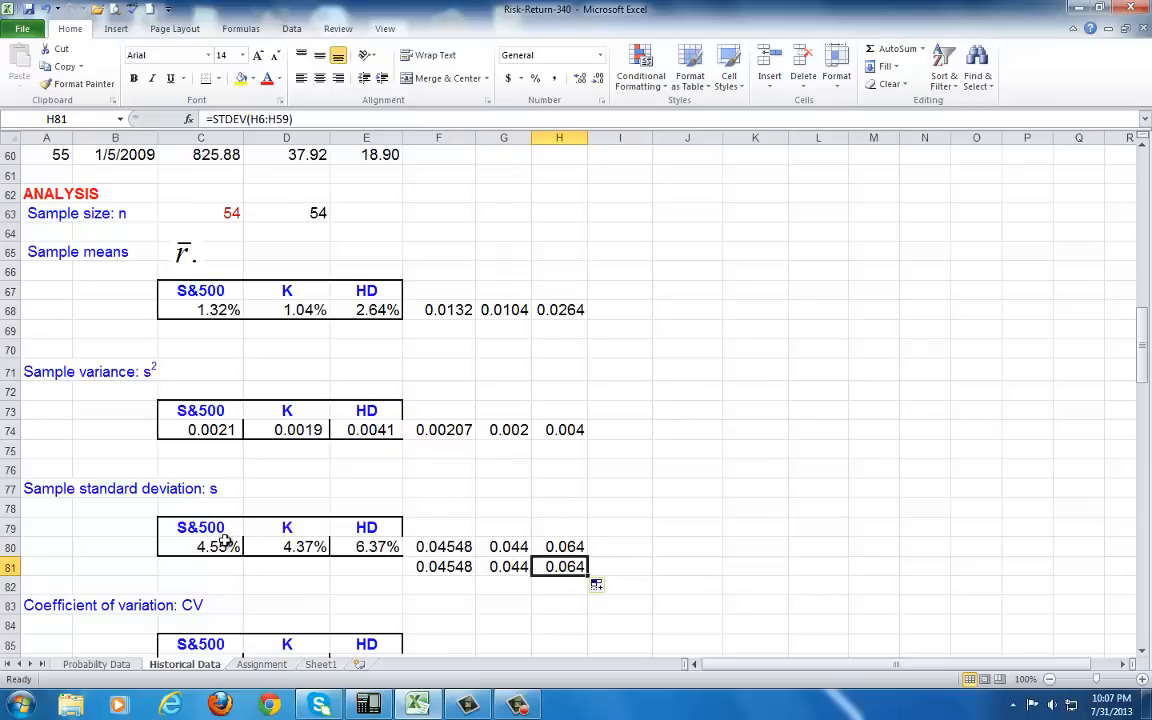
- Apply Percent Style to F80:H80 so they show 4.55%, 4.37% and 6.37%
click(438, 546)
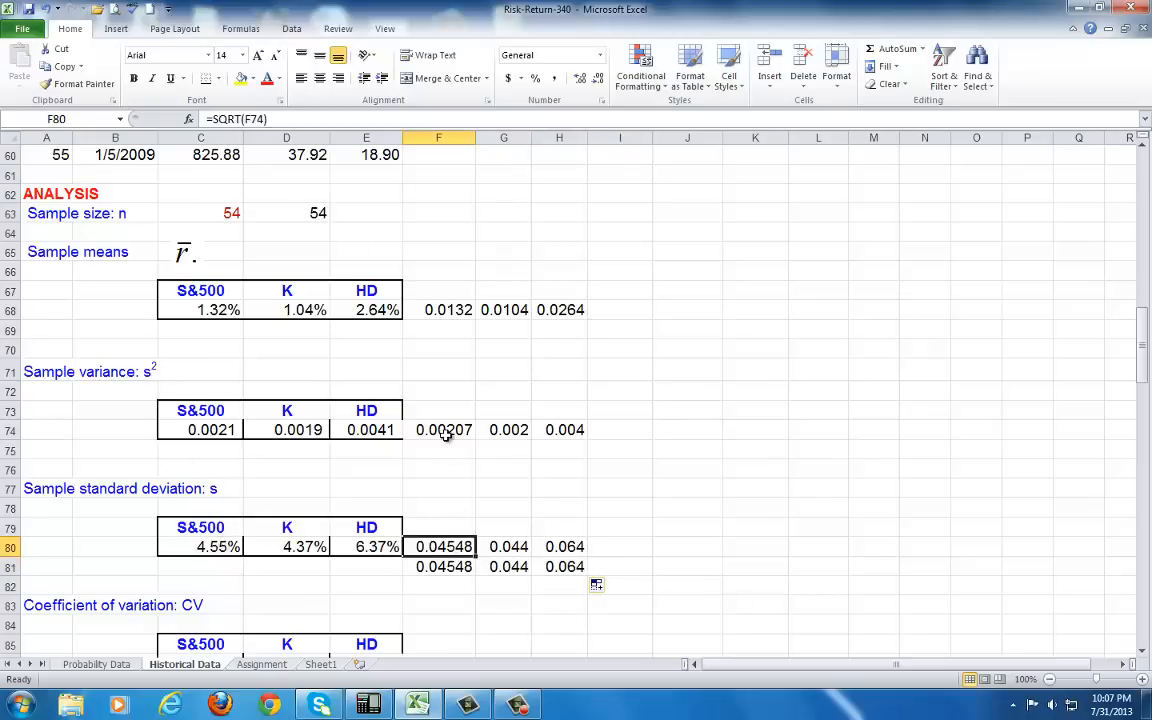
mouse_move(445, 445)
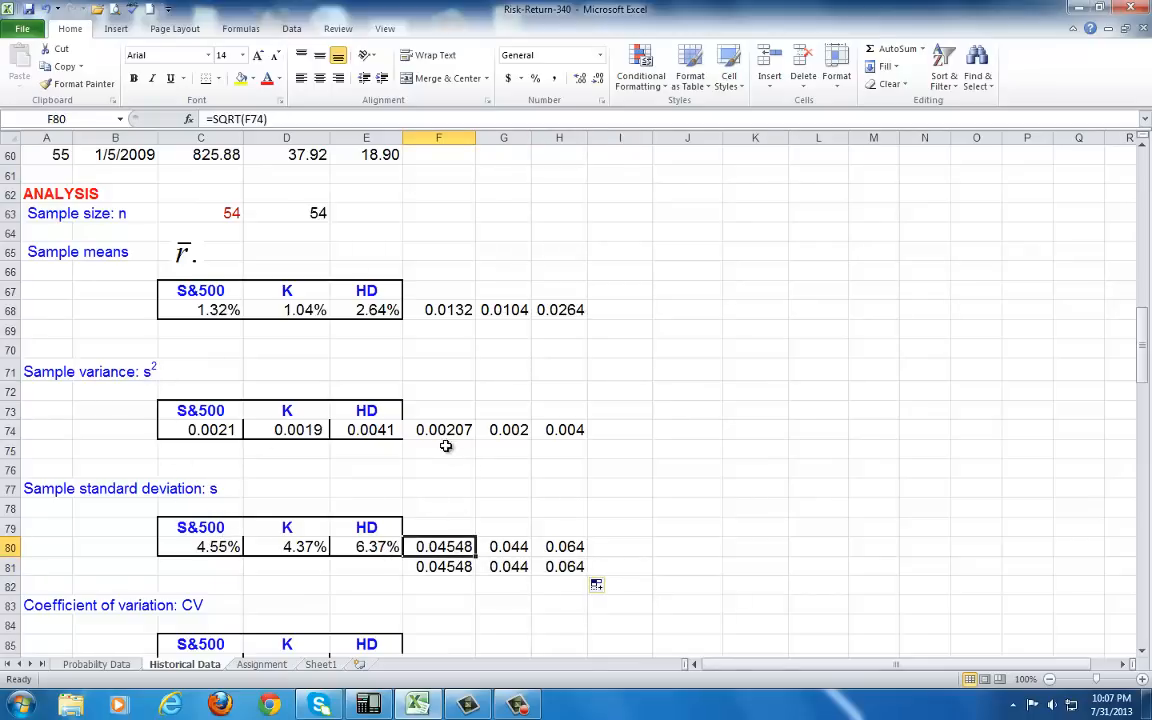
mouse_move(150, 384)
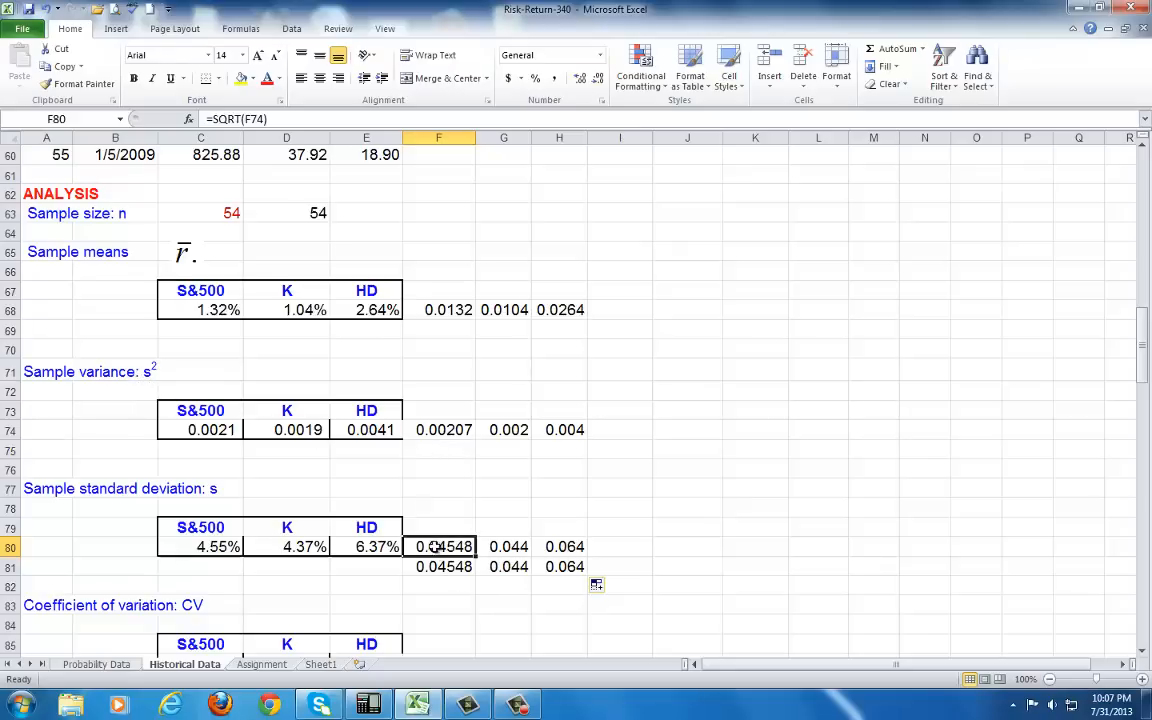
drag(438, 546, 559, 546)
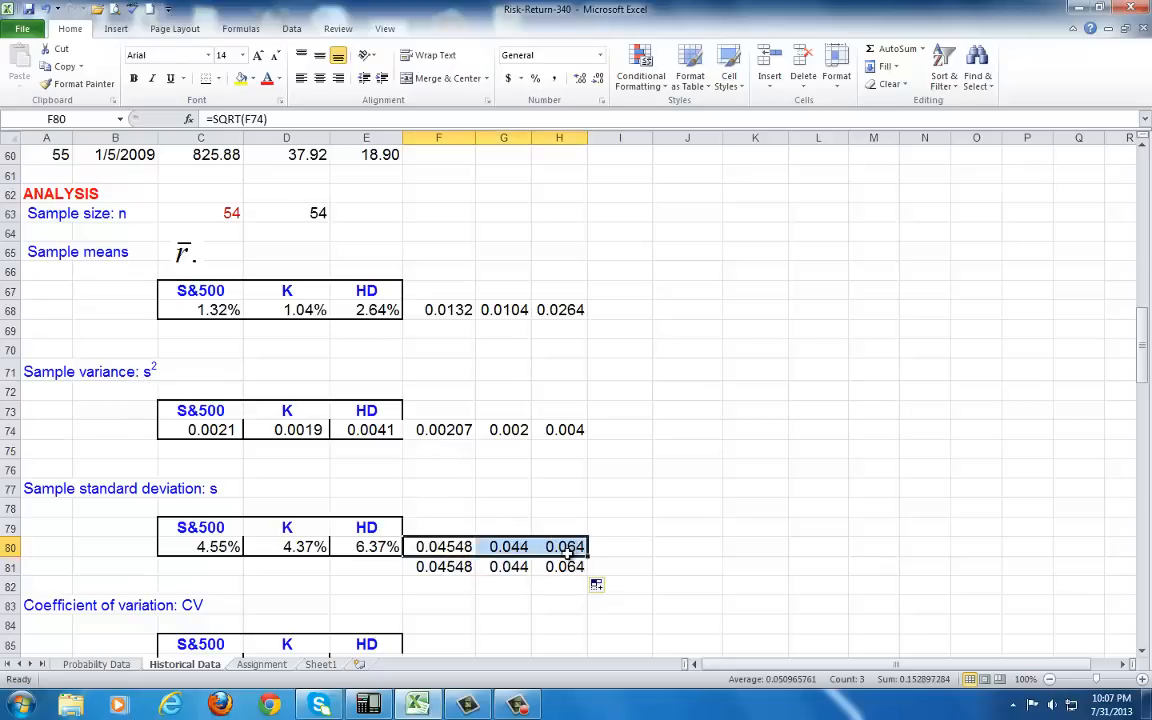
mouse_move(553, 516)
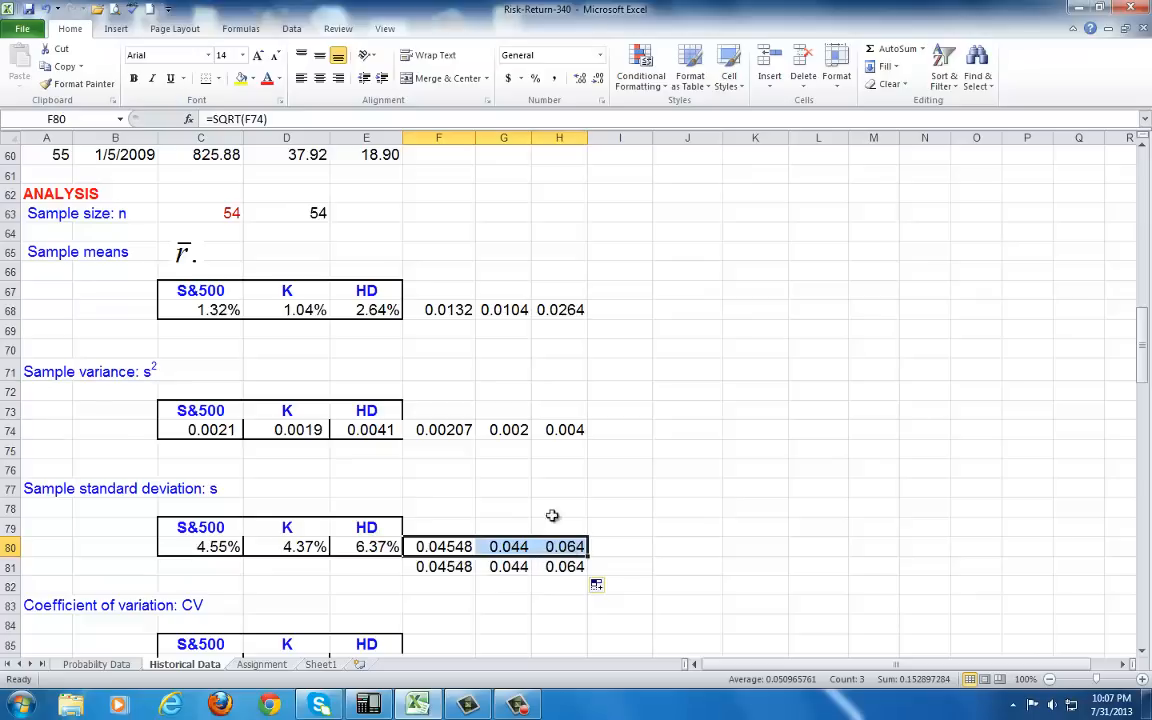
mouse_move(576, 279)
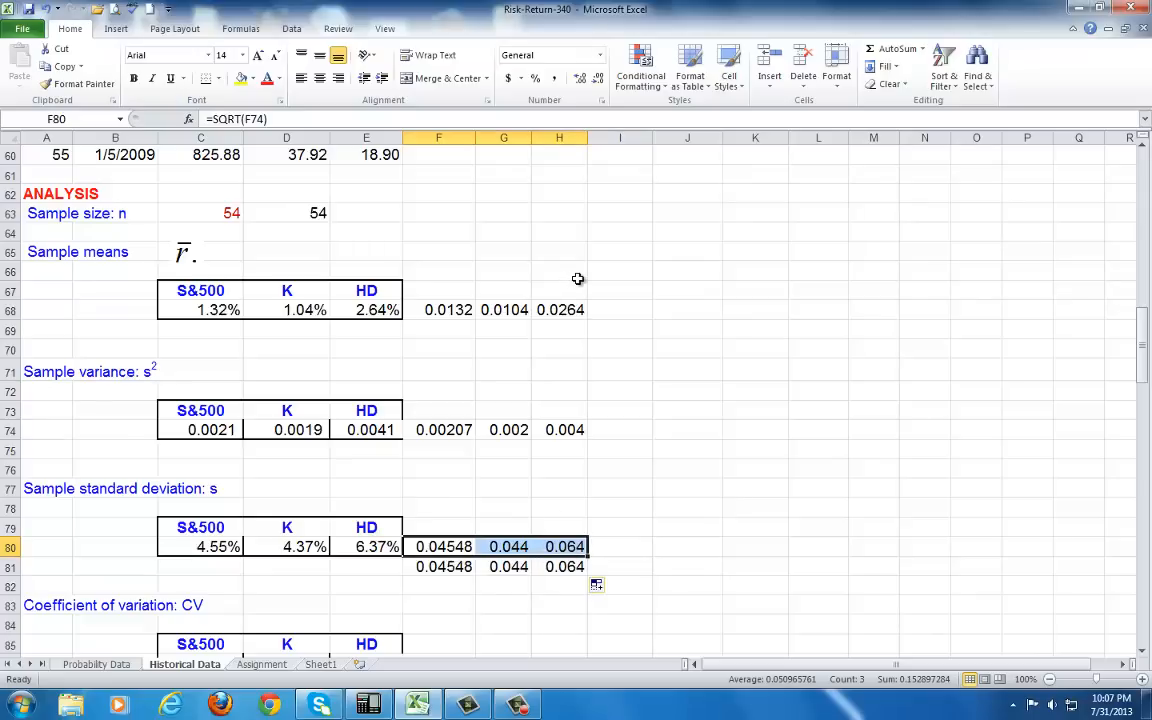
mouse_move(593, 269)
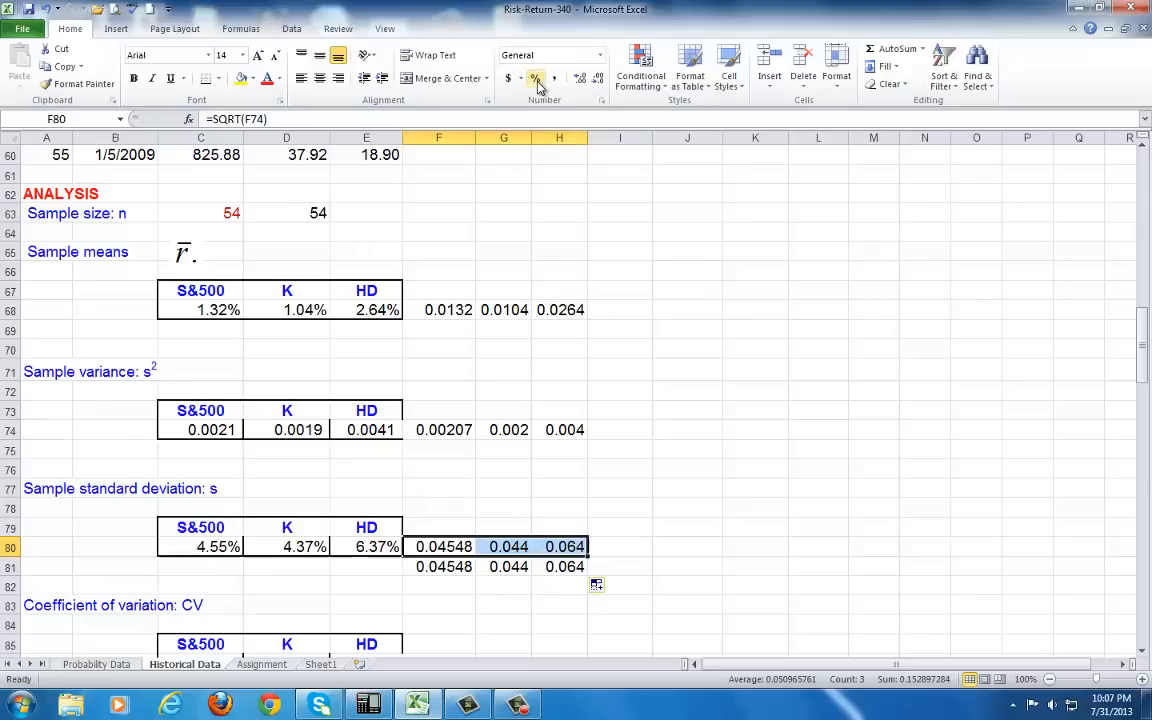
click(536, 78)
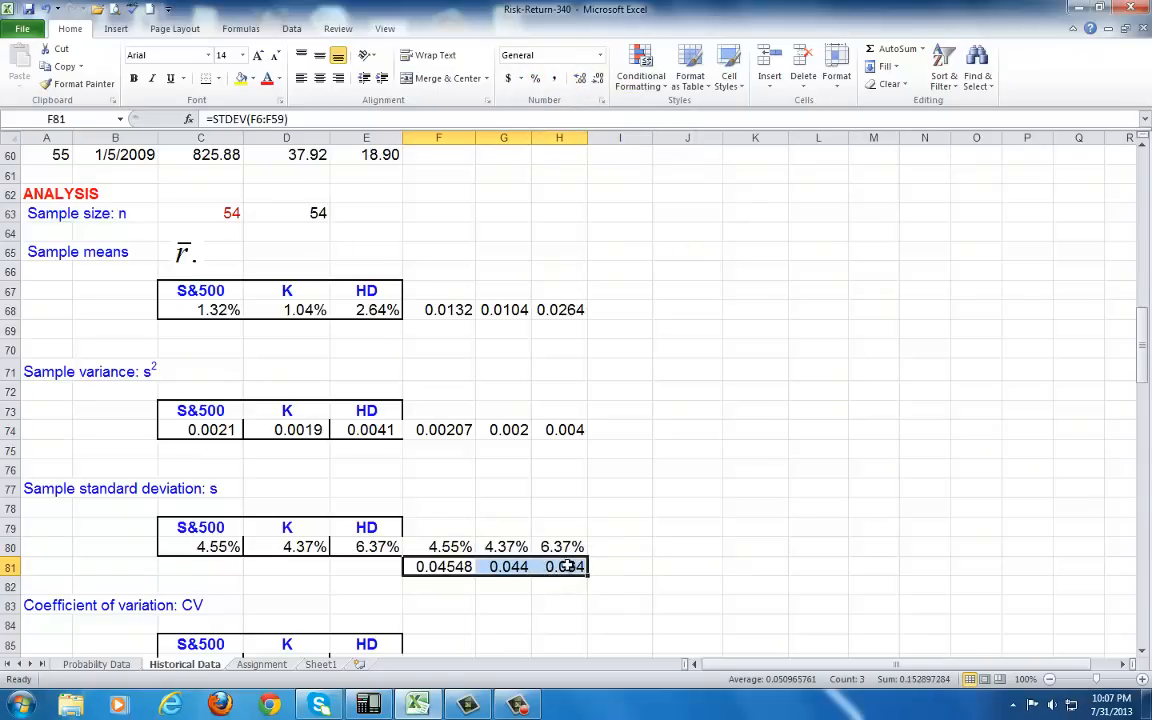
scroll(down, 3)
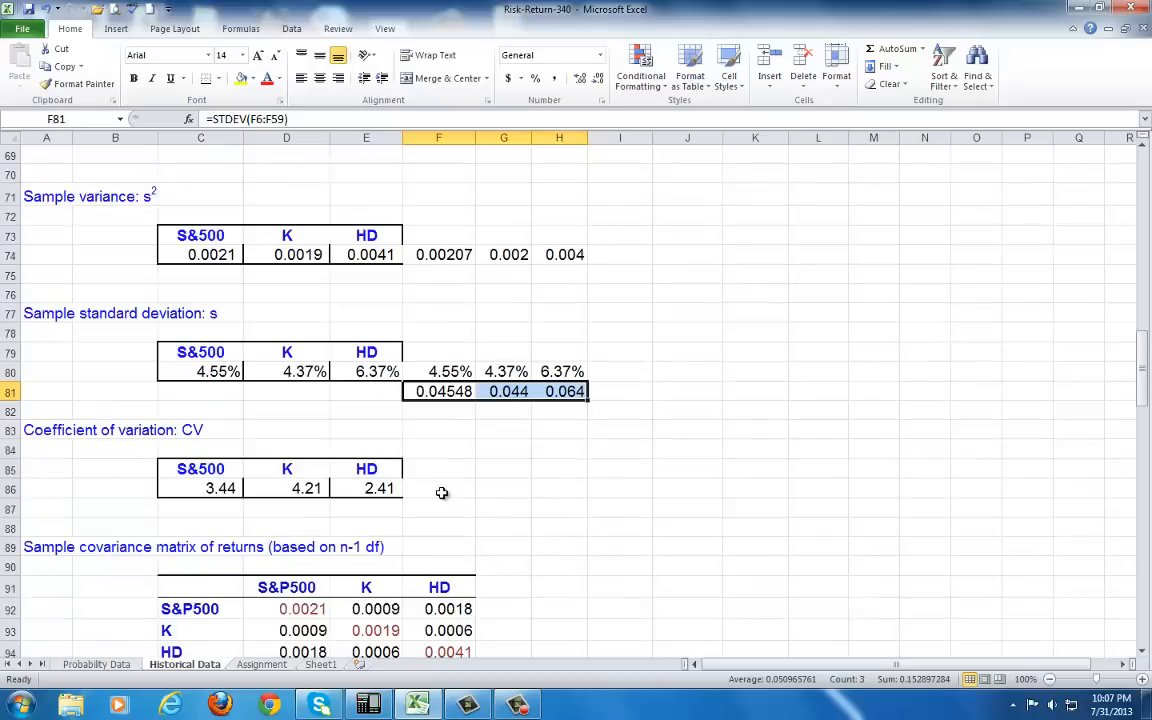
- Fill =F80/F68 across F86:H86, giving CVs 3.44166, 4.21 and 2.413
click(438, 488)
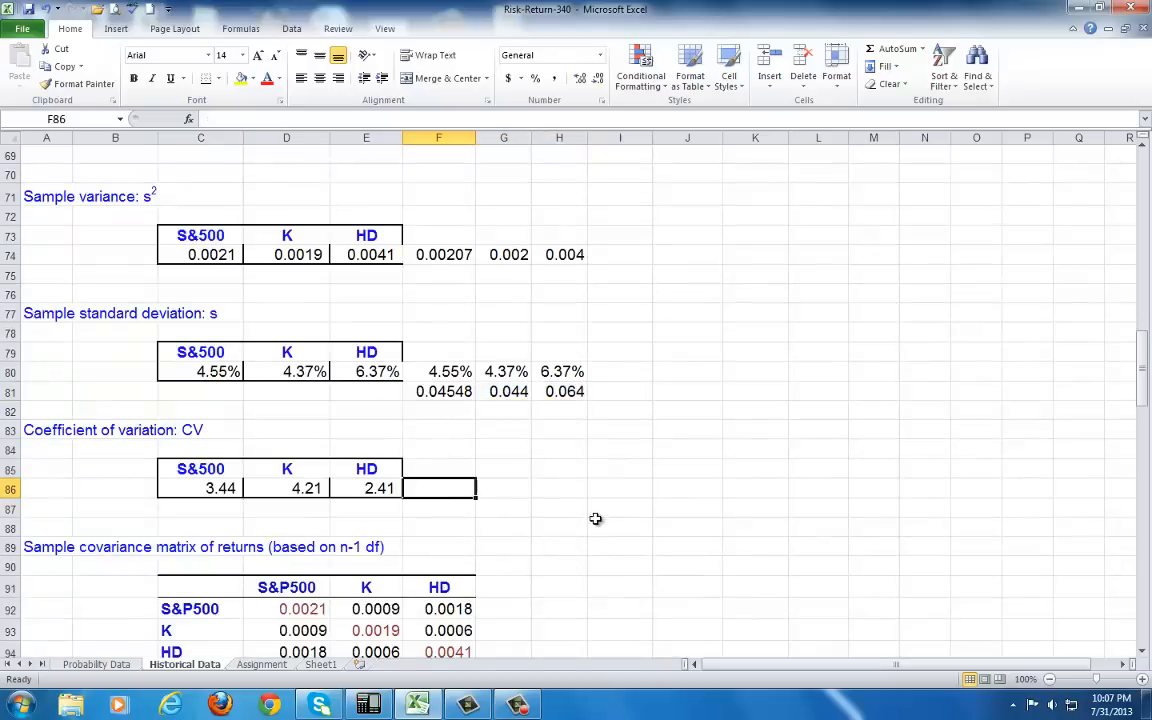
scroll(down, 3)
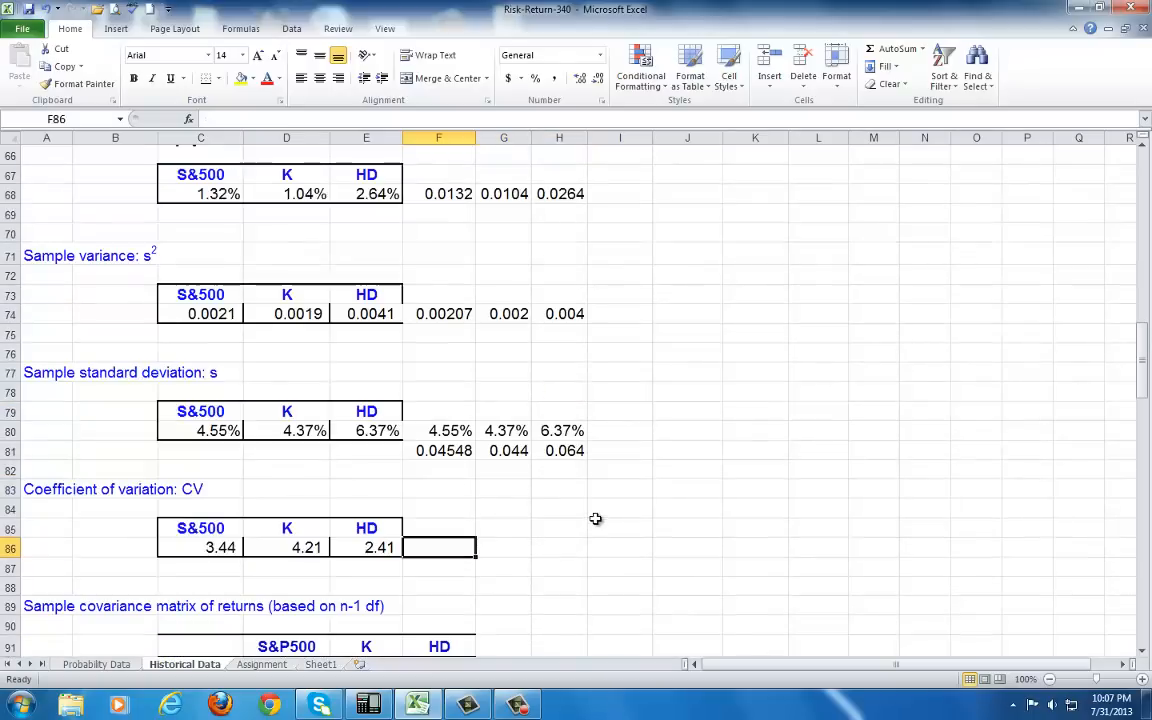
text(=)
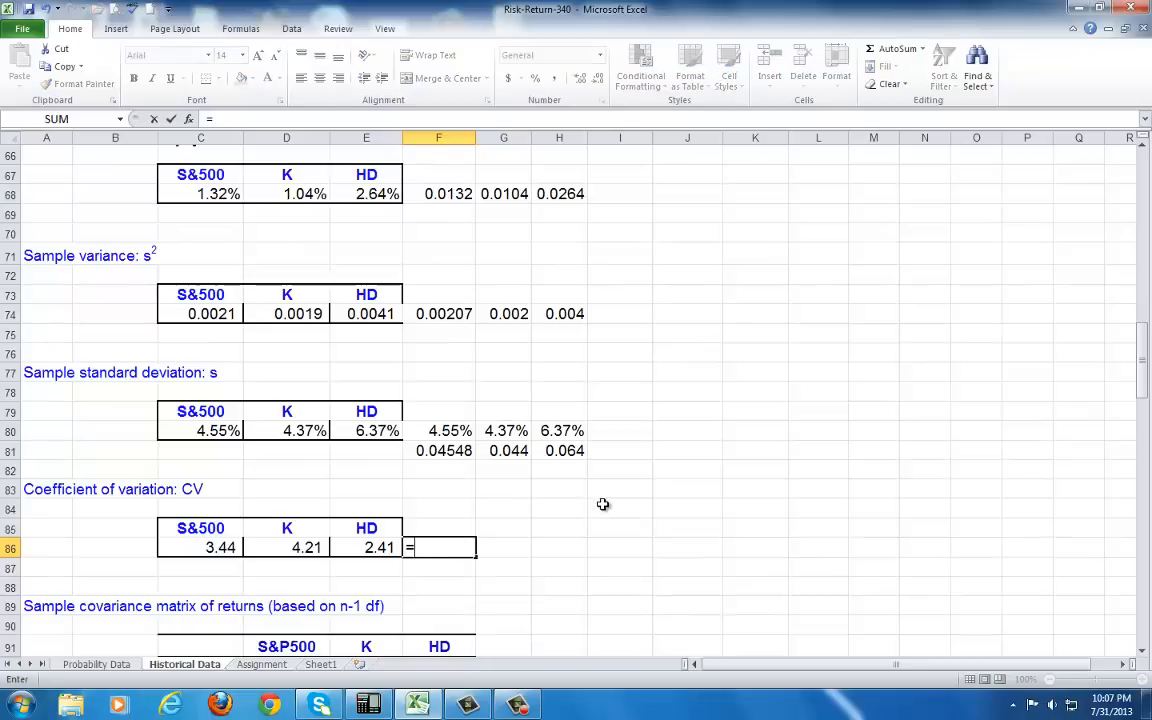
mouse_move(515, 468)
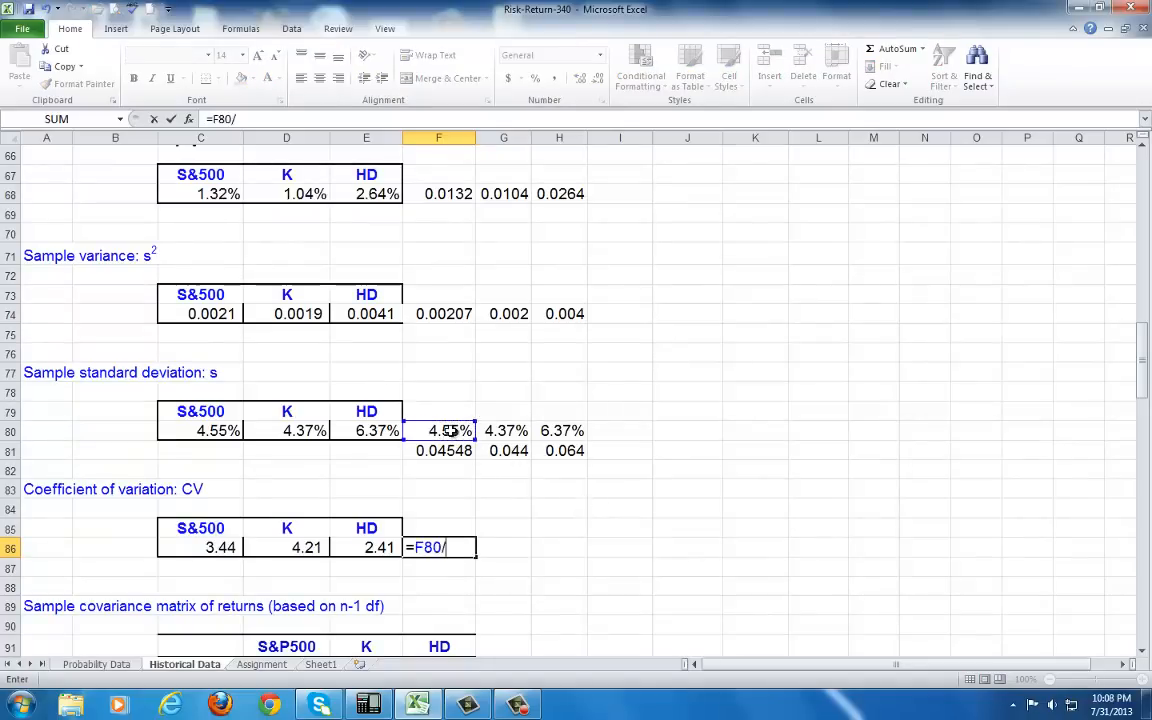
scroll(down, 3)
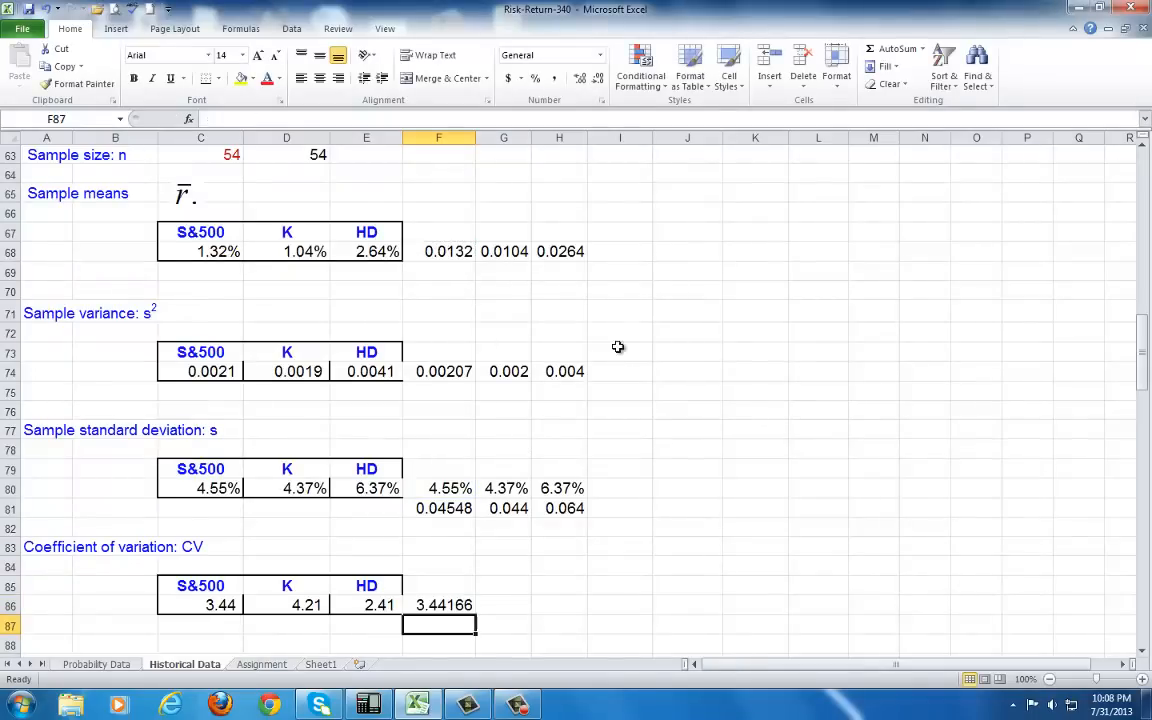
click(438, 603)
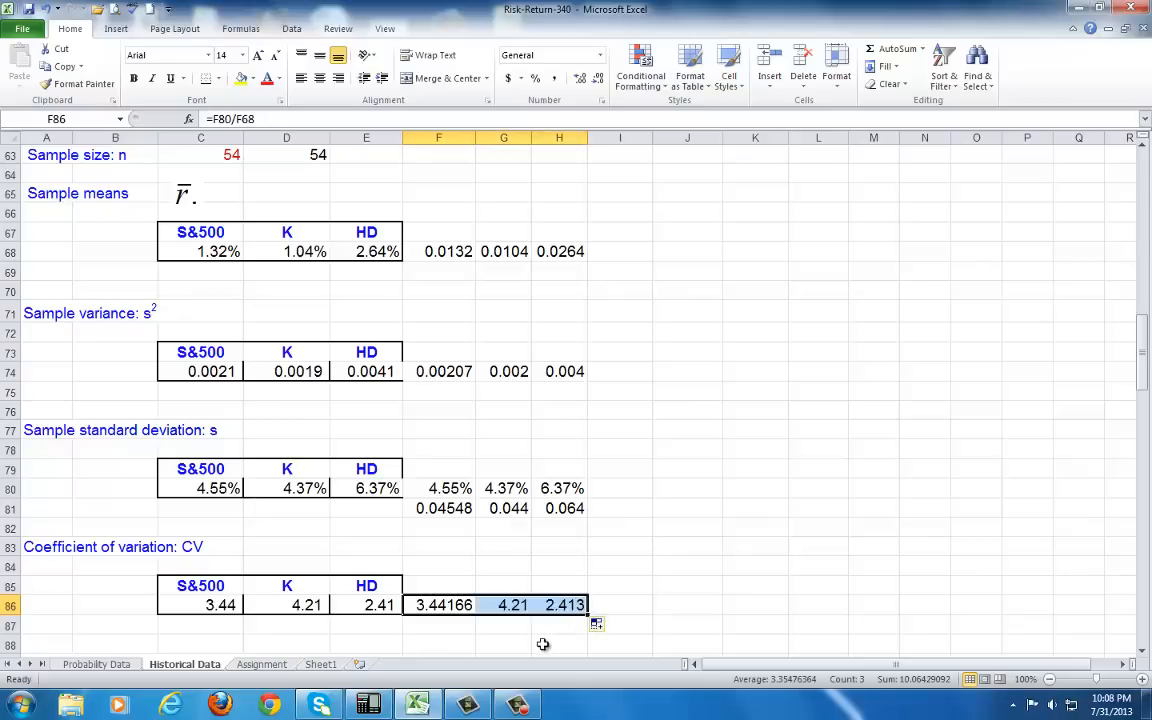
click(438, 604)
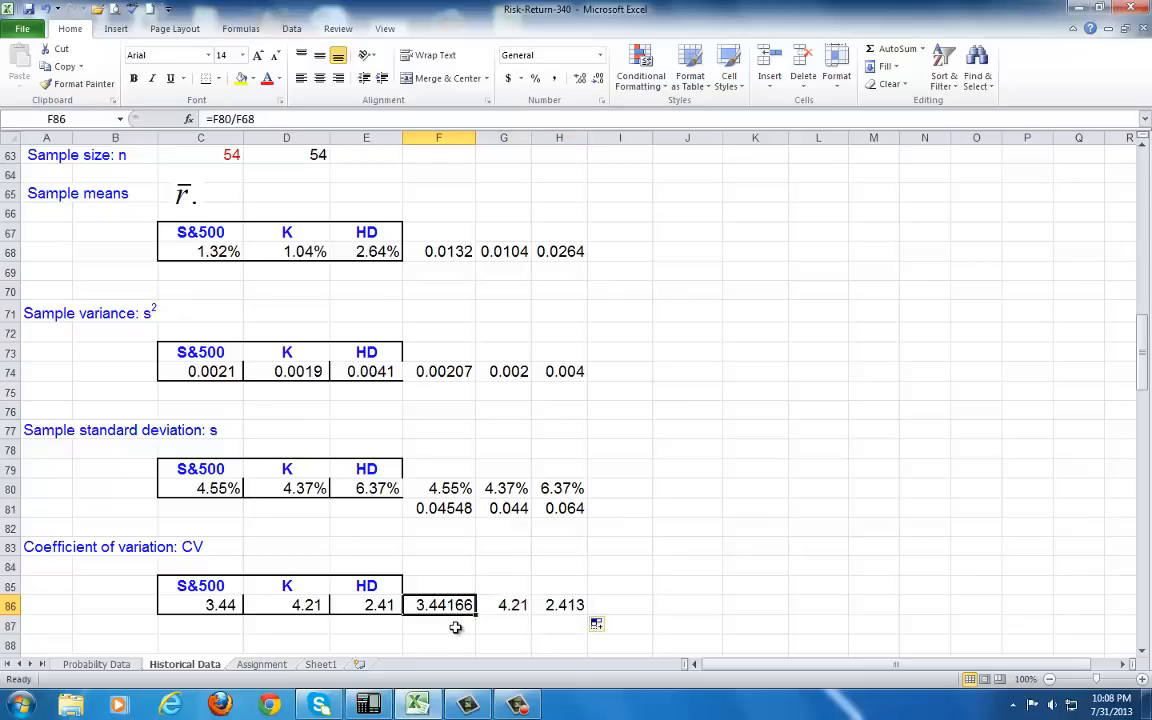
mouse_move(447, 623)
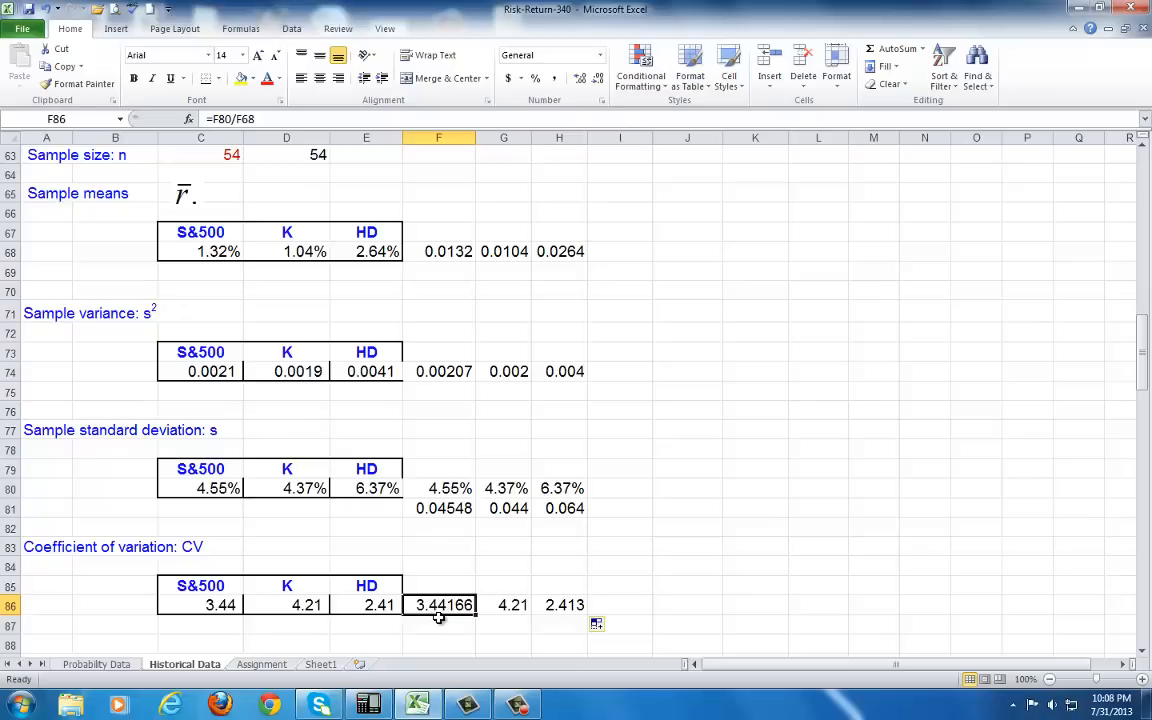
mouse_move(440, 608)
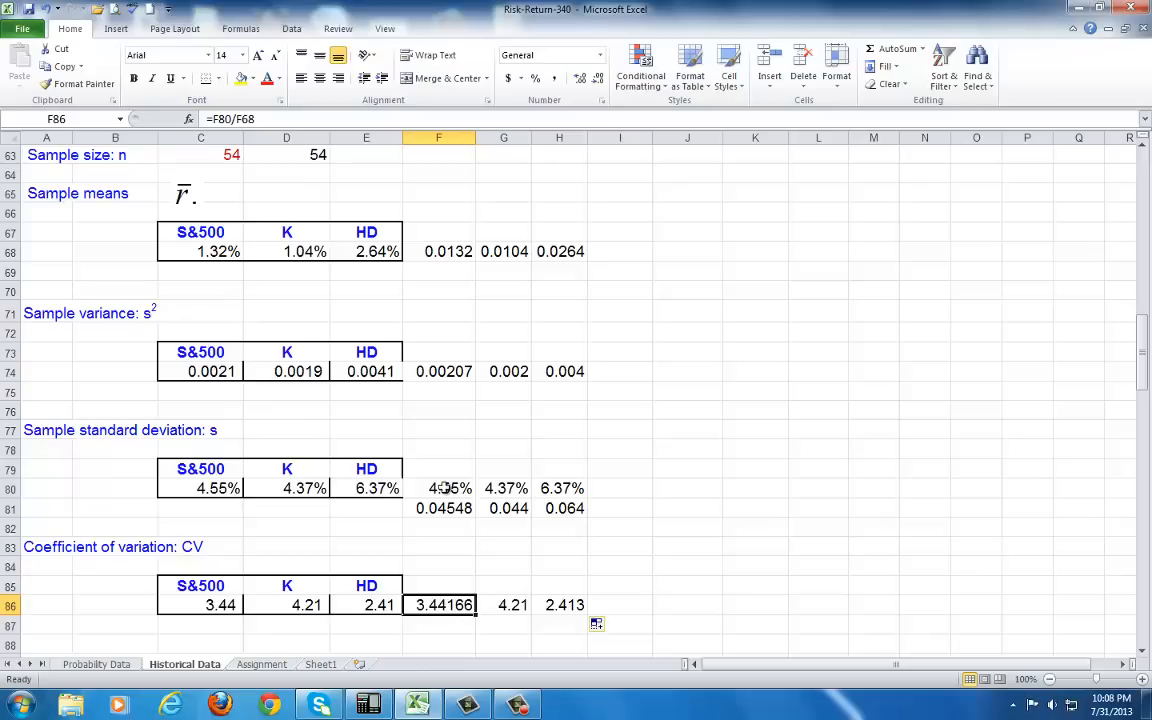
click(438, 371)
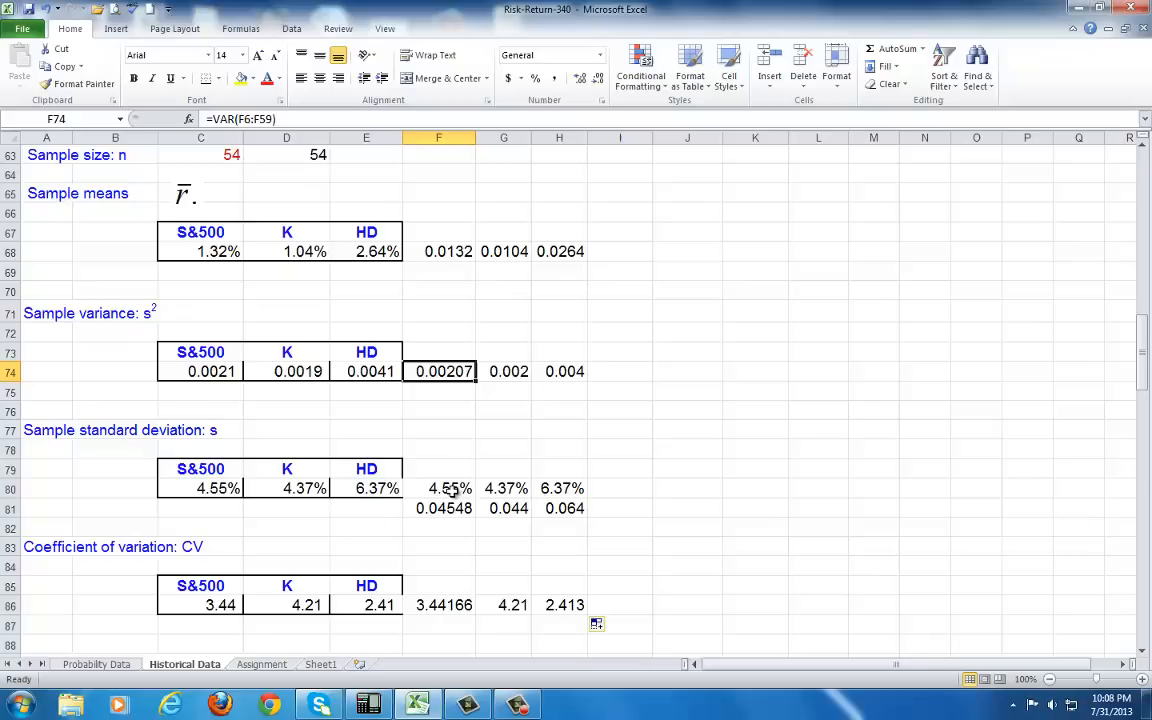
mouse_move(449, 512)
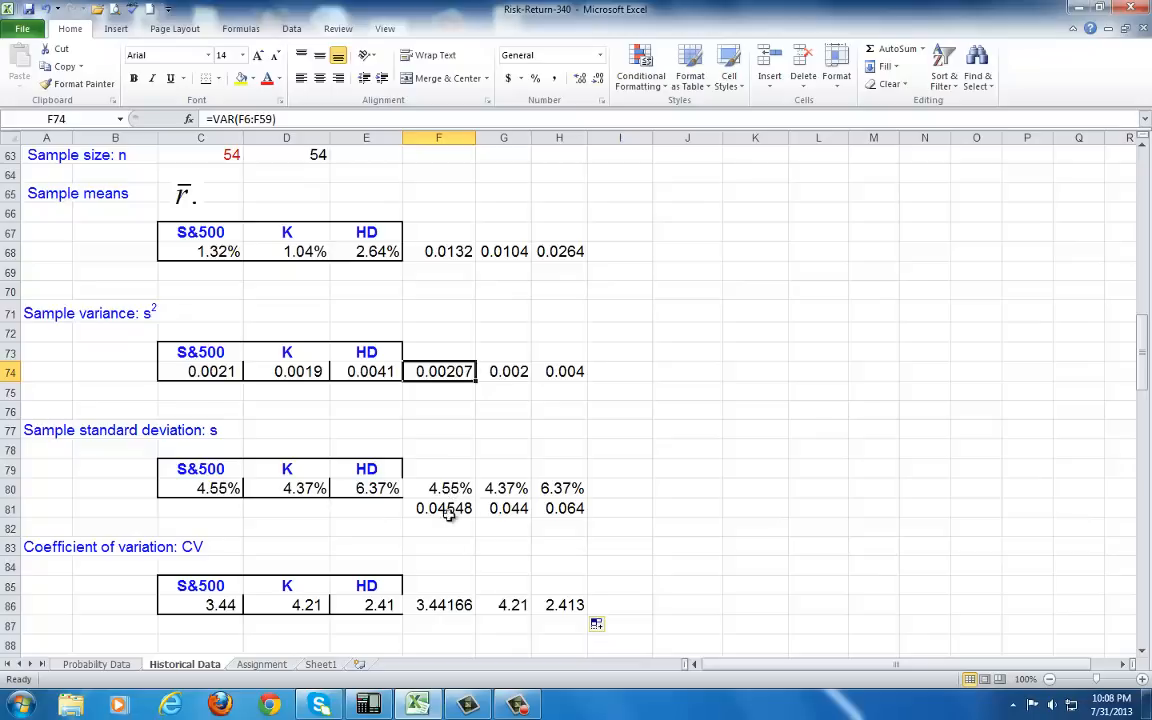
mouse_move(468, 597)
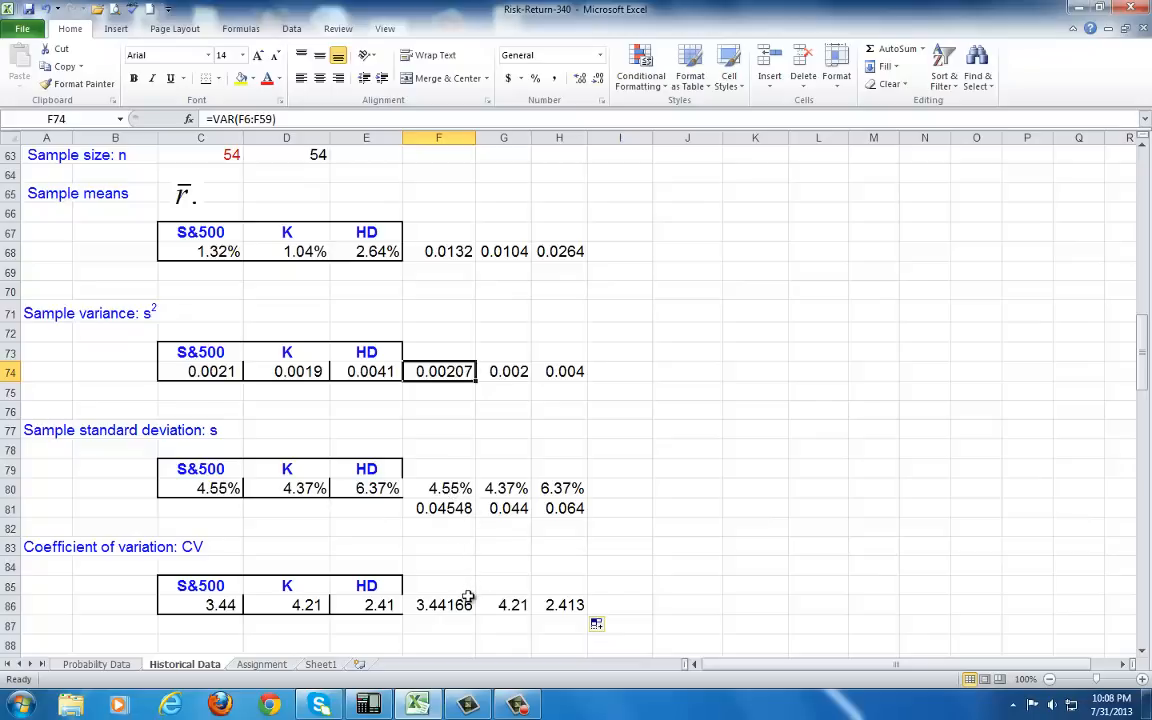
mouse_move(428, 452)
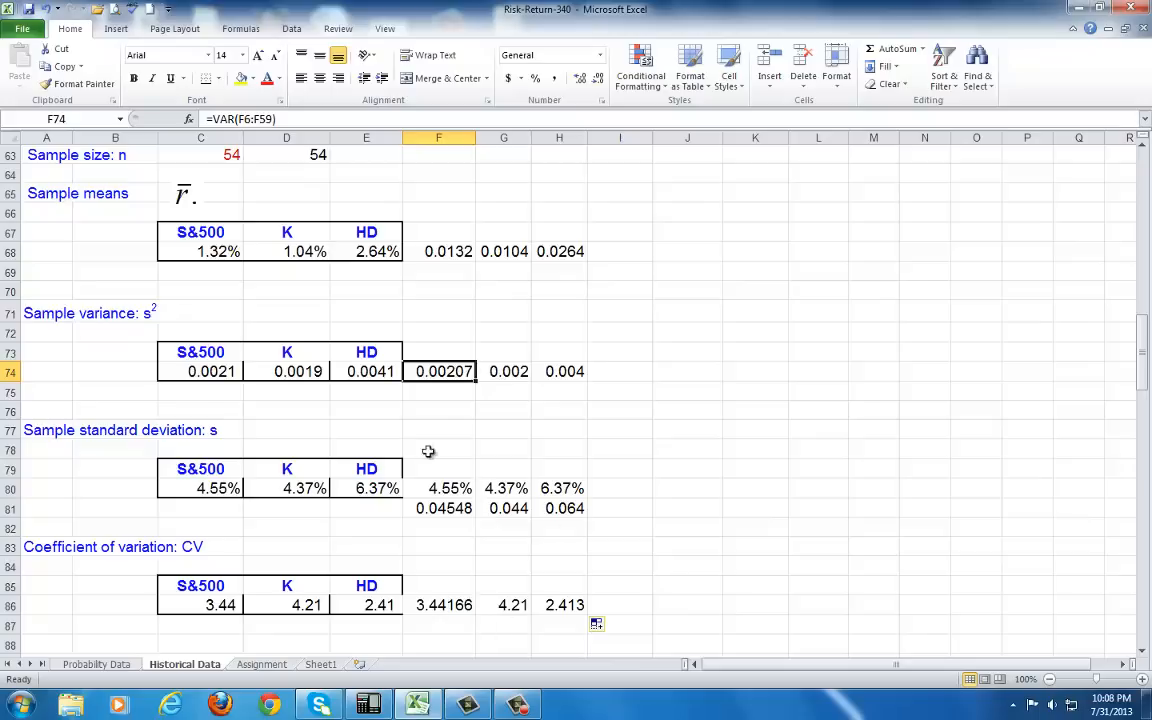
mouse_move(531, 516)
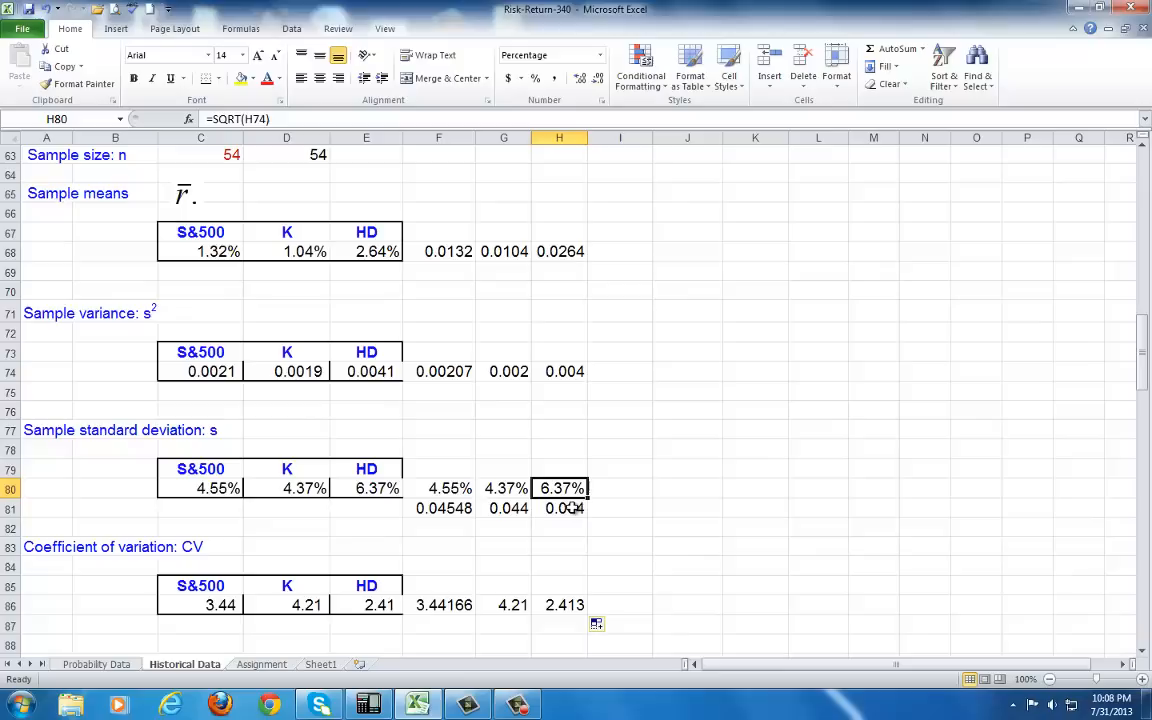
click(559, 251)
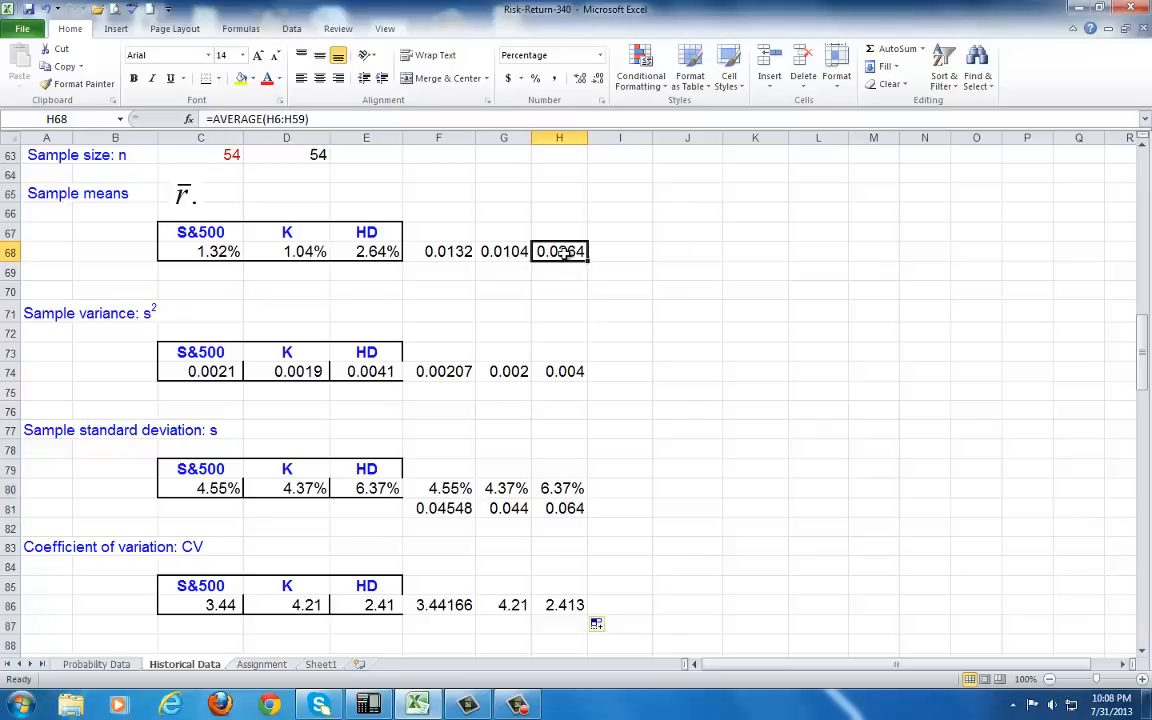
click(366, 251)
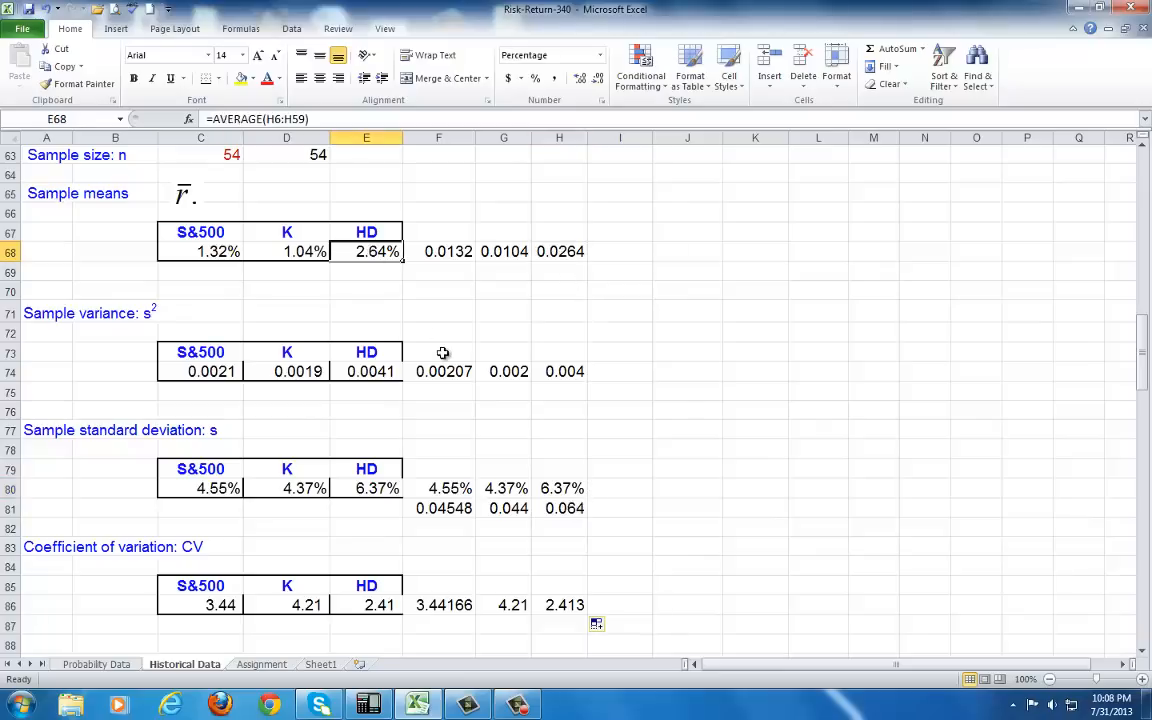
click(366, 488)
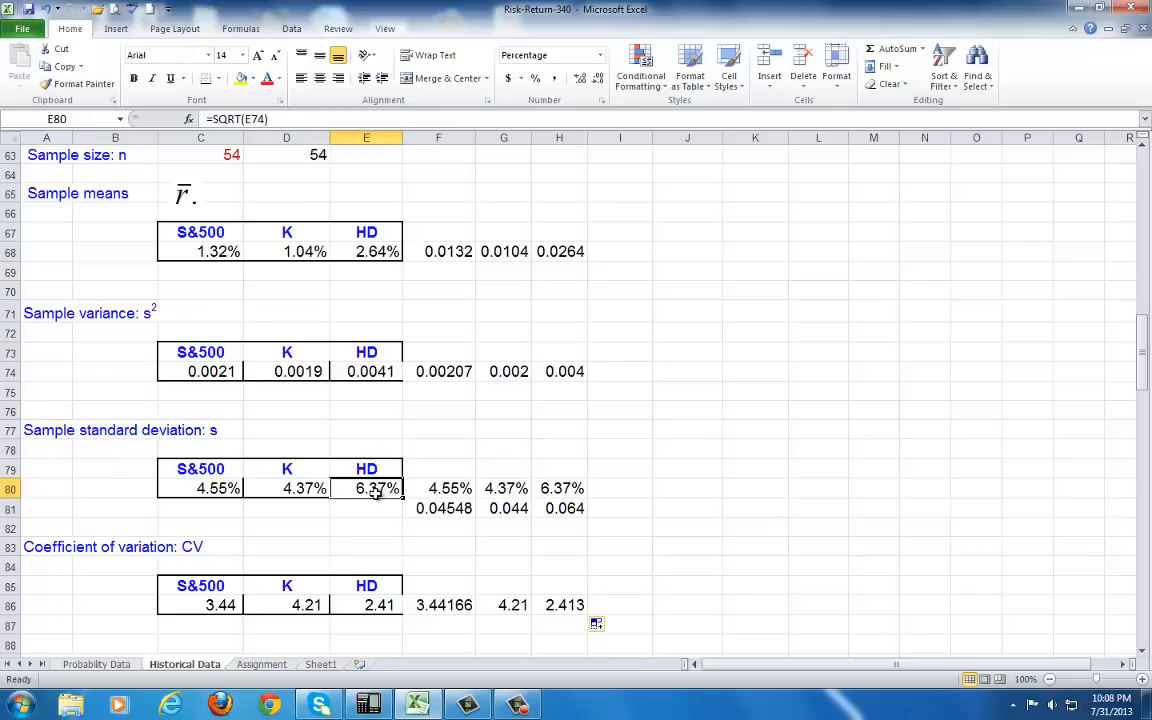
click(366, 251)
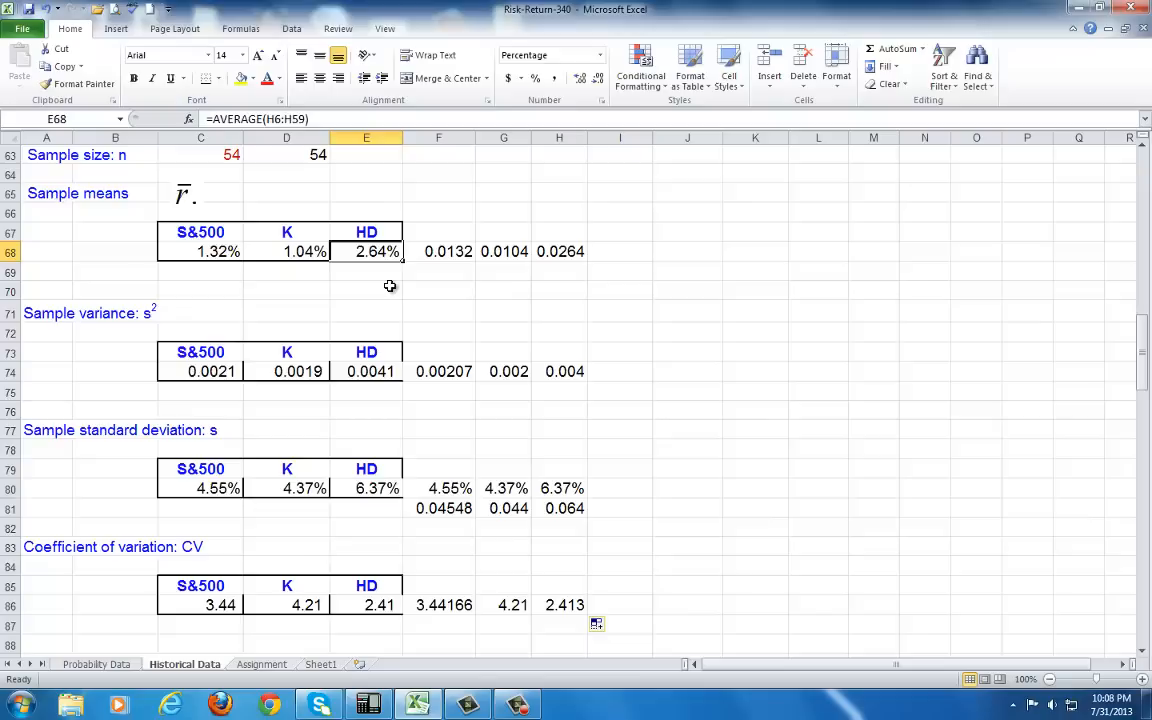
mouse_move(390, 252)
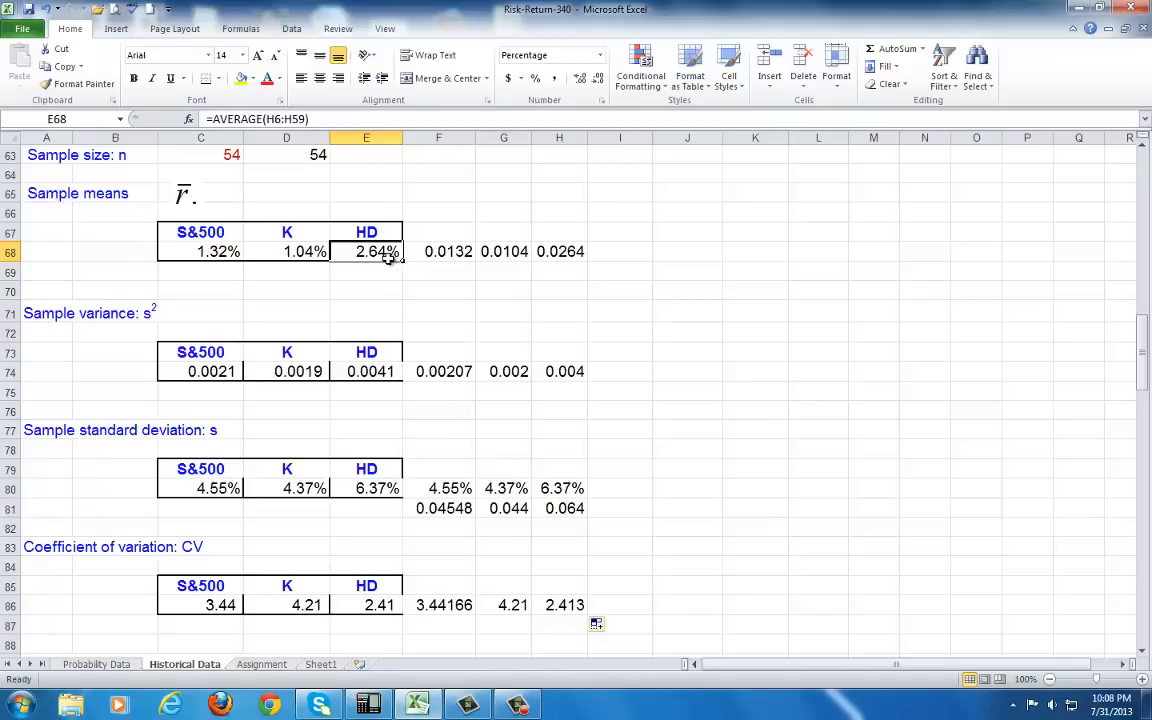
mouse_move(300, 490)
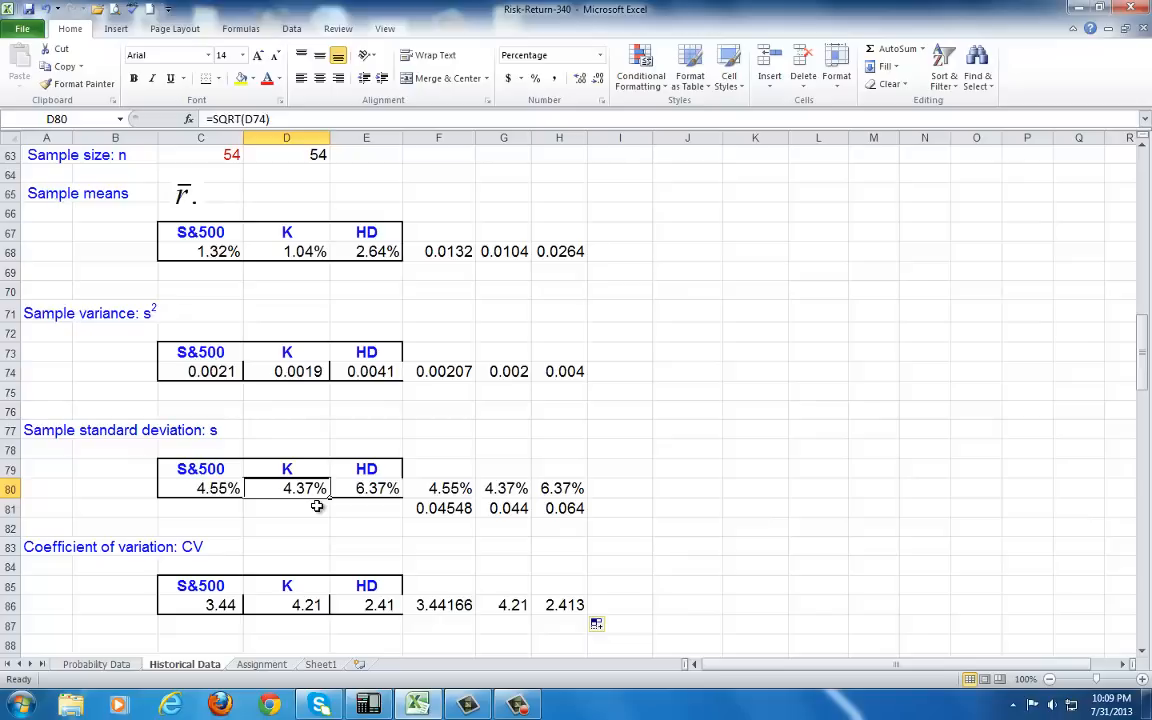
click(287, 251)
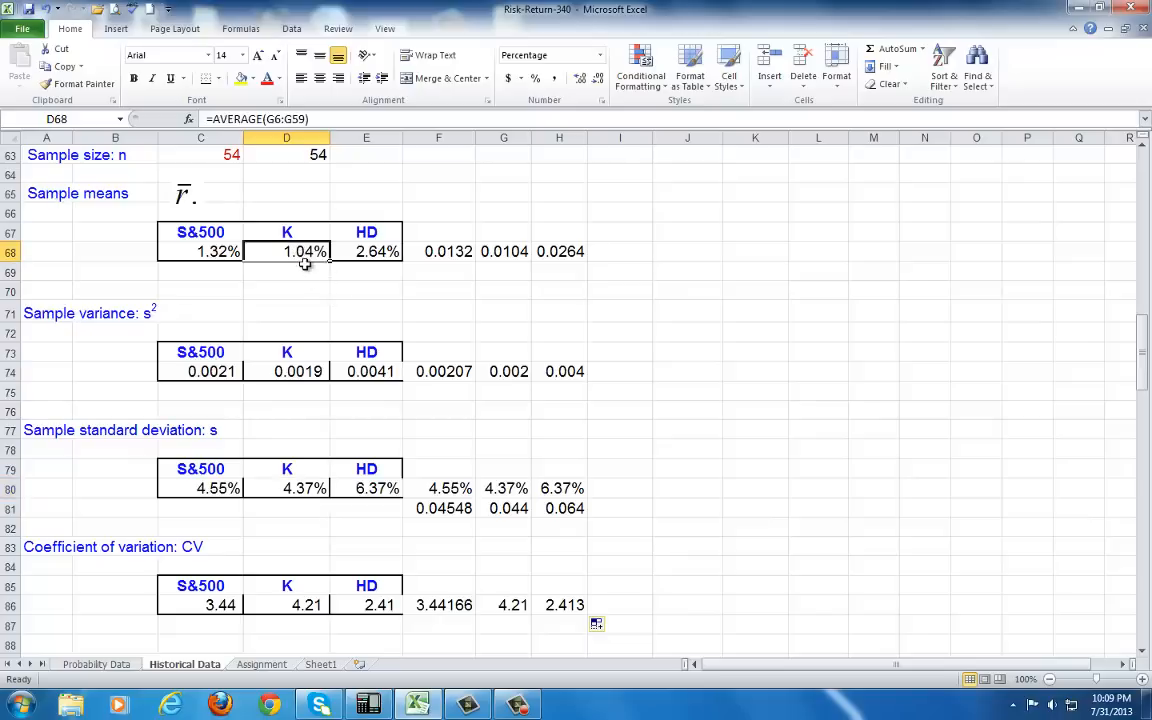
mouse_move(340, 457)
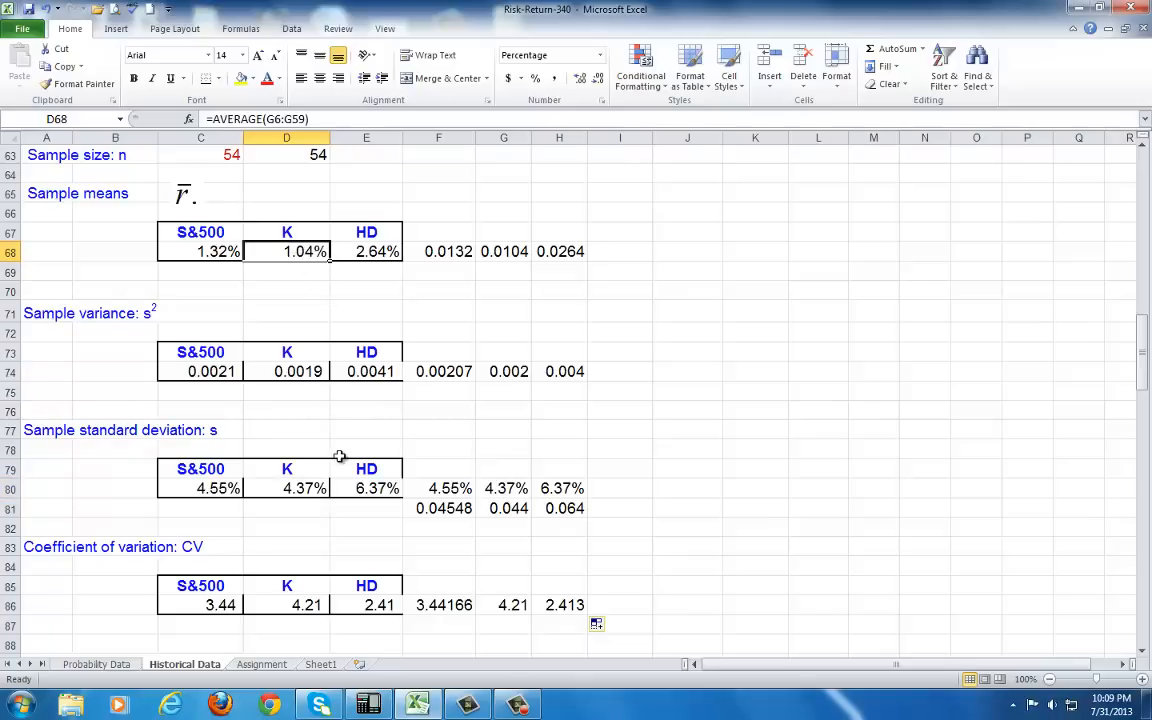
mouse_move(341, 513)
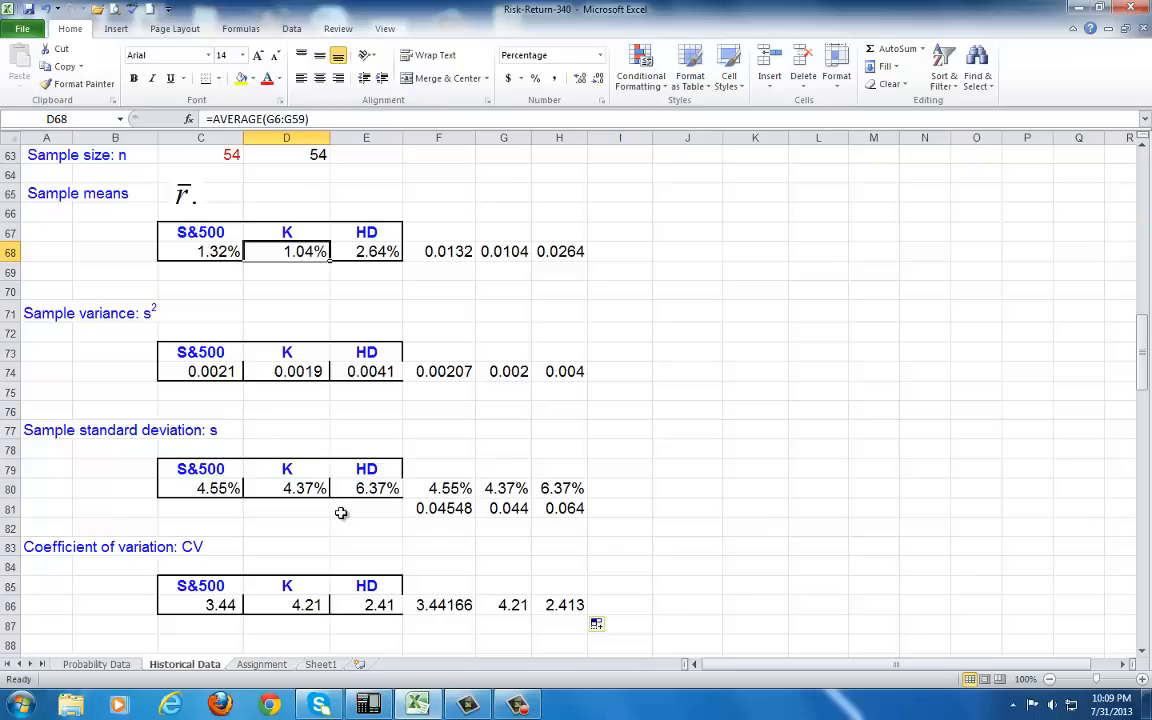
mouse_move(342, 514)
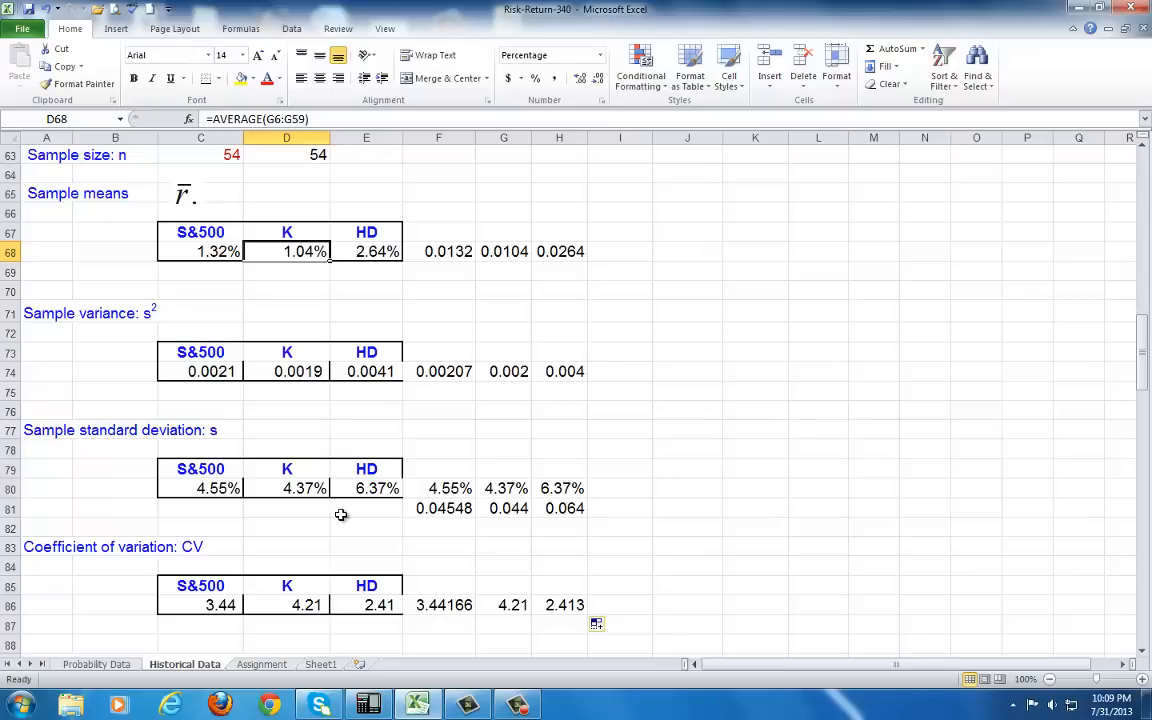
scroll(down, 3)
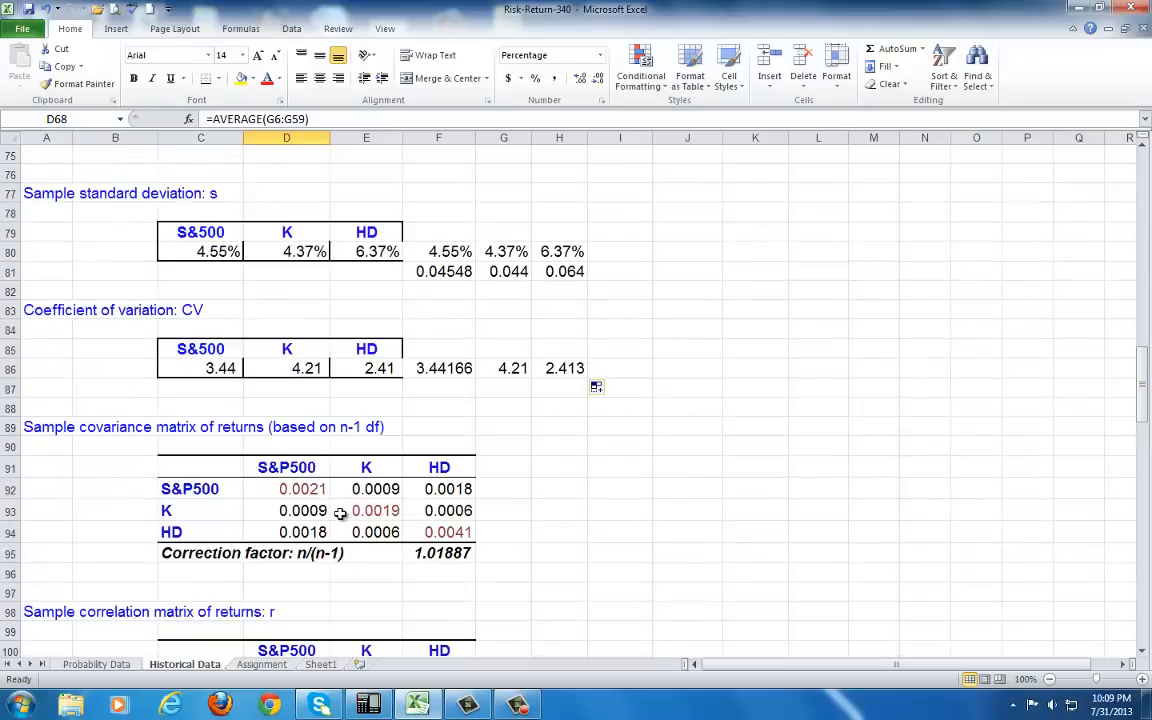
mouse_move(516, 463)
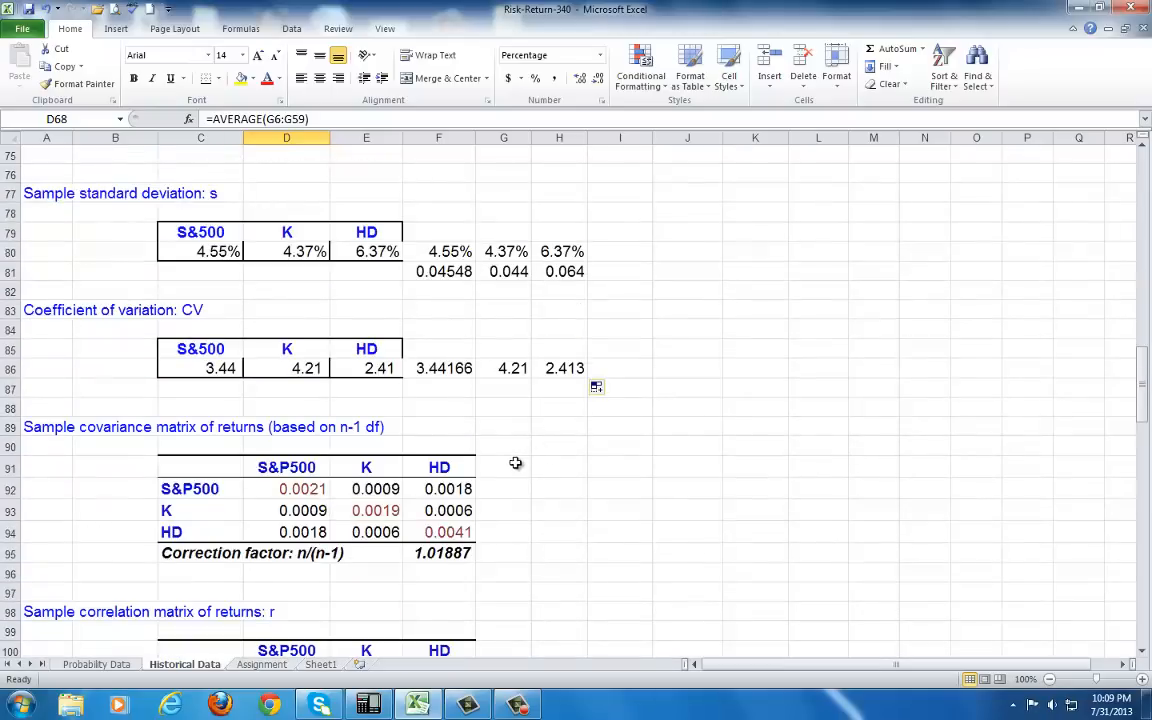
click(503, 467)
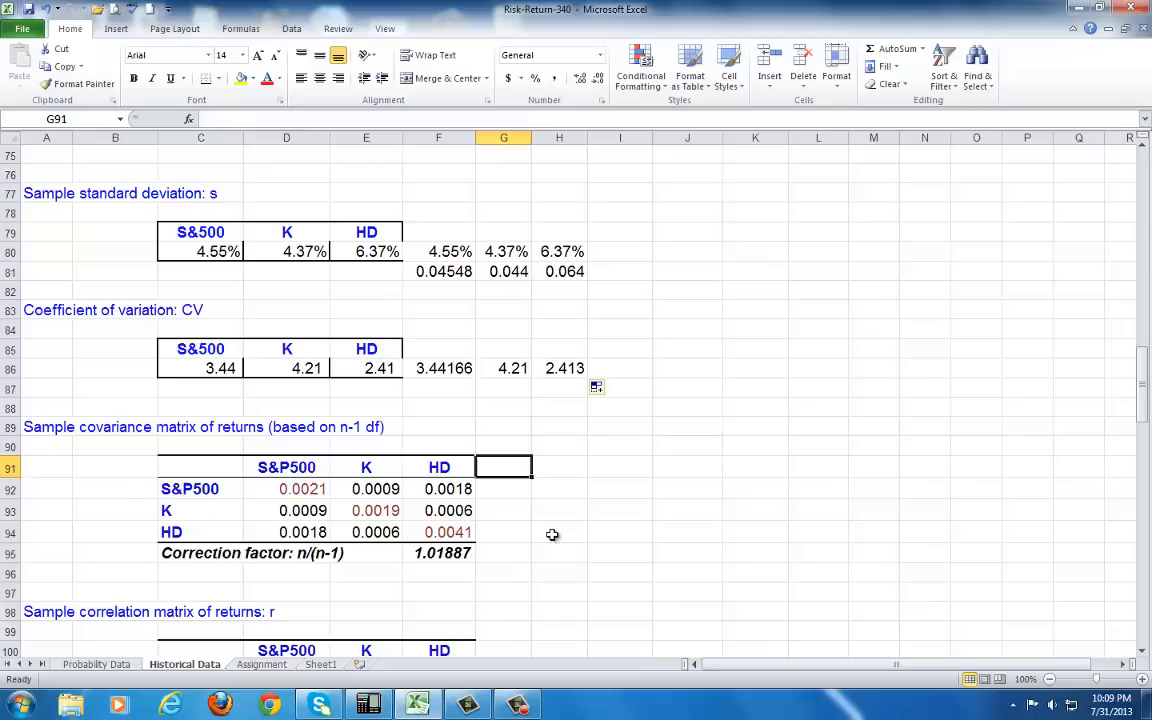
- Run the Covariance analysis on $F$5:$H$59 with labels, outputting at $H$91
click(291, 28)
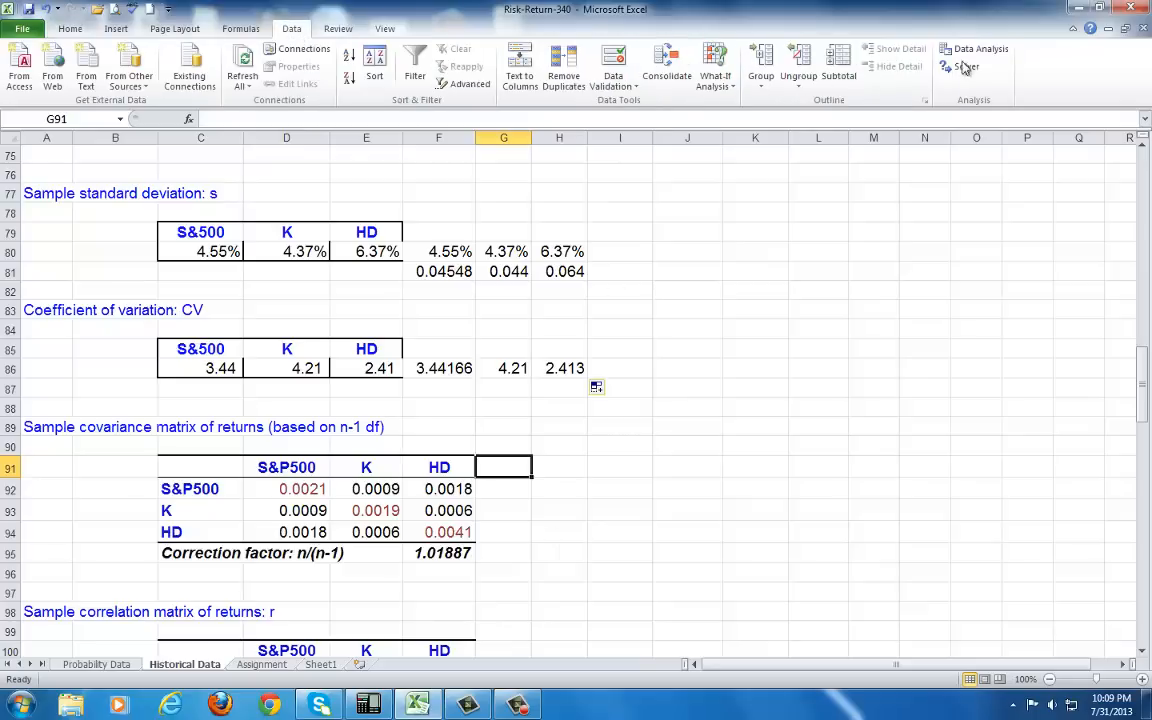
click(977, 48)
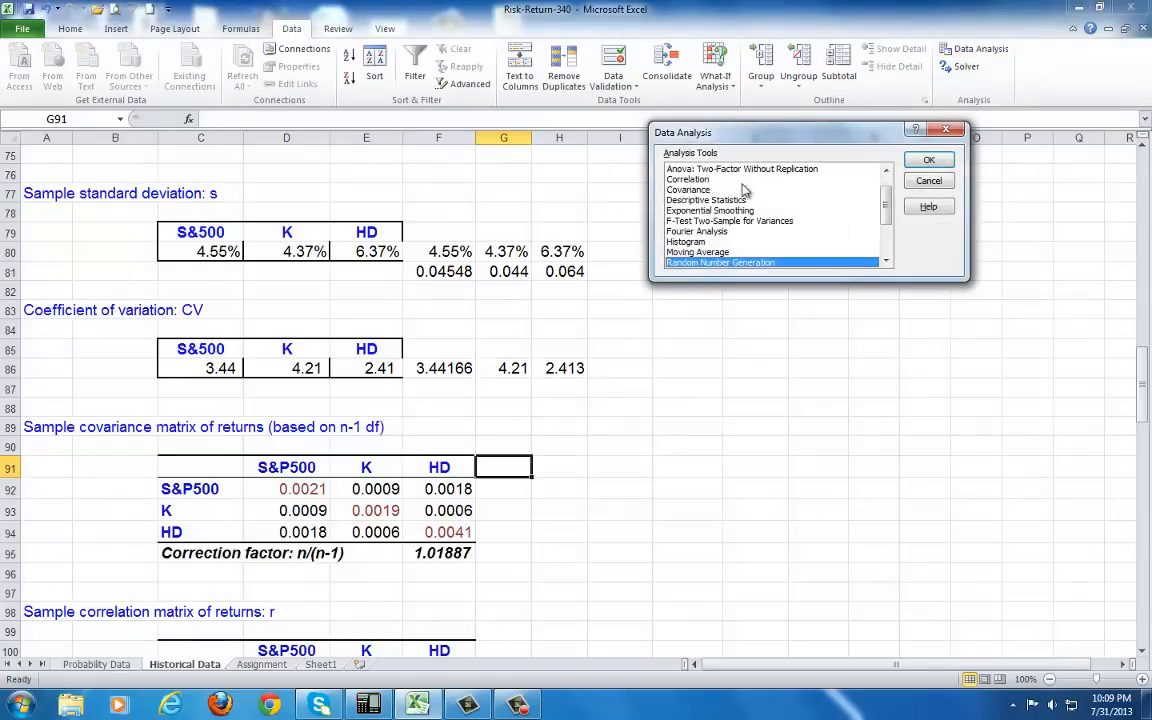
click(928, 159)
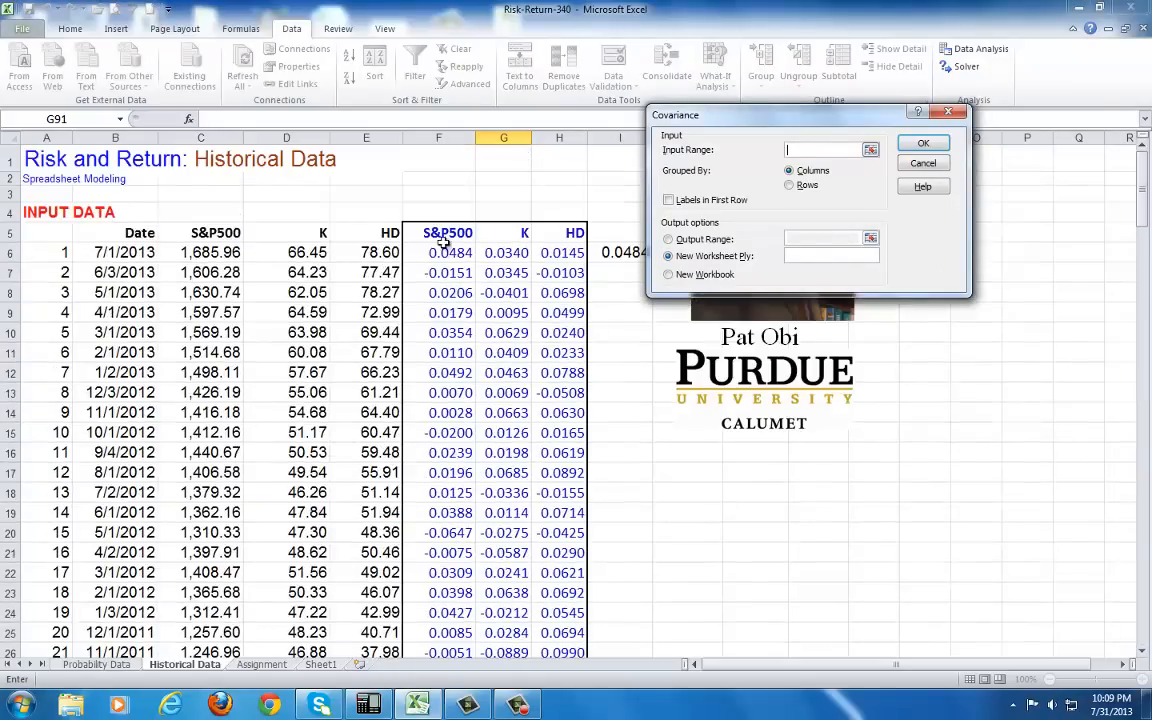
drag(427, 233, 575, 233)
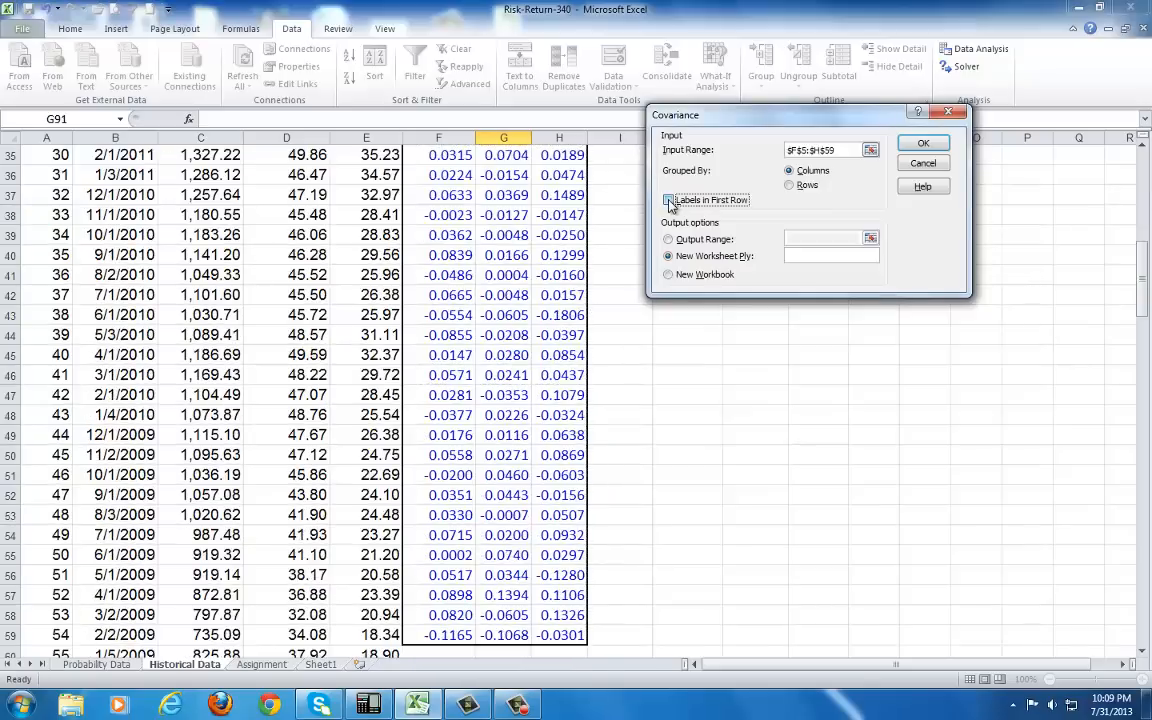
click(668, 200)
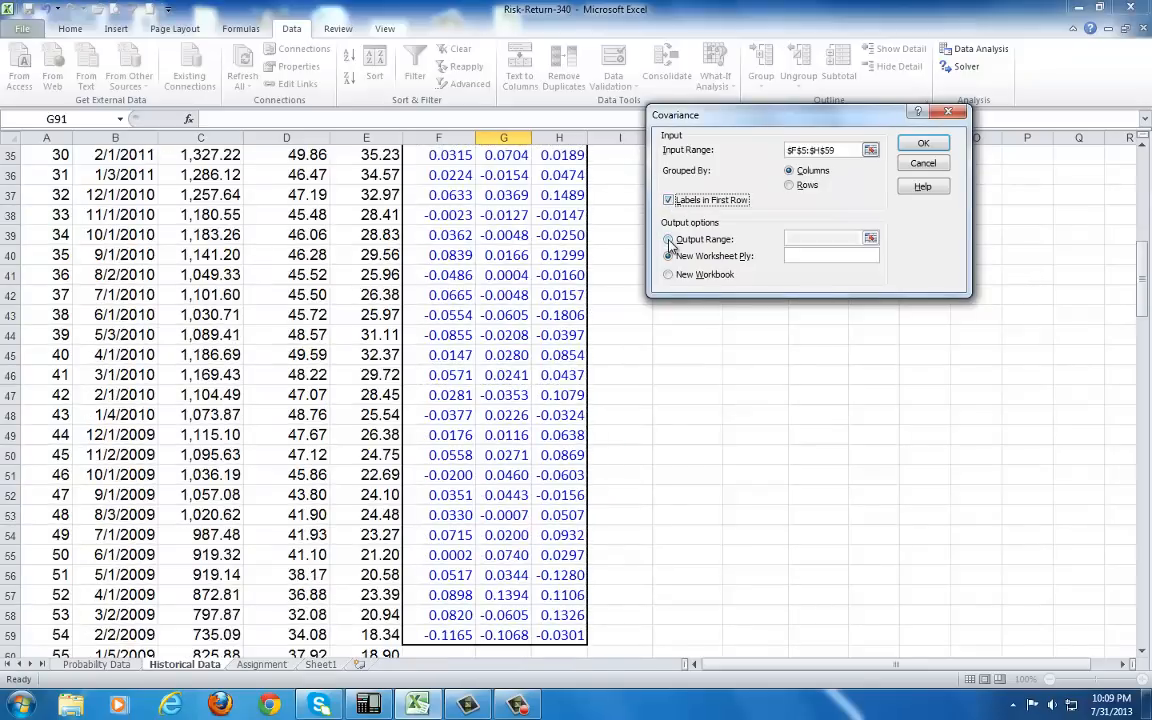
click(668, 239)
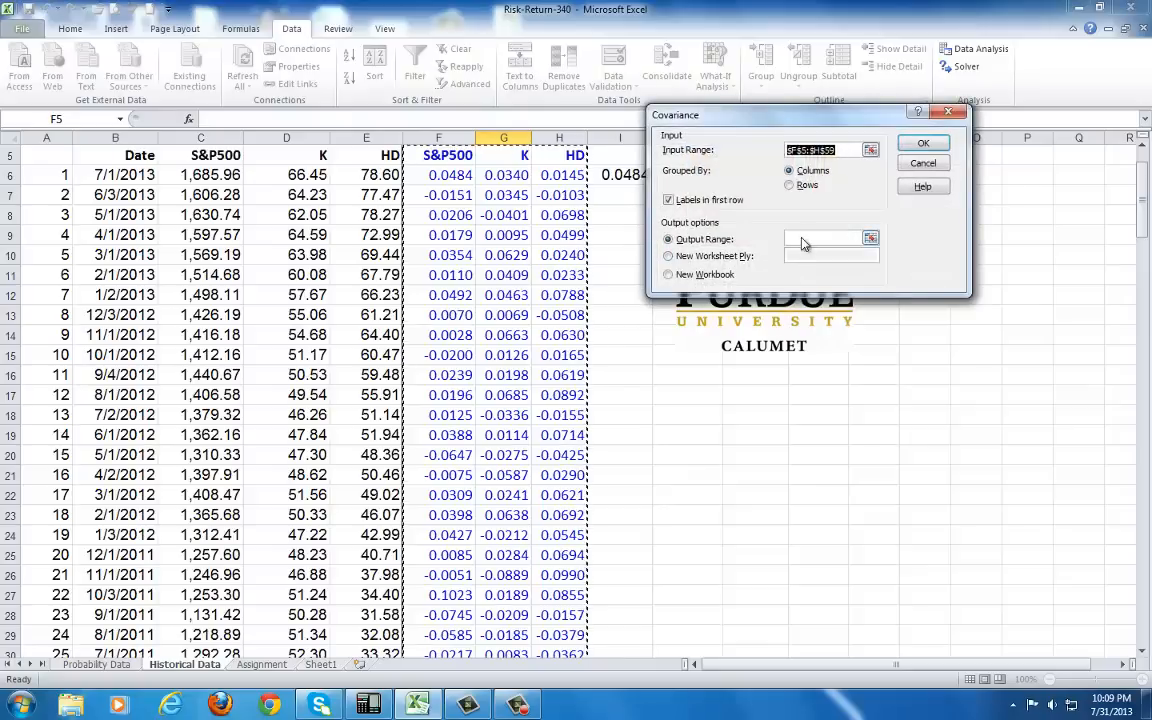
click(820, 239)
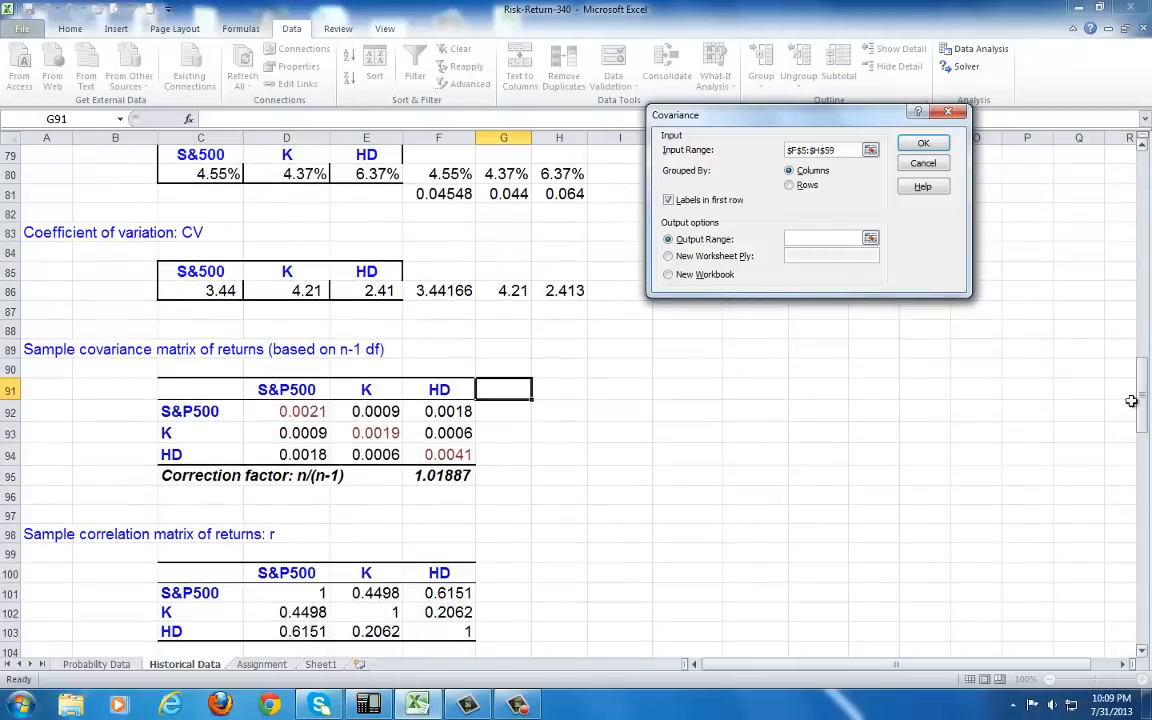
click(503, 389)
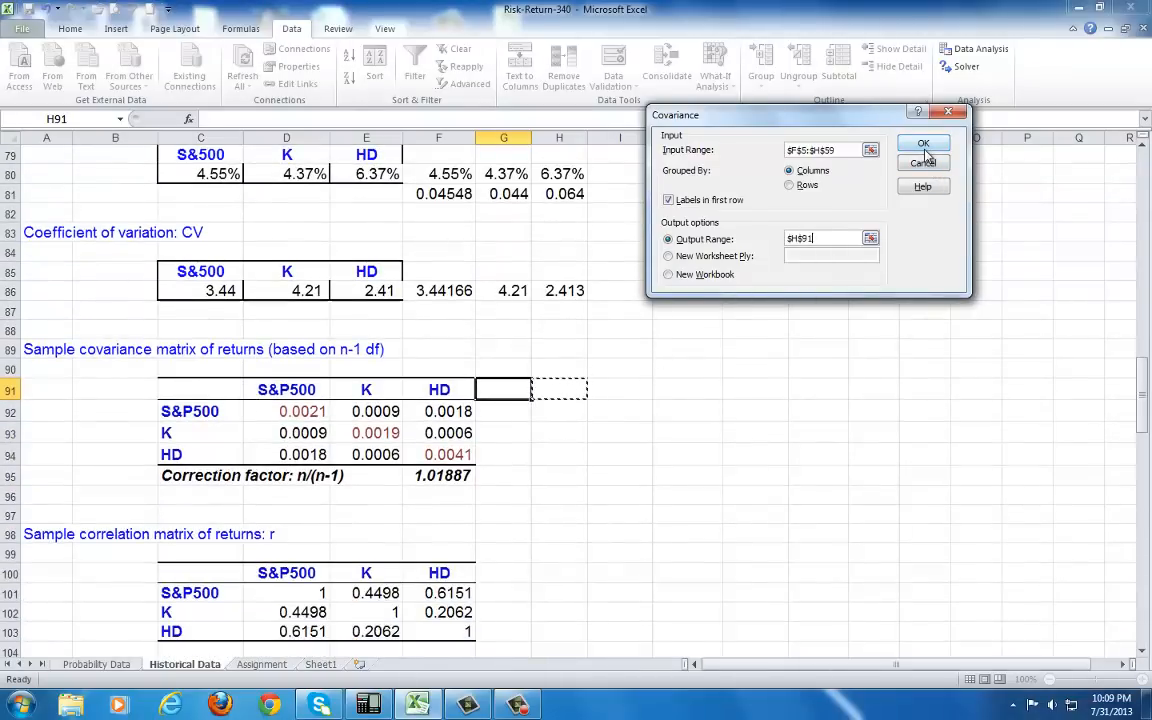
click(921, 143)
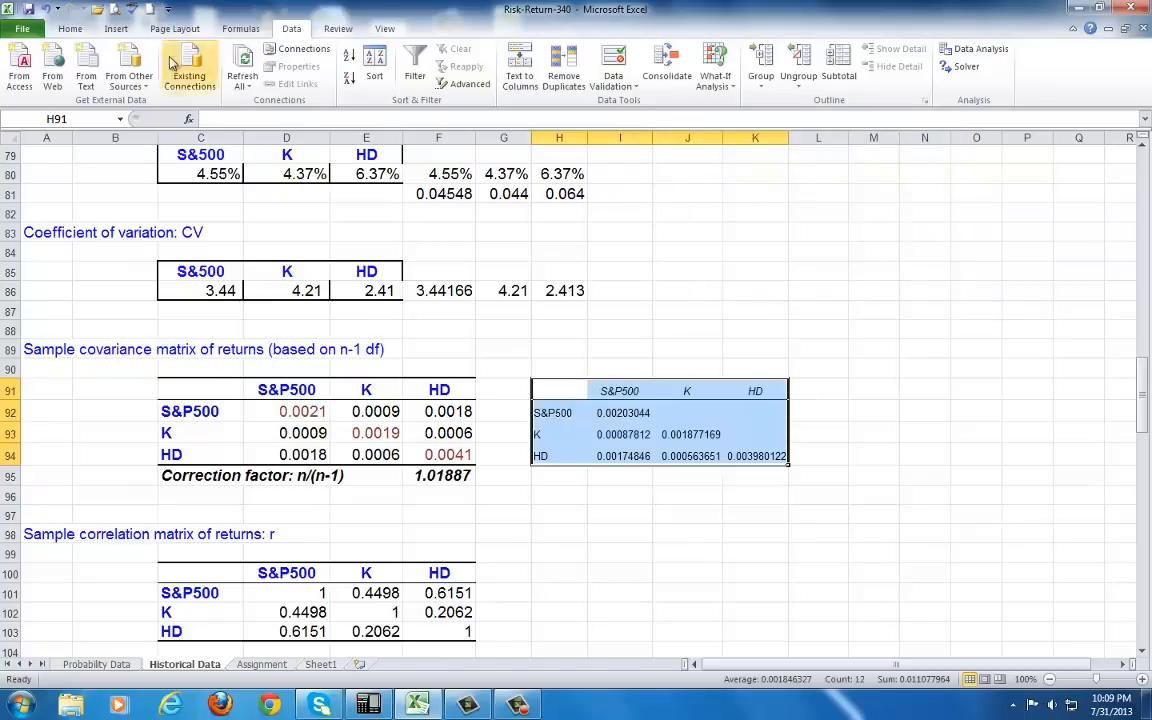
click(69, 28)
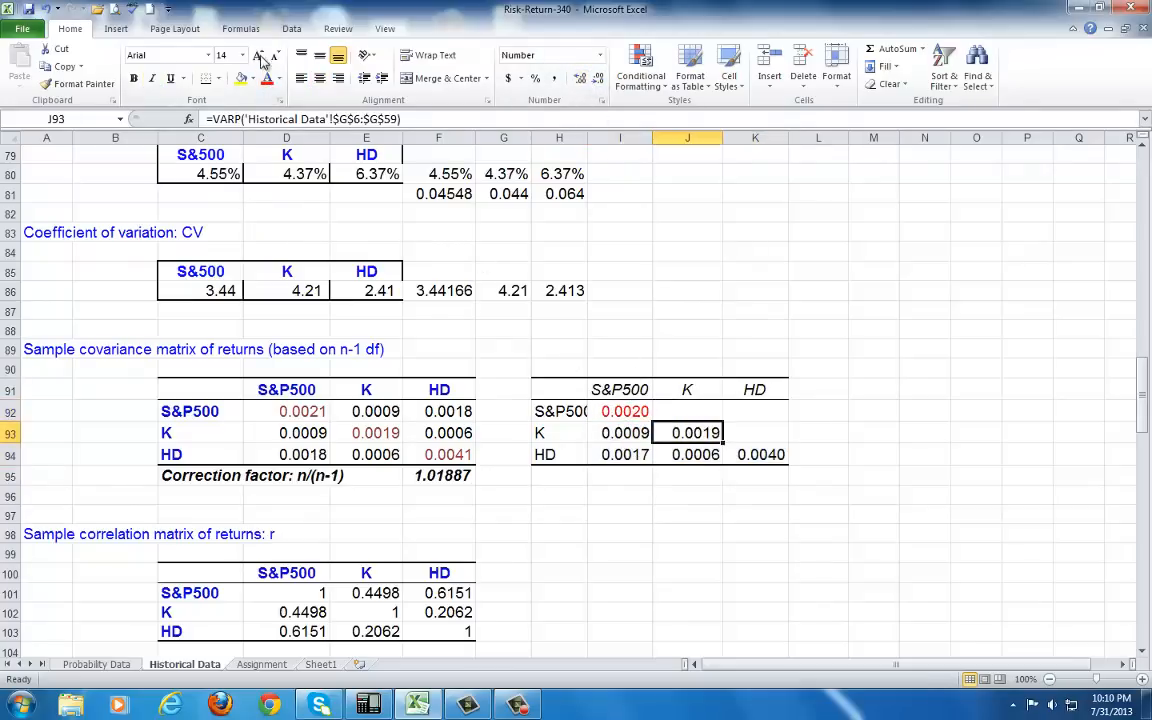
- Color the new matrix's K and HD diagonal variances red and check their formulas
click(755, 453)
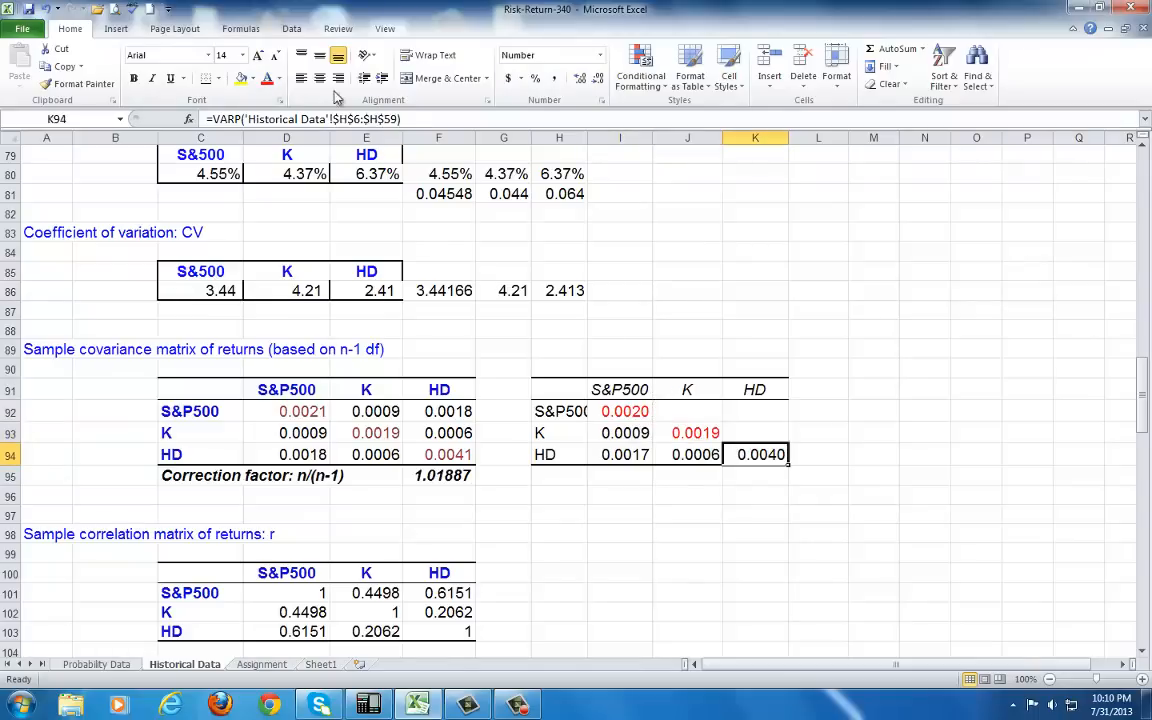
click(620, 411)
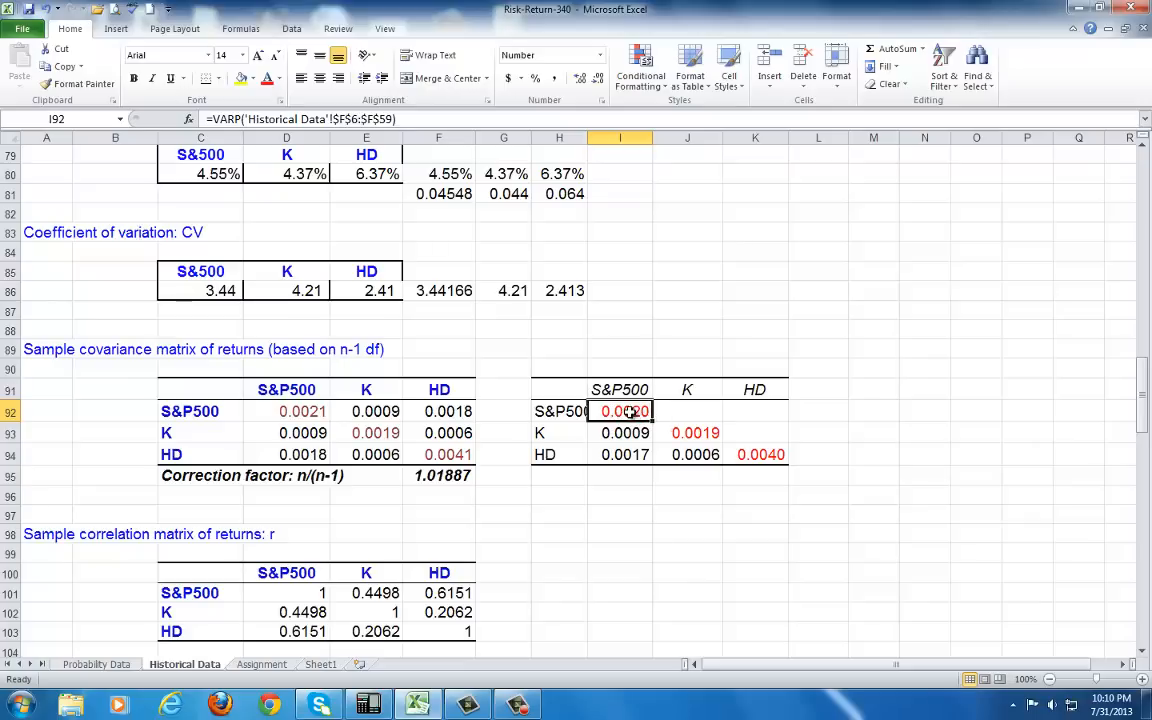
click(687, 433)
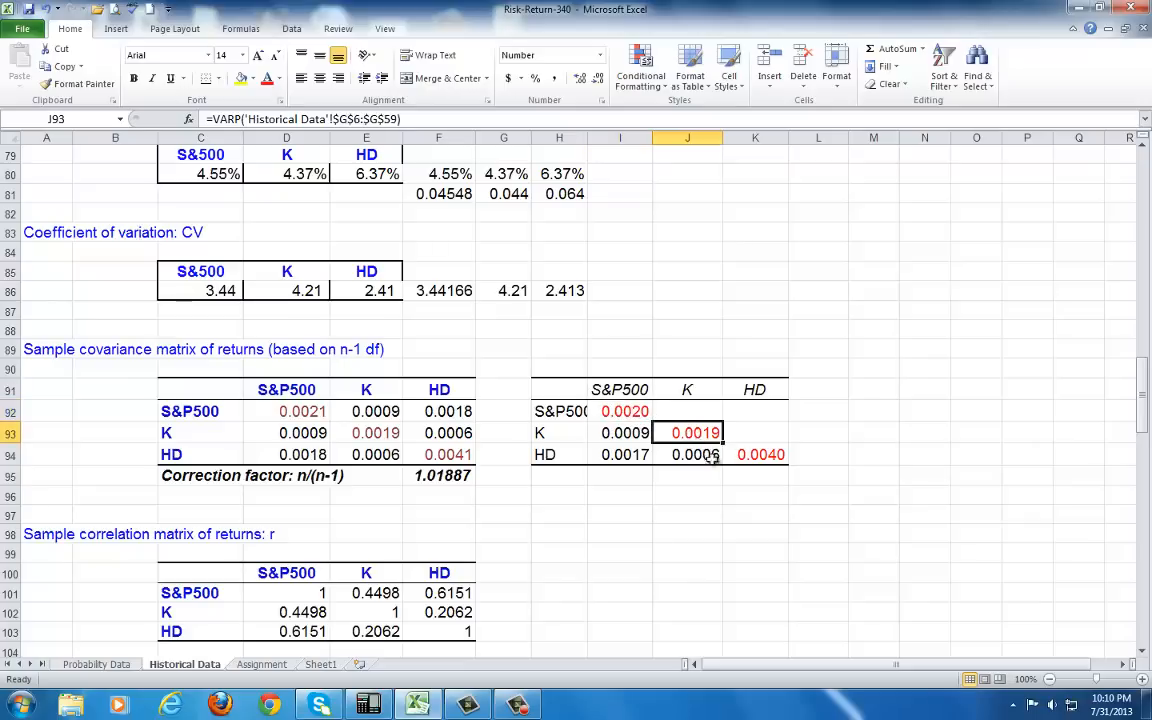
click(755, 453)
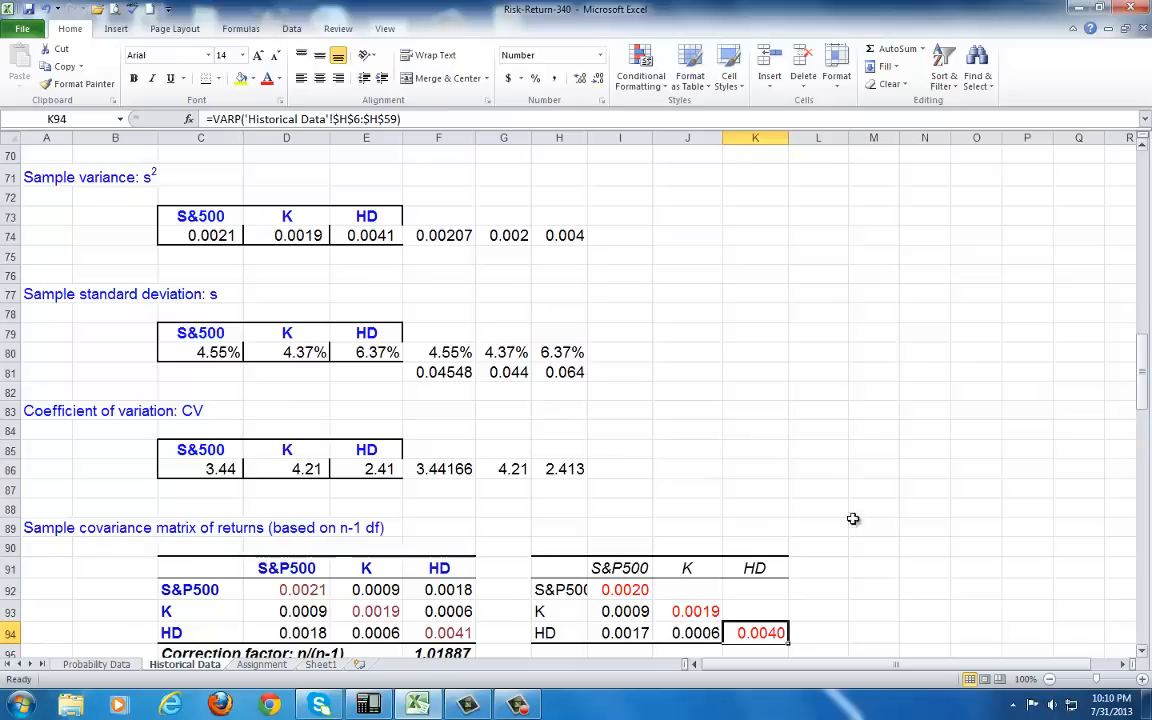
- Show I92:K94 to five decimals and copy variances 0.00207, 0.00191, 0.00406 onto its diagonal
drag(625, 589, 761, 632)
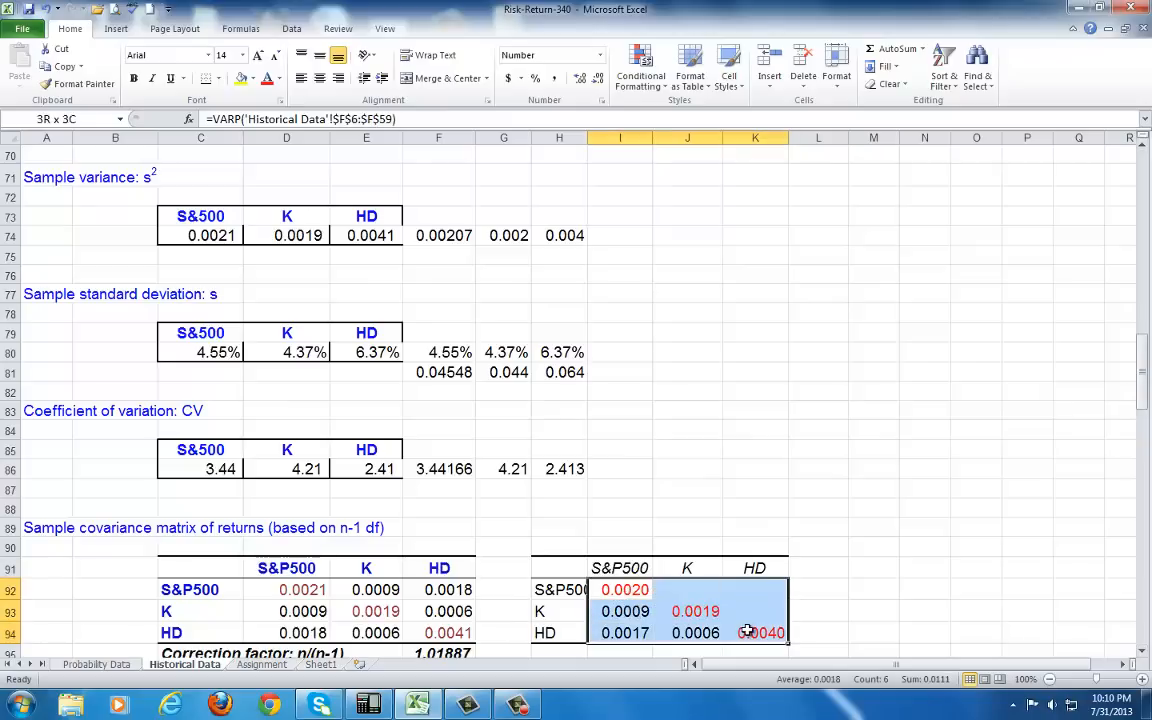
click(579, 78)
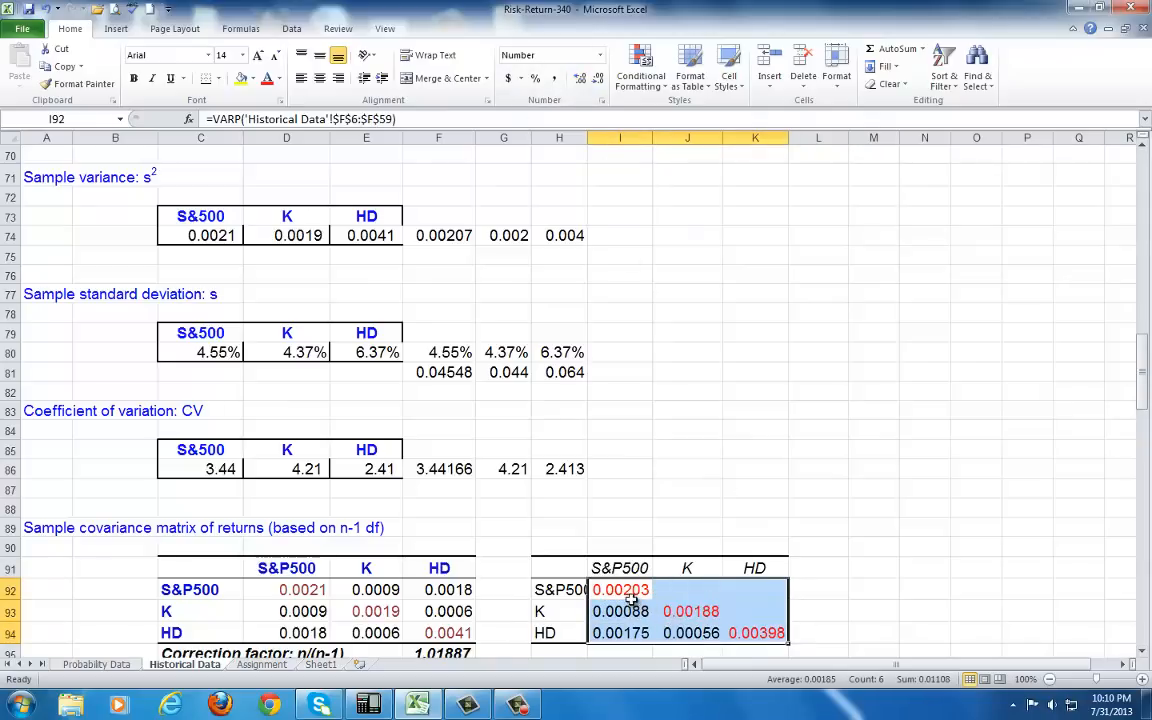
click(620, 589)
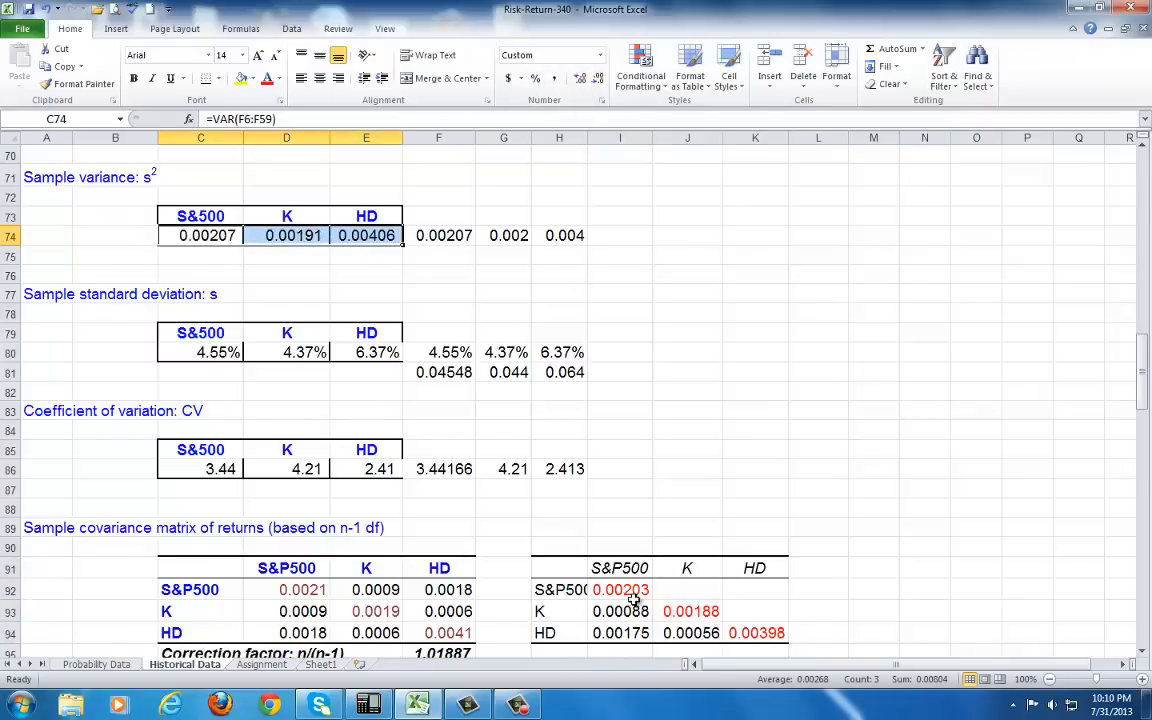
click(619, 589)
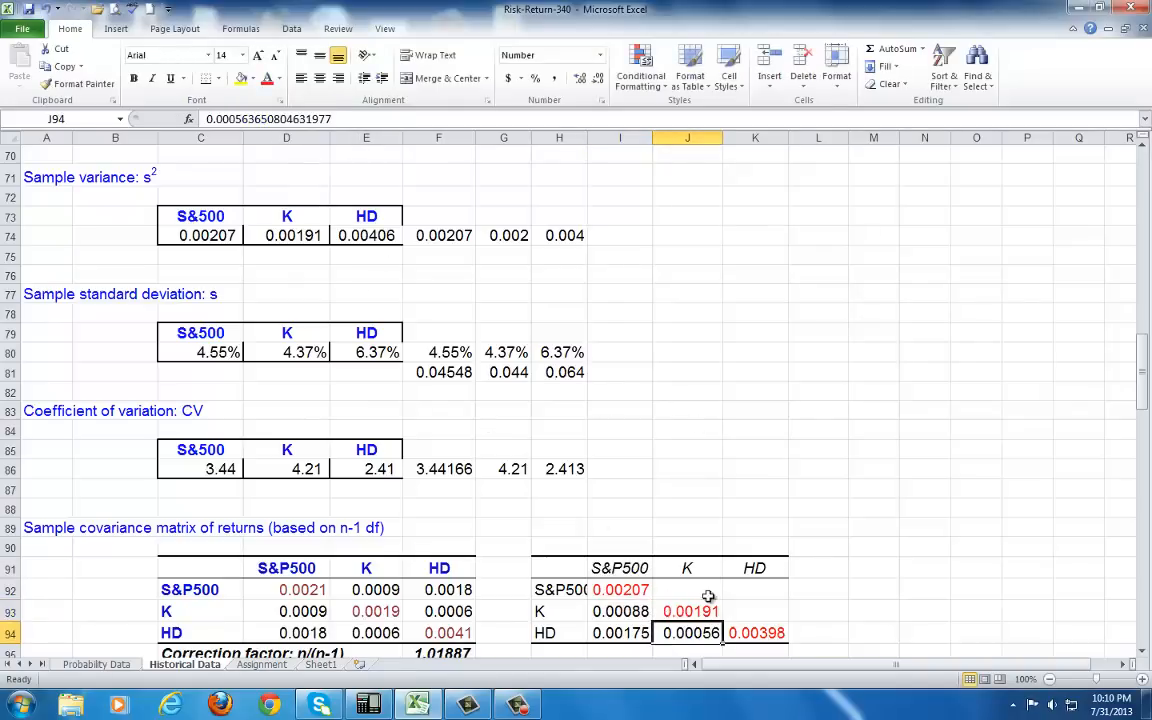
click(755, 632)
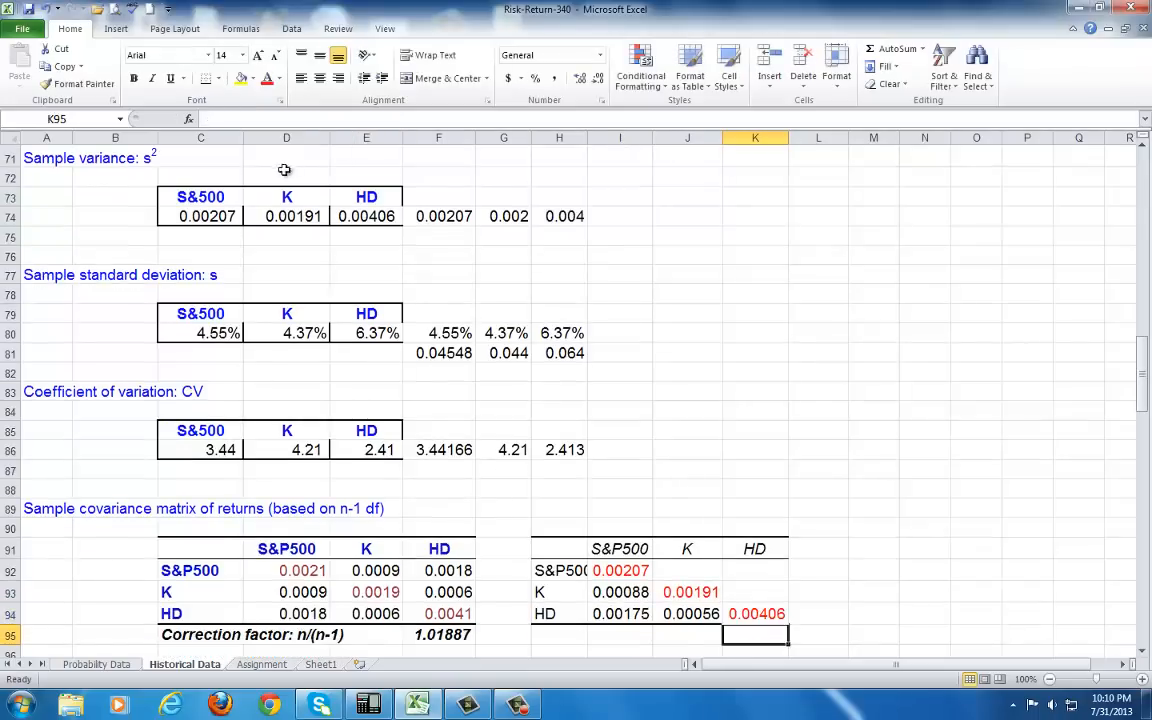
click(687, 613)
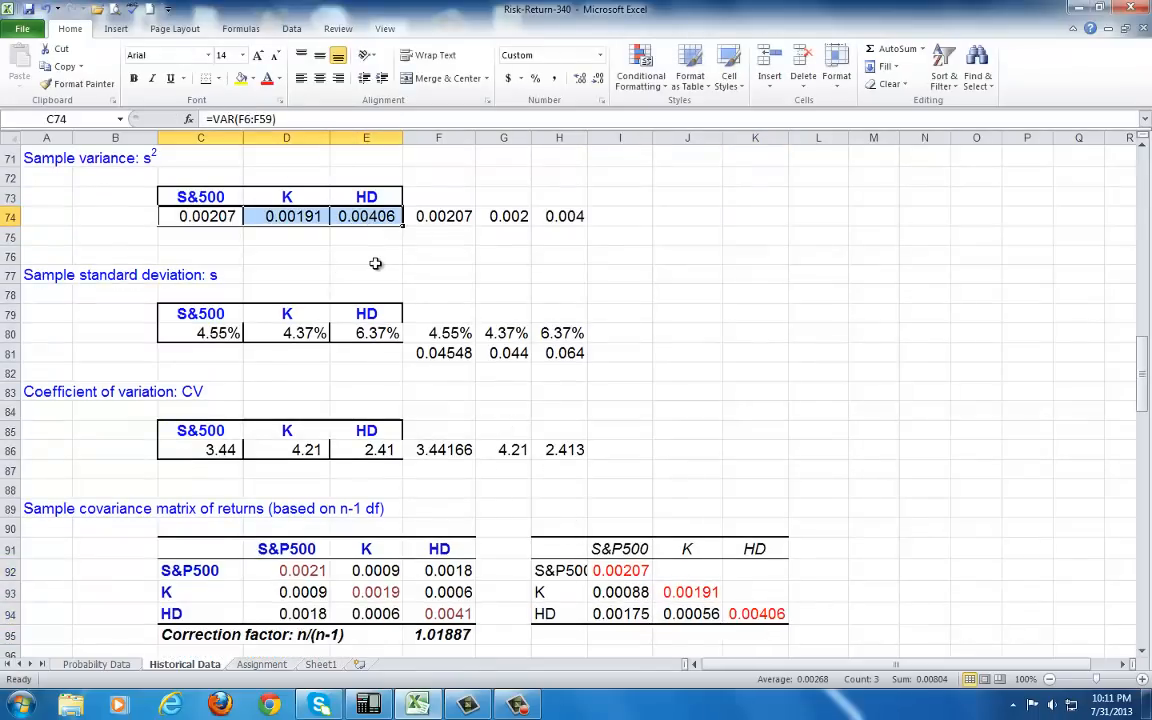
scroll(down, 3)
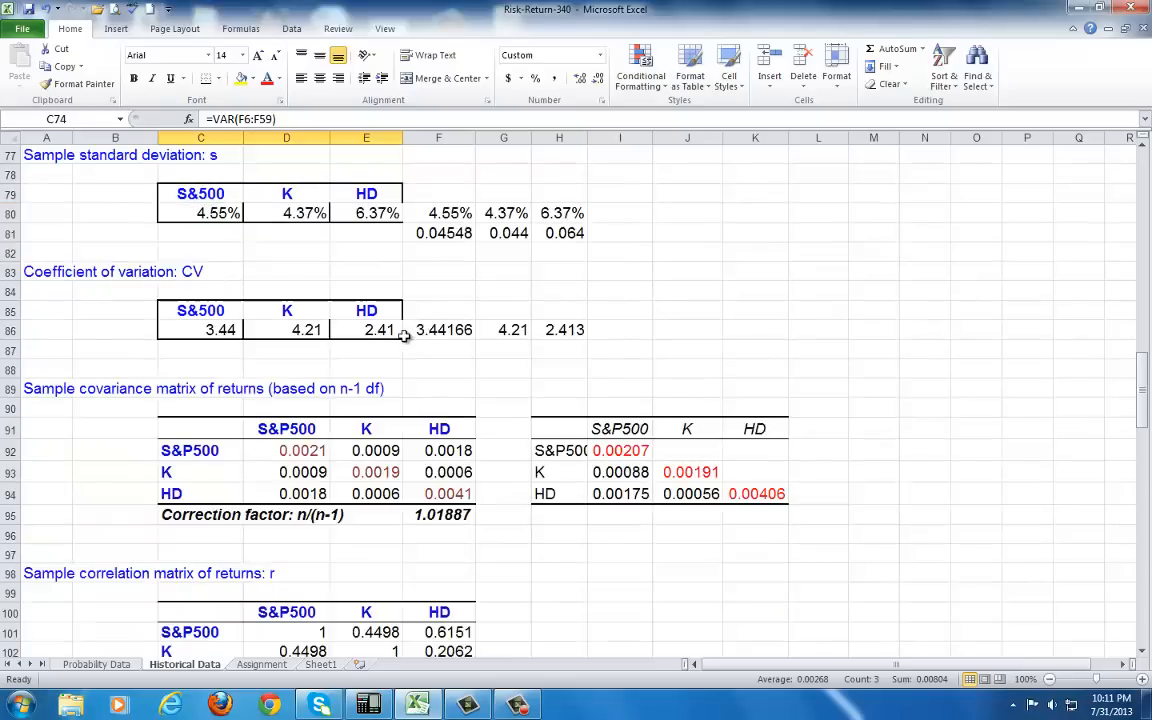
click(620, 472)
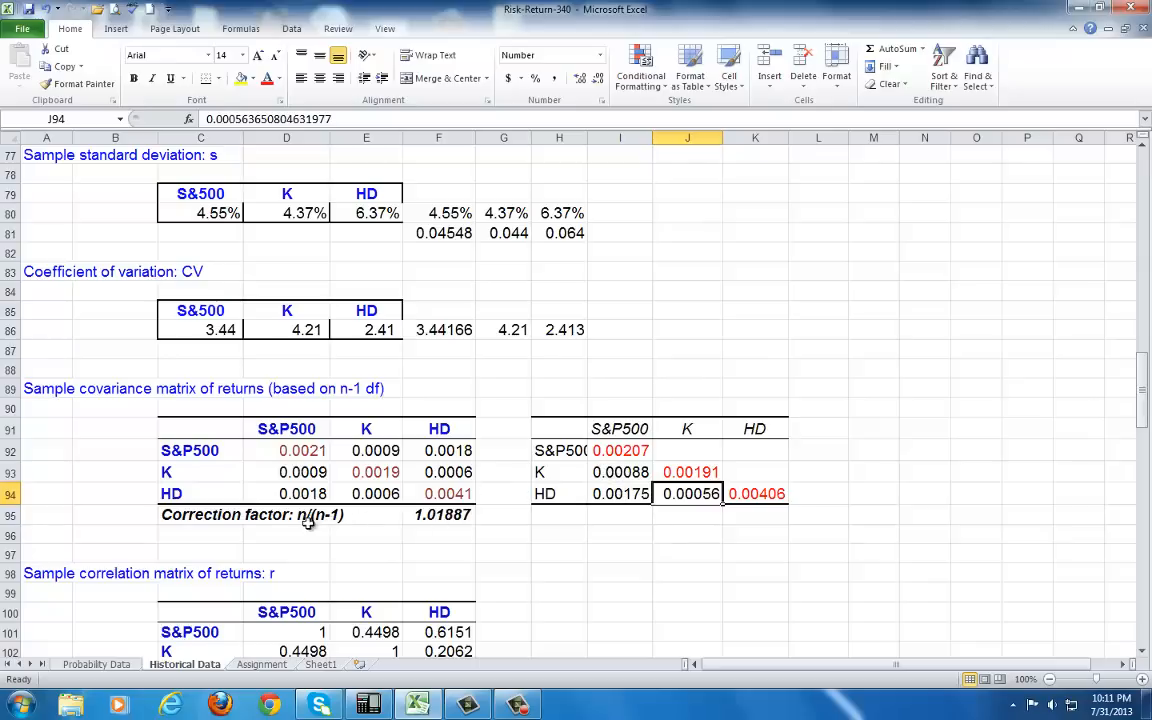
mouse_move(315, 521)
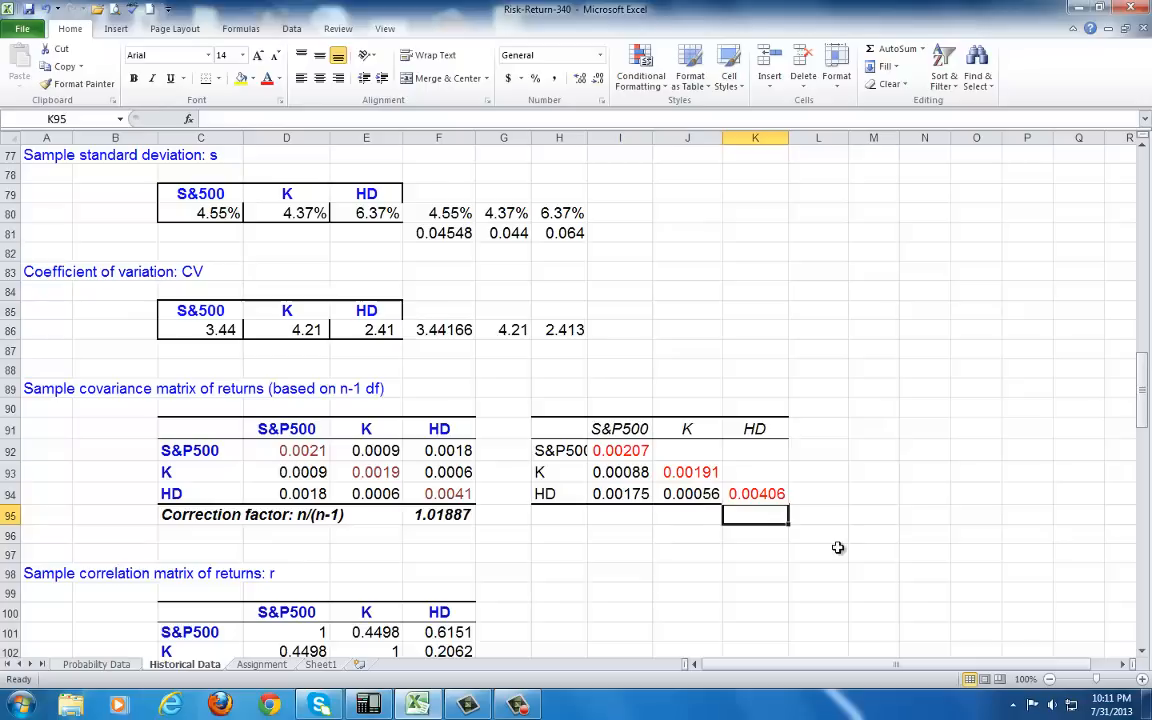
text(=C63/()
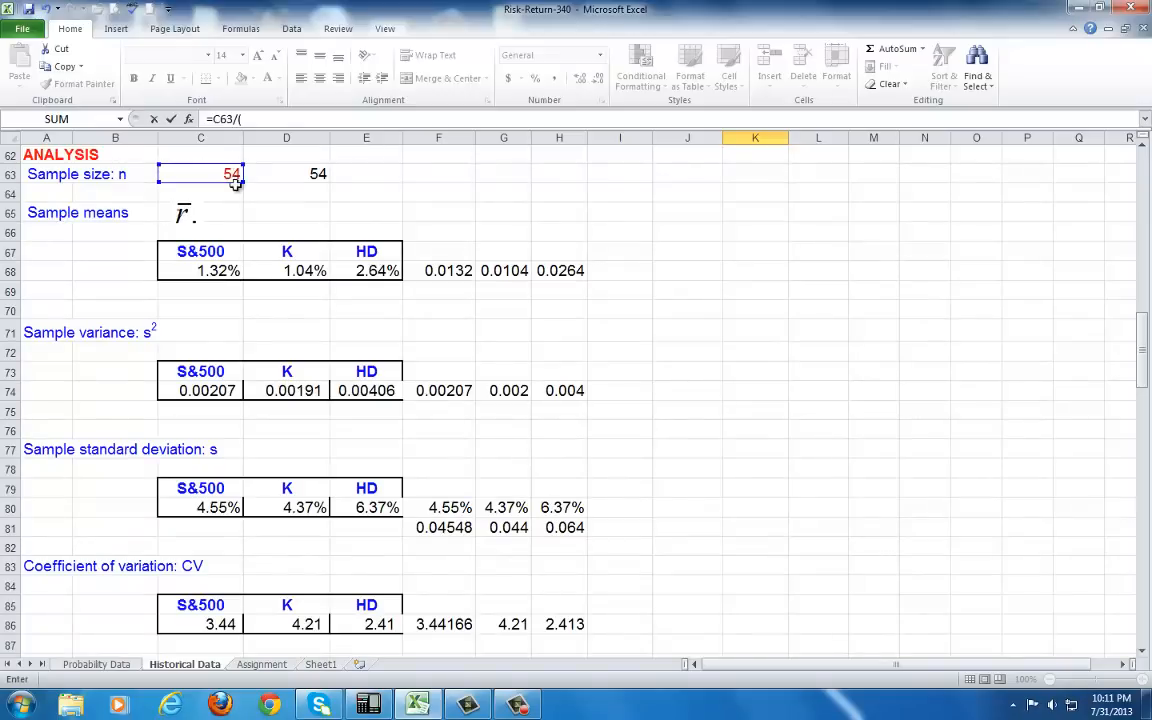
- Enter the n/(n−1) correction factor, giving 1.0189, and check the sample size count formula
text(C63-1)
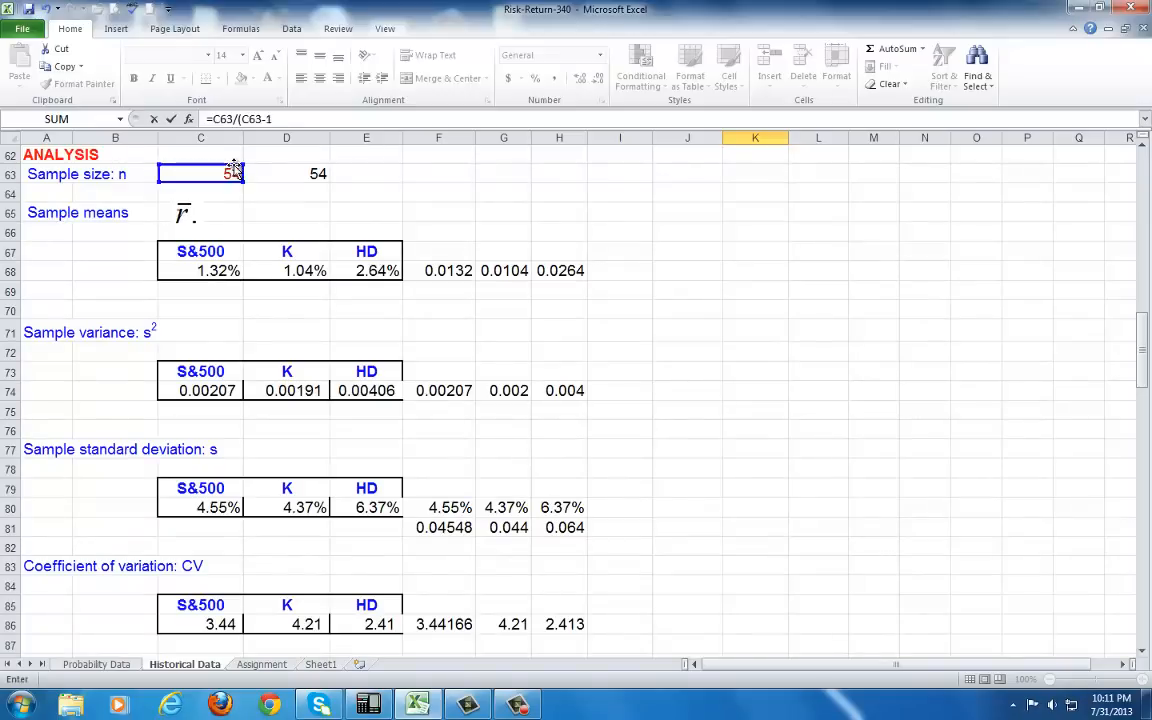
scroll(down, 3)
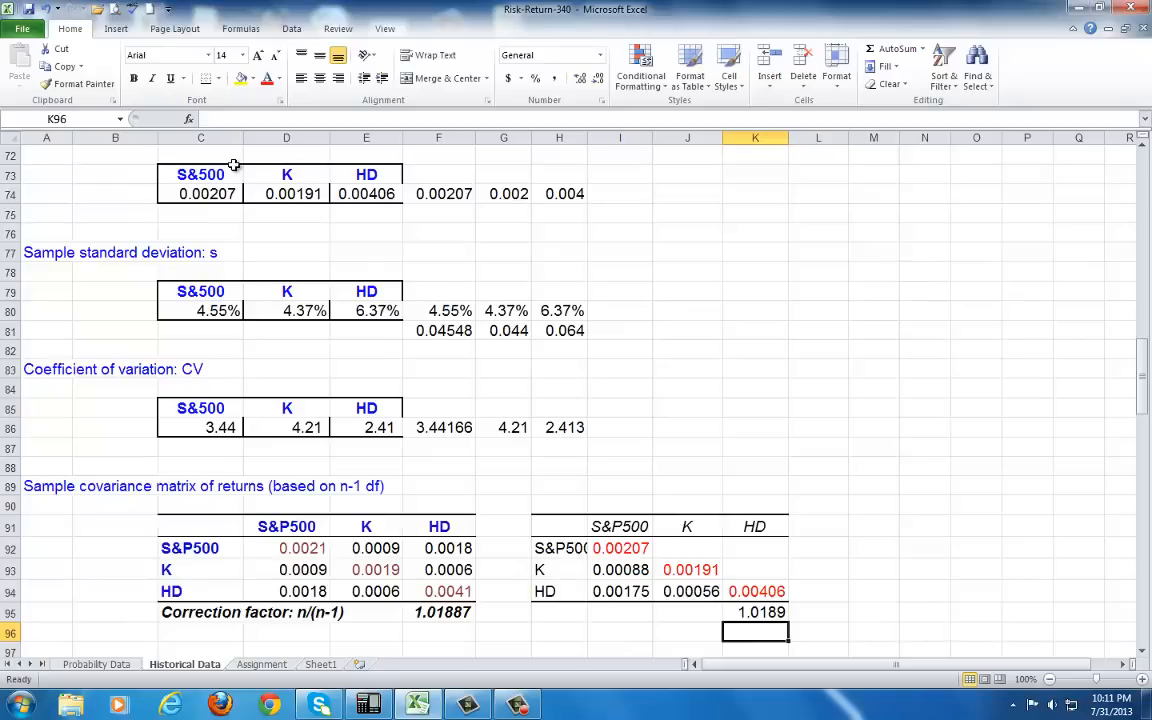
click(755, 612)
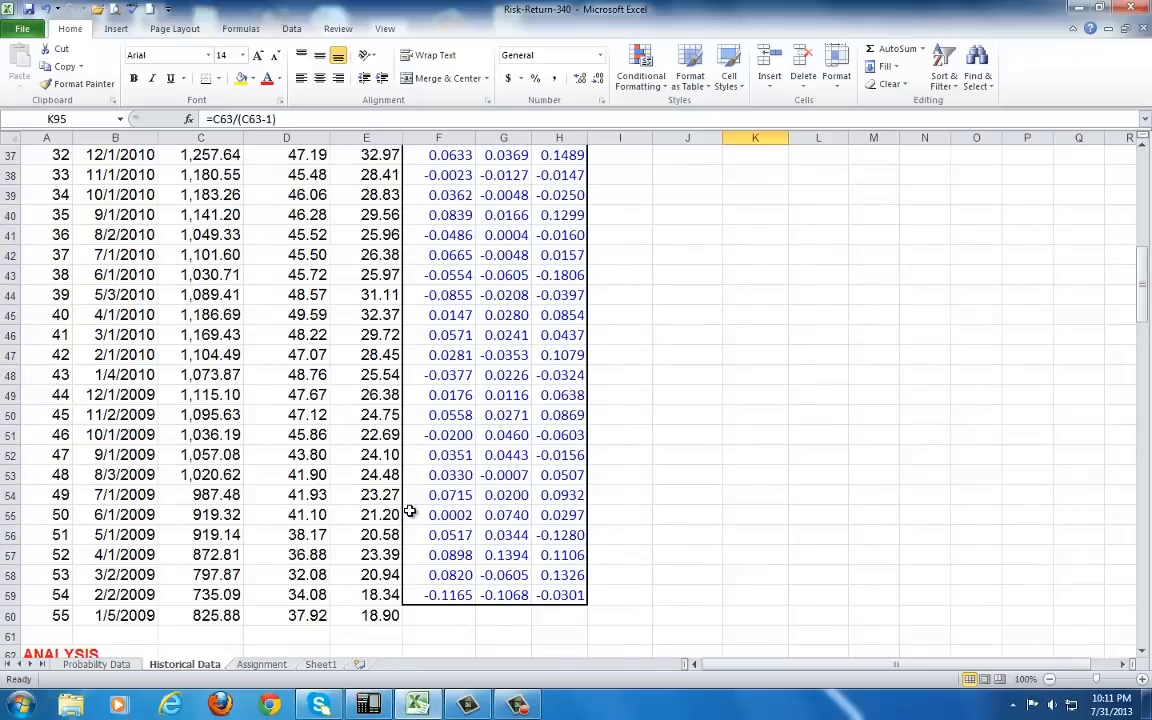
scroll(down, 3)
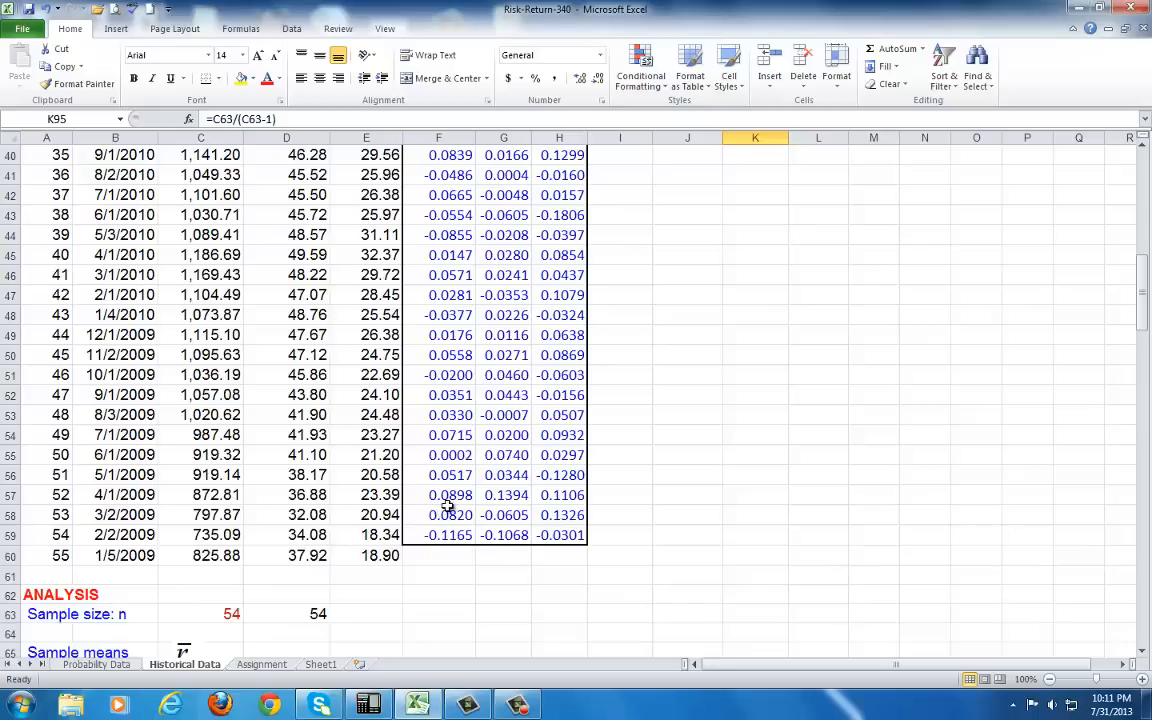
mouse_move(245, 600)
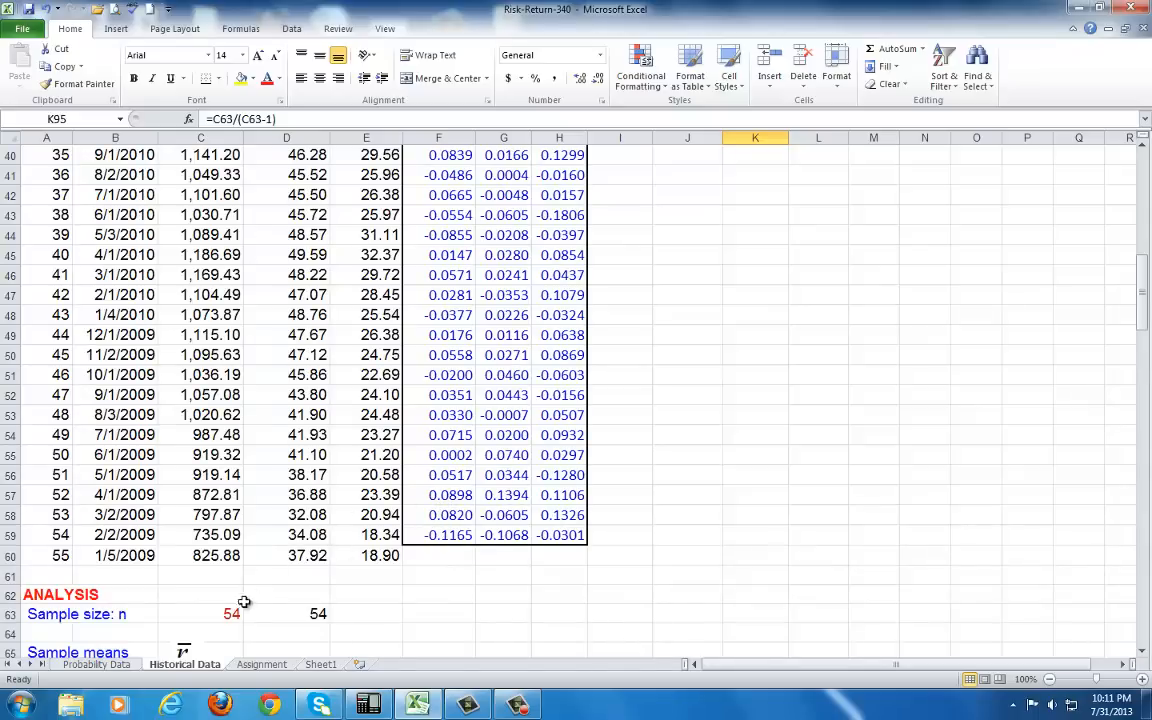
click(201, 613)
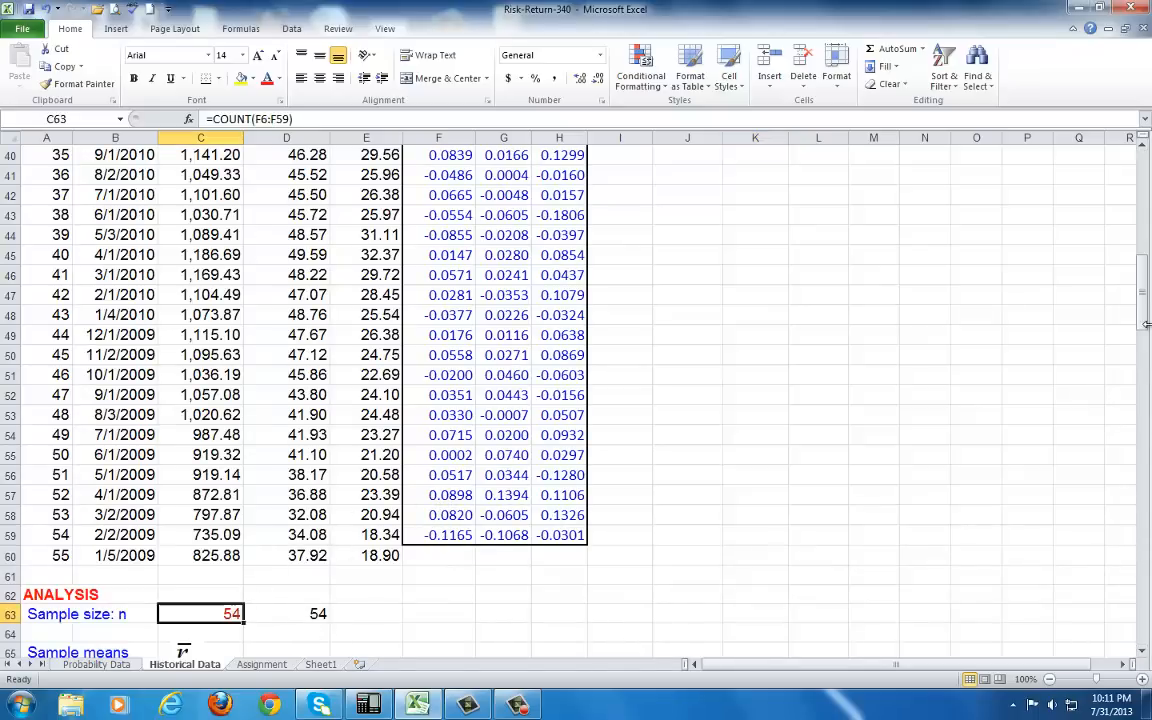
scroll(down, 3)
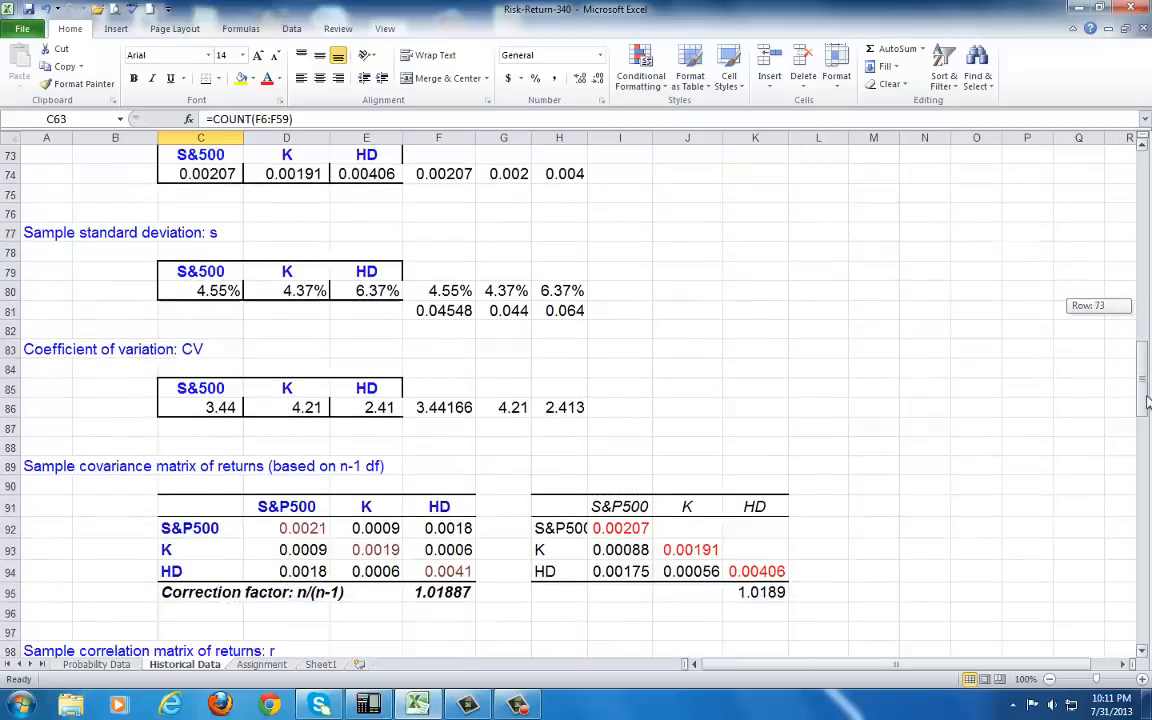
scroll(down, 3)
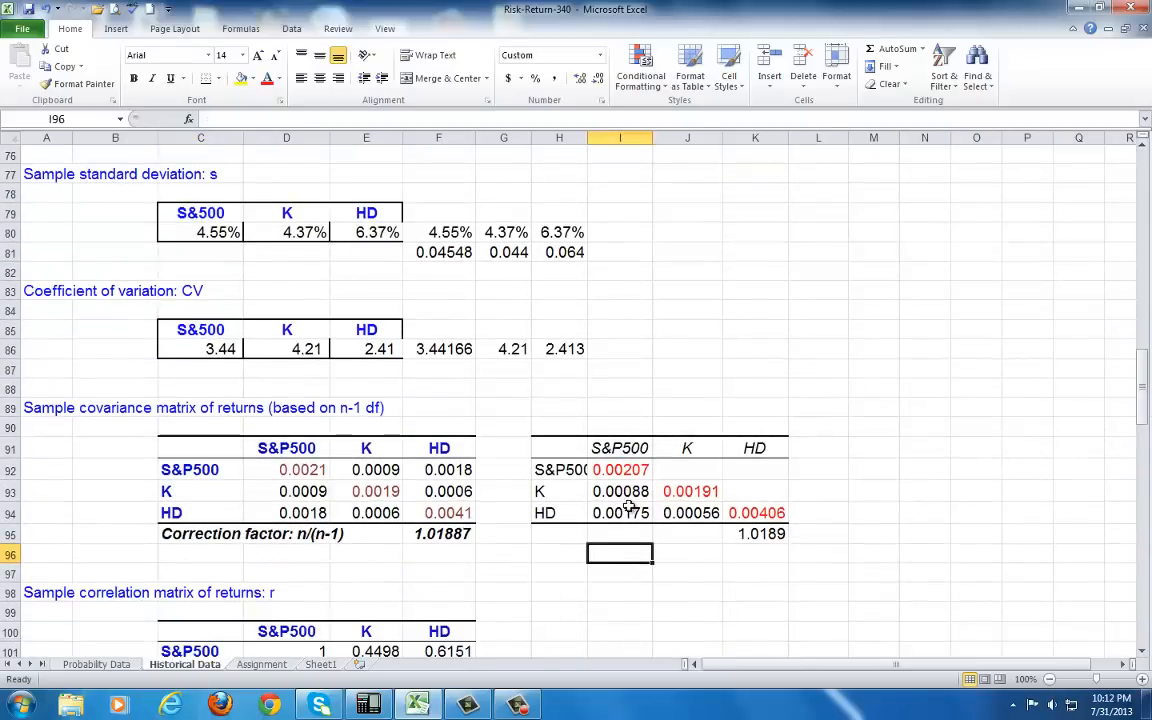
- Multiply the off-diagonal covariances by the 1.0189 factor, giving 0.0009, 0.0018 and 0.0006
text(=)
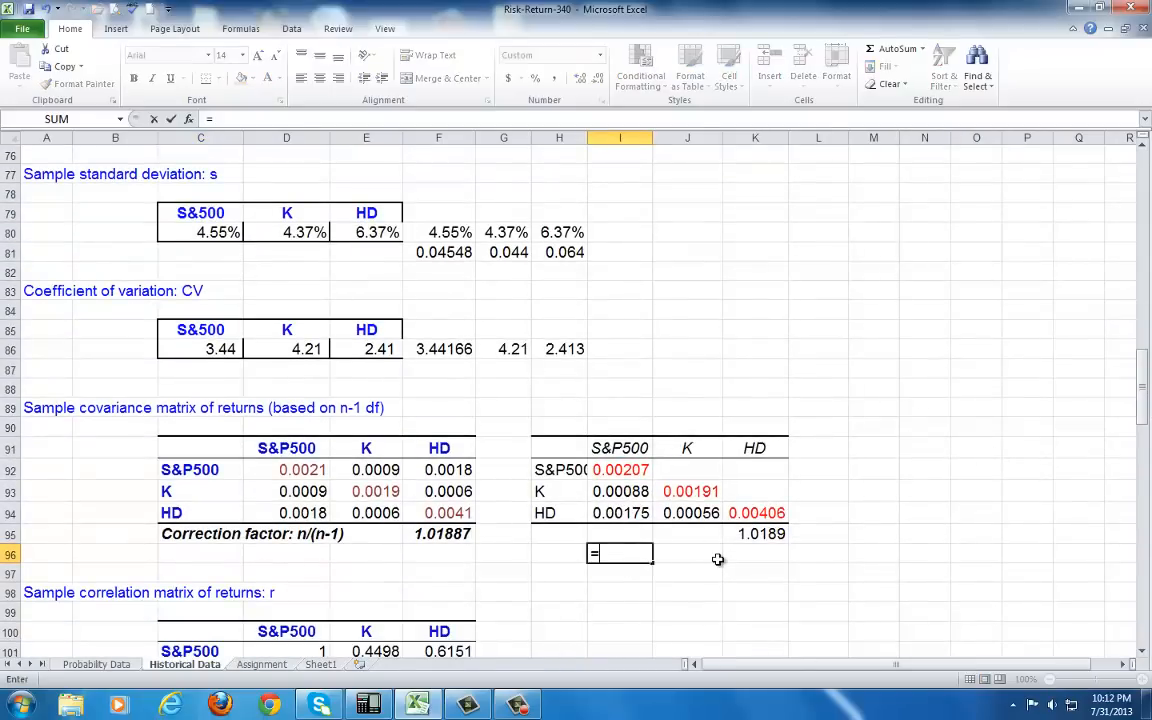
click(620, 491)
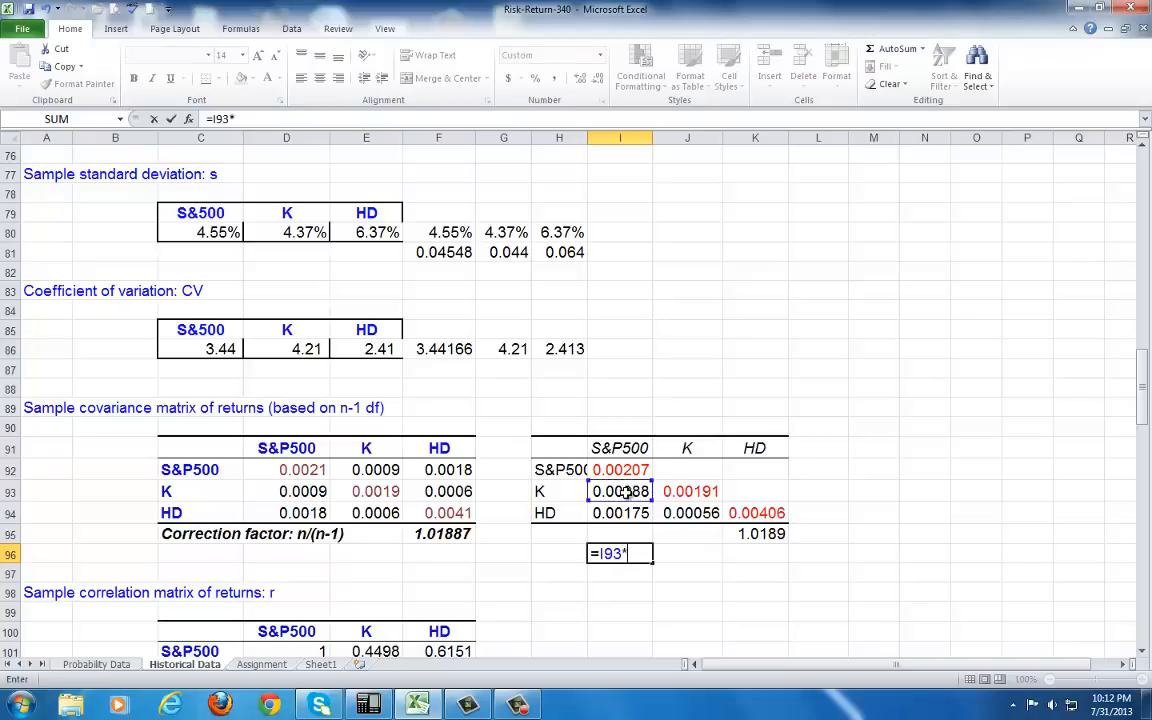
click(754, 533)
text(=)
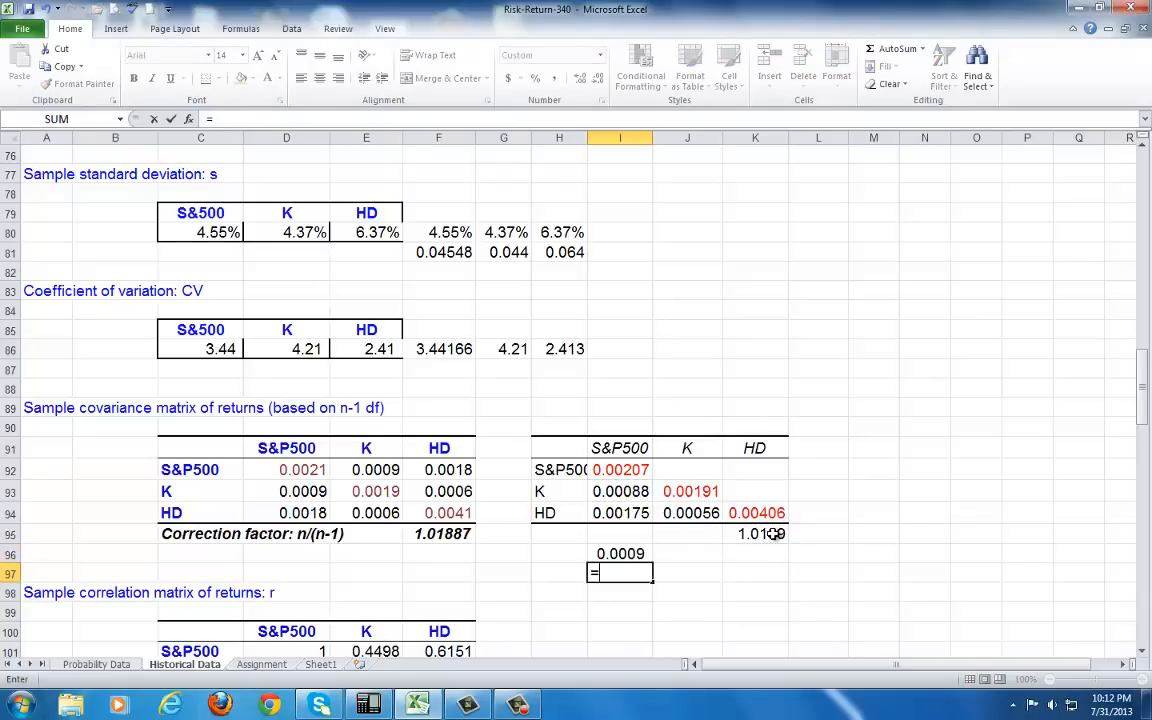
click(620, 512)
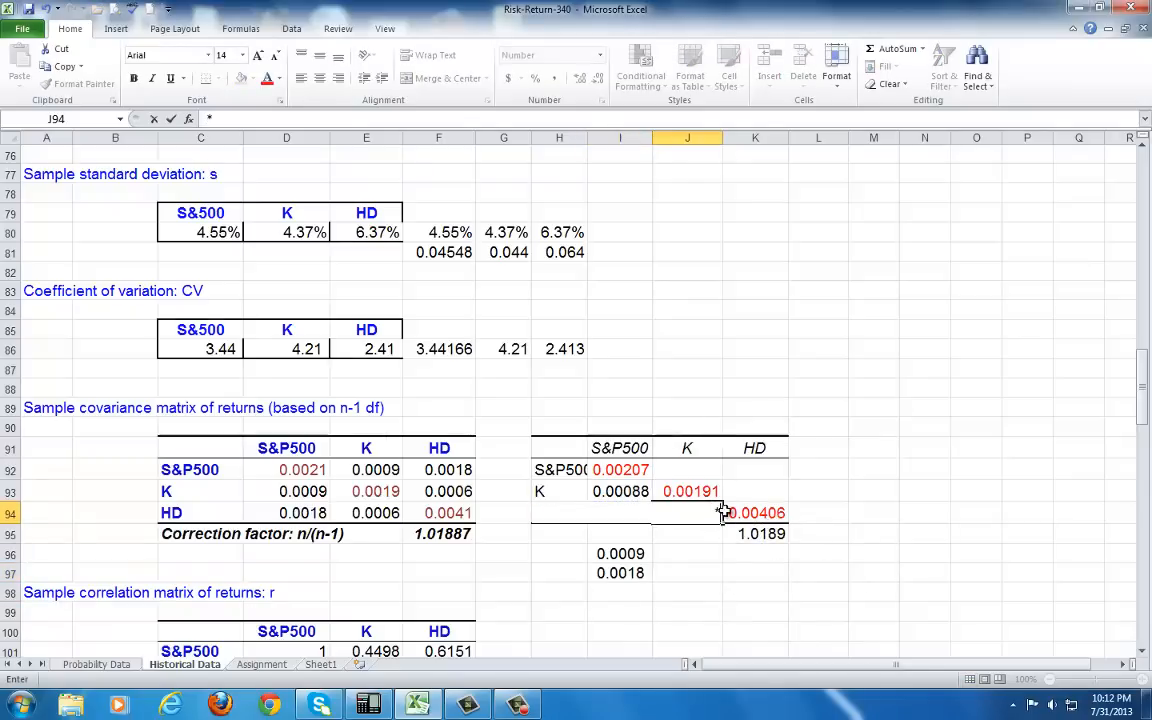
click(756, 533)
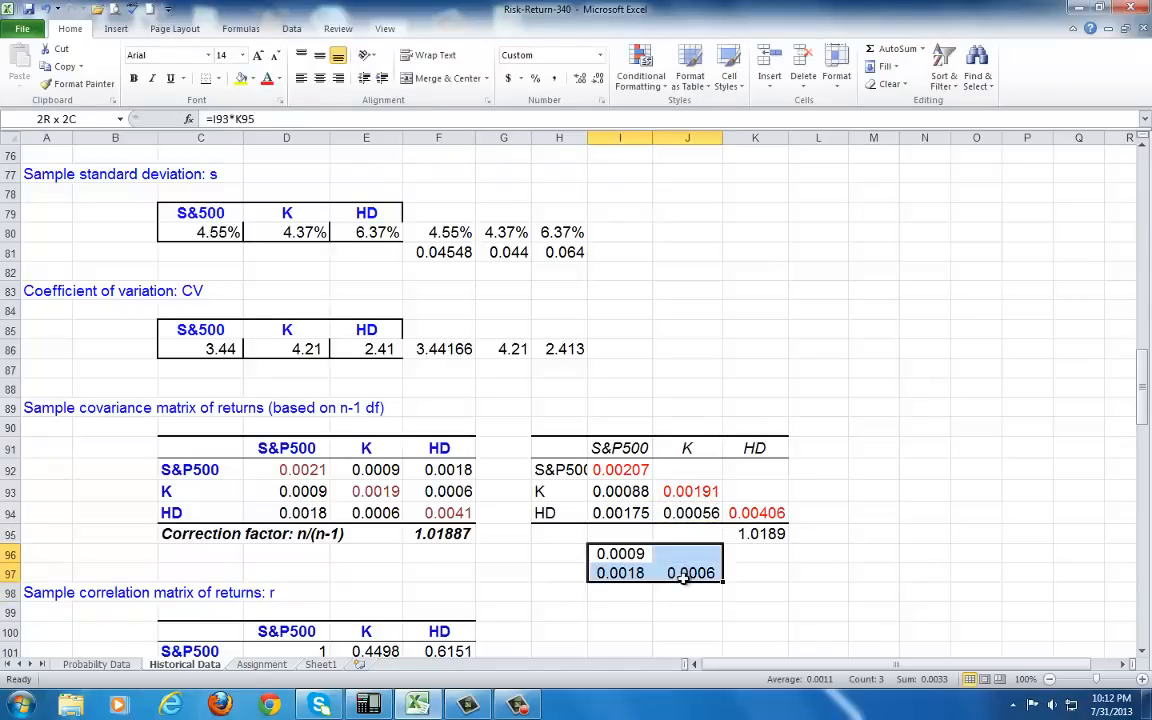
- Paste the corrected covariances 0.00089 and 0.00178 as values into I93:I94
click(365, 512)
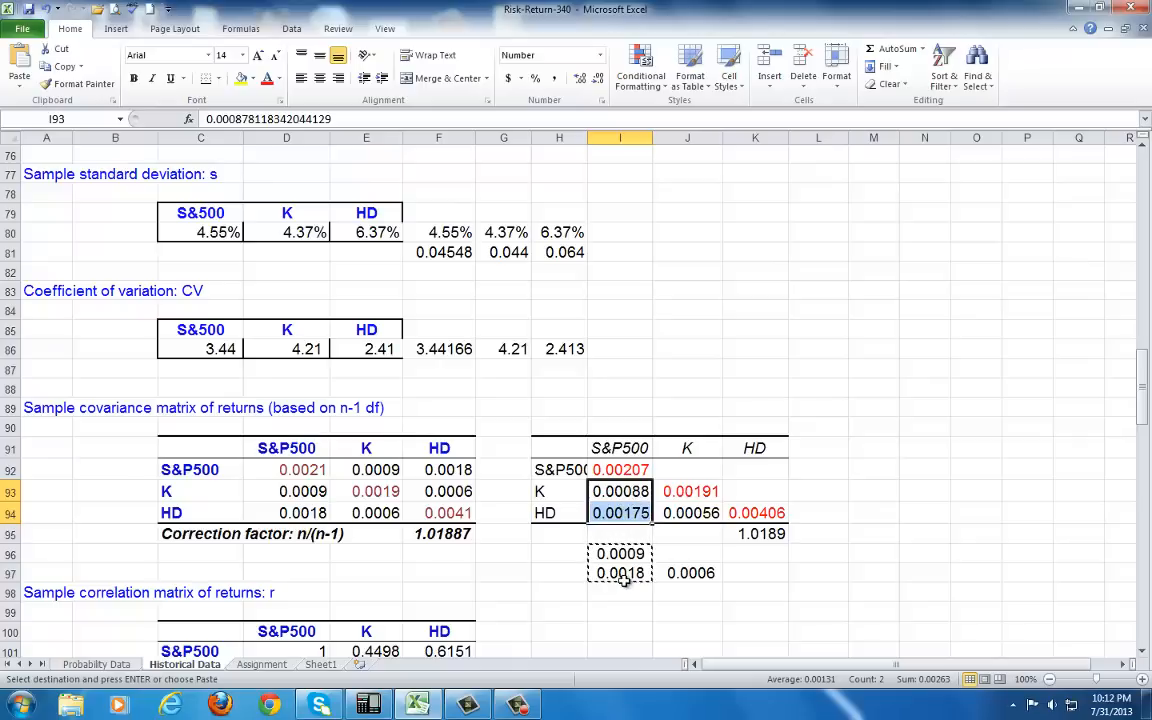
key(Escape)
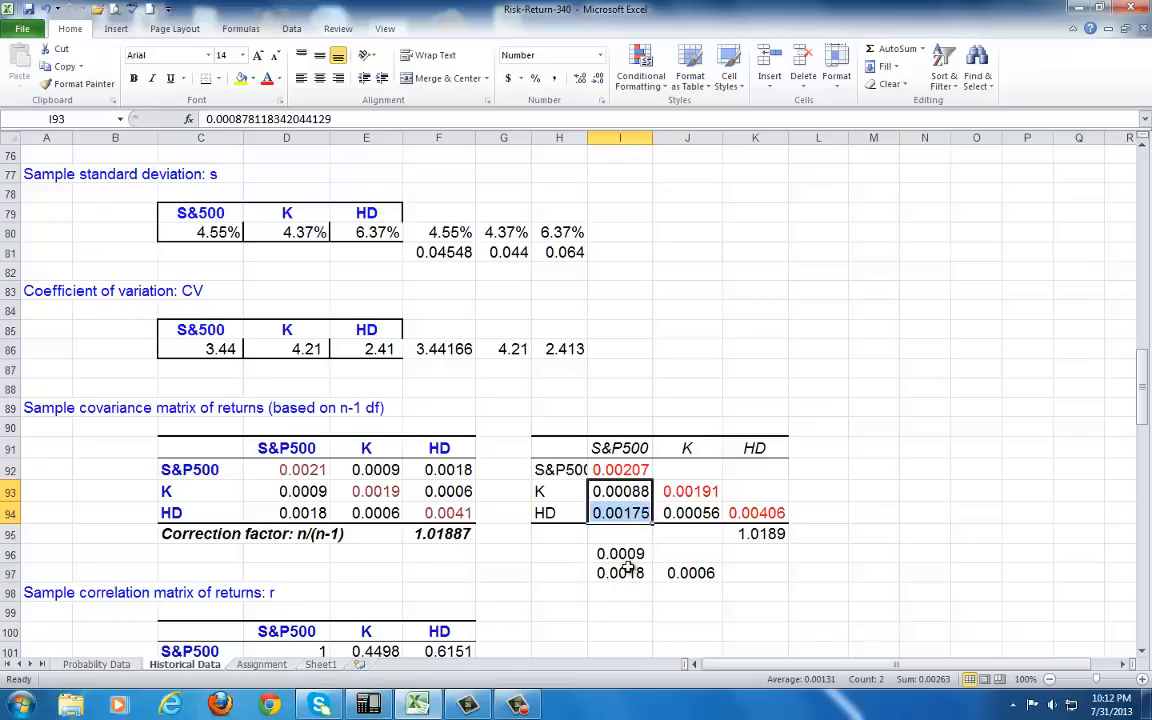
click(620, 553)
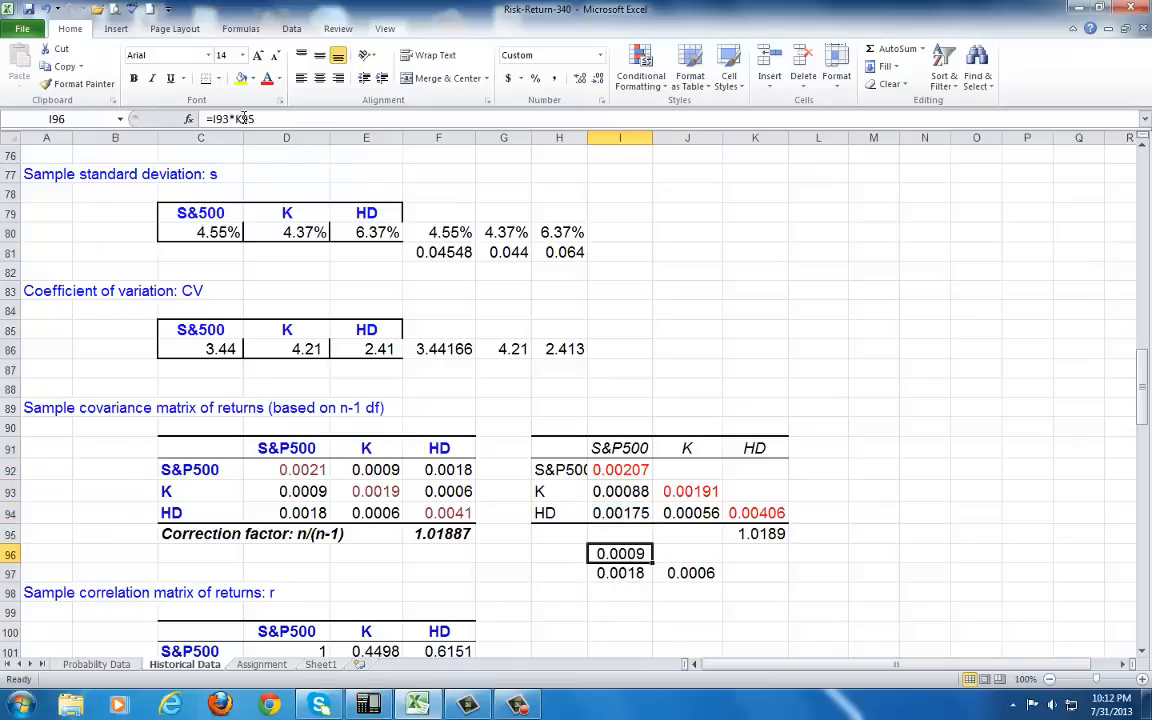
click(687, 572)
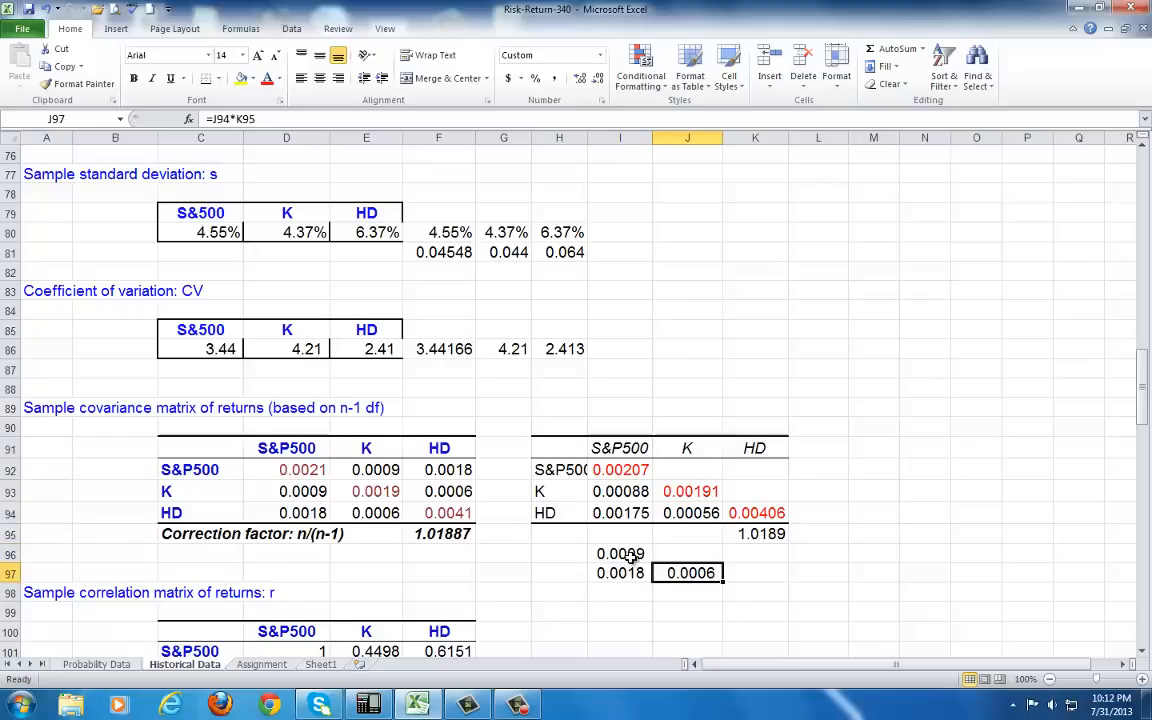
click(619, 554)
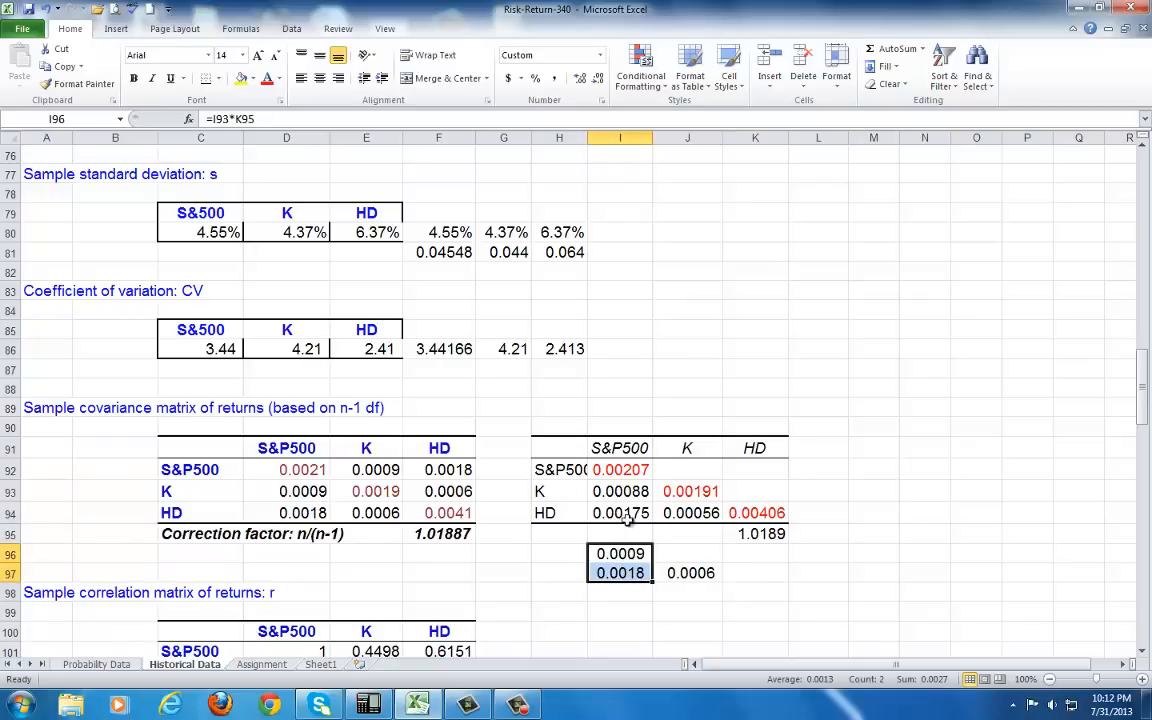
mouse_move(620, 513)
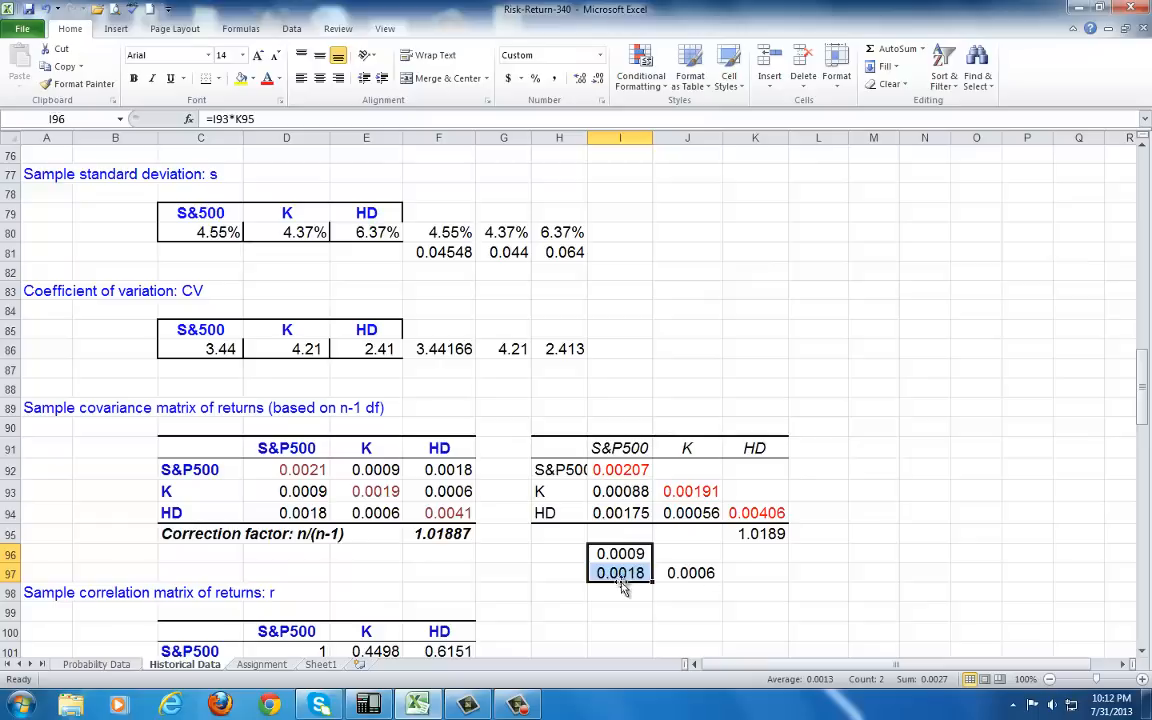
key(ctrl+c)
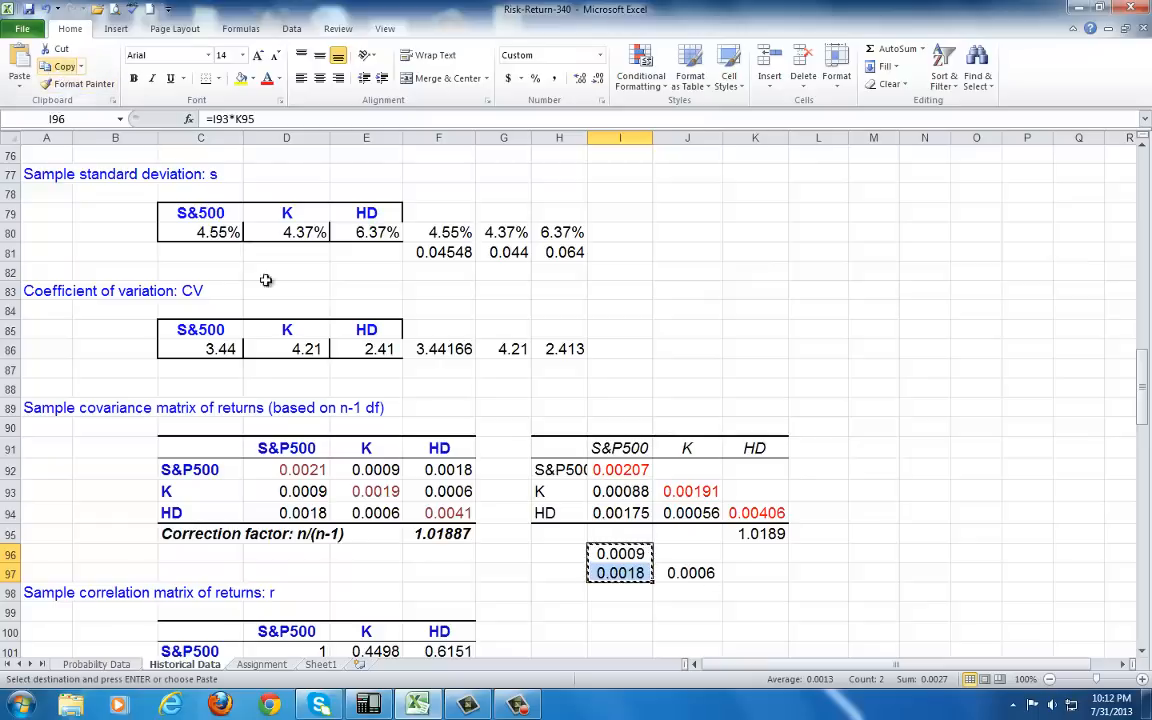
click(620, 491)
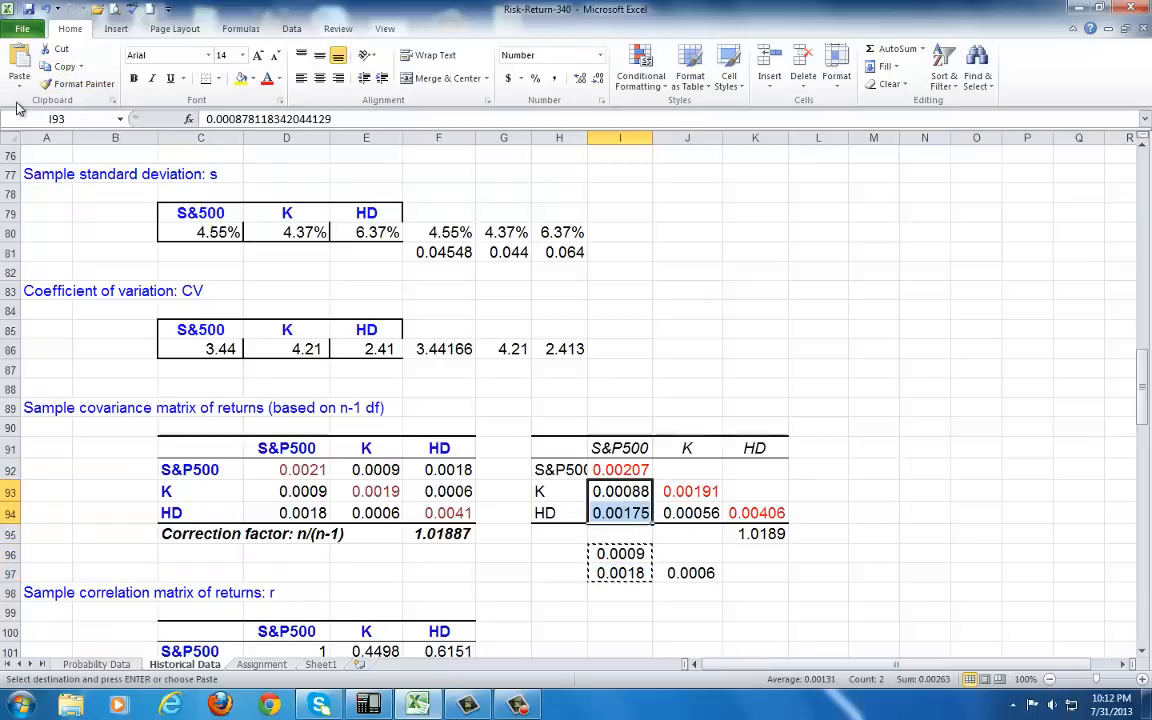
click(19, 70)
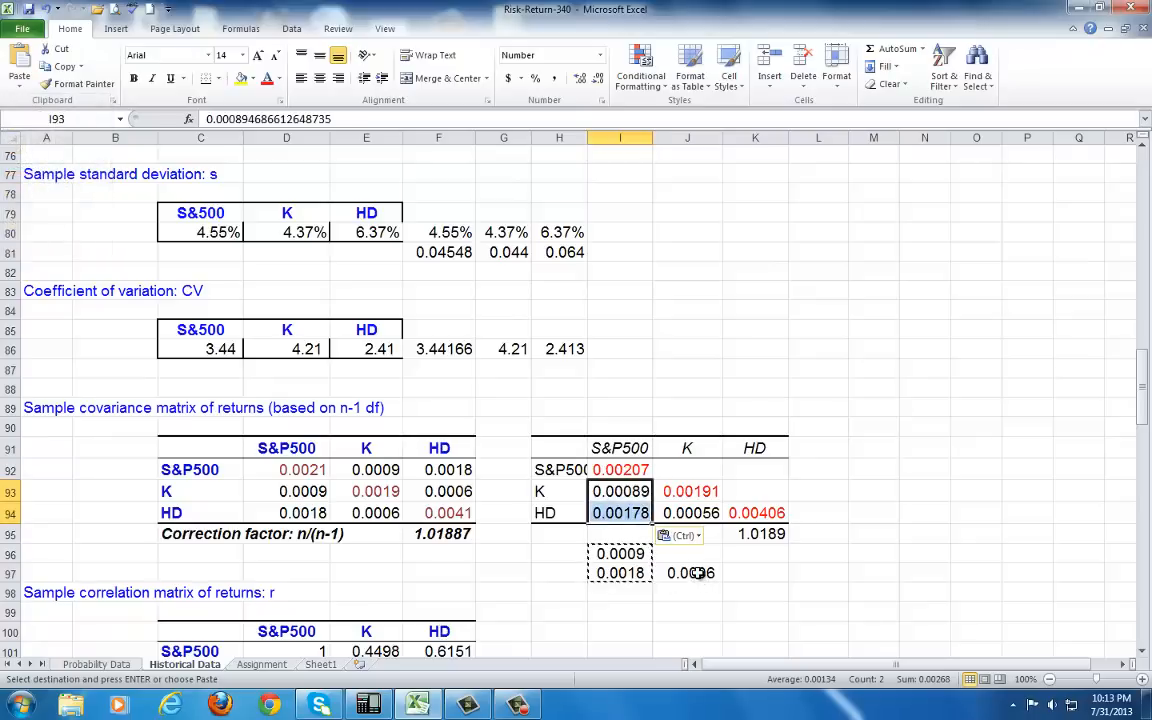
- Paste the corrected K and HD covariance 0.00057 as a value into J94
click(687, 573)
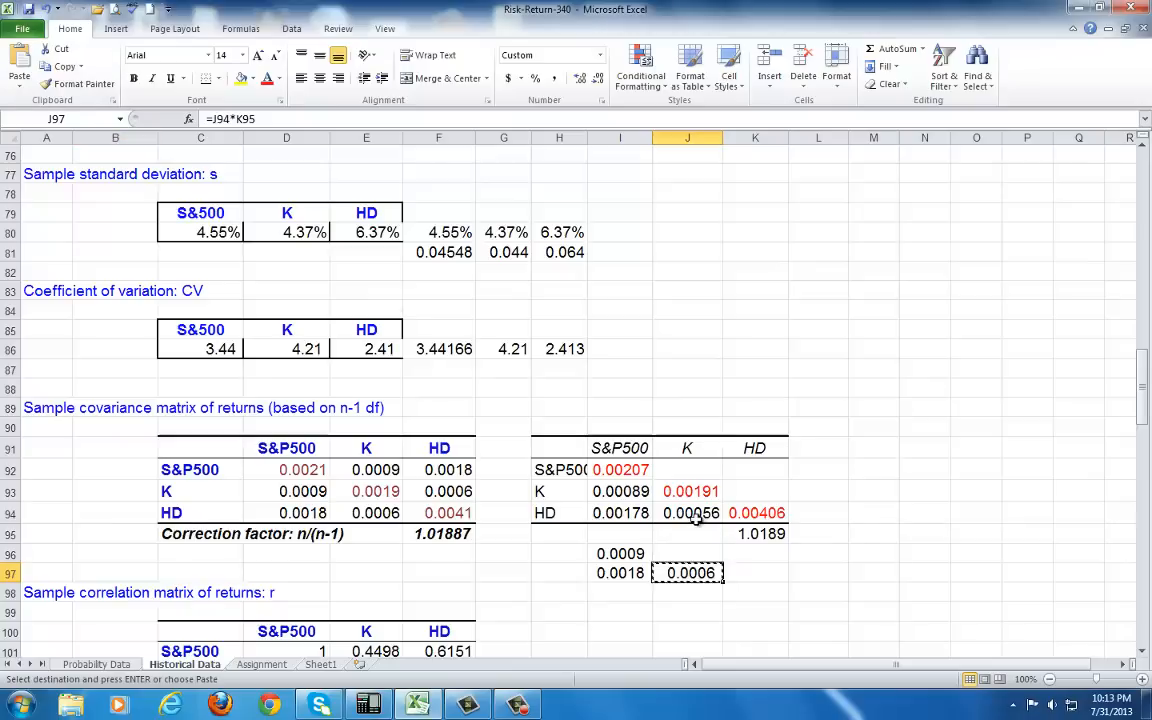
click(20, 75)
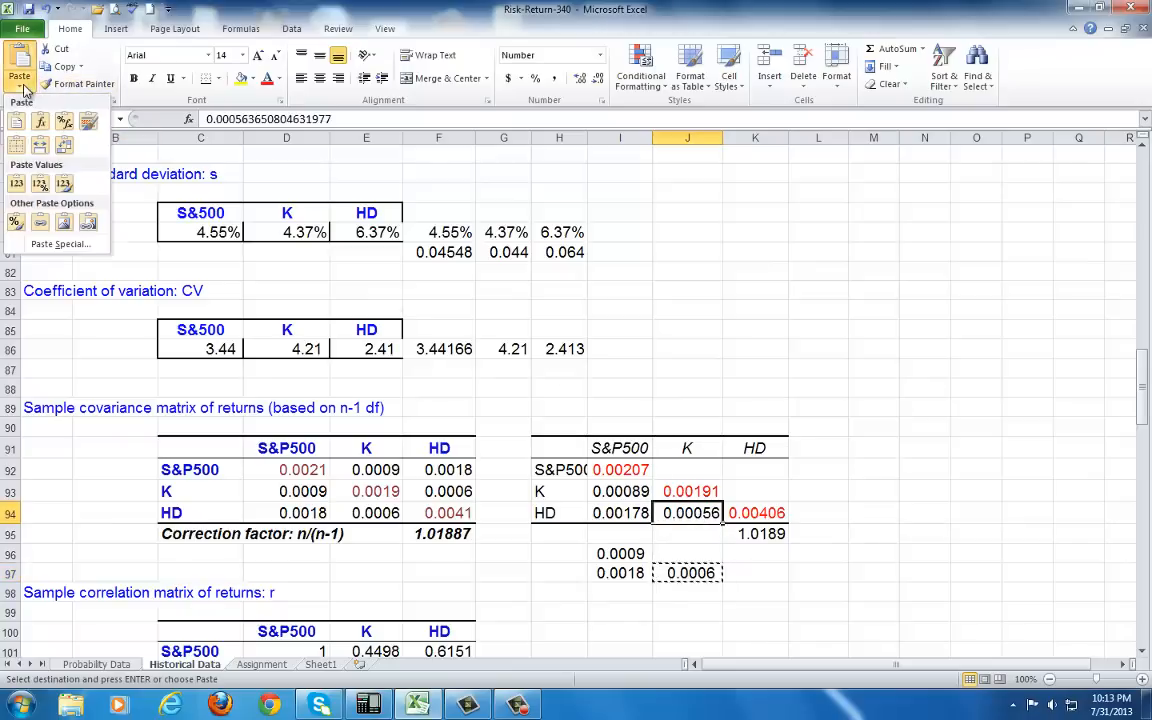
click(687, 512)
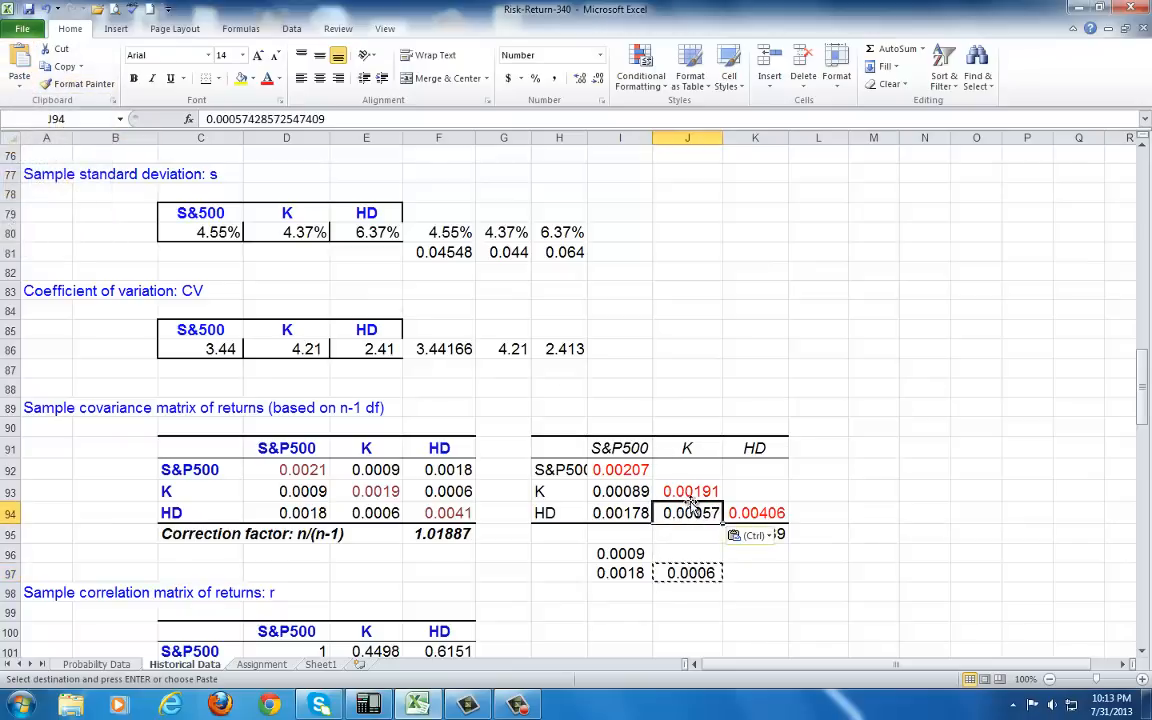
click(687, 468)
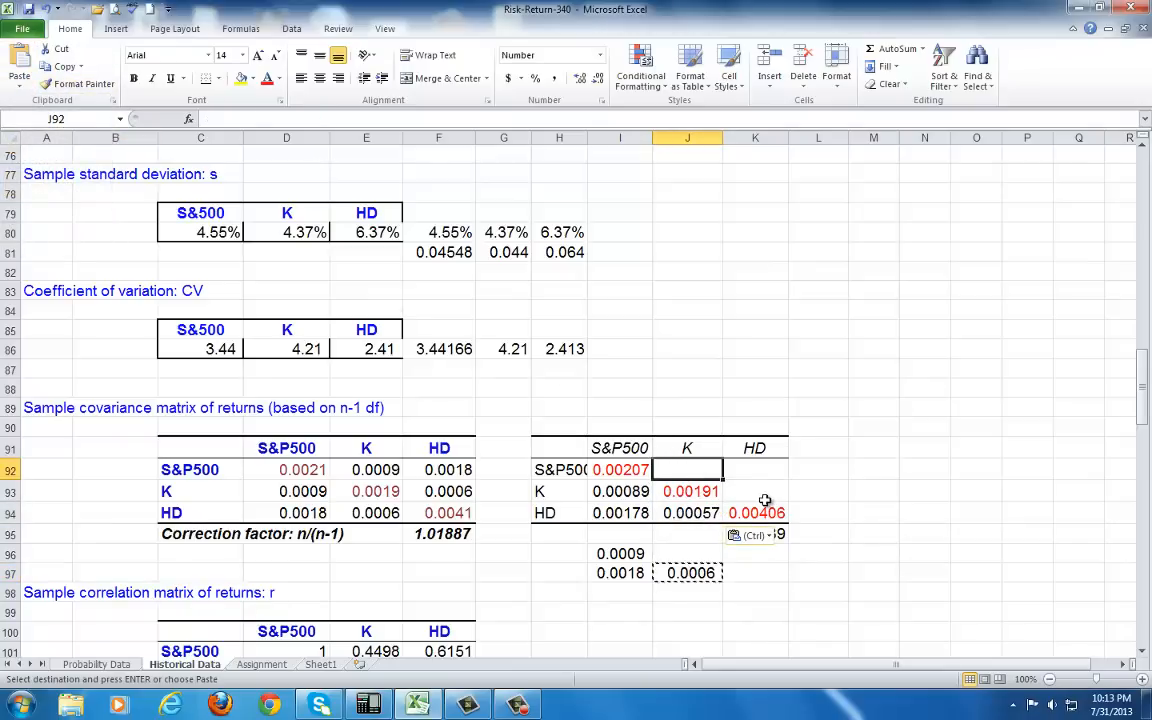
mouse_move(755, 513)
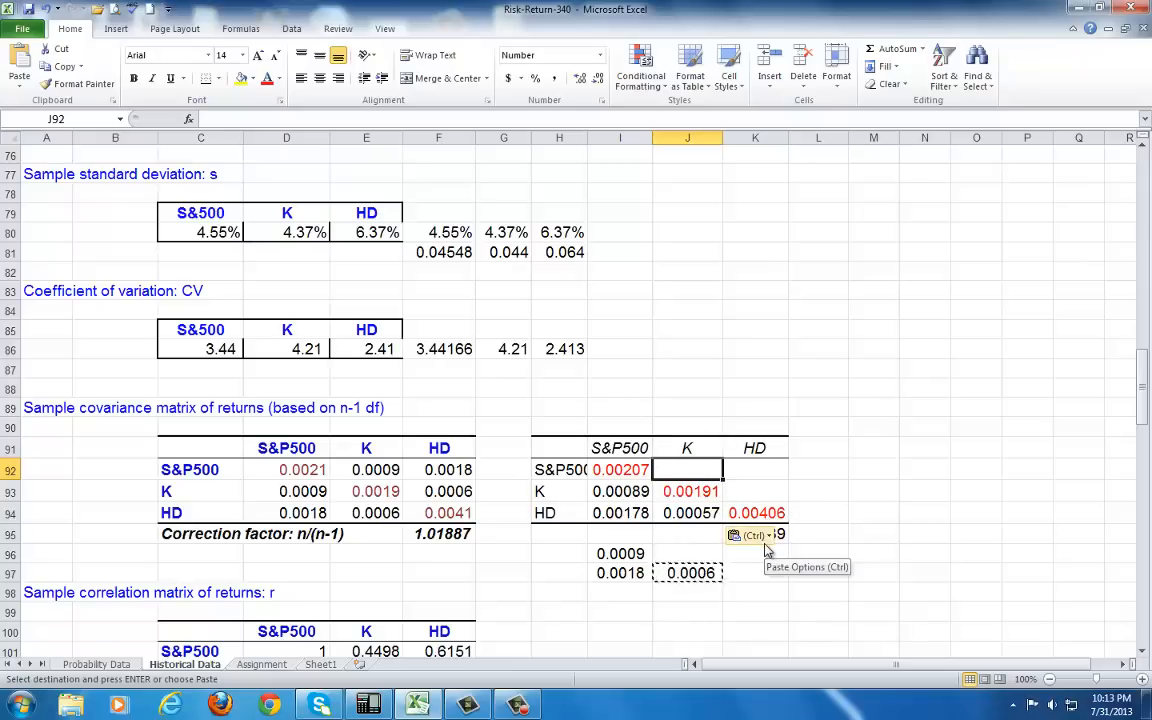
- Link J92, K92 and K93 to the lower-triangle covariances 0.00089, 0.00178 and 0.00057
text(=)
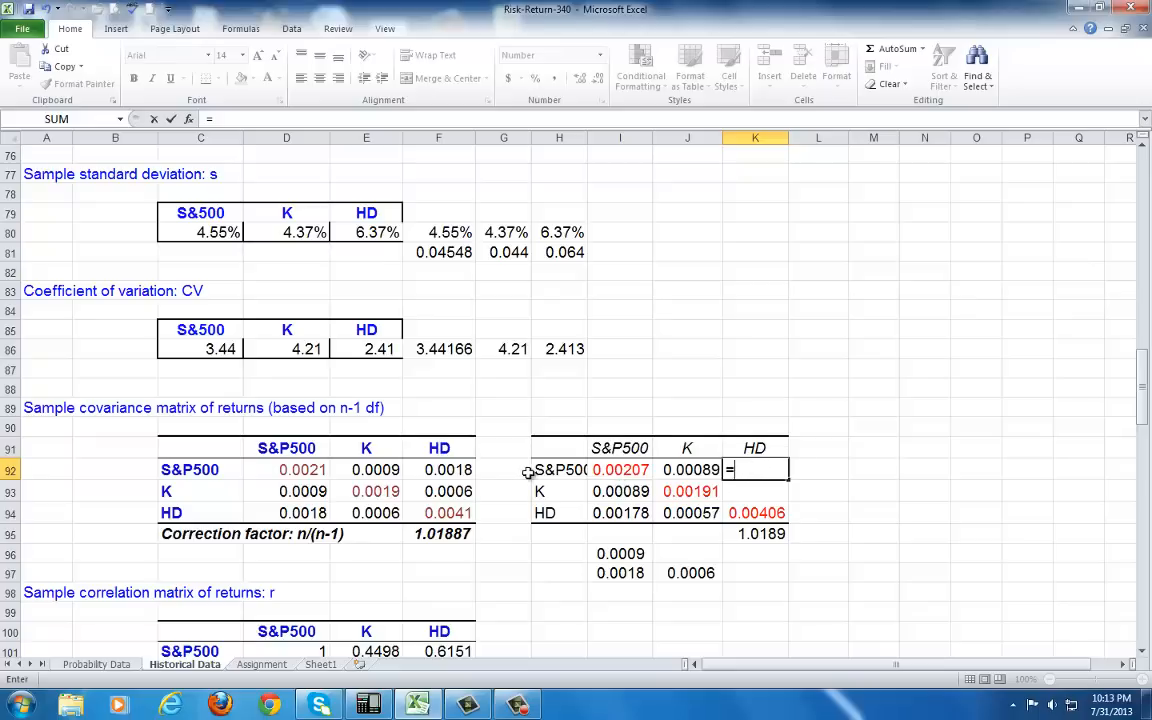
click(620, 513)
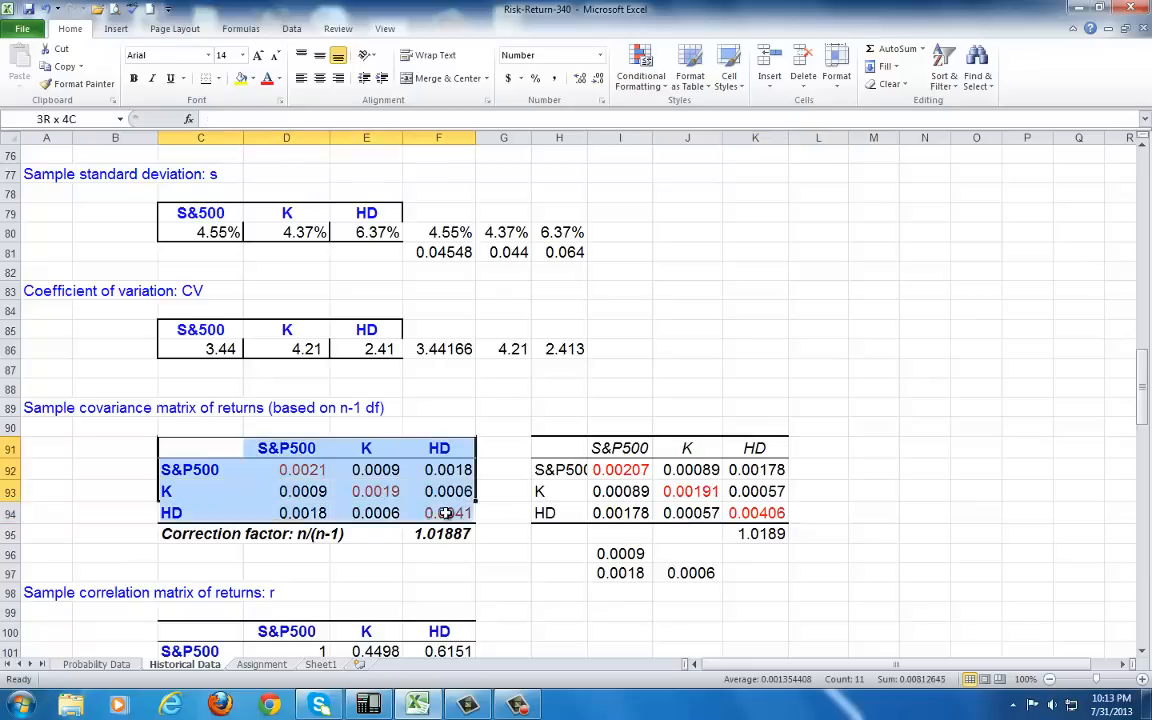
scroll(down, 3)
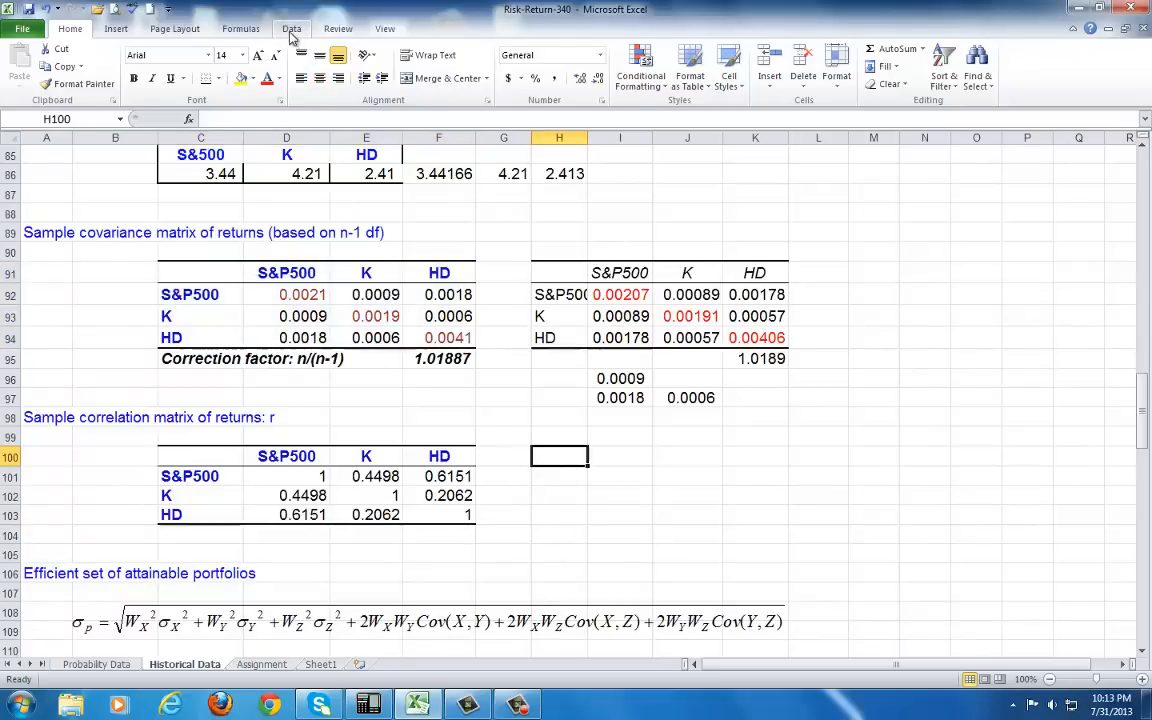
- Run the Data Analysis Correlation tool with first-row labels, outputting to H100
click(980, 48)
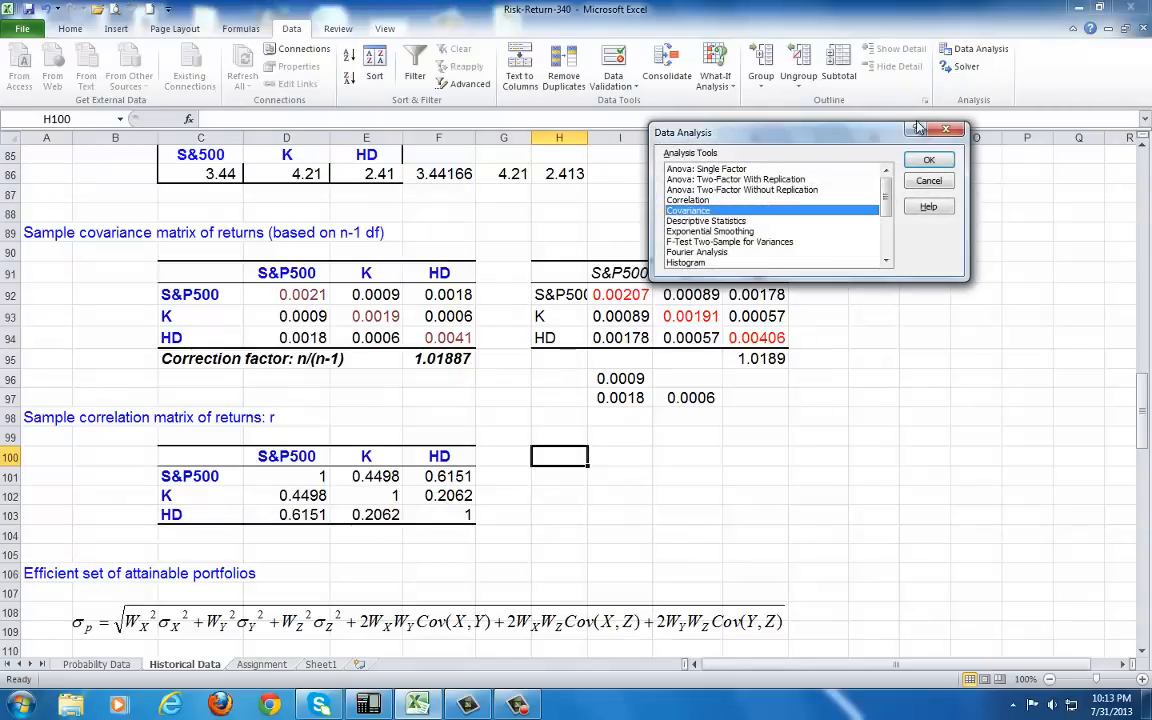
click(688, 199)
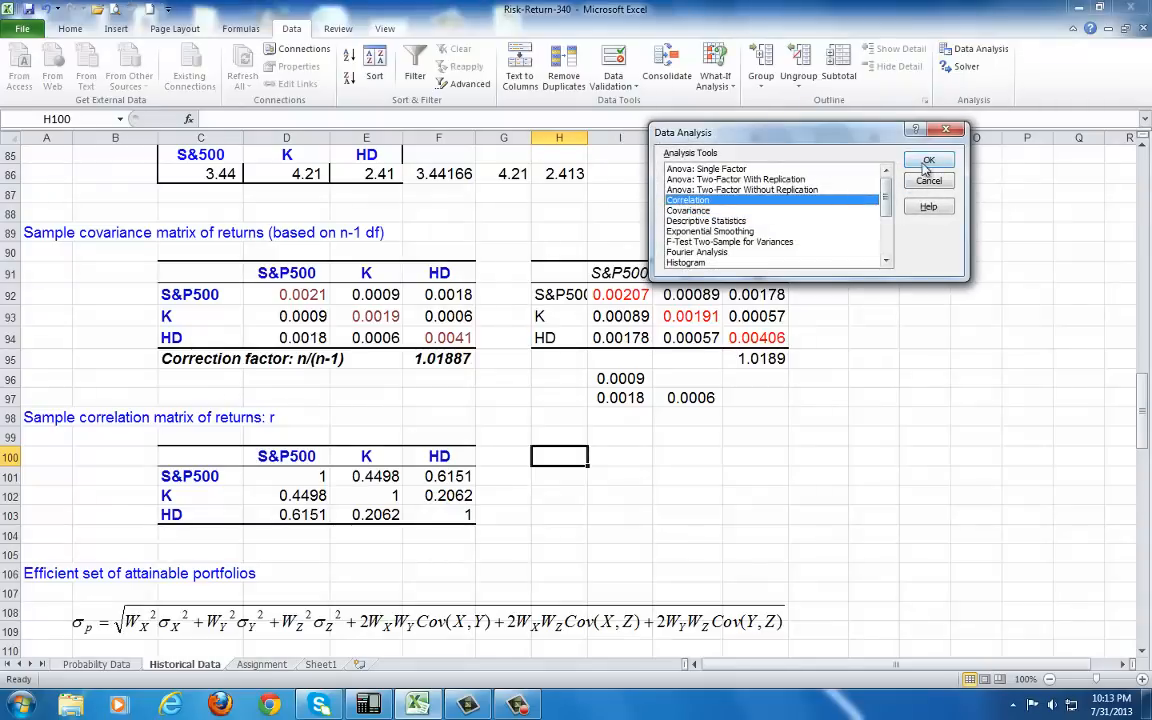
click(927, 160)
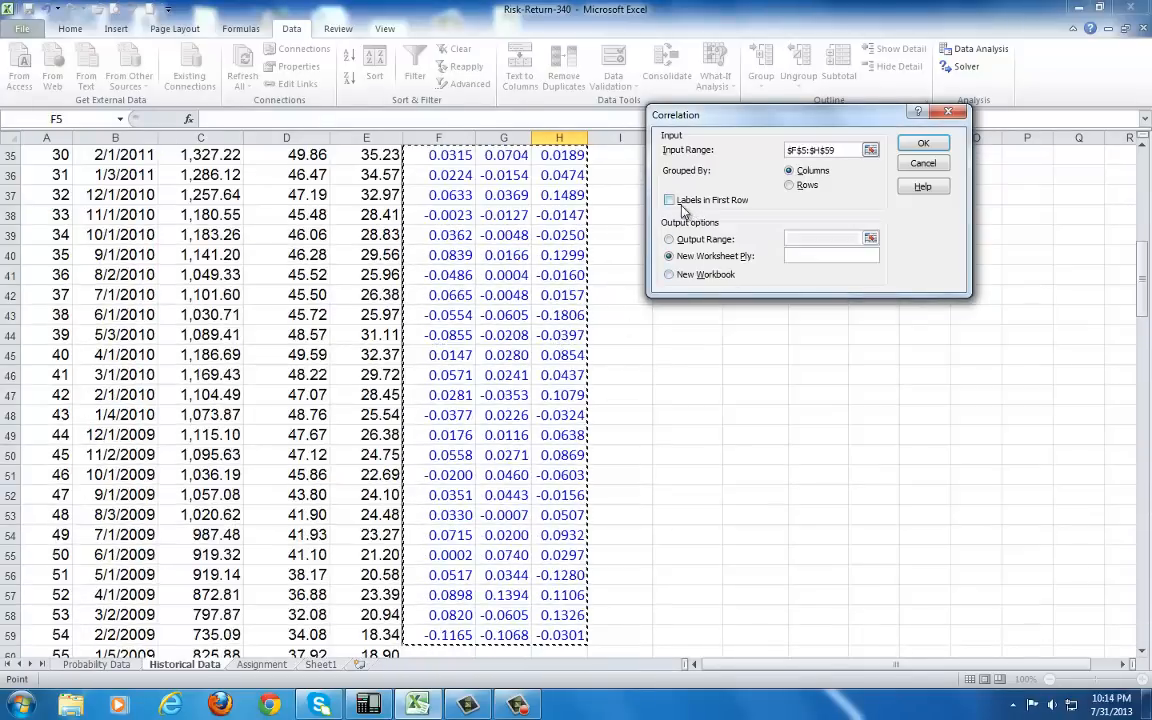
click(669, 200)
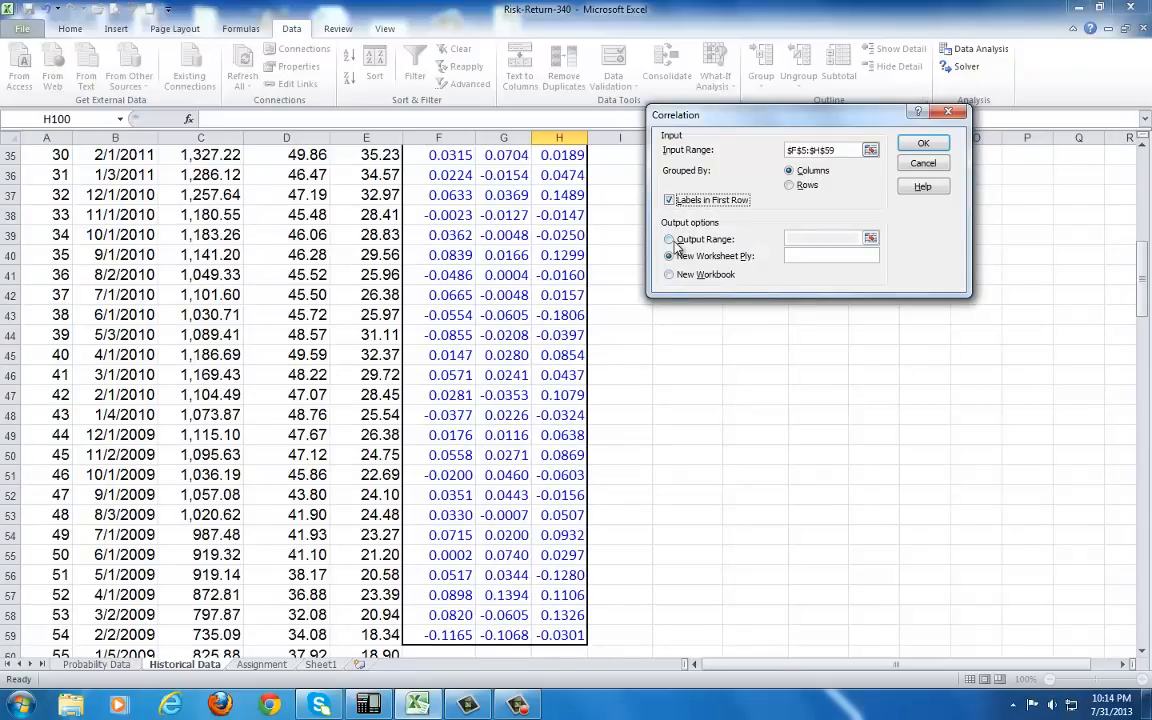
click(668, 239)
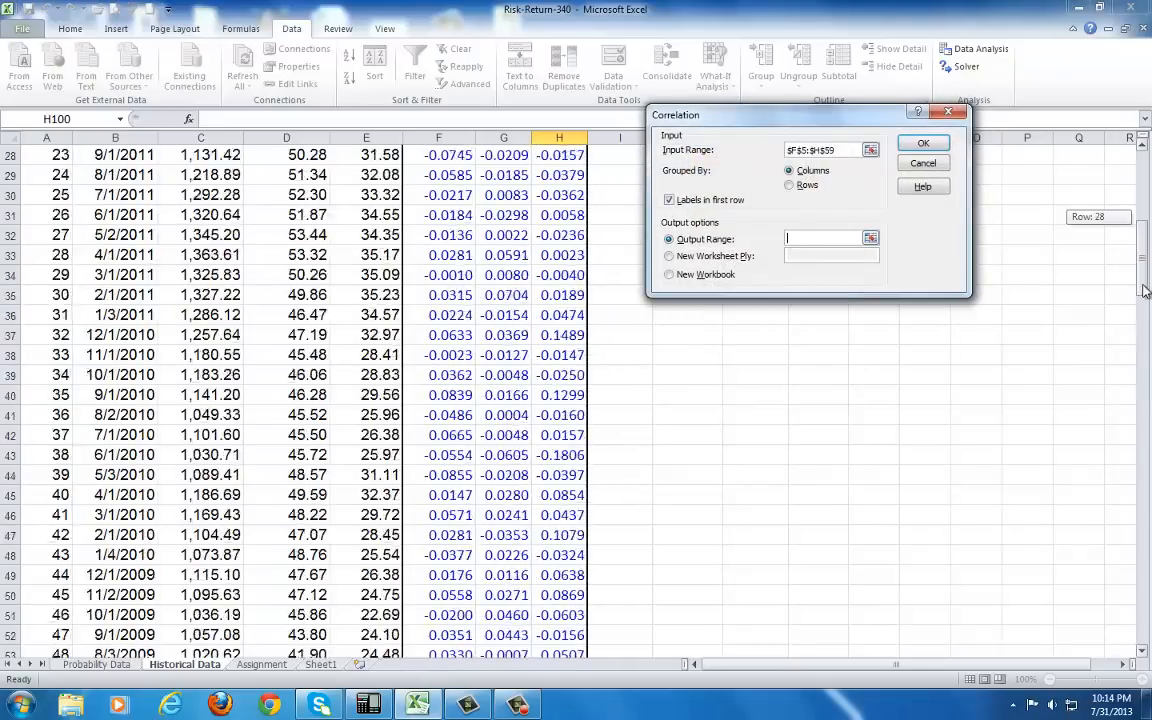
scroll(down, 3)
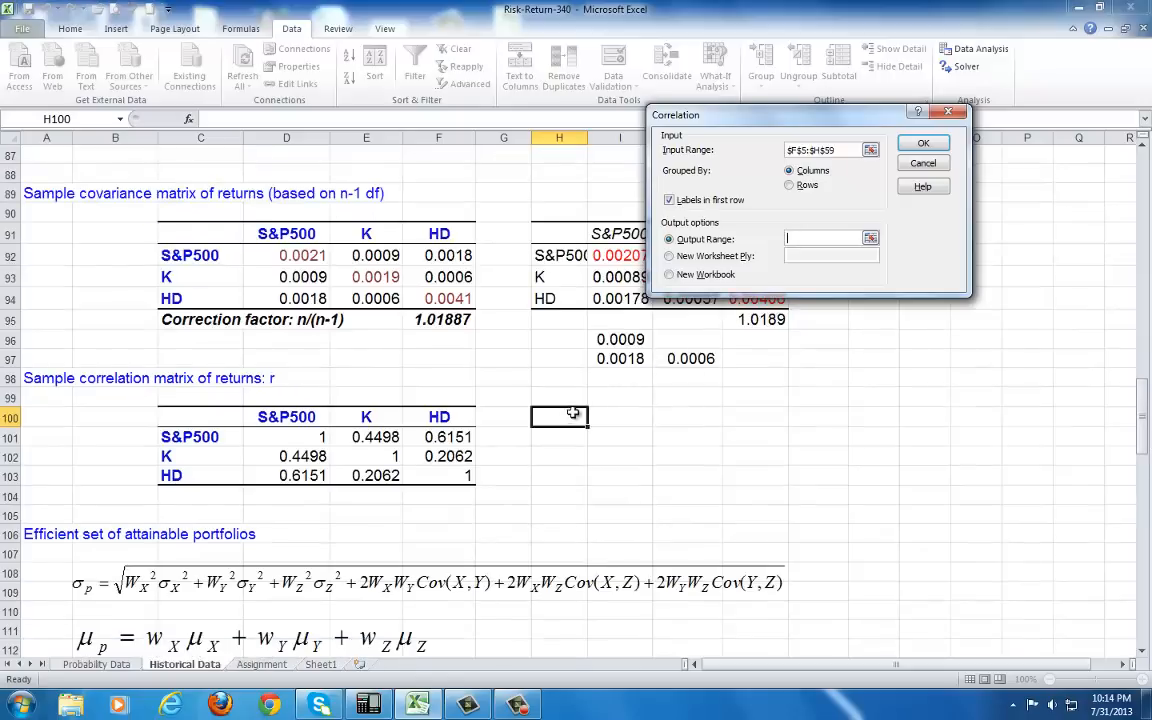
click(558, 416)
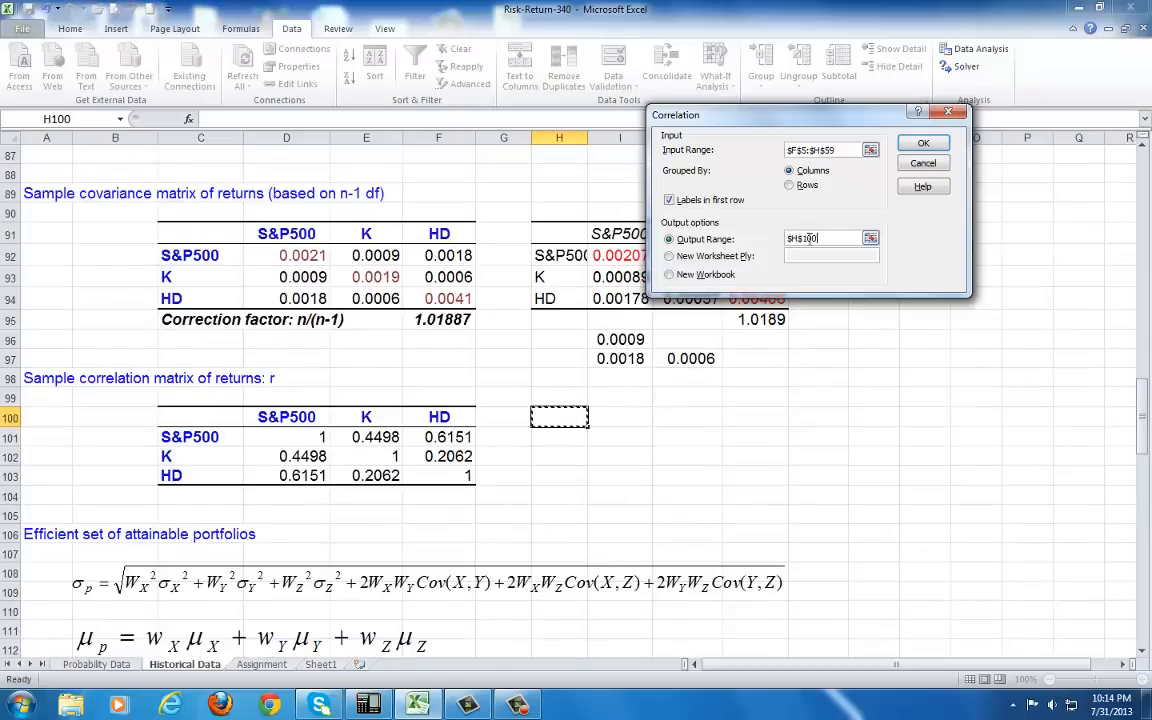
click(920, 142)
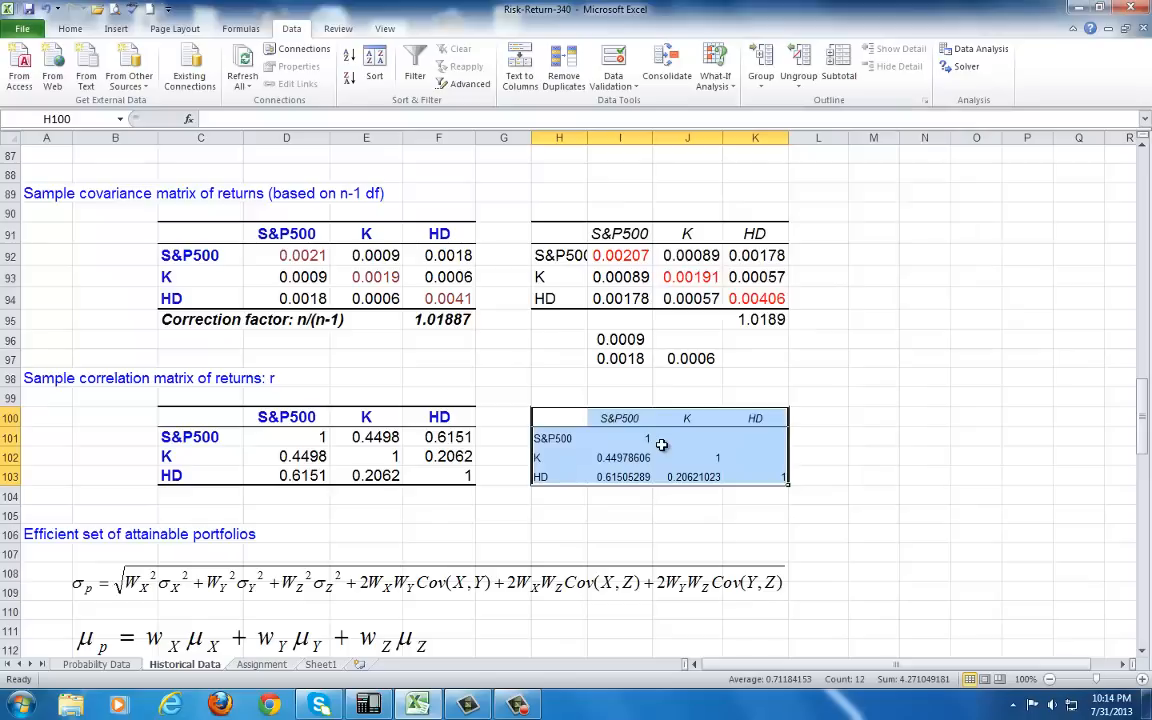
- Set the H100 correlation matrix font to 14 point and check the K–S&P500 correlation
click(69, 28)
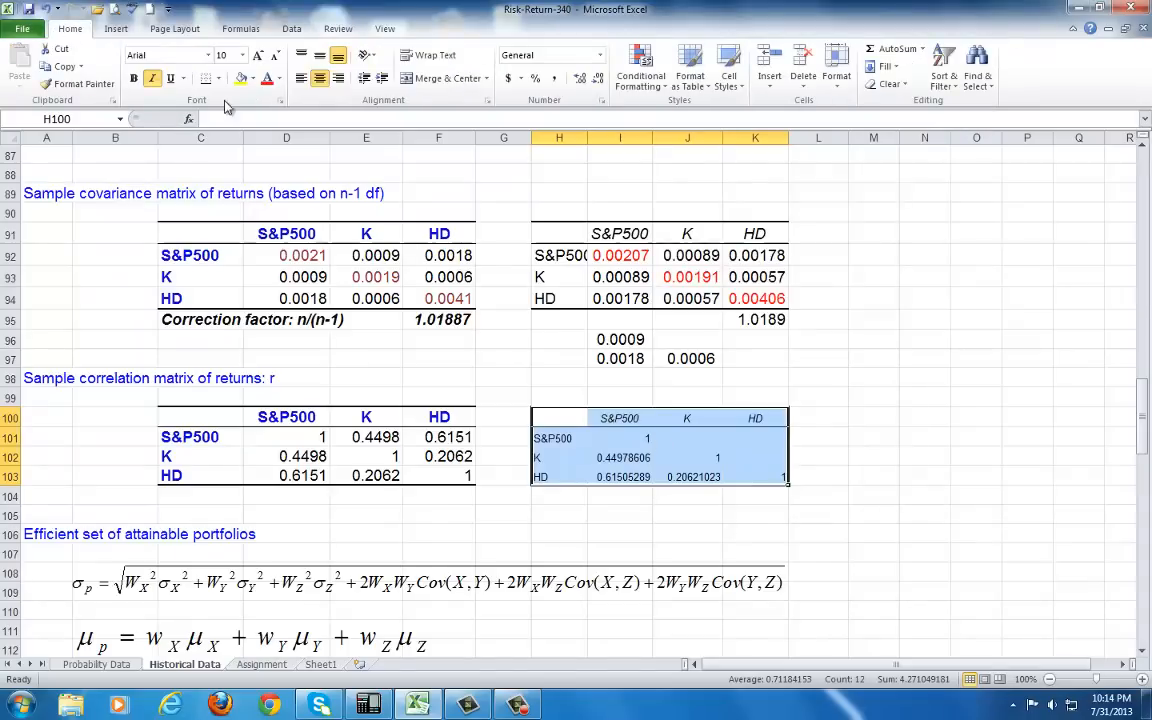
click(241, 55)
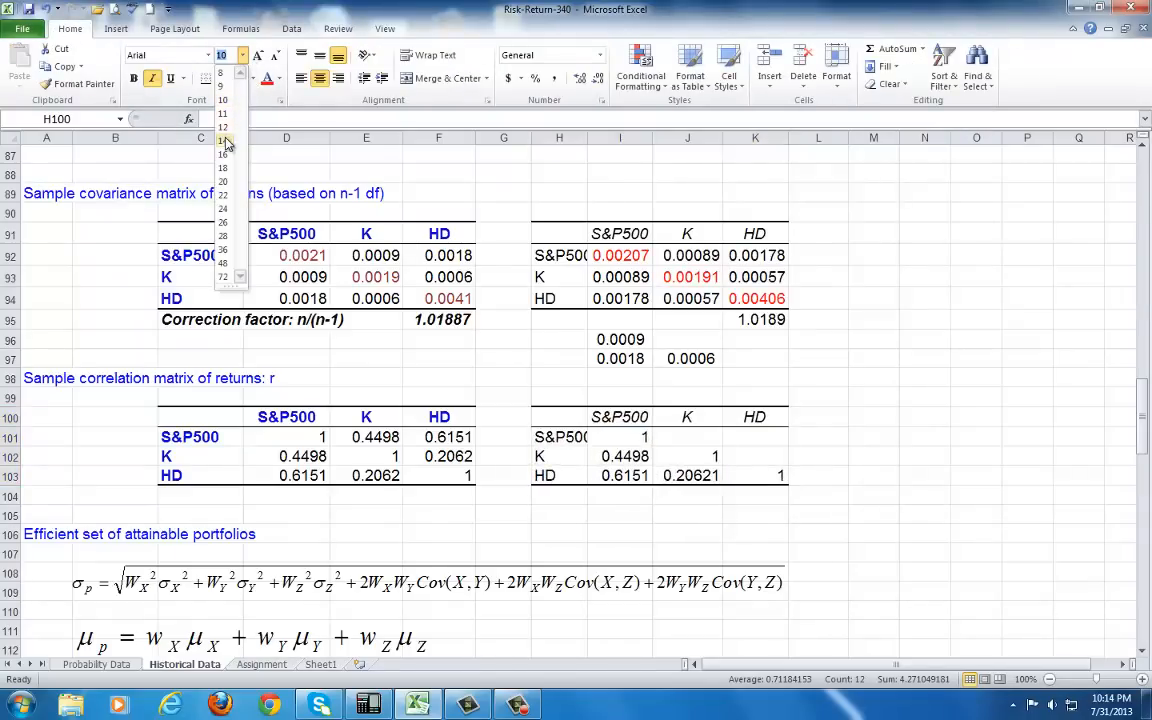
click(222, 140)
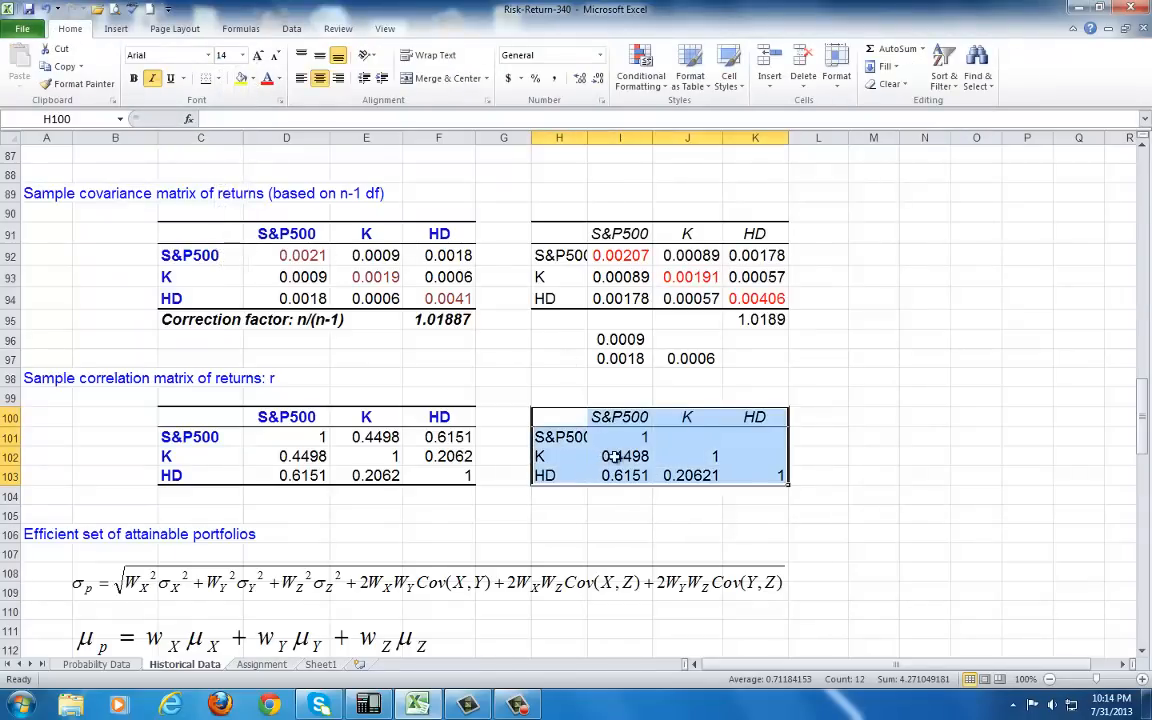
click(619, 455)
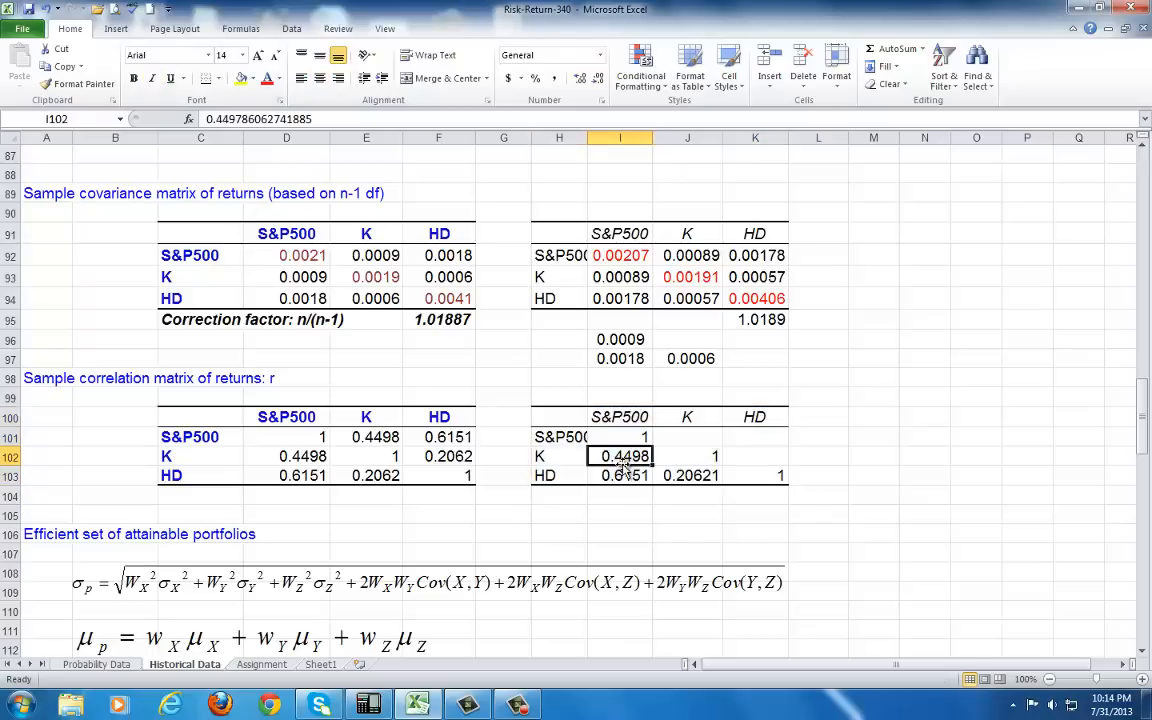
mouse_move(747, 472)
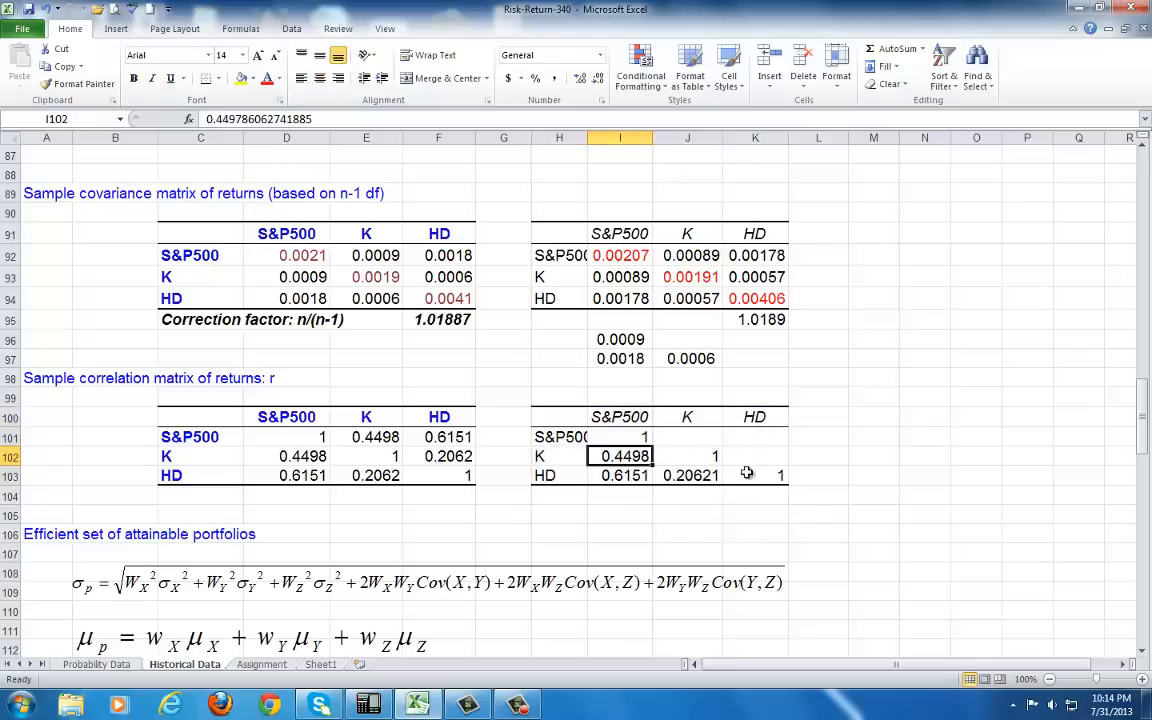
mouse_move(705, 462)
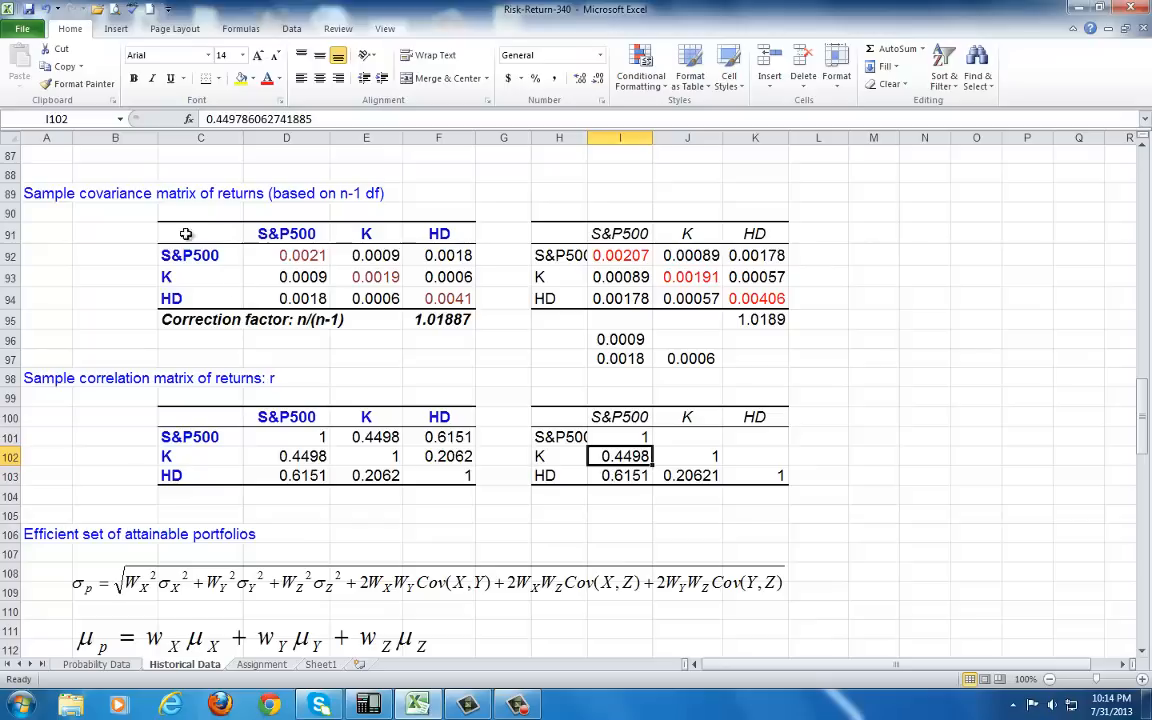
mouse_move(177, 375)
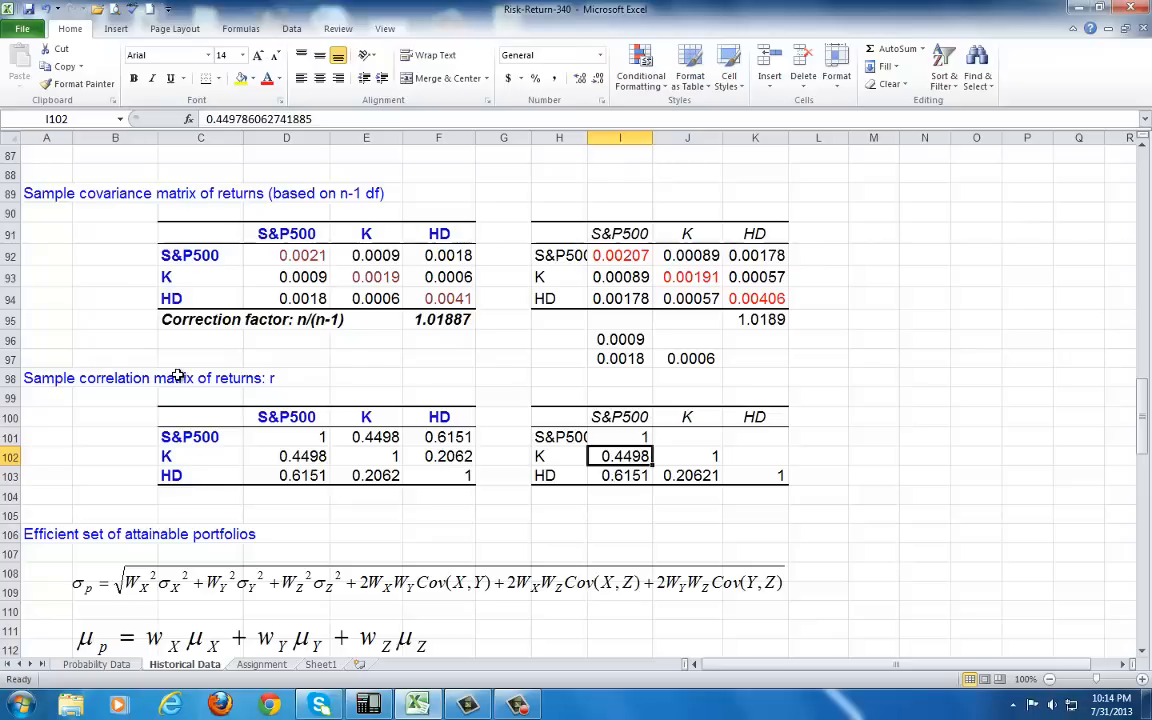
mouse_move(298, 268)
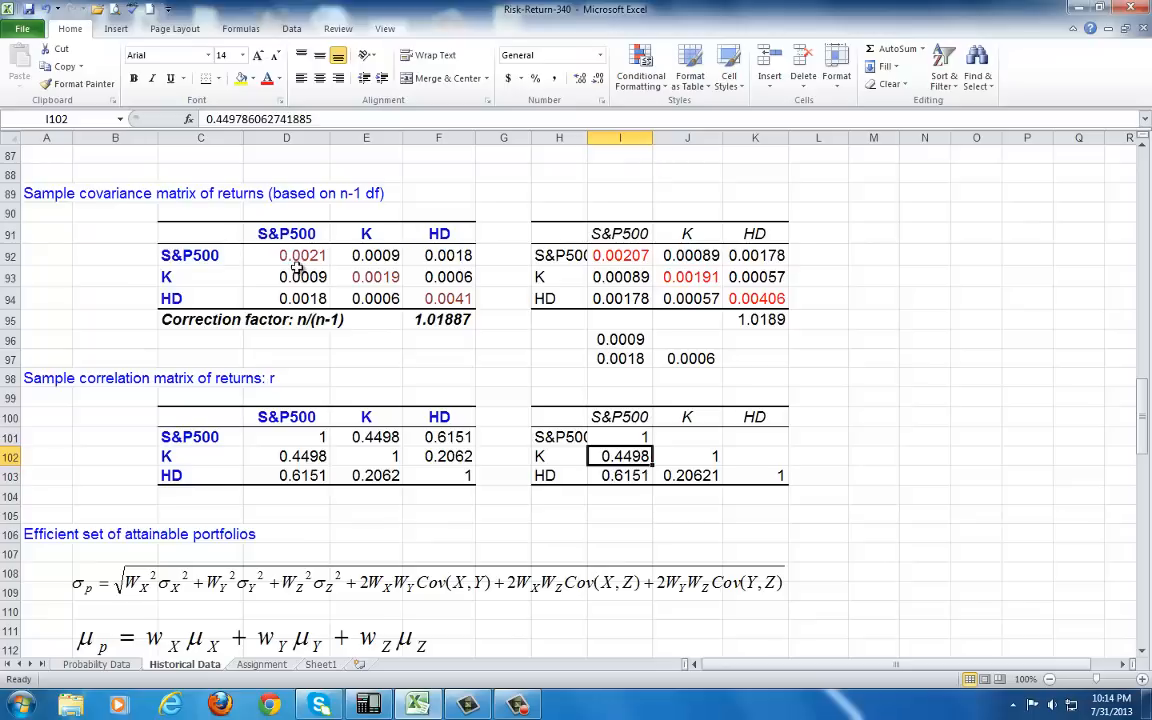
mouse_move(285, 330)
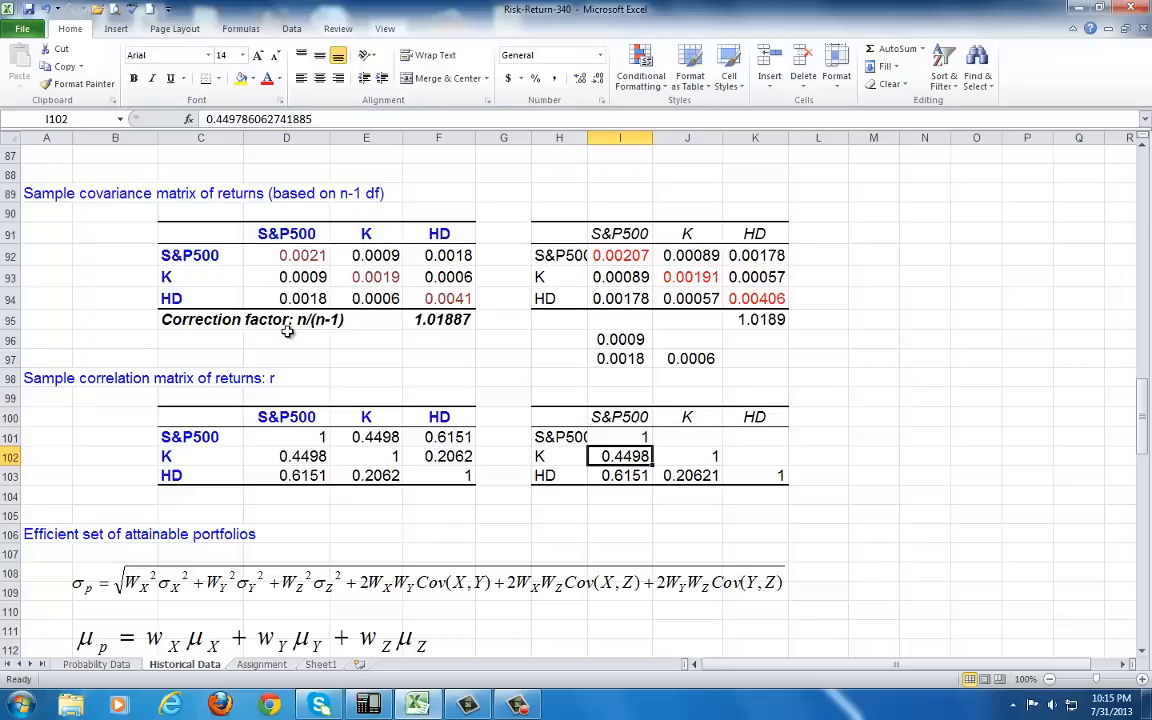
mouse_move(335, 373)
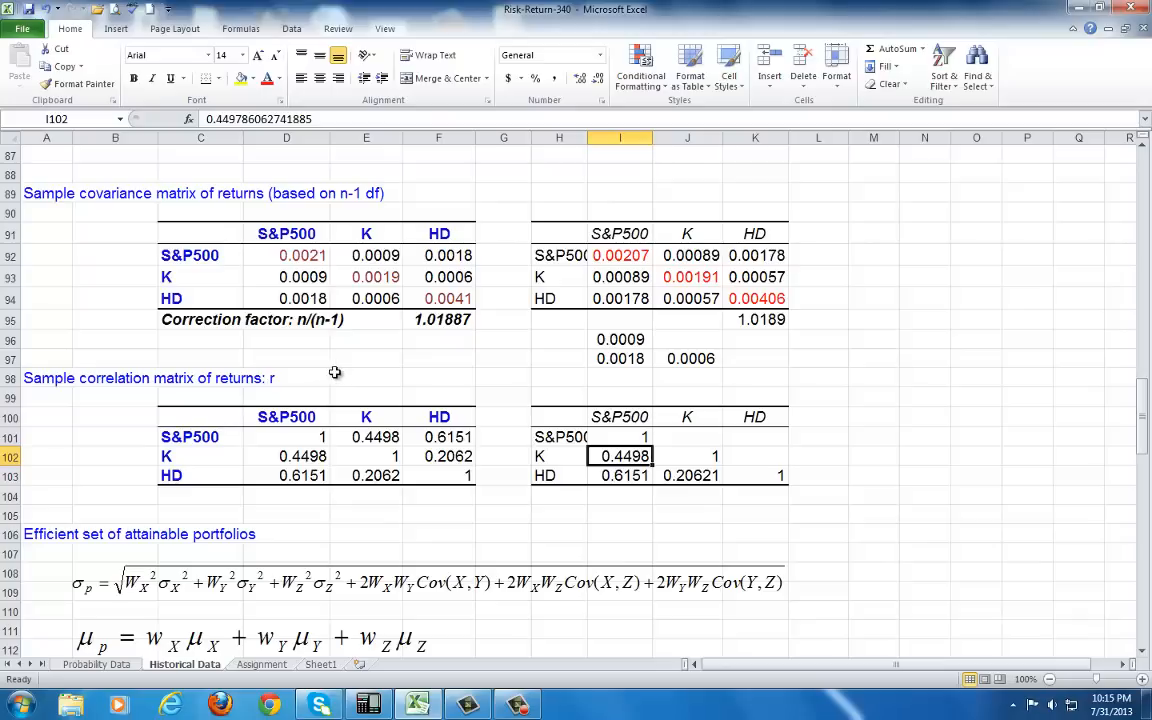
click(366, 377)
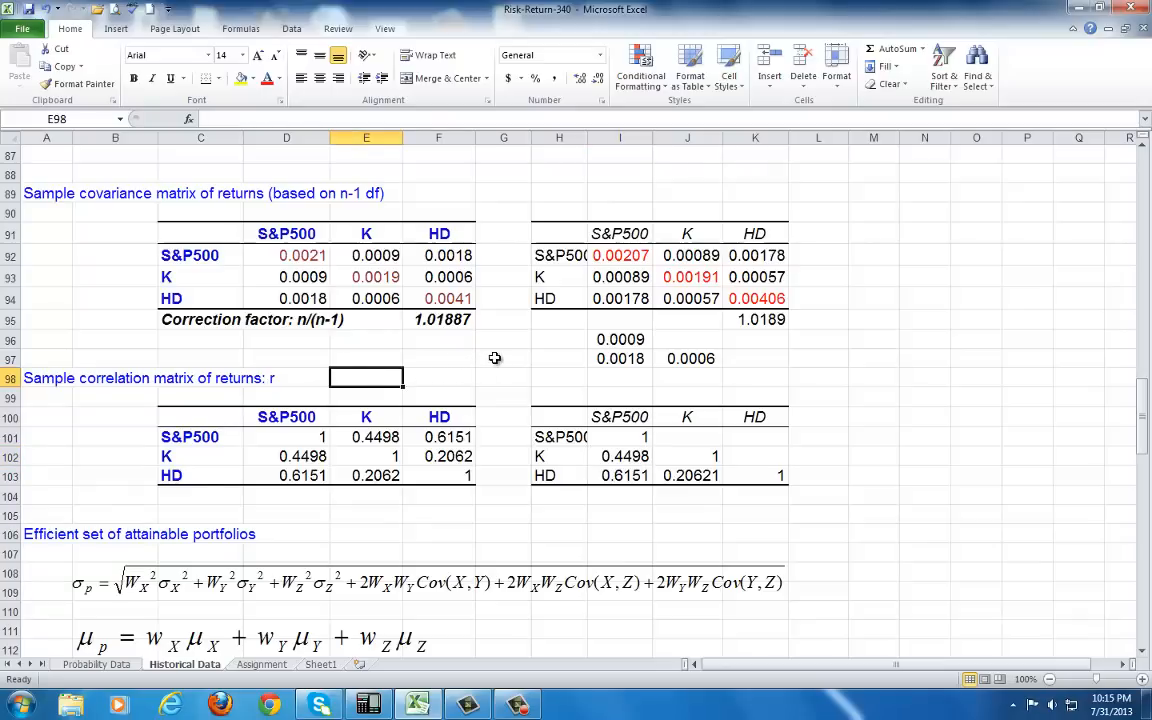
- Enter the correlation bounds -1 in E98 and 1 in F98
text(-1)
click(439, 378)
text(1)
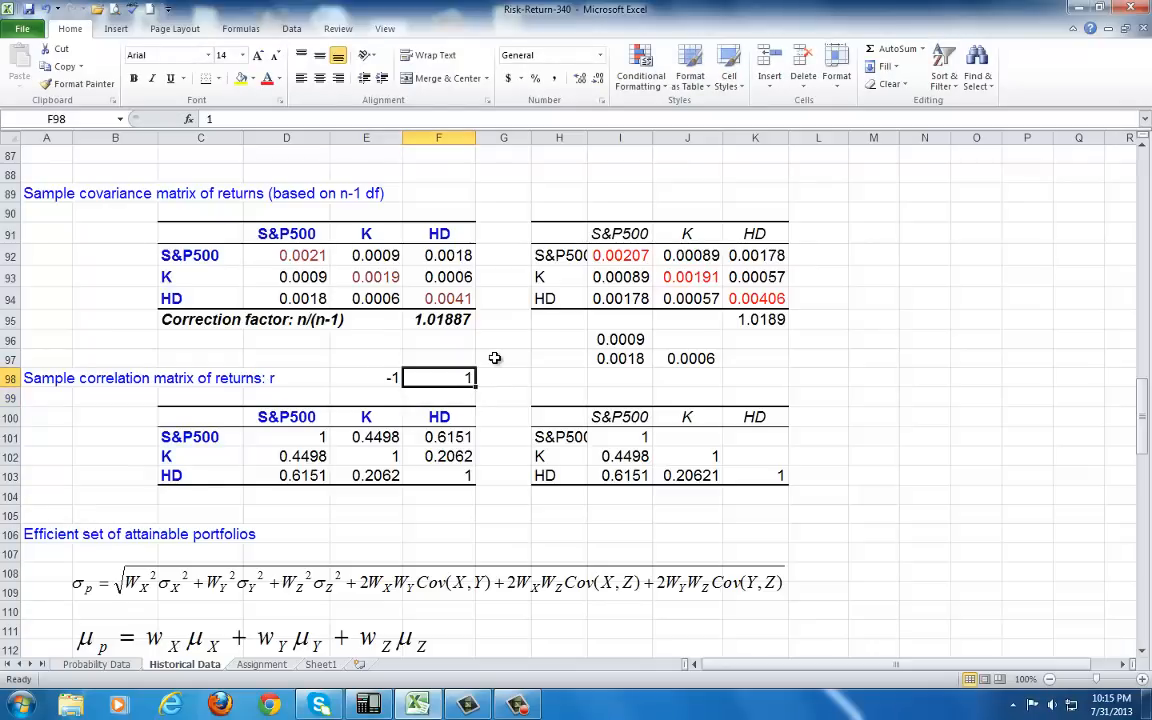
mouse_move(478, 388)
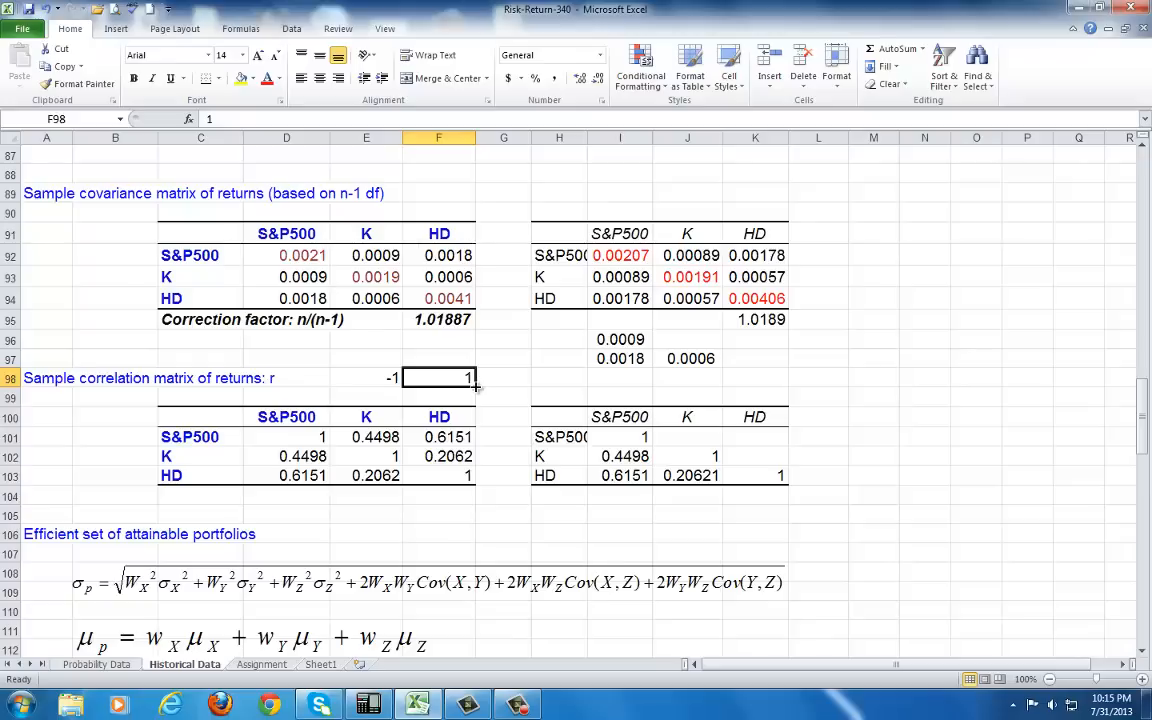
mouse_move(472, 390)
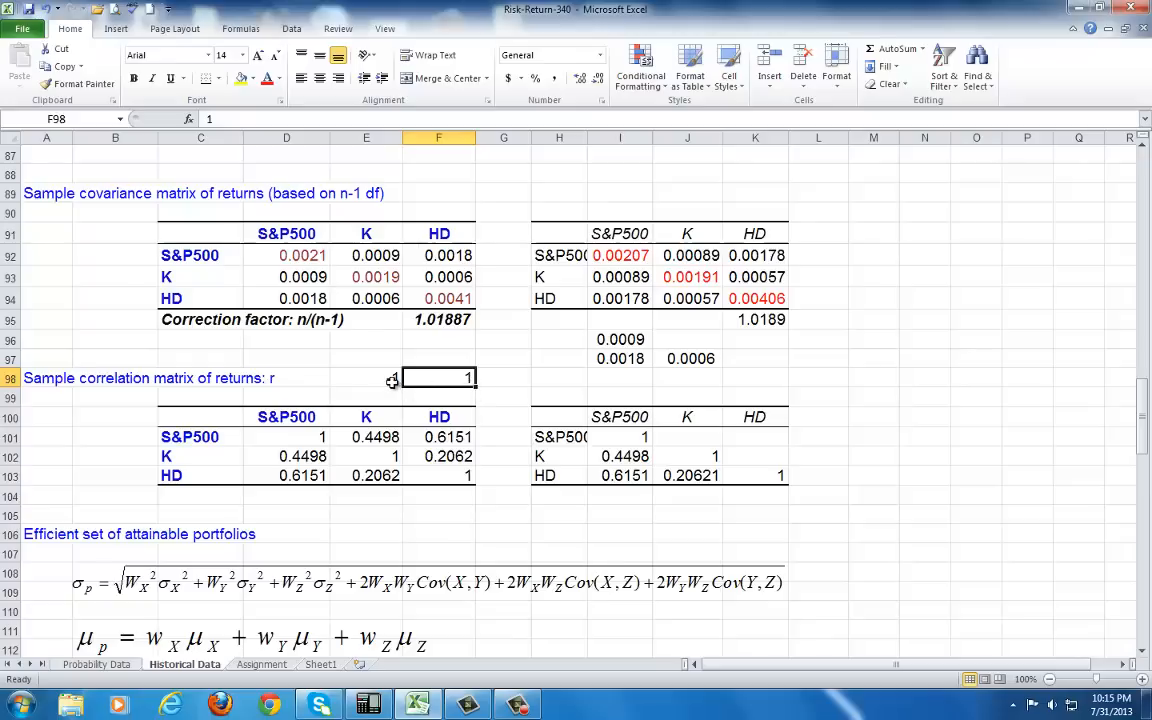
click(365, 377)
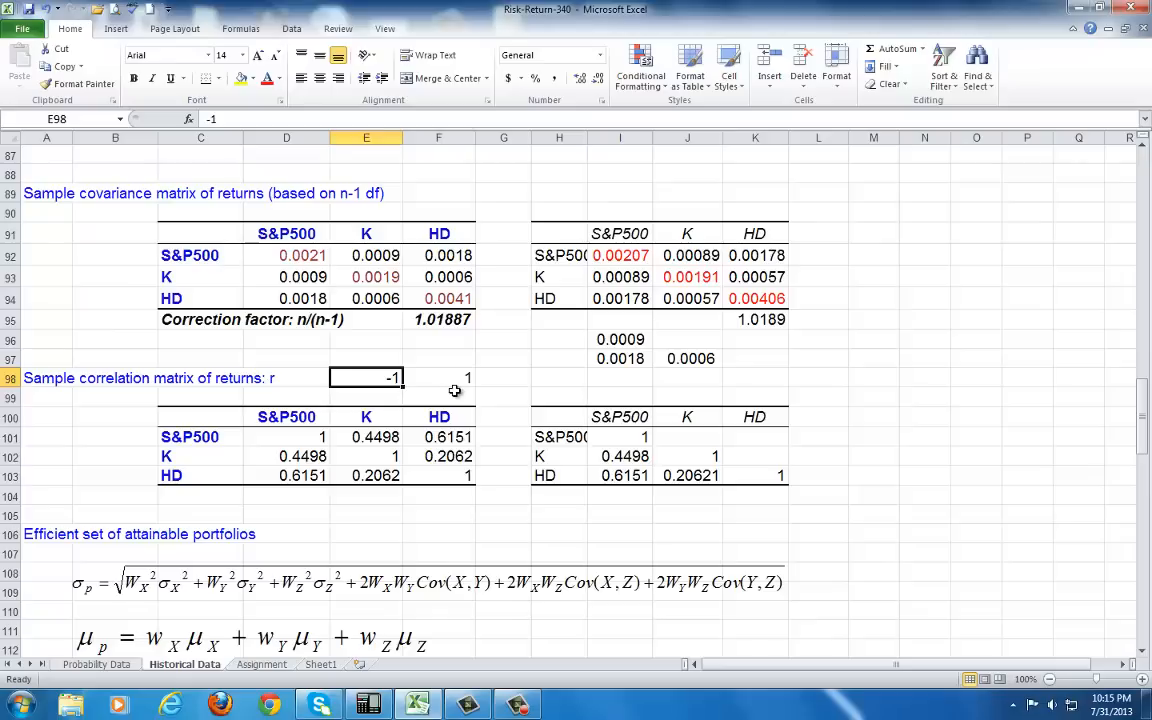
mouse_move(465, 397)
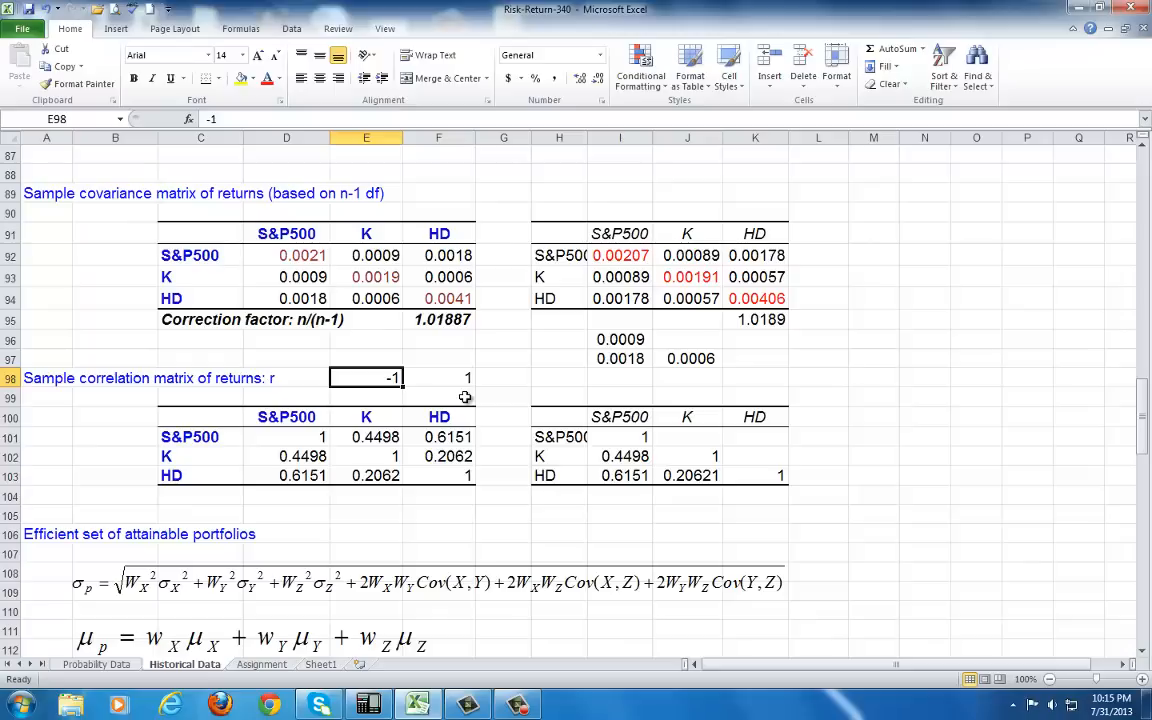
mouse_move(485, 392)
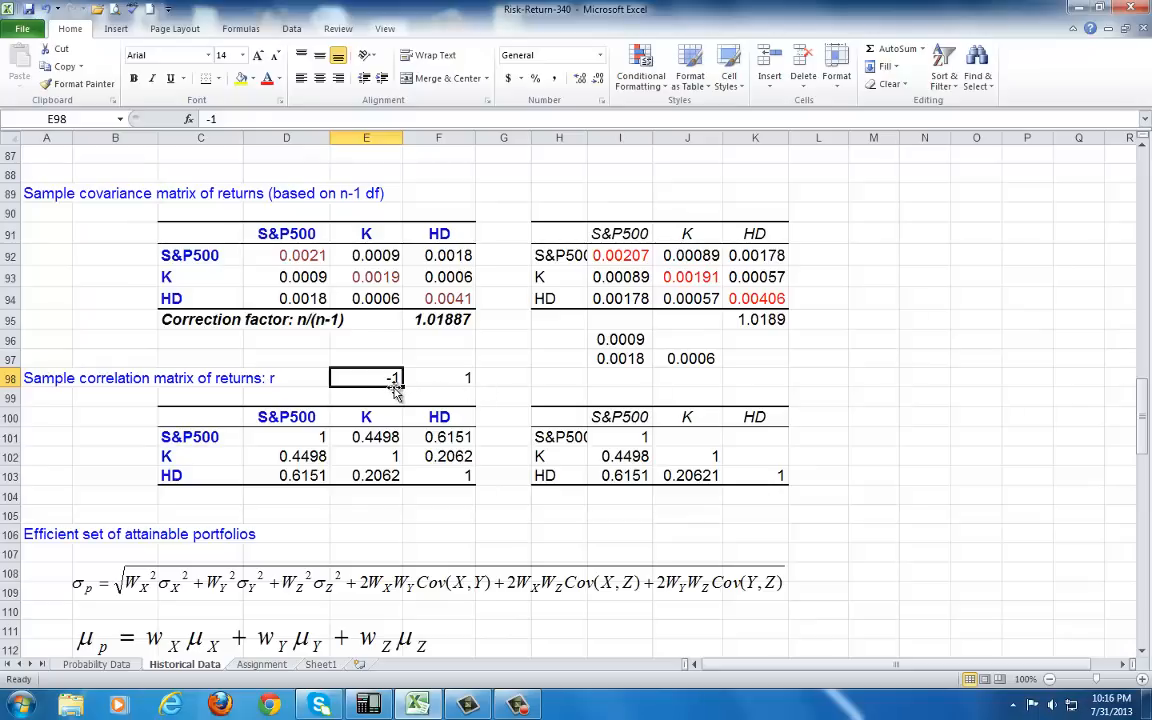
mouse_move(414, 386)
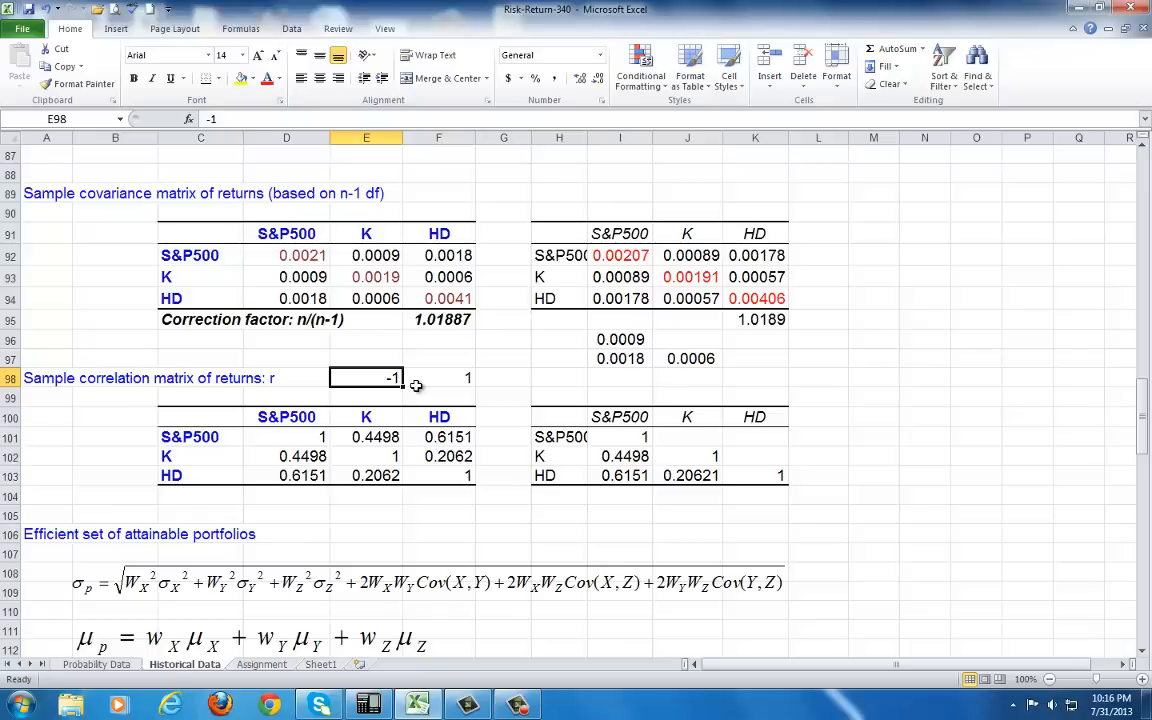
mouse_move(478, 515)
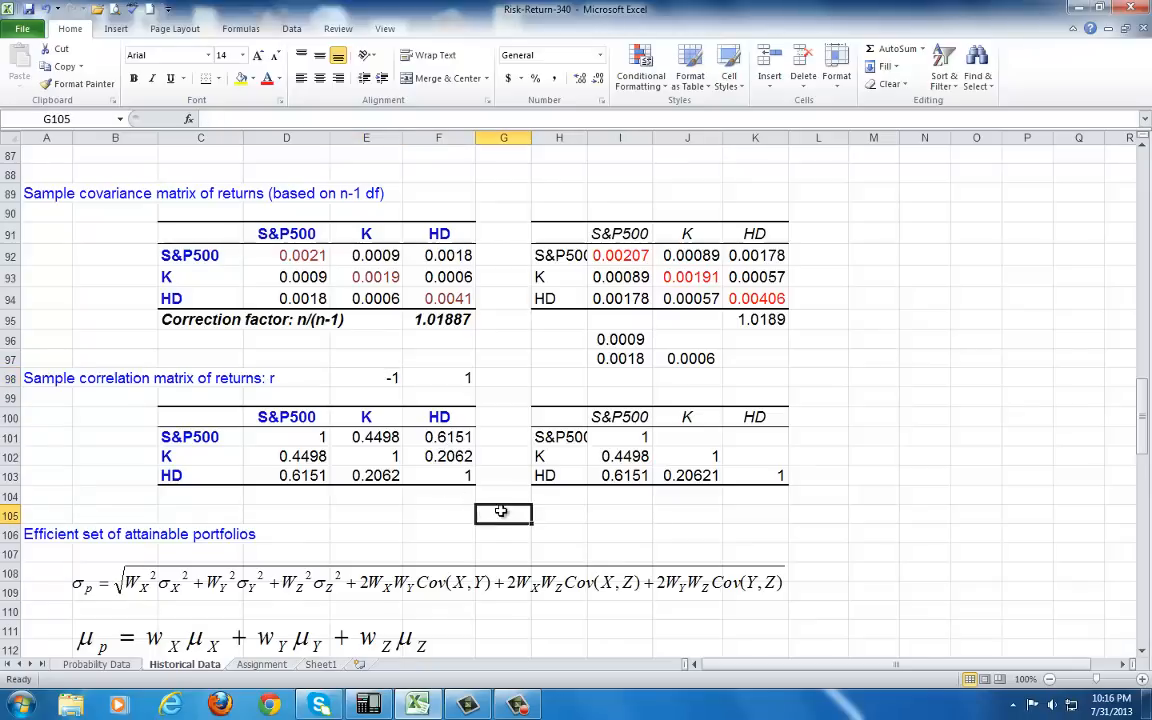
scroll(down, 3)
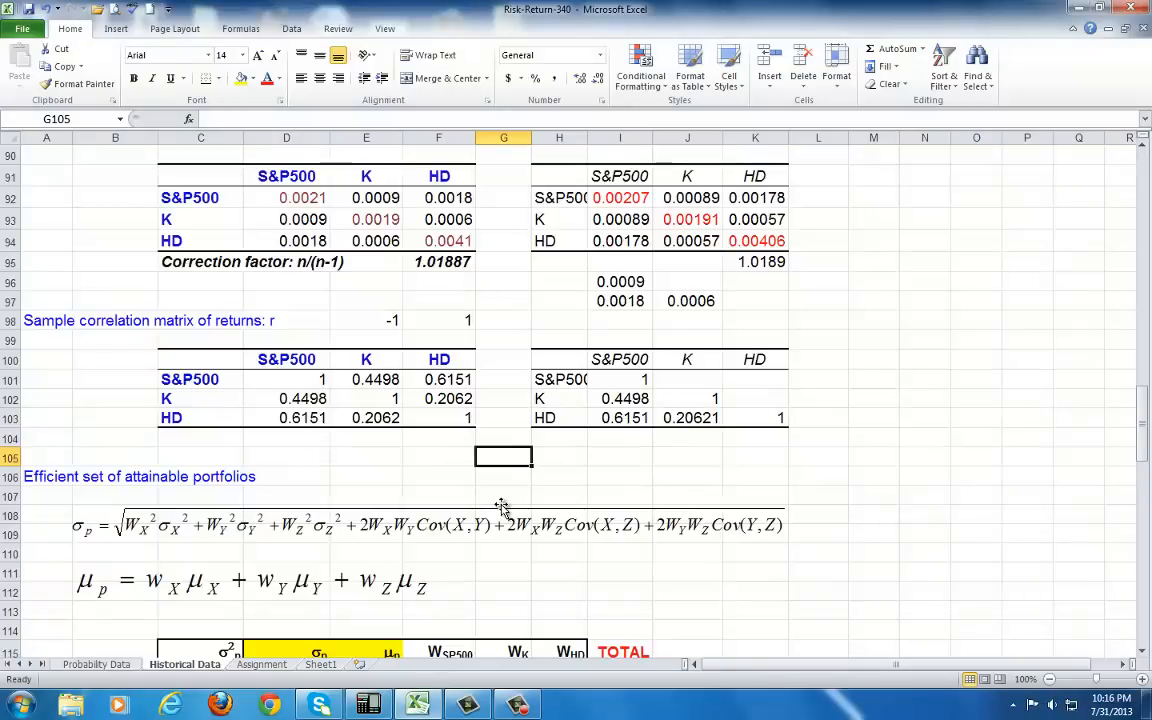
mouse_move(414, 493)
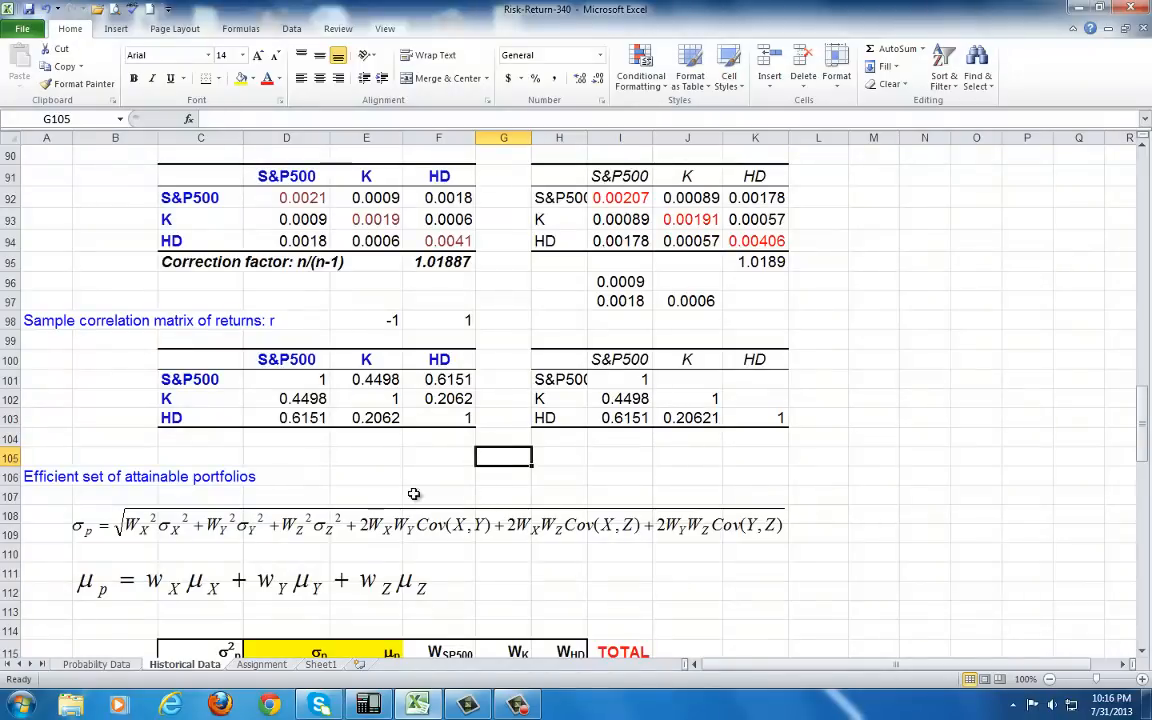
mouse_move(80, 545)
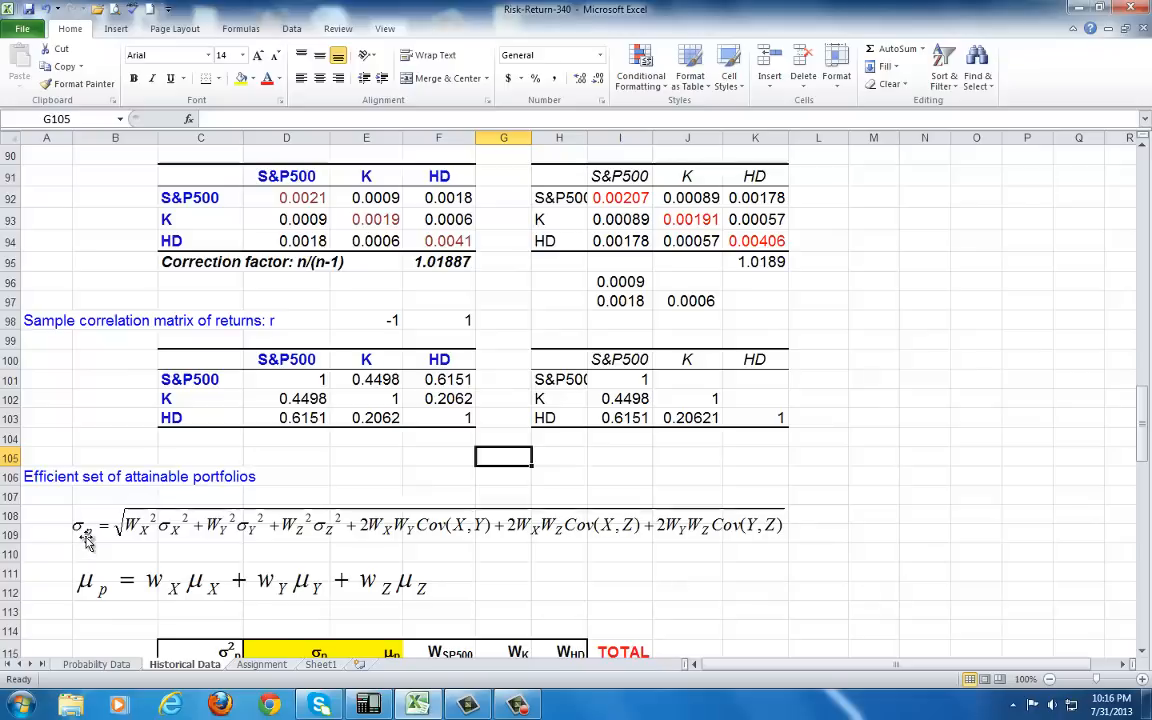
mouse_move(90, 598)
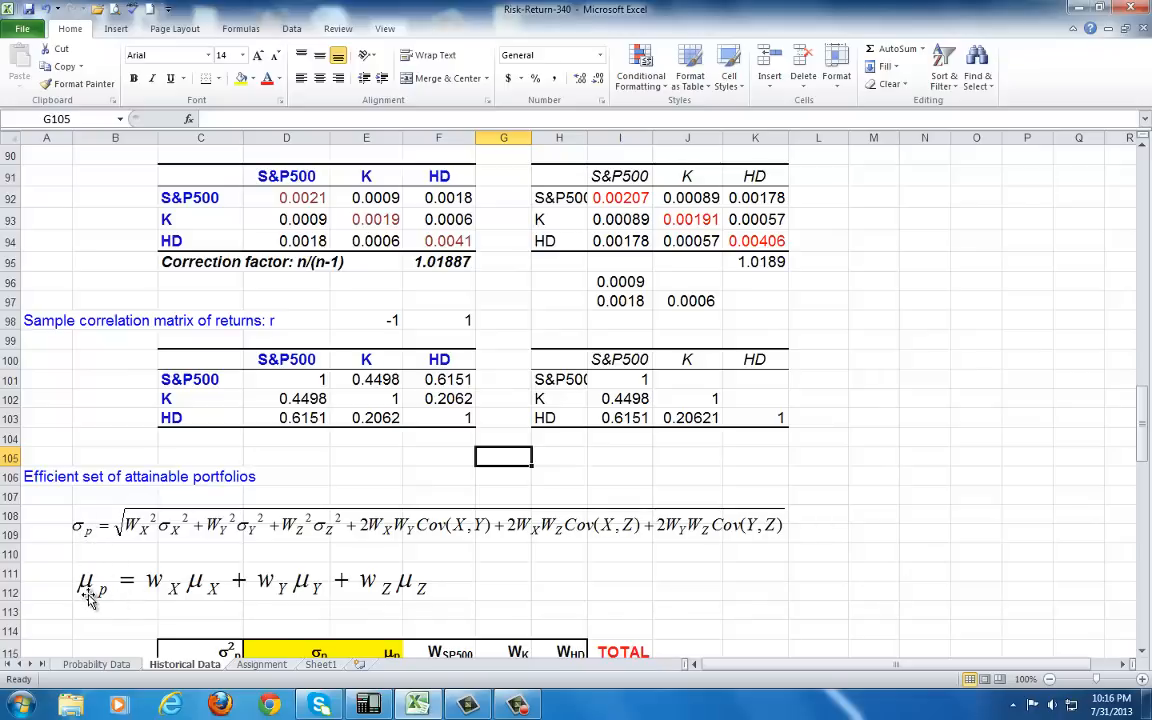
mouse_move(95, 598)
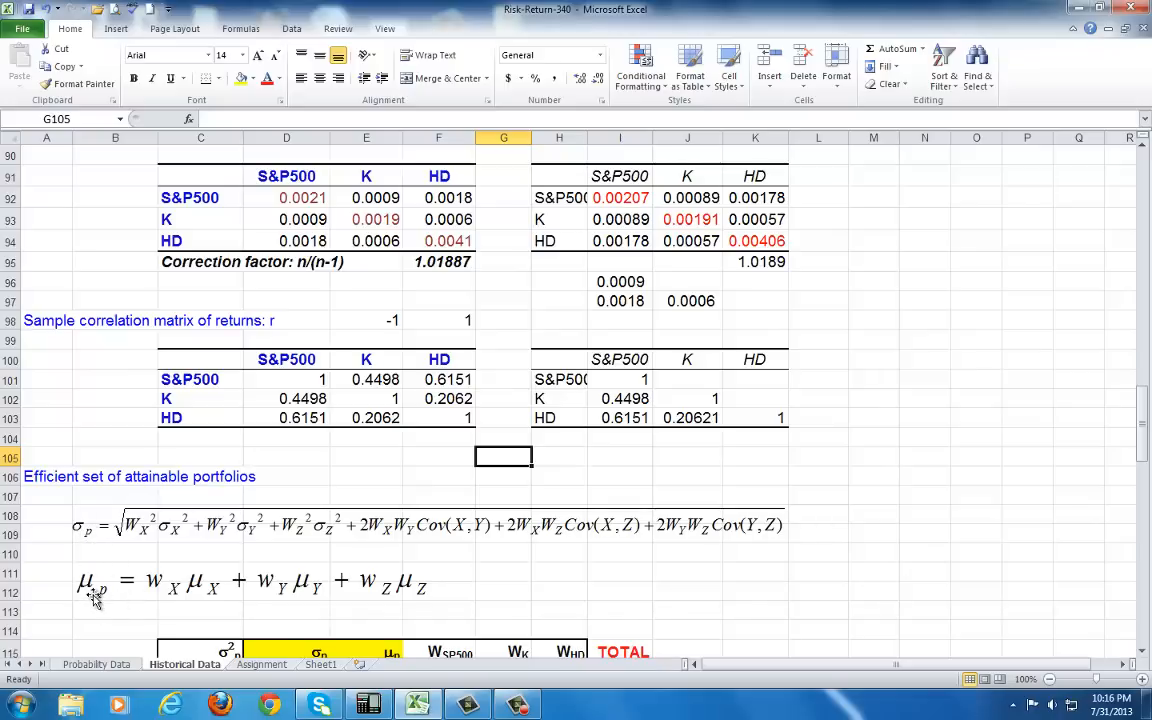